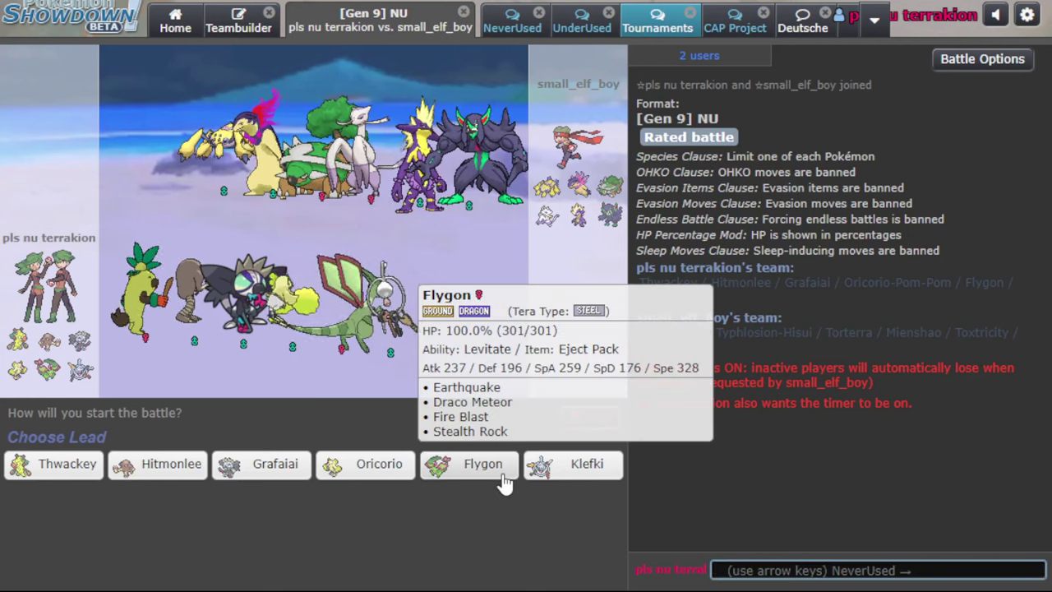
{"action": "mouse_move", "coordinate": [520, 420]}
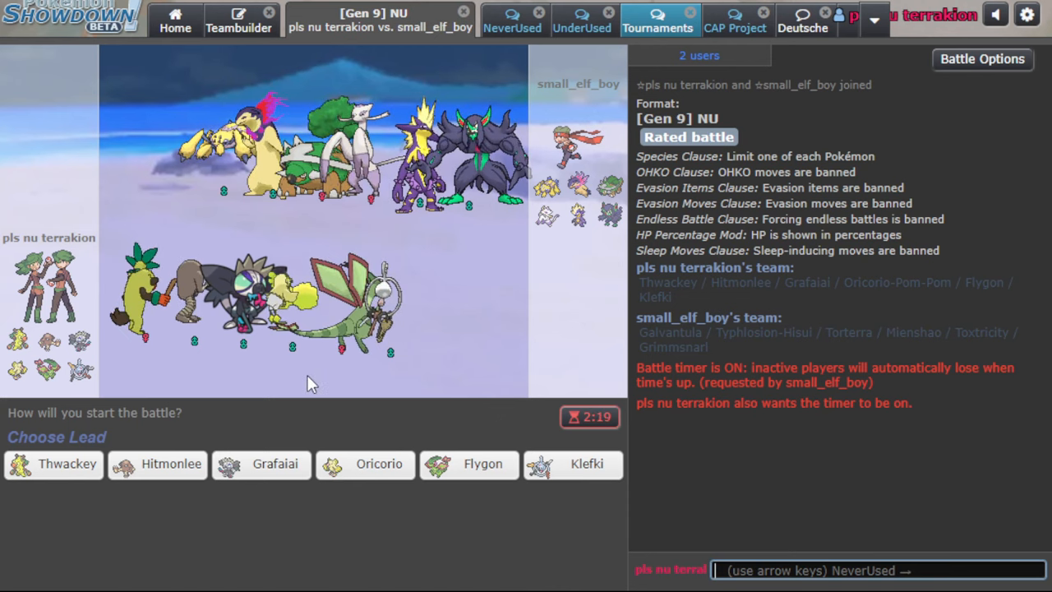
{"action": "mouse_move", "coordinate": [292, 251]}
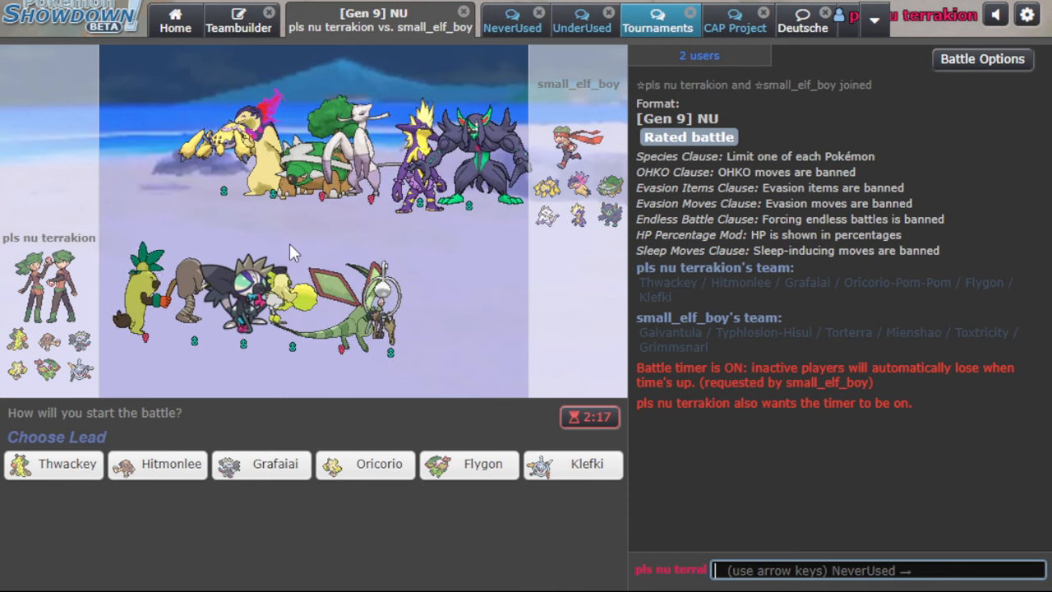
Choose Flygon as the lead against small_elf_boy's Galvantula
{"action": "left_click", "coordinate": [469, 464]}
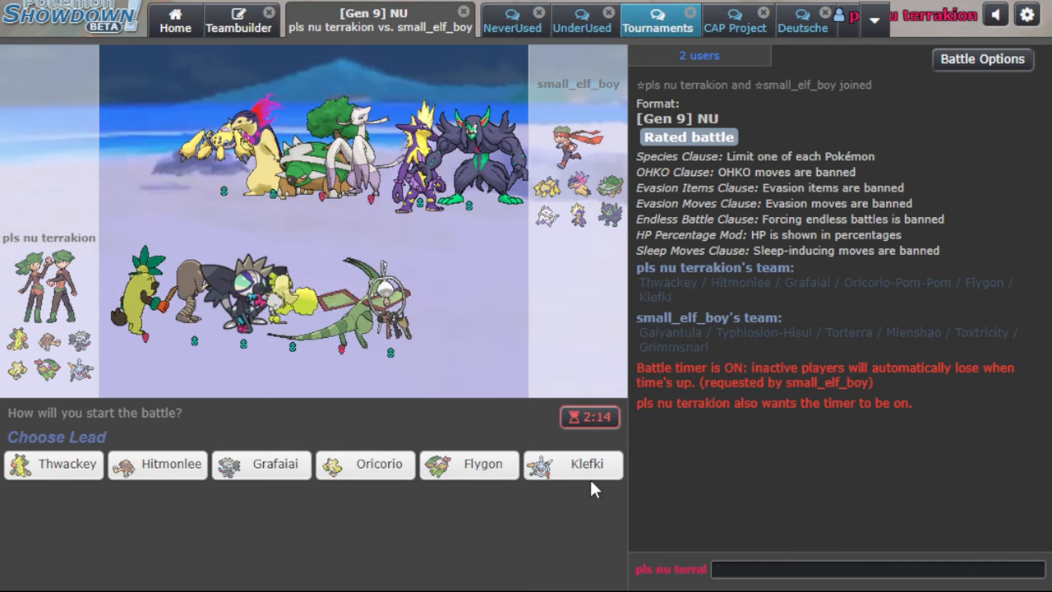
{"action": "mouse_move", "coordinate": [487, 480]}
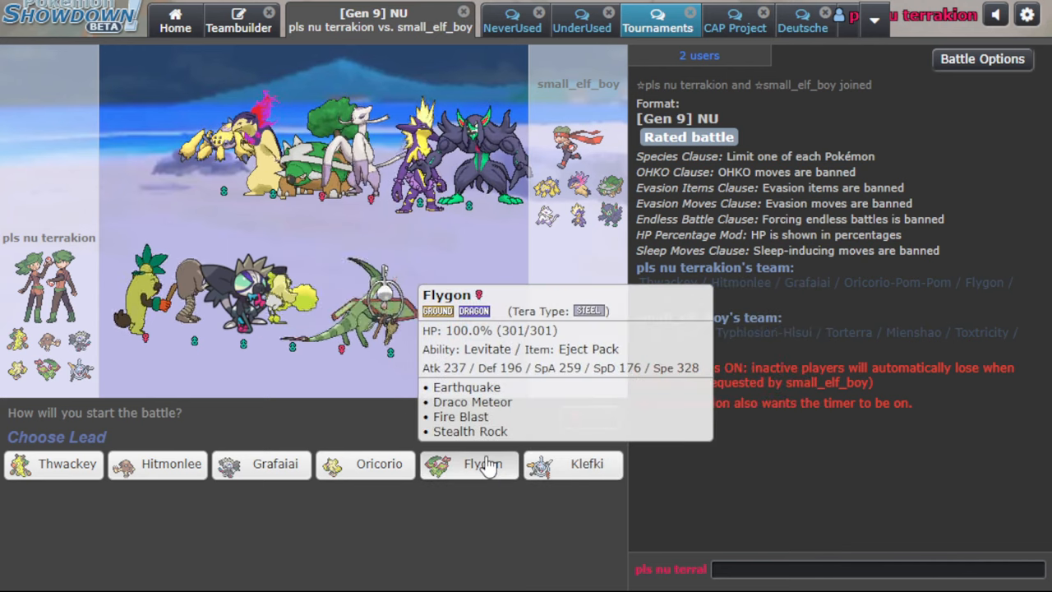
{"action": "left_click", "coordinate": [471, 465]}
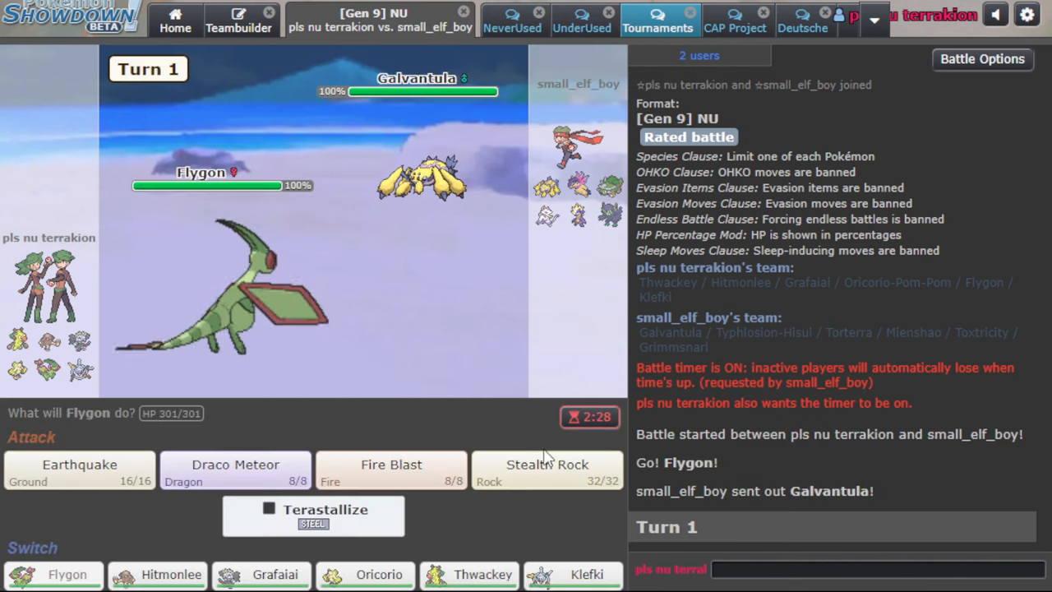
Have Flygon set Stealth Rock, then attack with Draco Meteor
{"action": "left_click", "coordinate": [547, 469]}
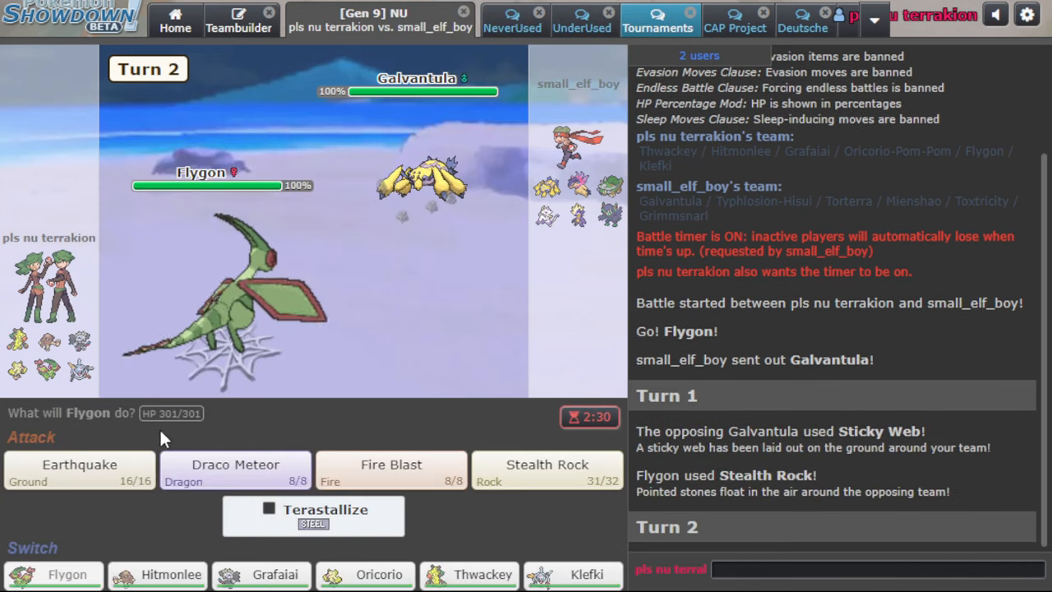
{"action": "mouse_move", "coordinate": [236, 469]}
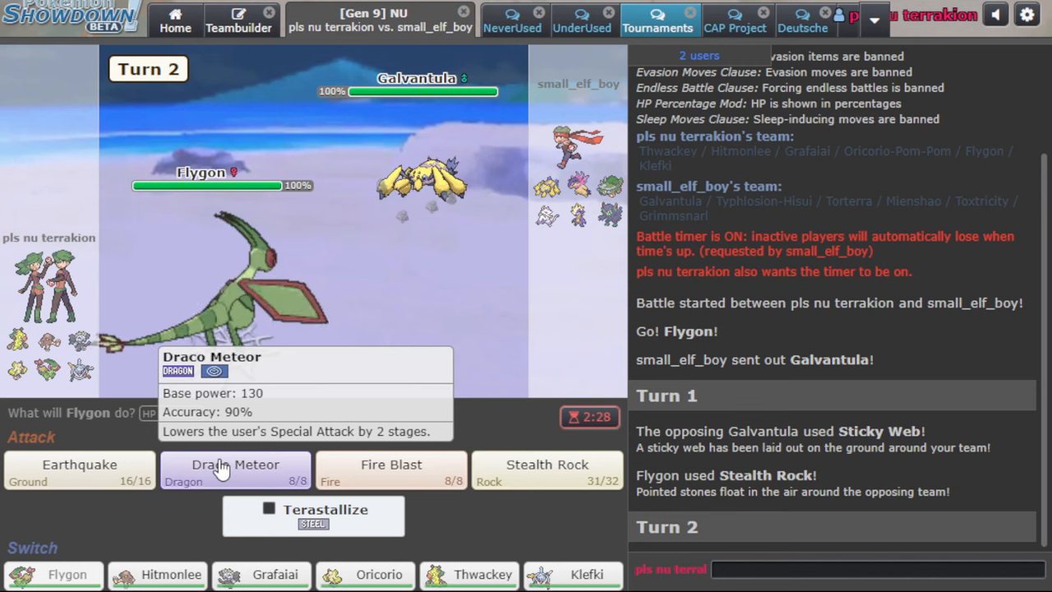
{"action": "mouse_move", "coordinate": [479, 574]}
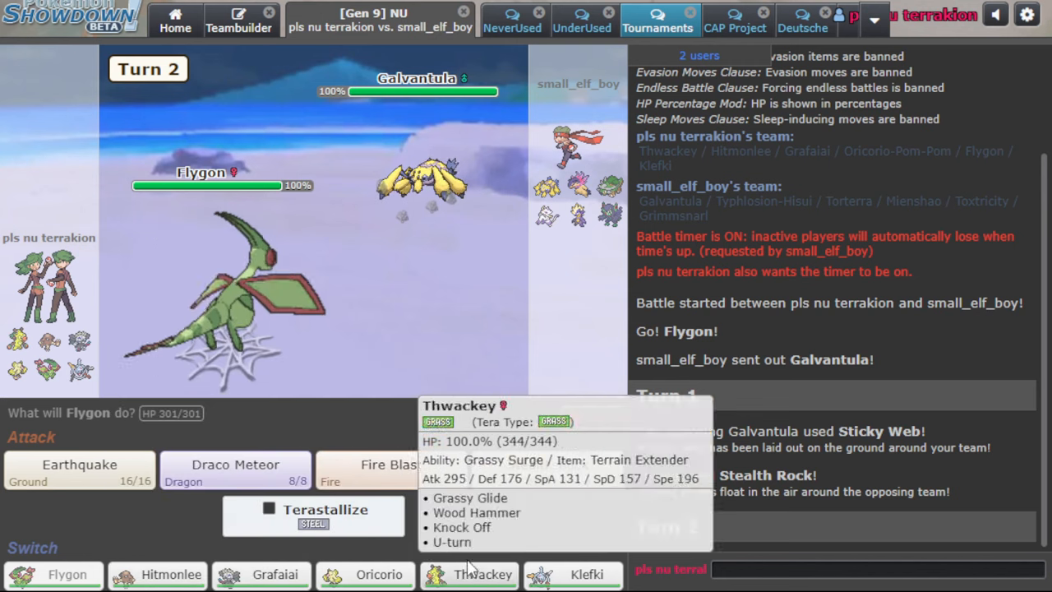
{"action": "mouse_move", "coordinate": [263, 475]}
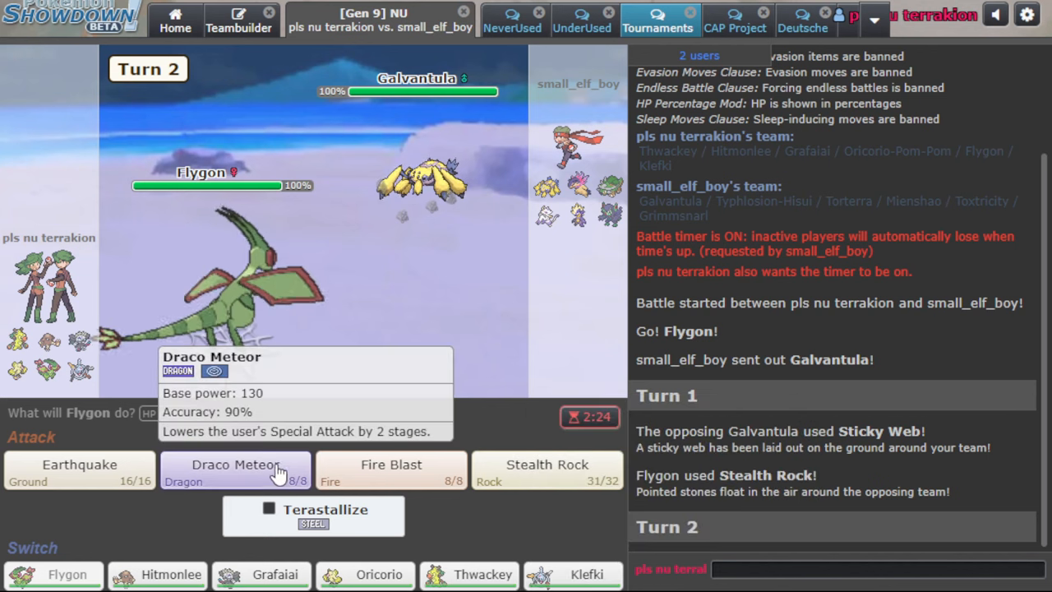
{"action": "left_click", "coordinate": [239, 468]}
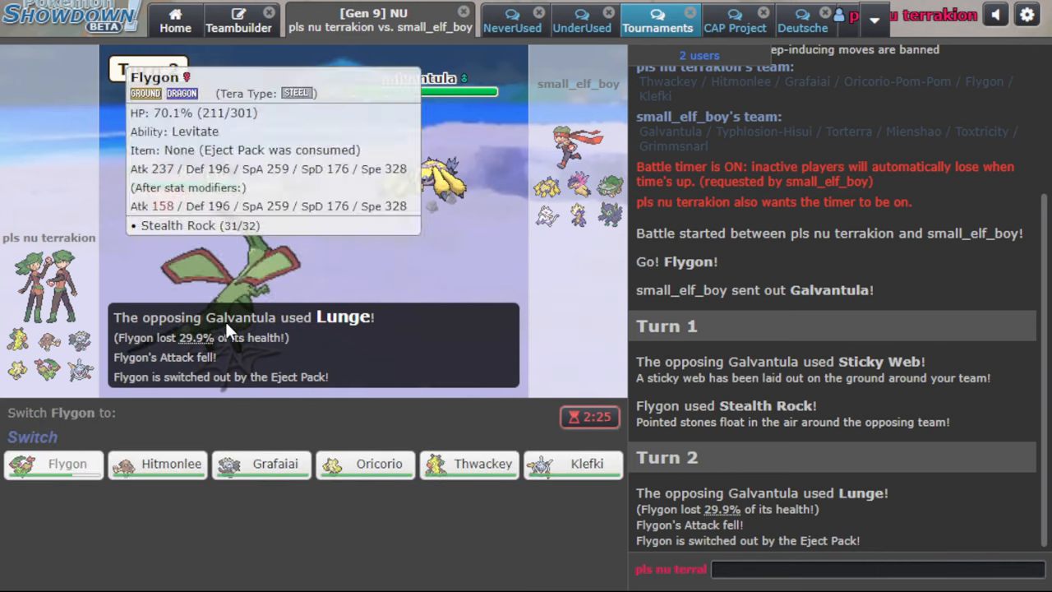
{"action": "mouse_move", "coordinate": [171, 466]}
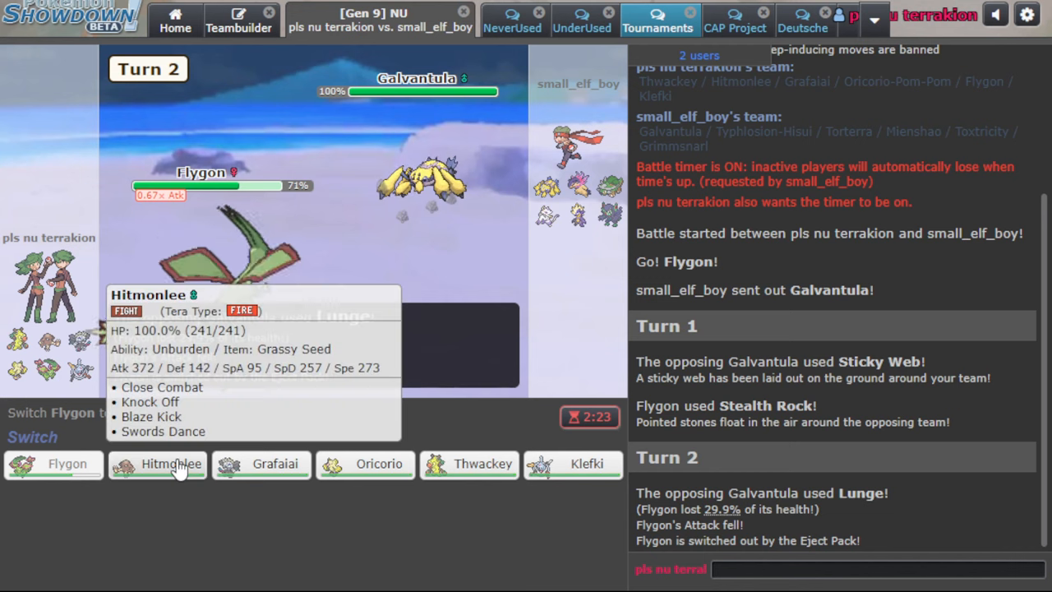
{"action": "mouse_move", "coordinate": [261, 472]}
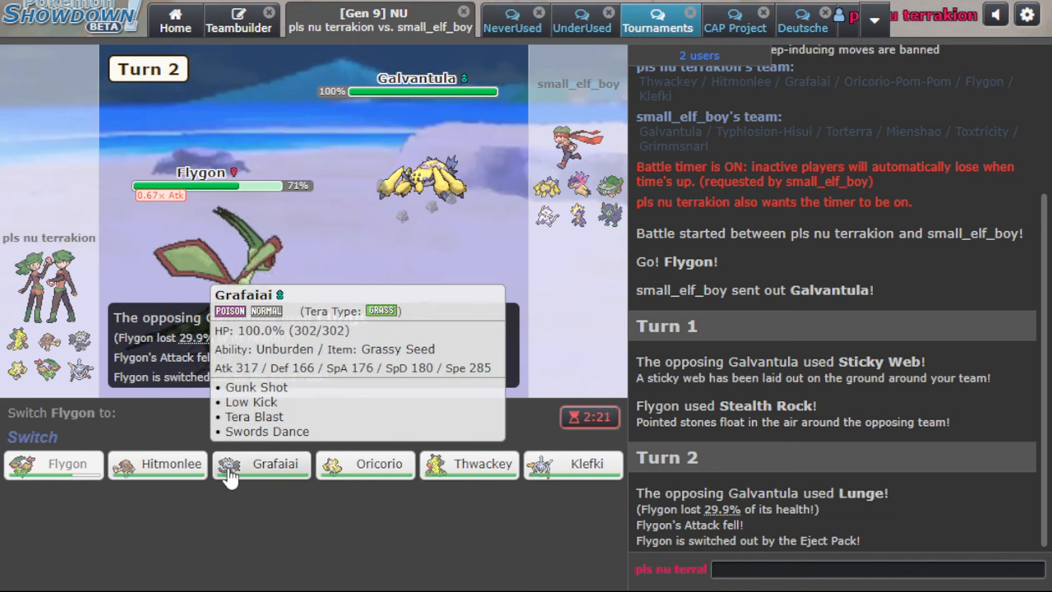
{"action": "mouse_move", "coordinate": [358, 452]}
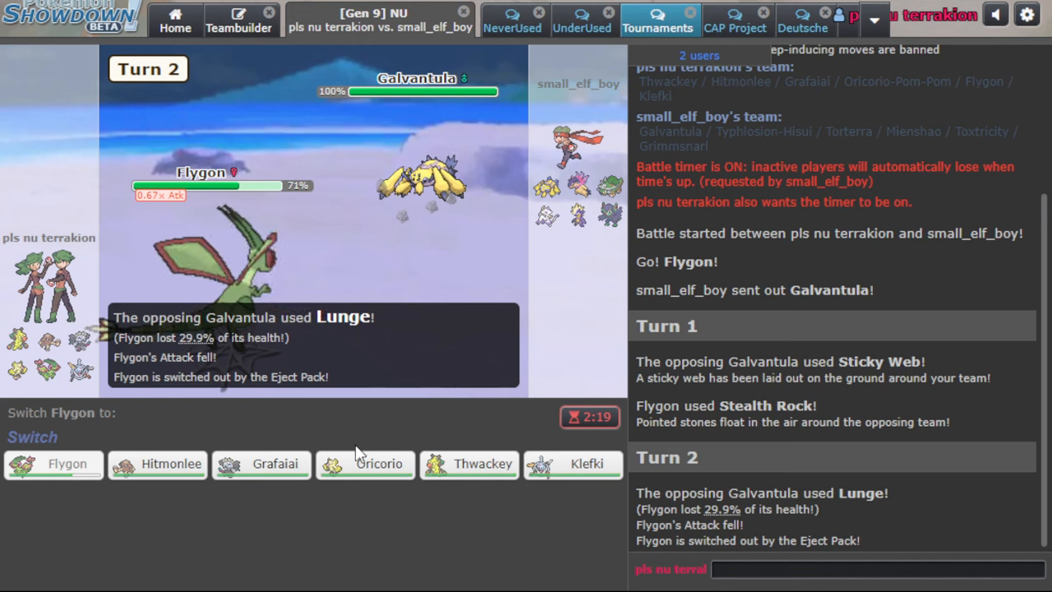
{"action": "mouse_move", "coordinate": [372, 470]}
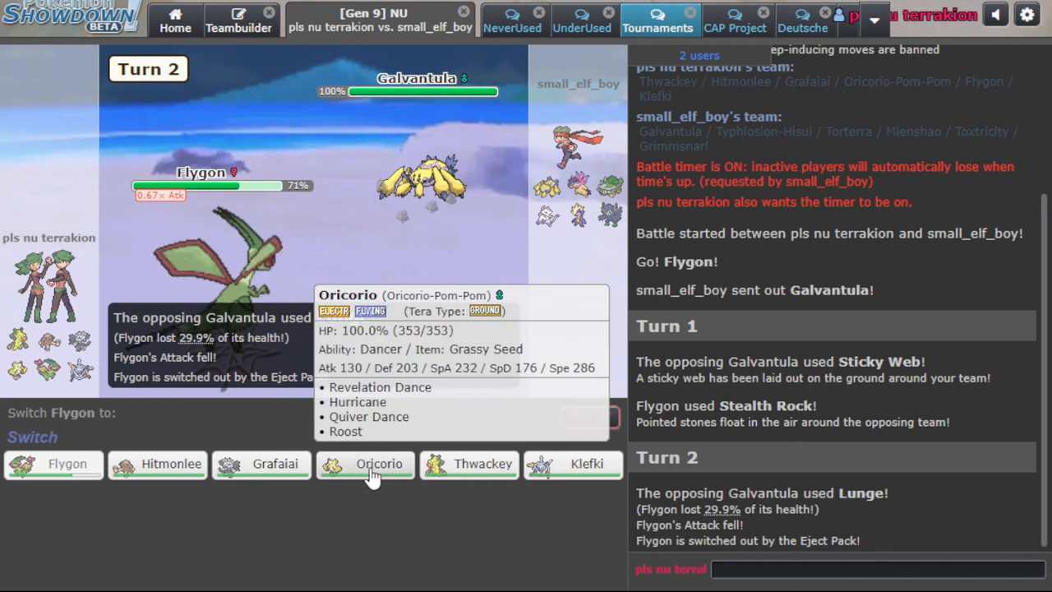
{"action": "mouse_move", "coordinate": [555, 466]}
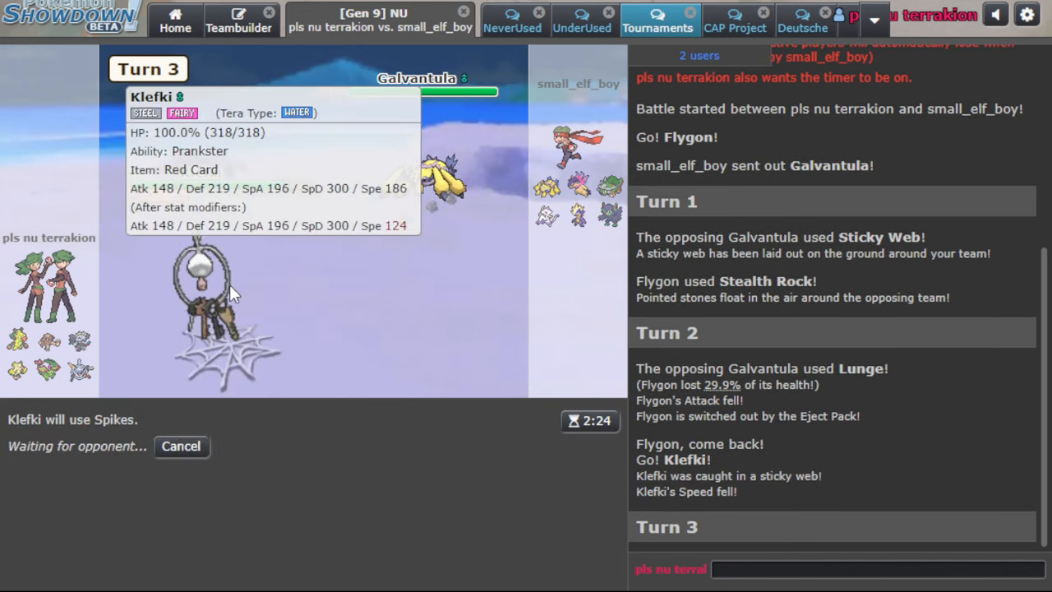
{"action": "mouse_move", "coordinate": [404, 324]}
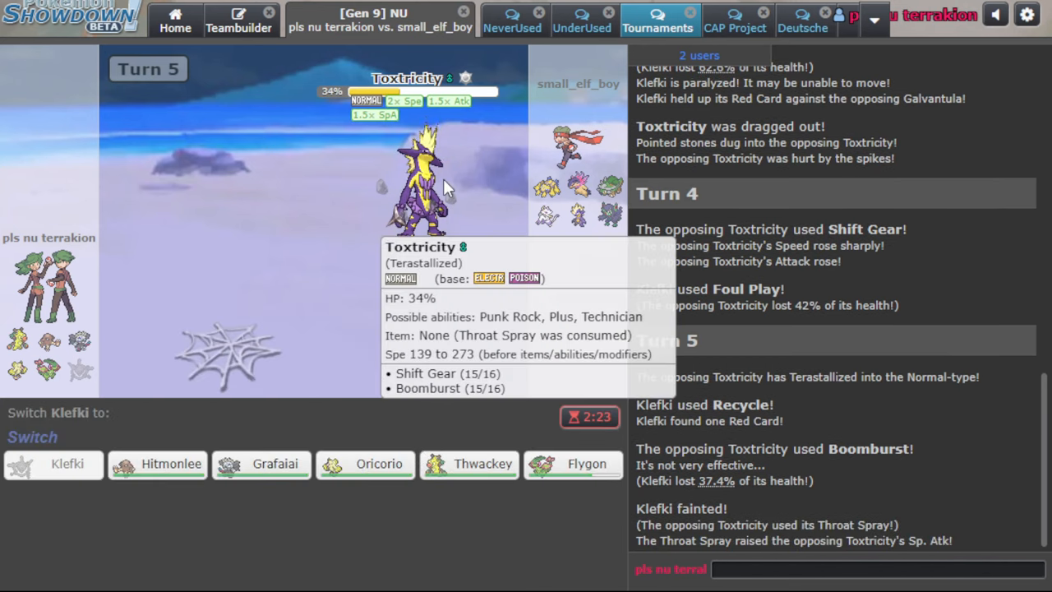
{"action": "mouse_move", "coordinate": [561, 476]}
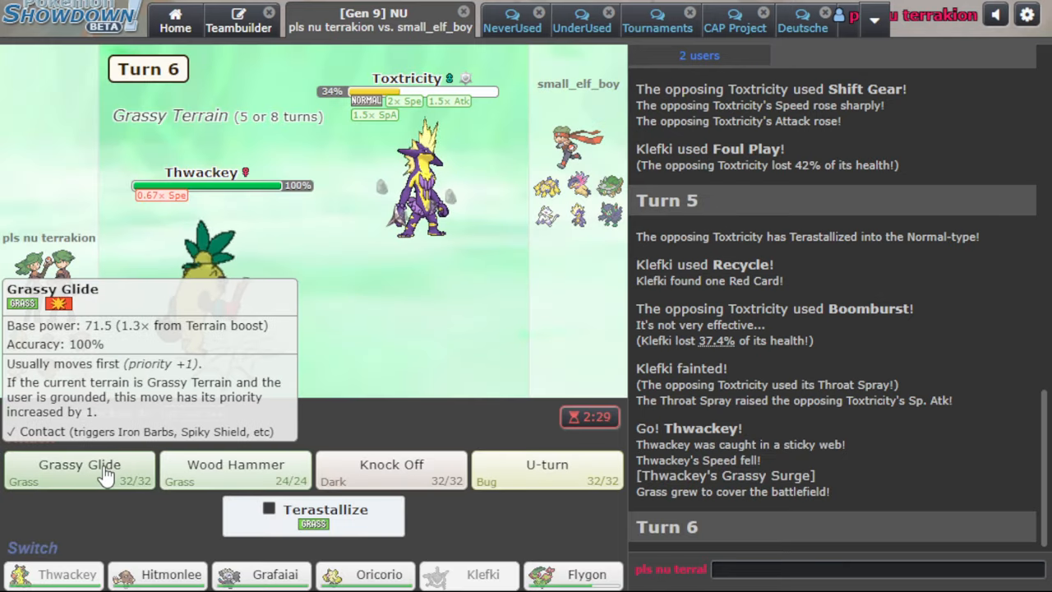
Grassy Glide Toxtricity, swap to Flygon, then use Earthquake and Fire Blast on Galvantula
{"action": "left_click", "coordinate": [79, 466]}
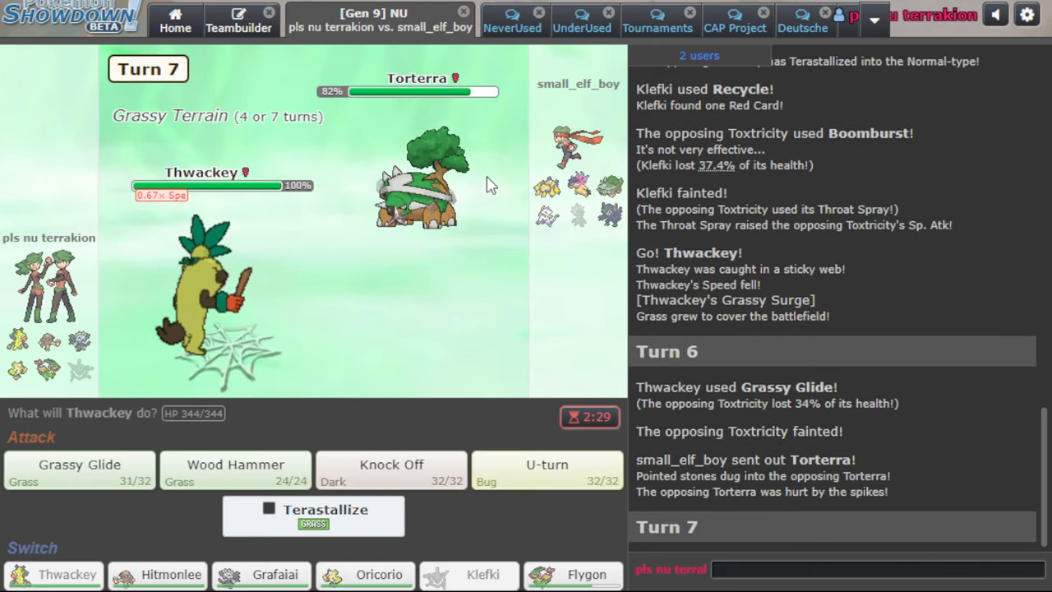
{"action": "mouse_move", "coordinate": [218, 329]}
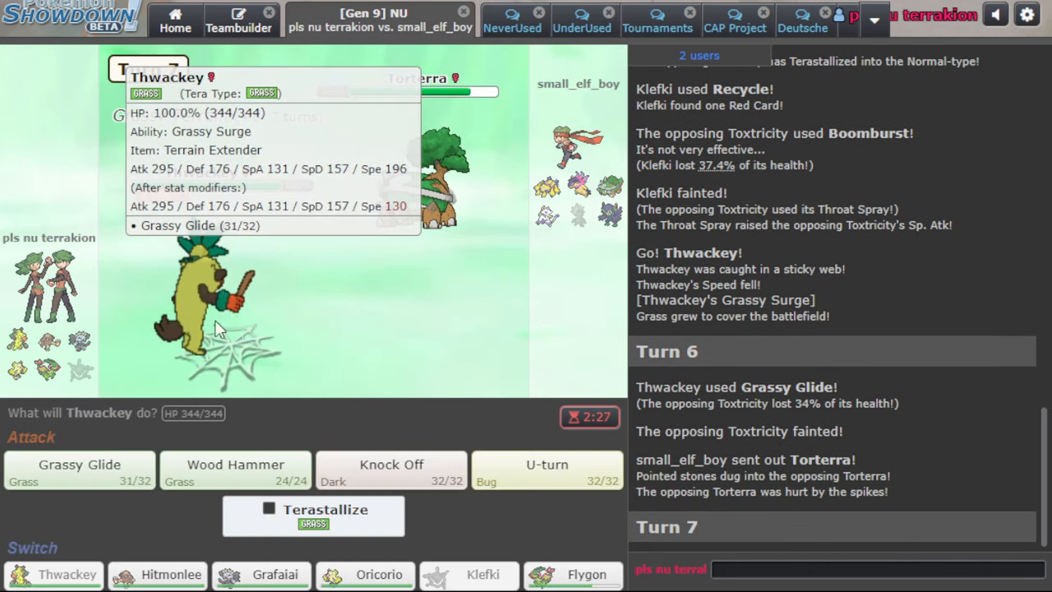
{"action": "mouse_move", "coordinate": [238, 469]}
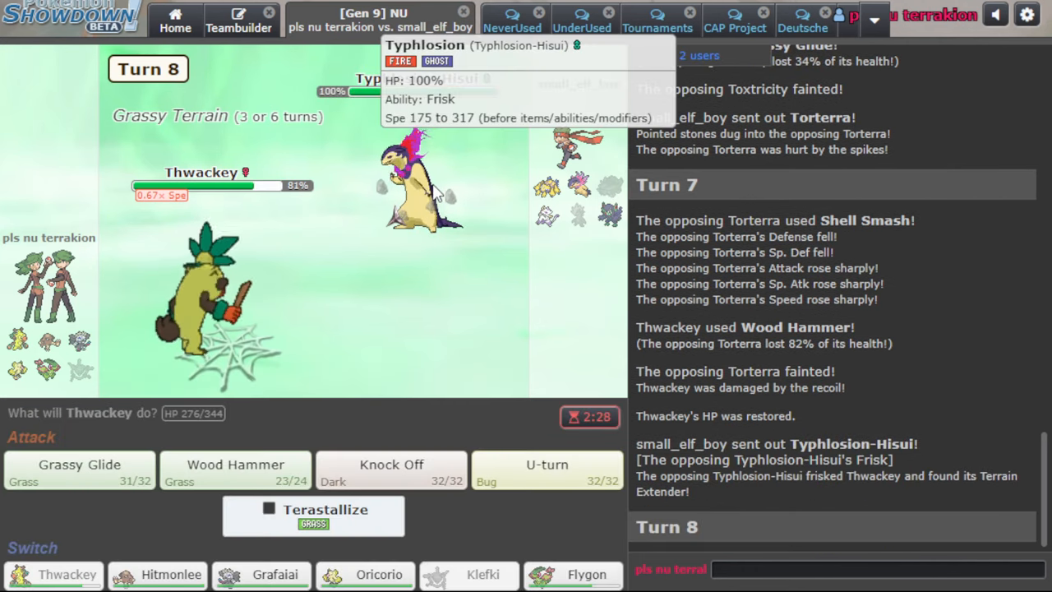
{"action": "left_click", "coordinate": [592, 573]}
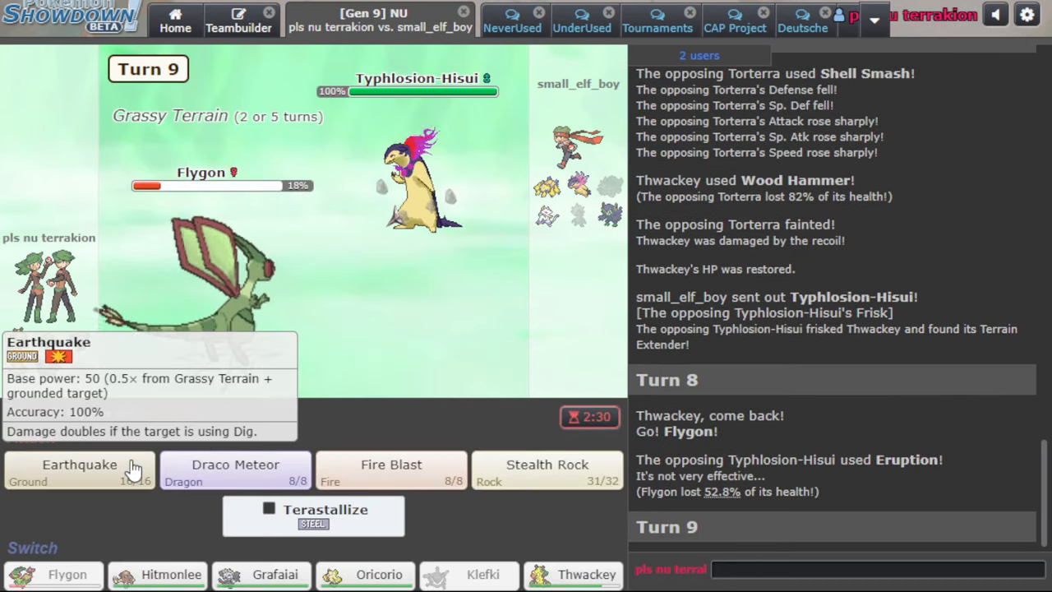
{"action": "mouse_move", "coordinate": [463, 249]}
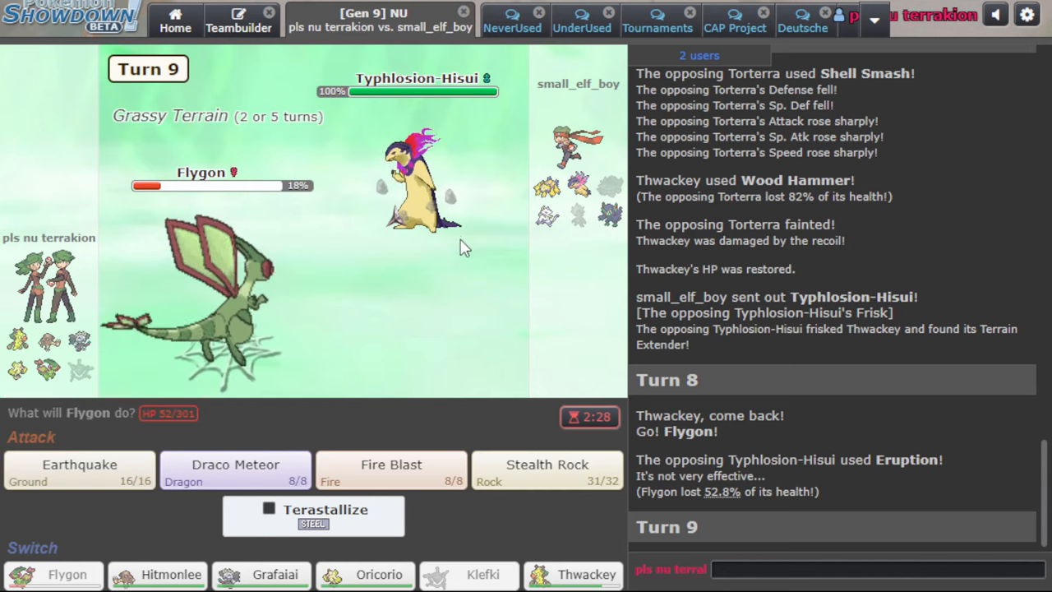
{"action": "left_click", "coordinate": [79, 464]}
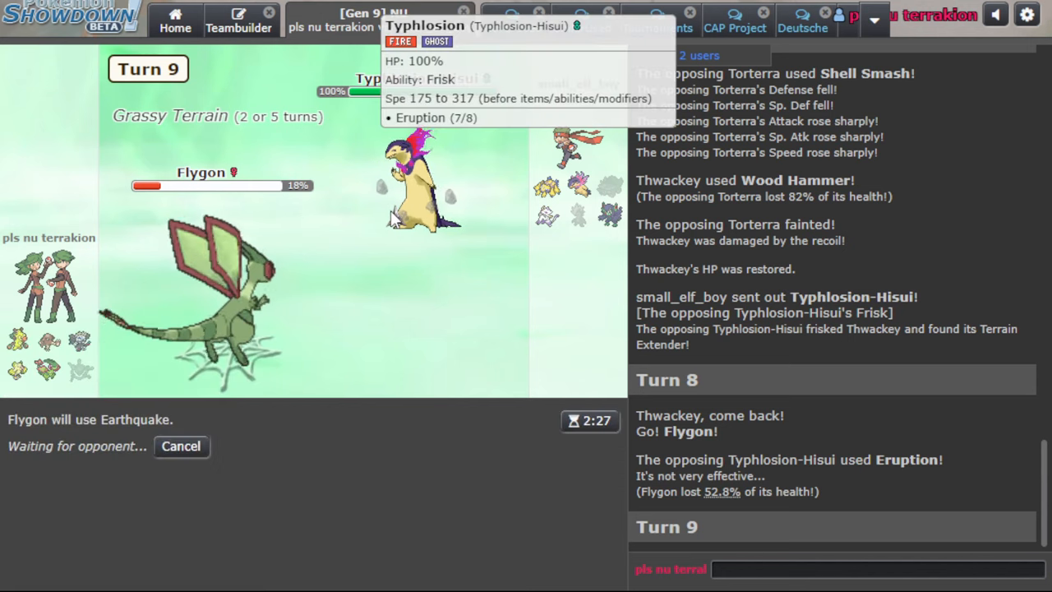
{"action": "mouse_move", "coordinate": [171, 308]}
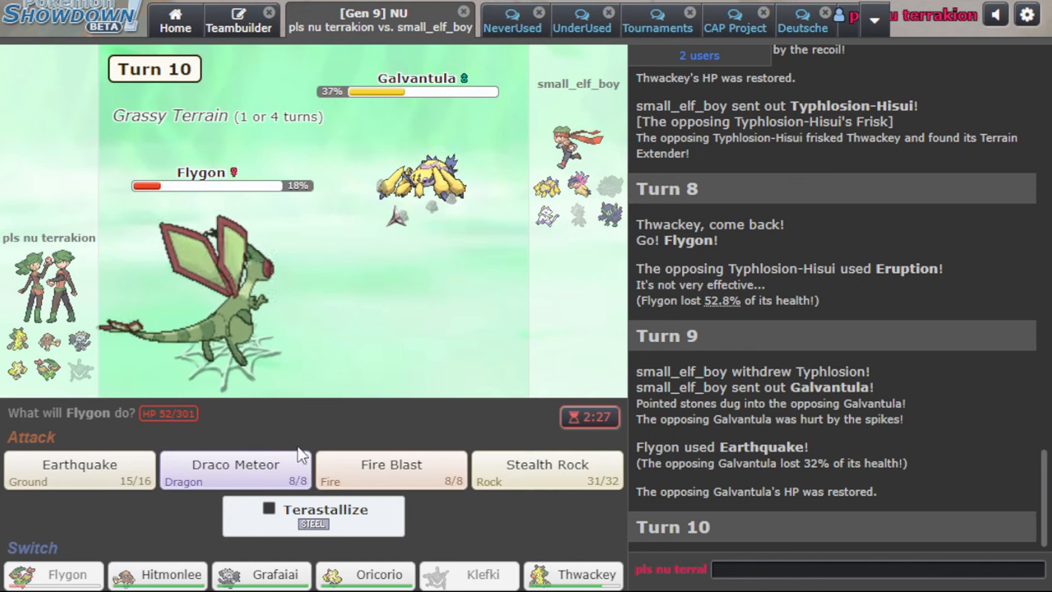
{"action": "mouse_move", "coordinate": [393, 467]}
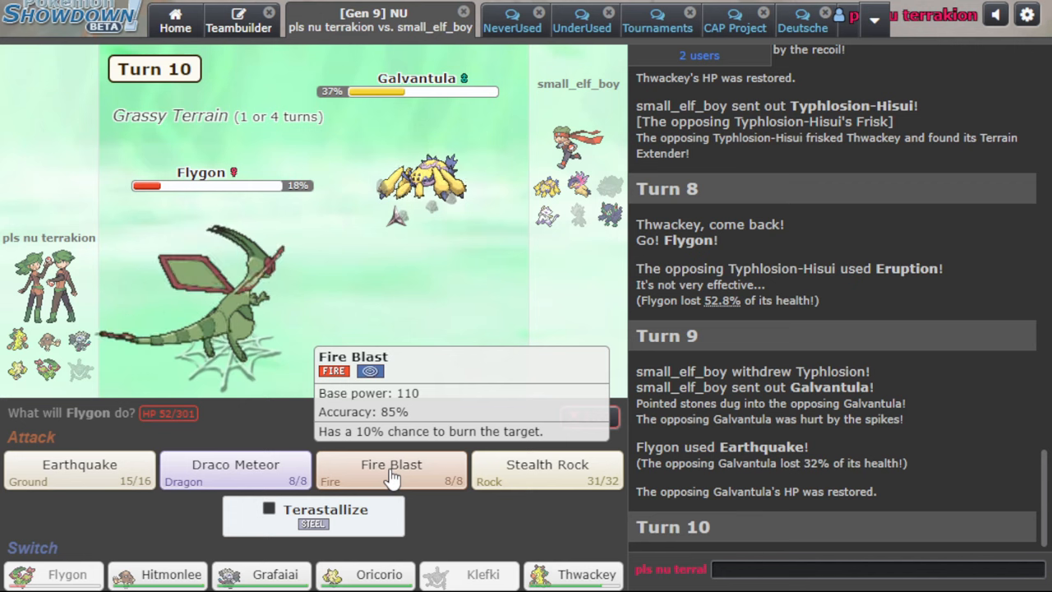
{"action": "left_click", "coordinate": [391, 472]}
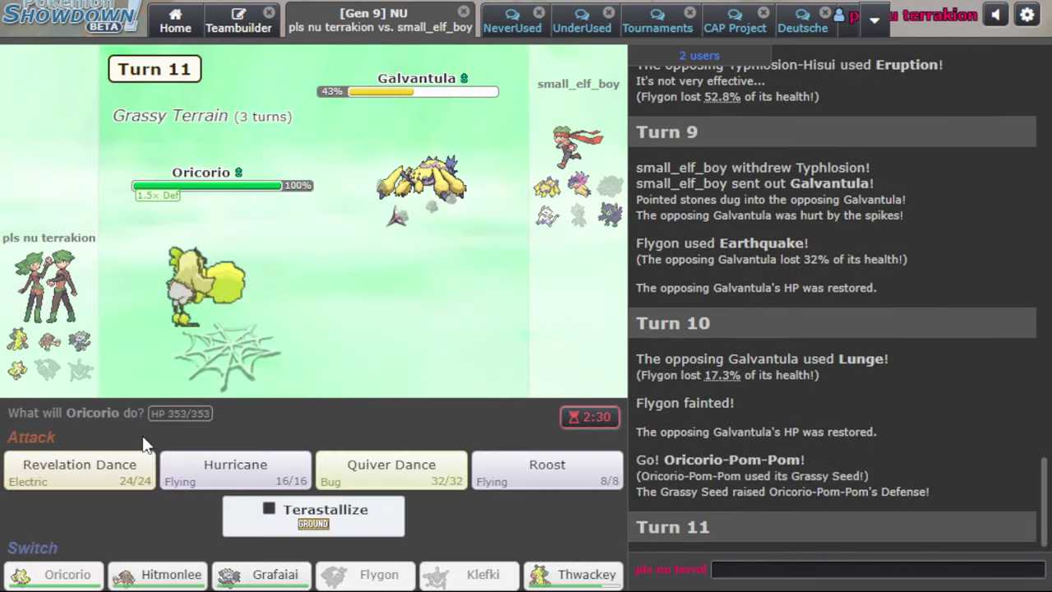
Have Oricorio use Quiver Dance on two consecutive turns against Galvantula
{"action": "left_click", "coordinate": [390, 470]}
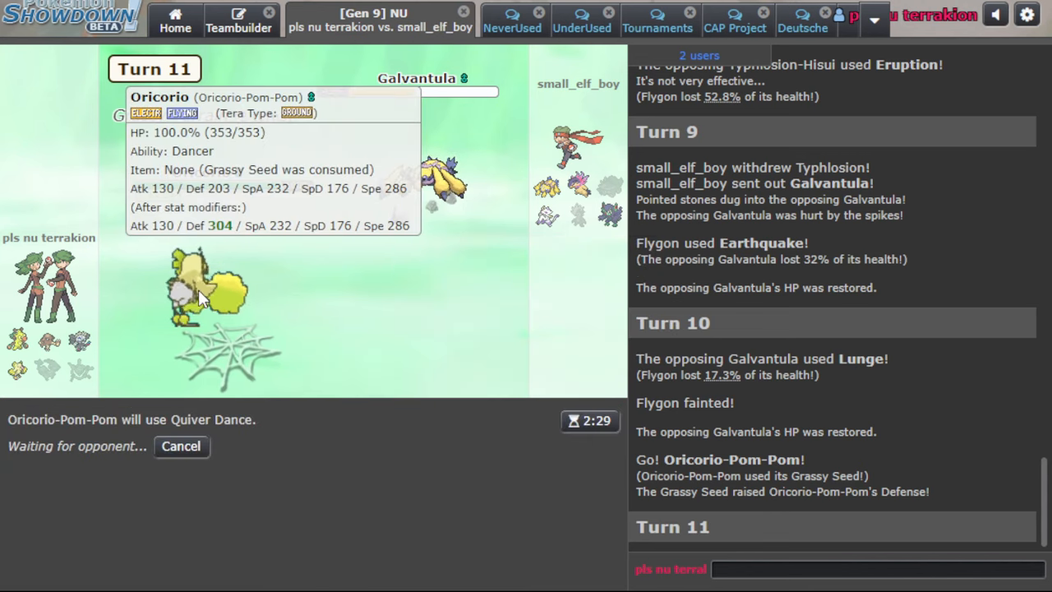
{"action": "mouse_move", "coordinate": [388, 316]}
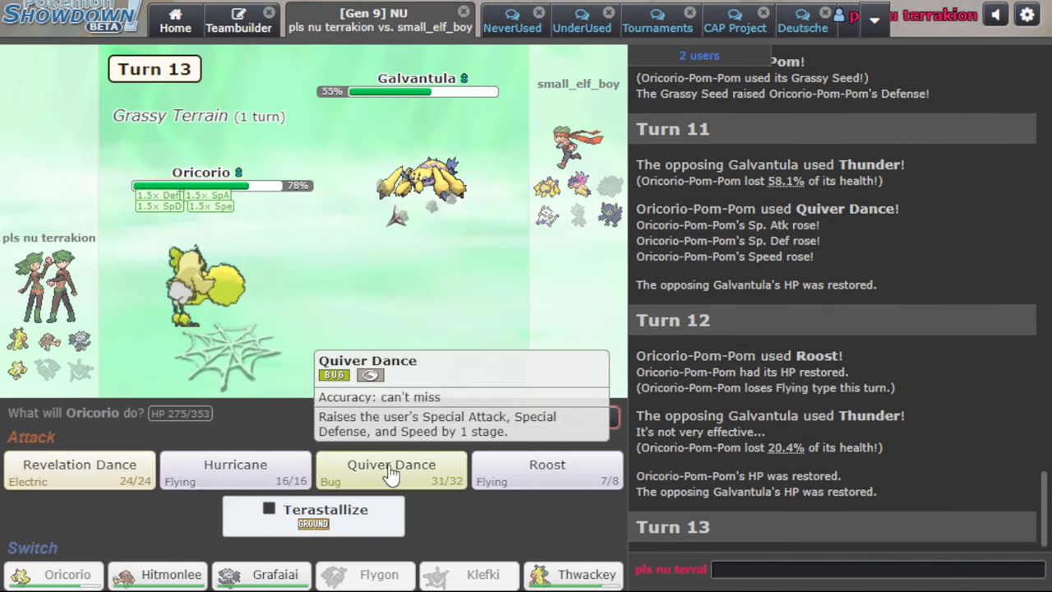
{"action": "left_click", "coordinate": [391, 466]}
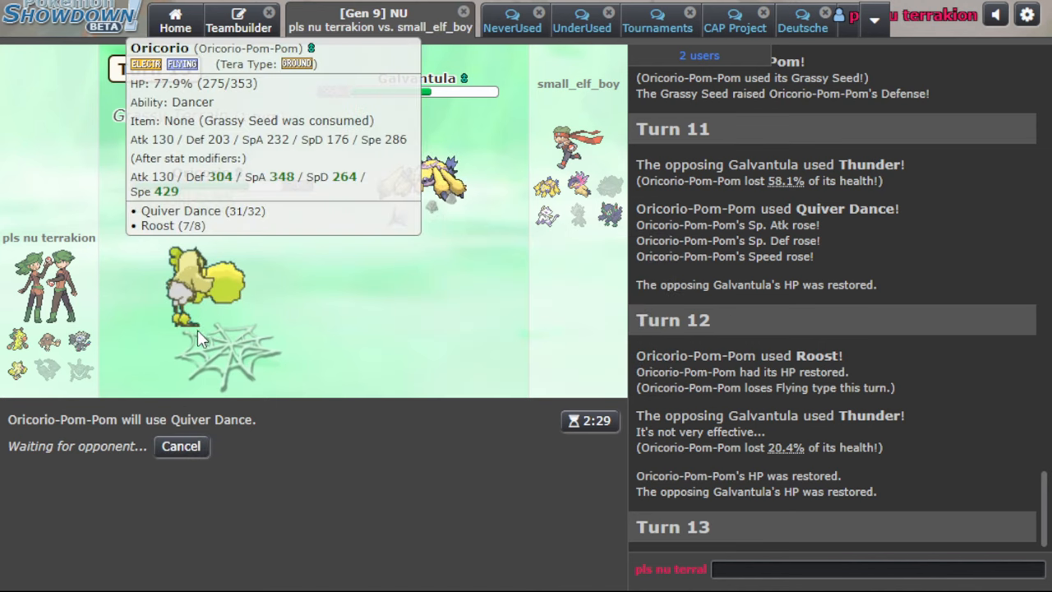
{"action": "mouse_move", "coordinate": [180, 452]}
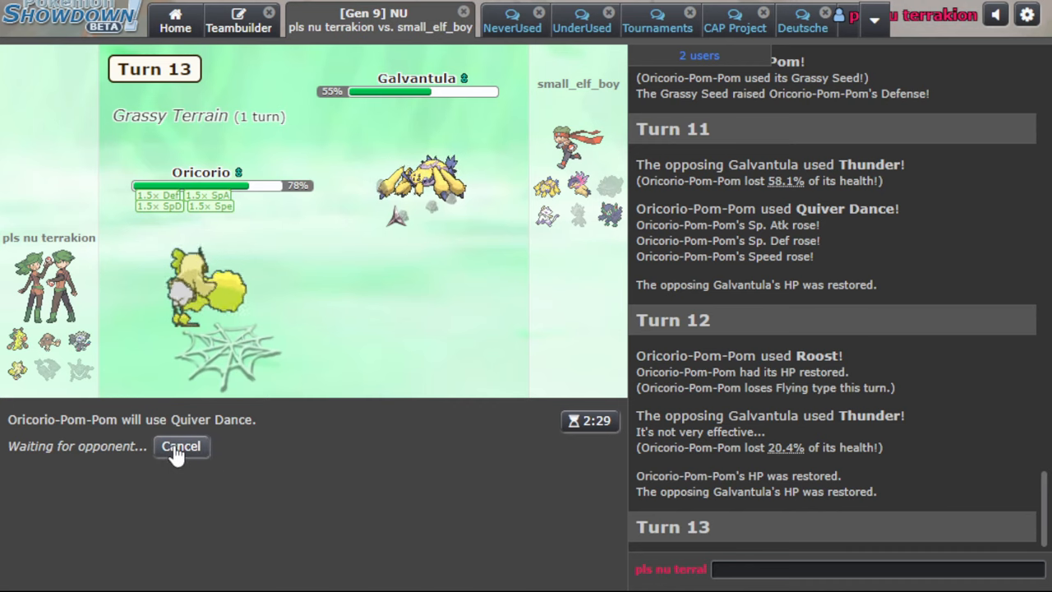
{"action": "mouse_move", "coordinate": [355, 200]}
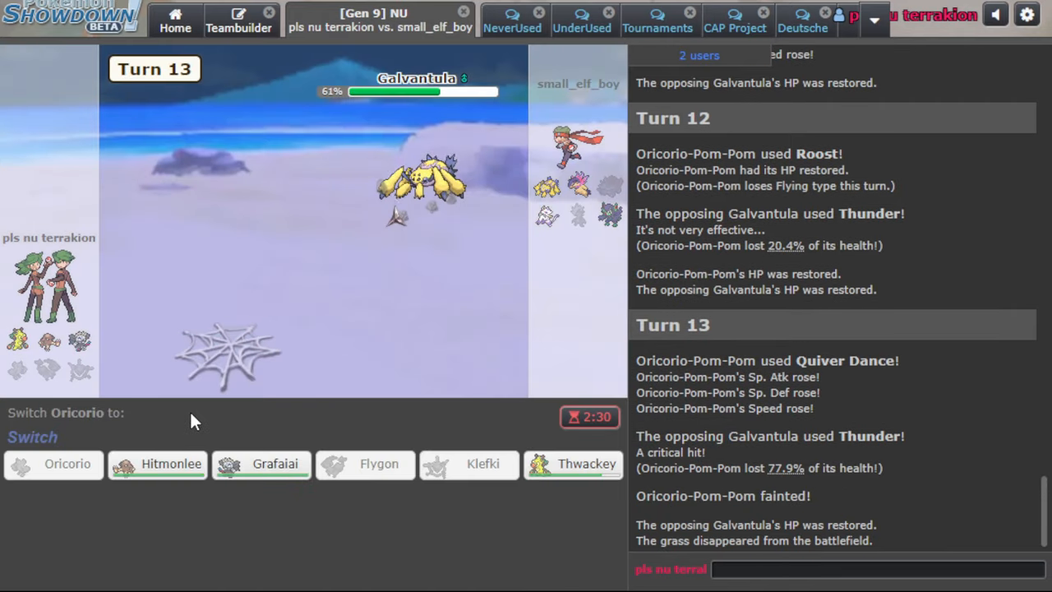
{"action": "mouse_move", "coordinate": [253, 381]}
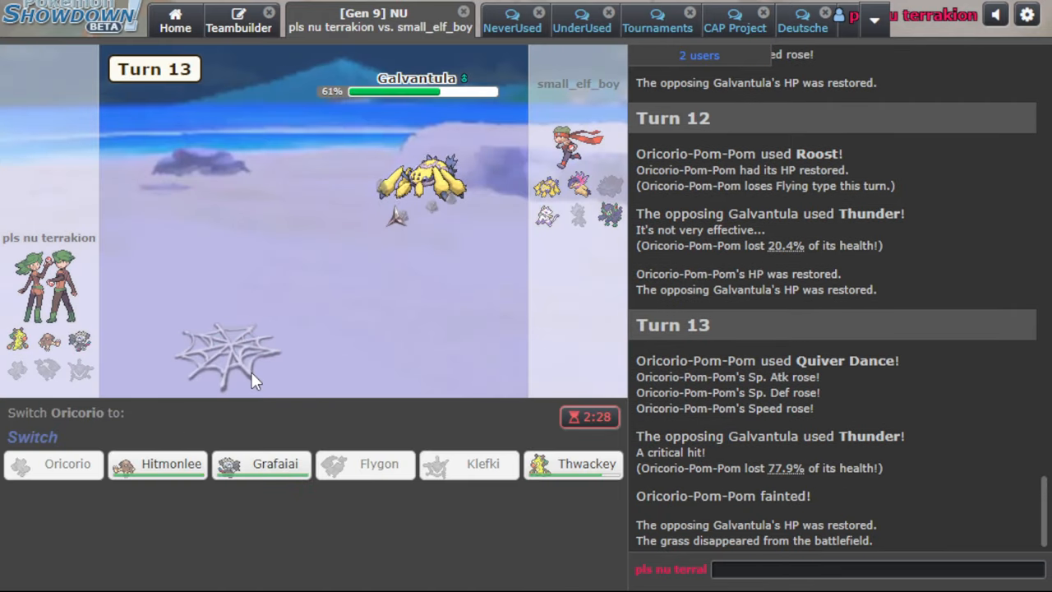
{"action": "mouse_move", "coordinate": [574, 477]}
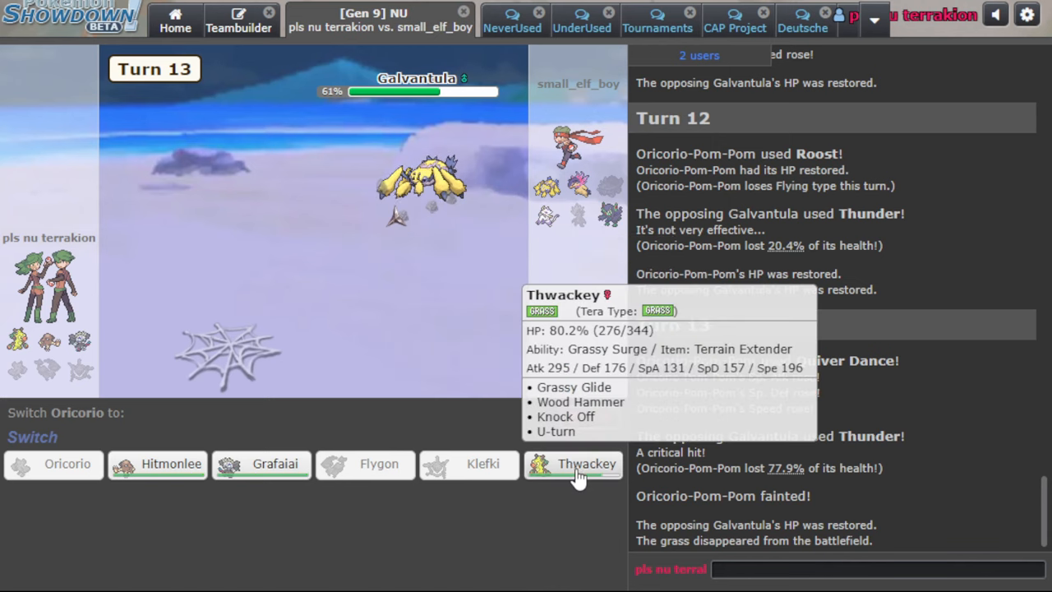
Send Thwackey in, follow with Hitmonlee for Swords Dance and Knock Off on Galvantula
{"action": "left_click", "coordinate": [586, 464]}
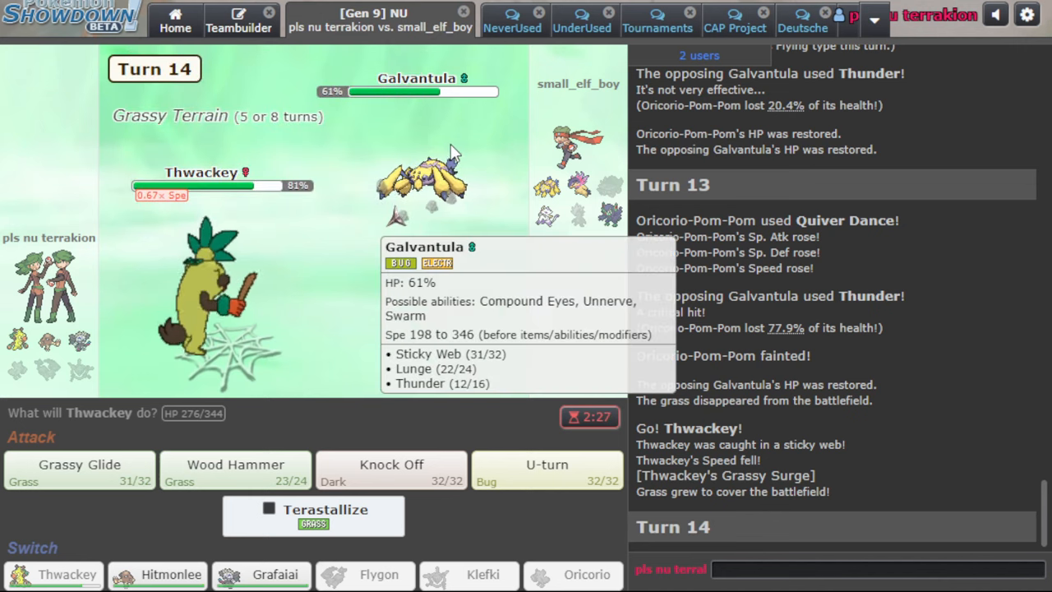
{"action": "mouse_move", "coordinate": [170, 574]}
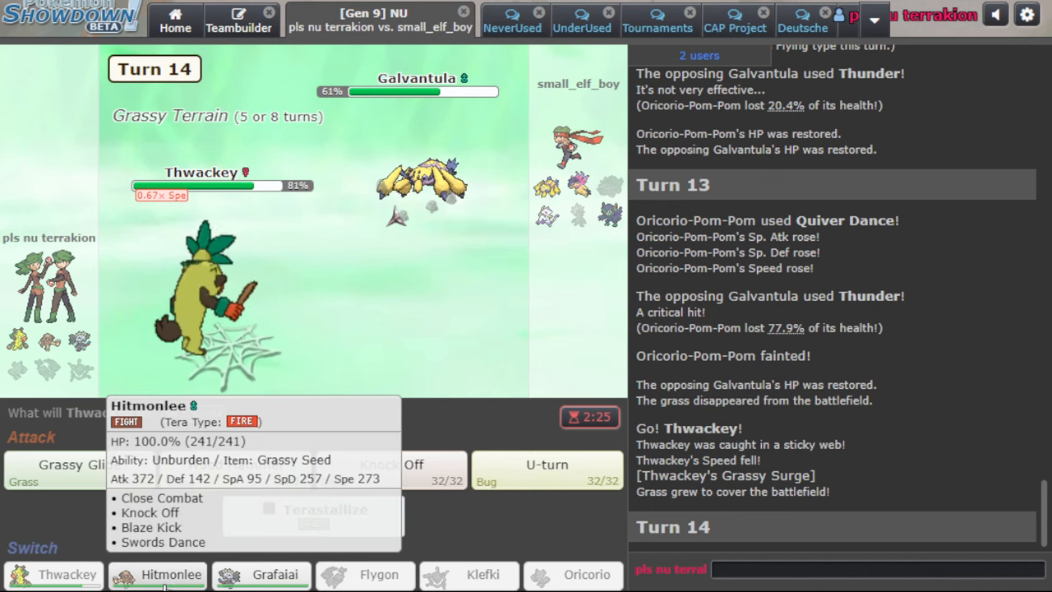
{"action": "mouse_move", "coordinate": [275, 575]}
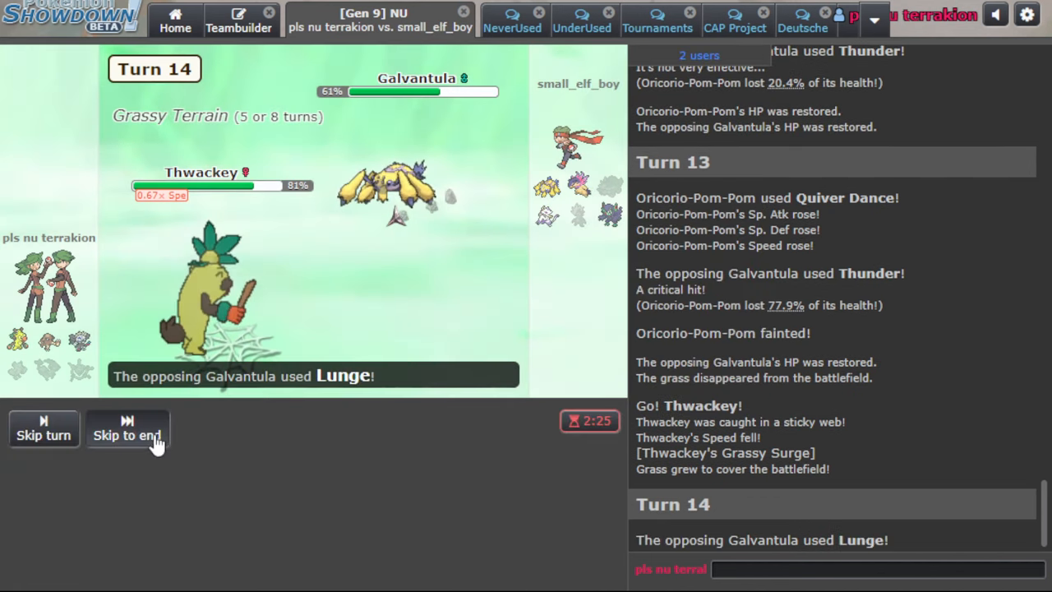
{"action": "mouse_move", "coordinate": [171, 465]}
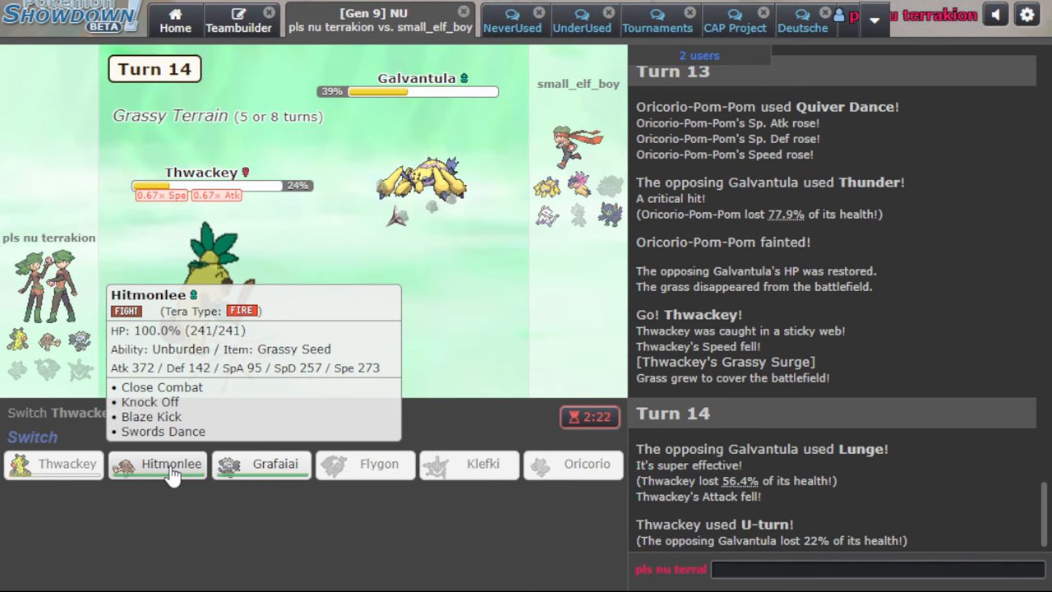
{"action": "left_click", "coordinate": [170, 465]}
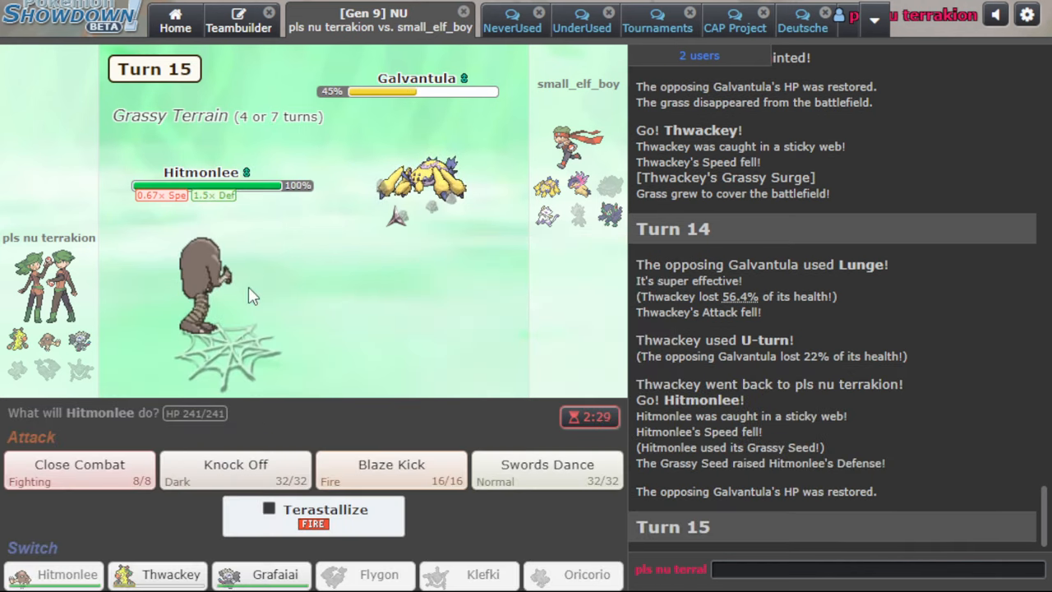
{"action": "left_click", "coordinate": [546, 465]}
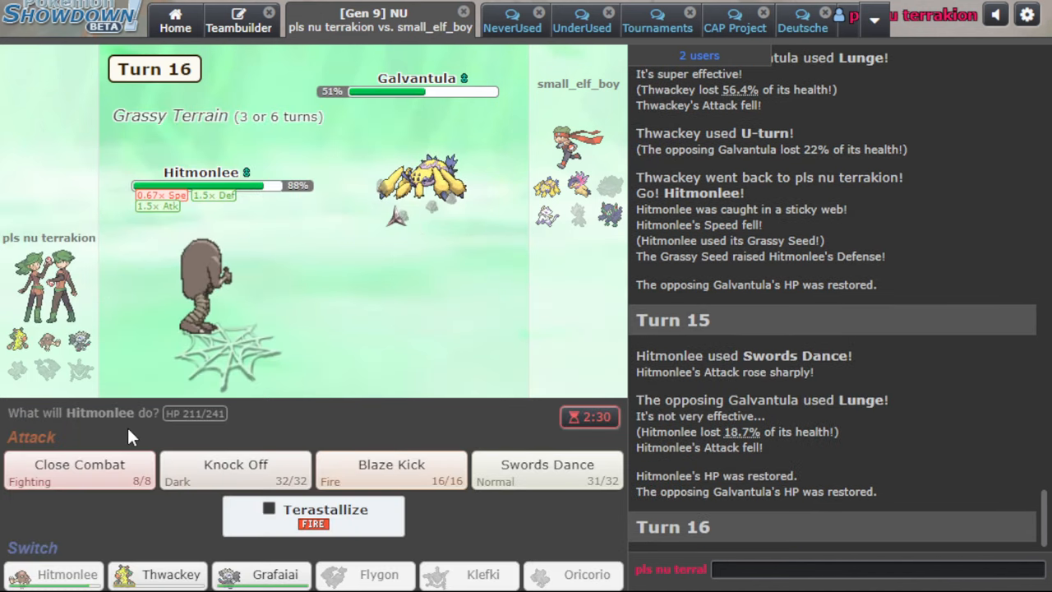
{"action": "left_click", "coordinate": [235, 468]}
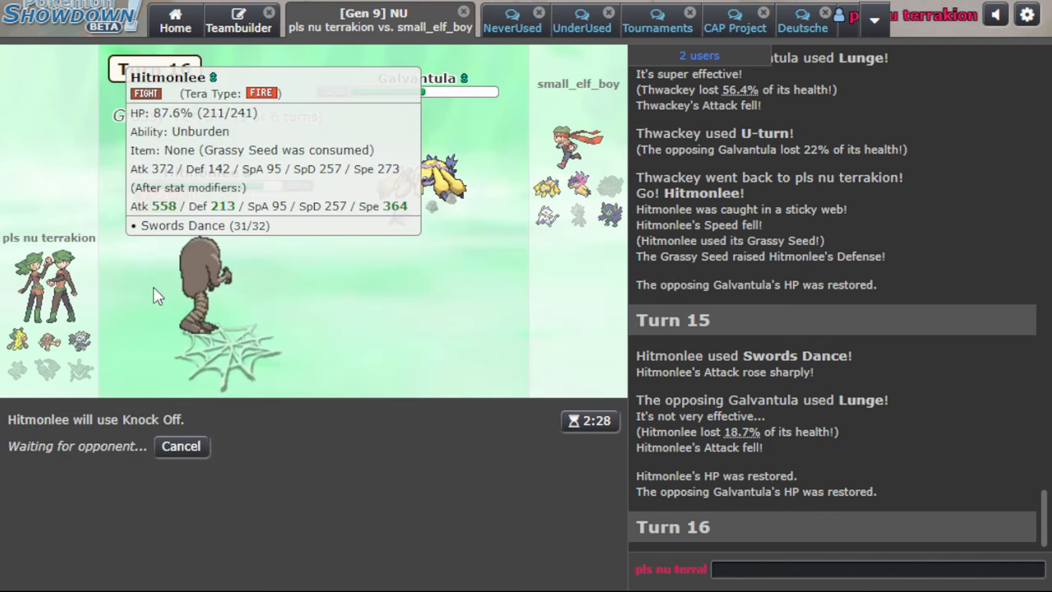
{"action": "mouse_move", "coordinate": [425, 371]}
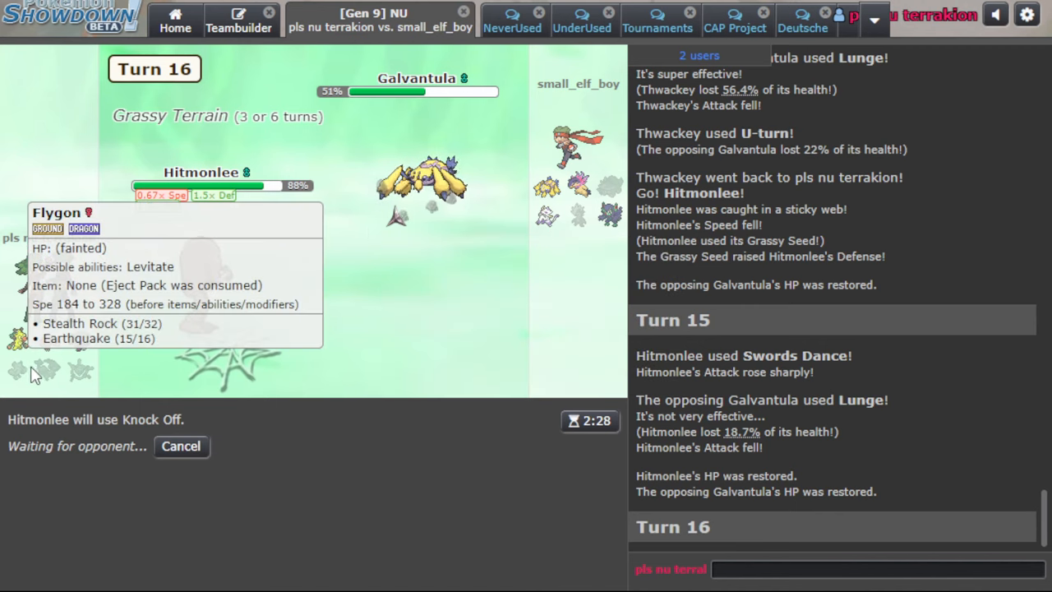
{"action": "mouse_move", "coordinate": [417, 213]}
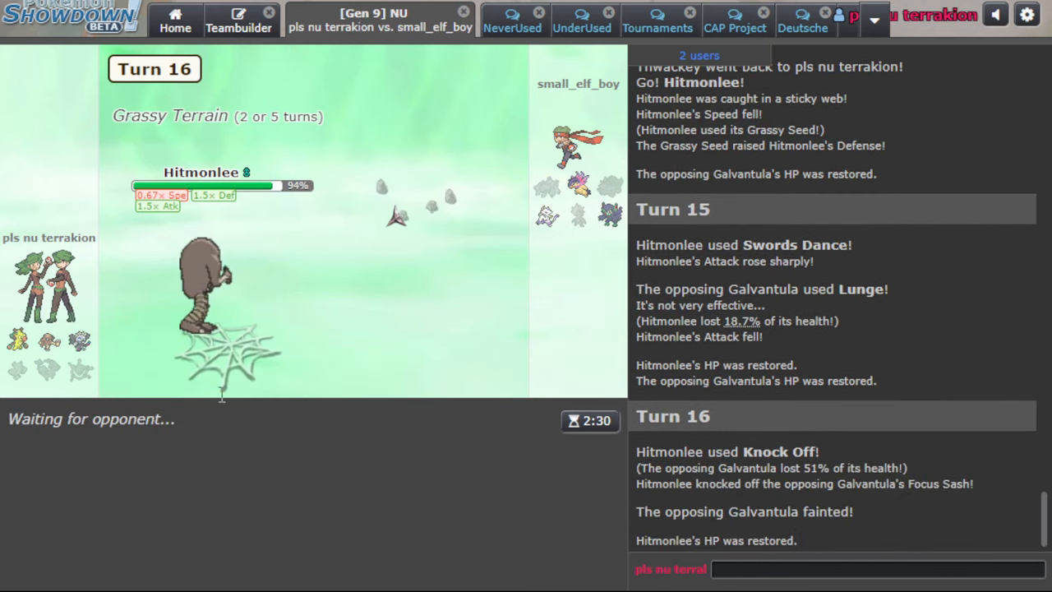
{"action": "mouse_move", "coordinate": [522, 220]}
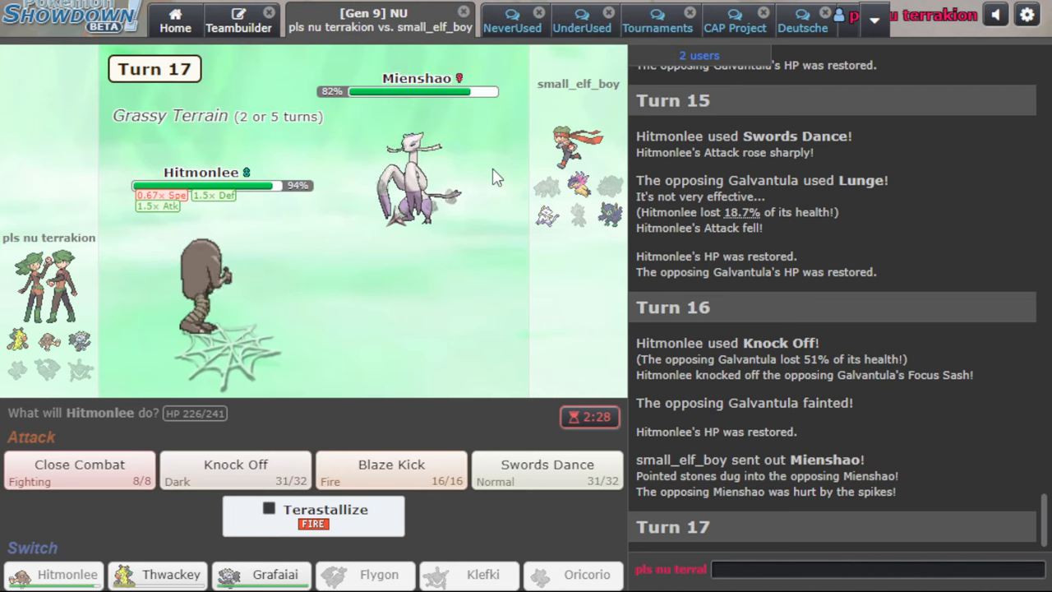
Attack Mienshao with Hitmonlee, then Gunk Shot Typhlosion-Hisui with Grafaiai
{"action": "left_click", "coordinate": [78, 469]}
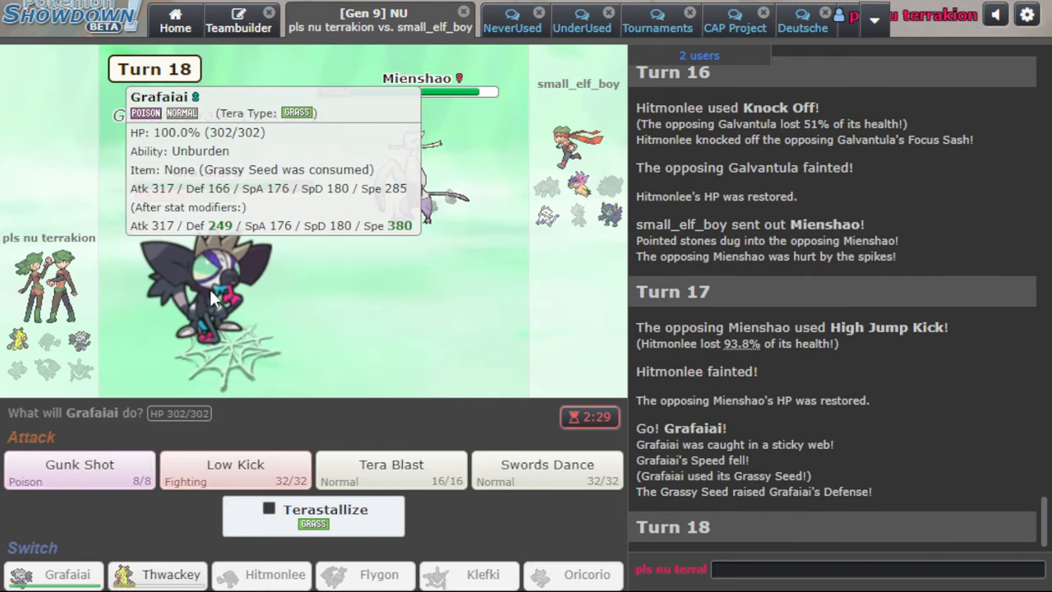
{"action": "mouse_move", "coordinate": [351, 200]}
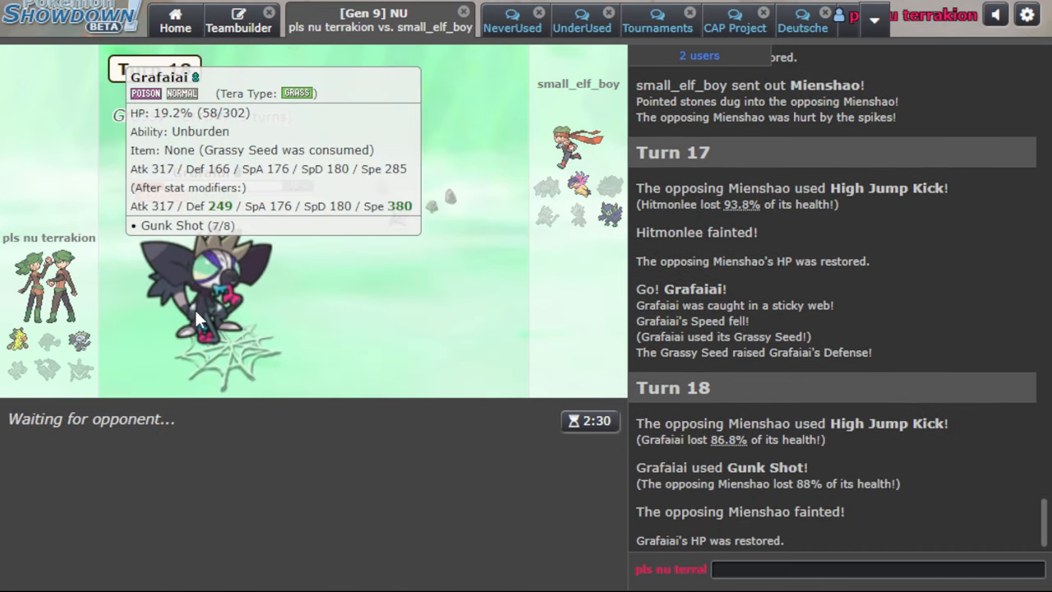
{"action": "mouse_move", "coordinate": [238, 294]}
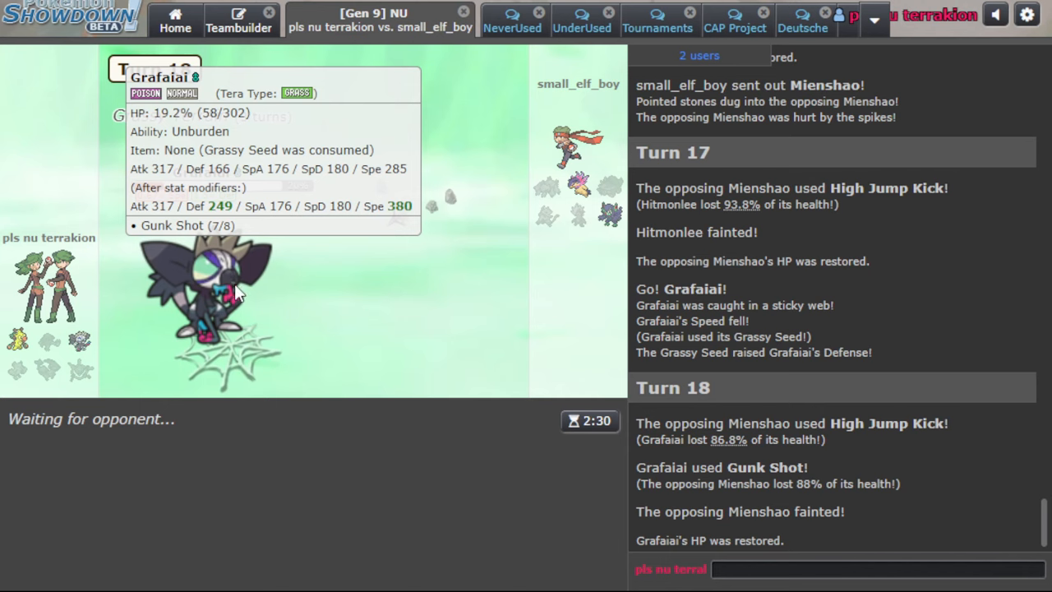
{"action": "mouse_move", "coordinate": [575, 189]}
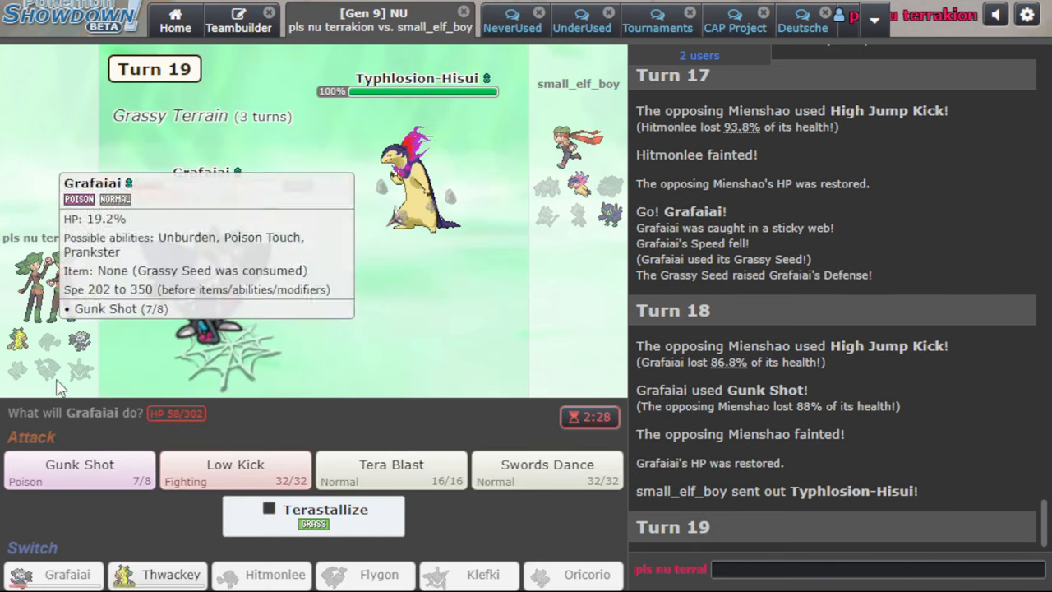
{"action": "left_click", "coordinate": [77, 466]}
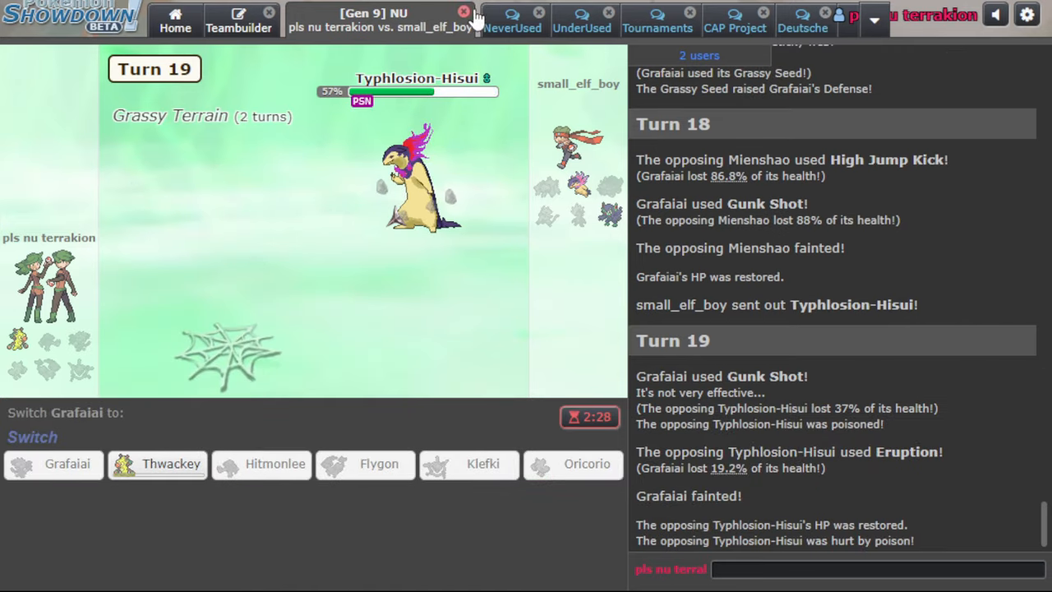
Close the finished battle and open Thwackey's set in the 'g terrain stories' team
{"action": "left_click", "coordinate": [464, 13]}
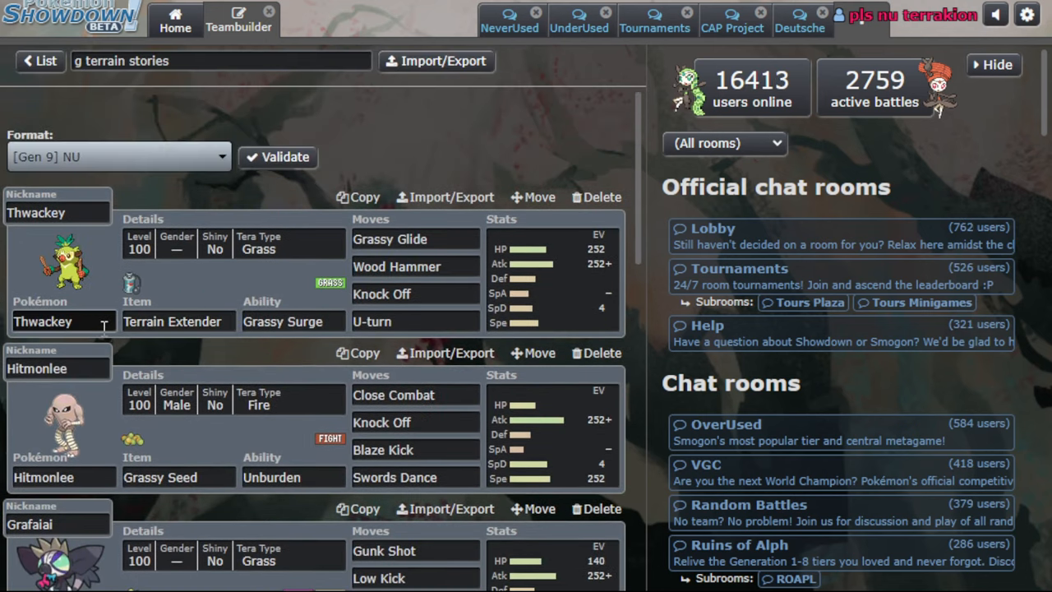
{"action": "left_click", "coordinate": [58, 321]}
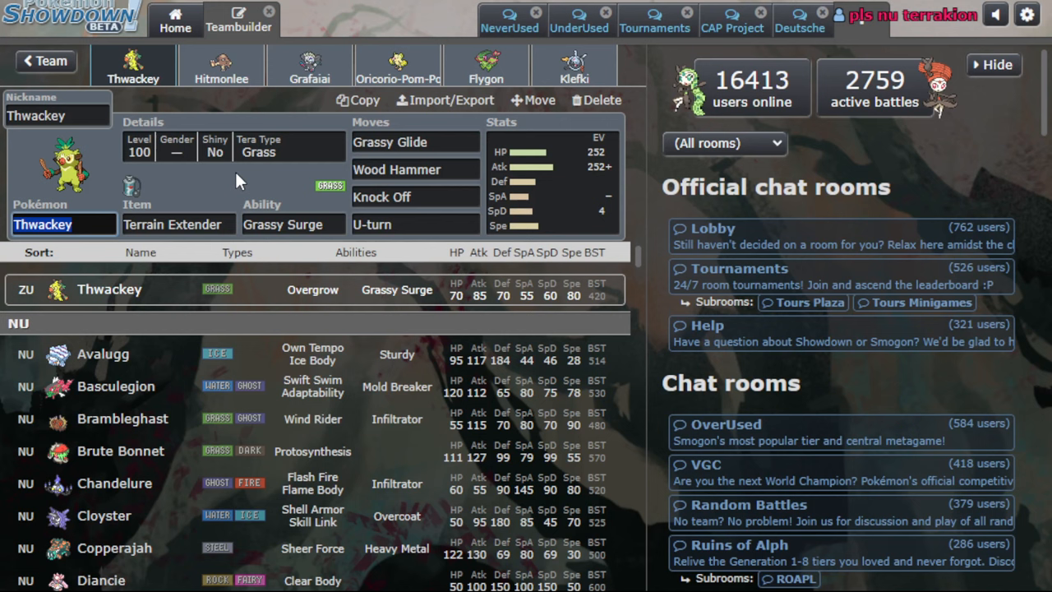
{"action": "mouse_move", "coordinate": [238, 176]}
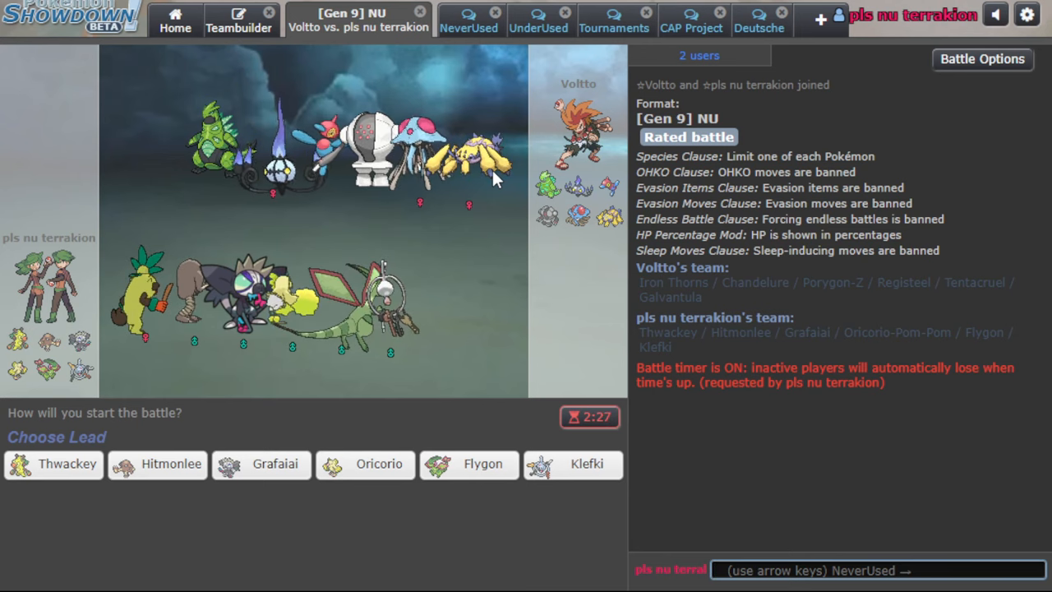
{"action": "mouse_move", "coordinate": [381, 474]}
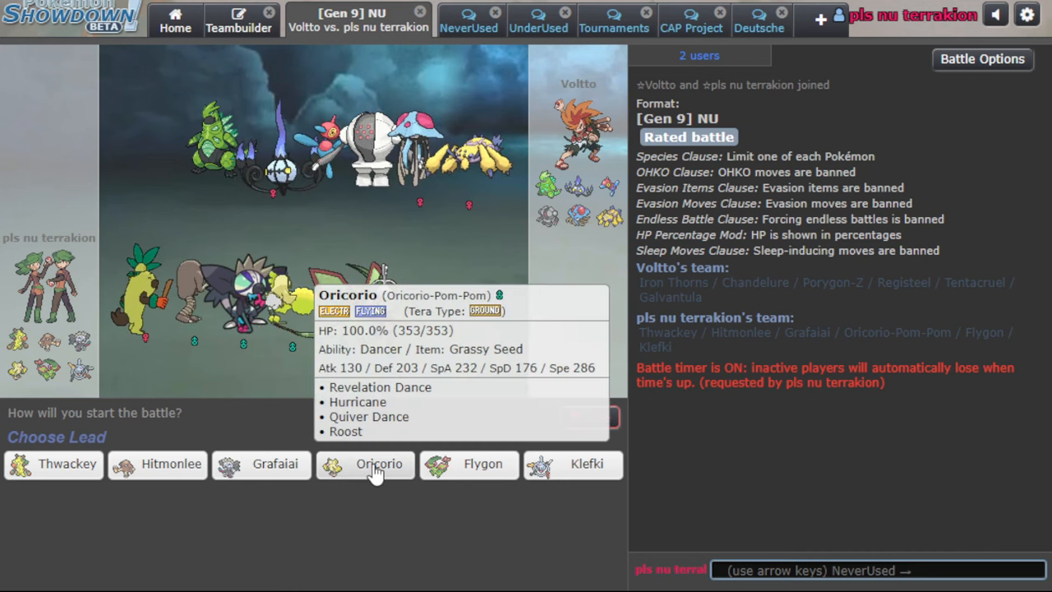
Lead with Oricorio against Voltto and use Quiver Dance on turn 1
{"action": "left_click", "coordinate": [378, 464]}
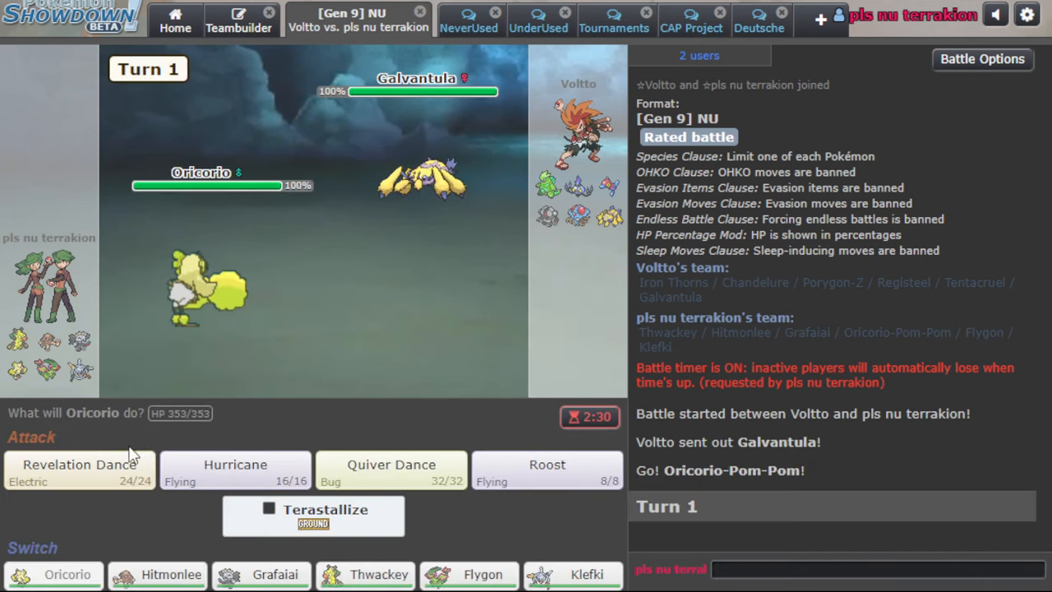
{"action": "left_click", "coordinate": [390, 464]}
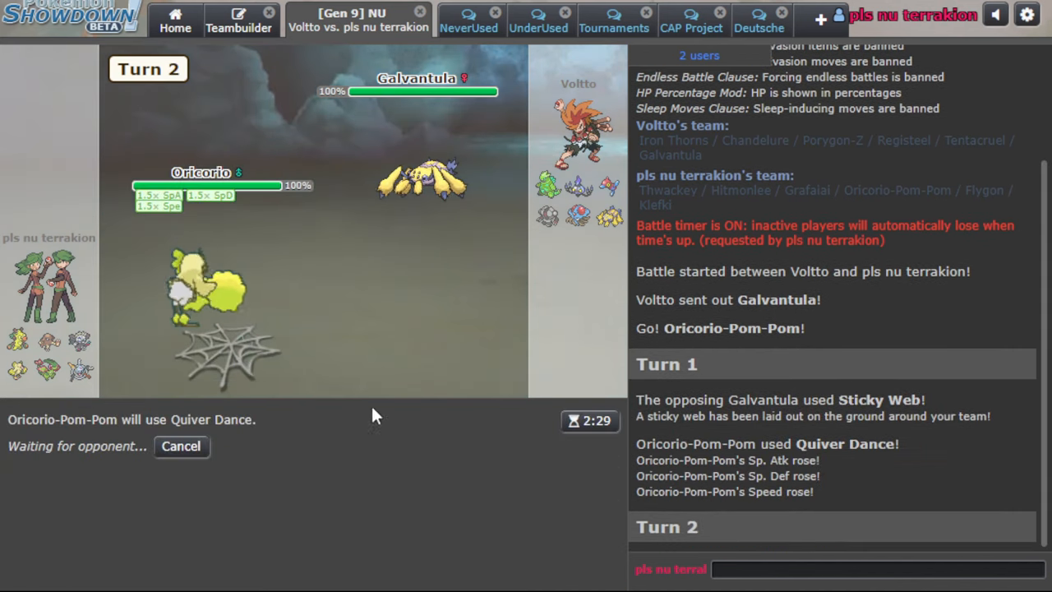
{"action": "mouse_move", "coordinate": [403, 328]}
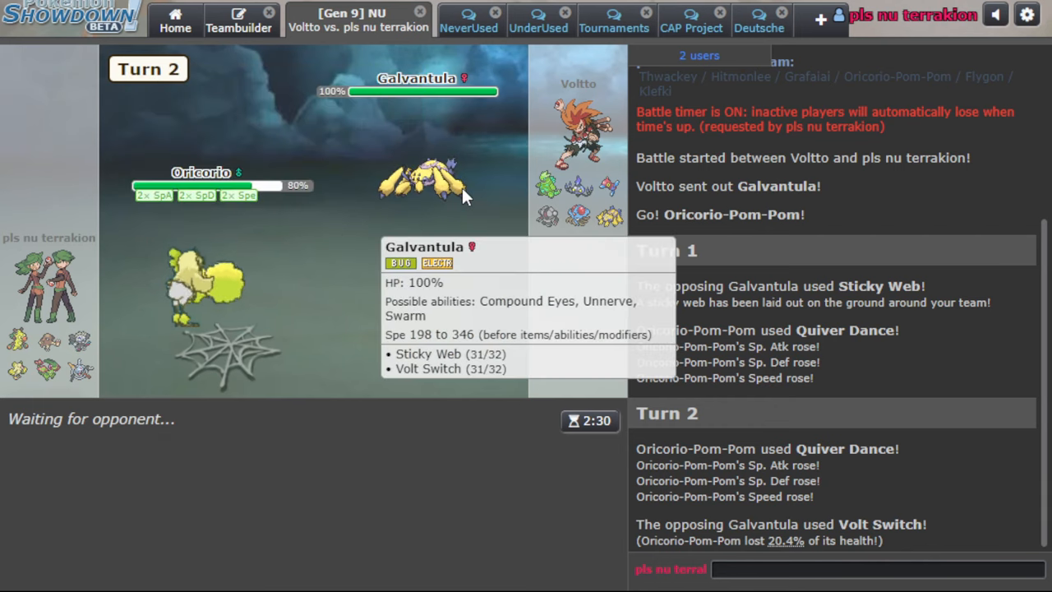
{"action": "mouse_move", "coordinate": [382, 277]}
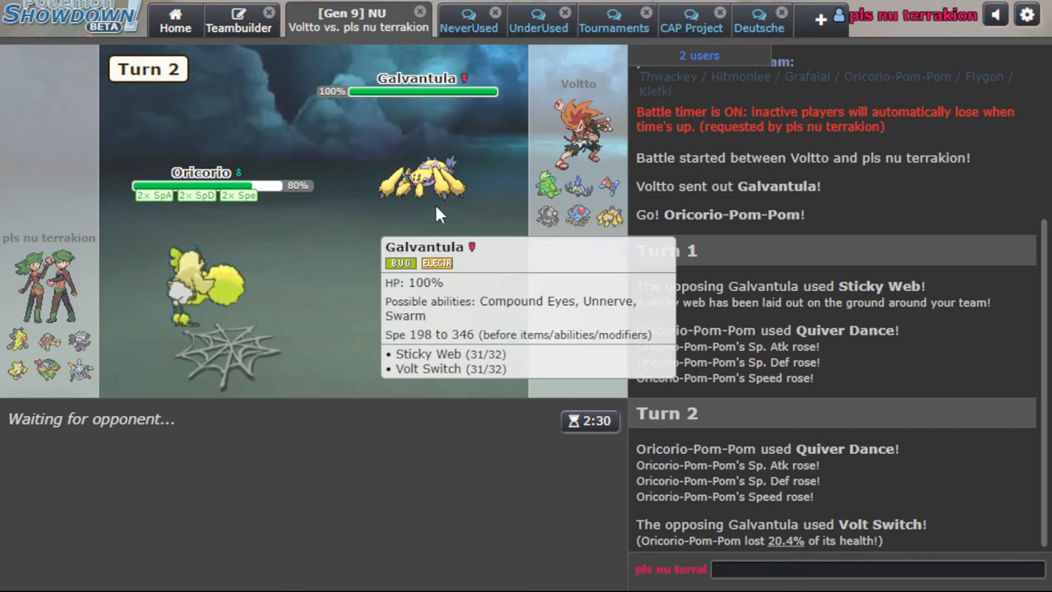
{"action": "mouse_move", "coordinate": [513, 209]}
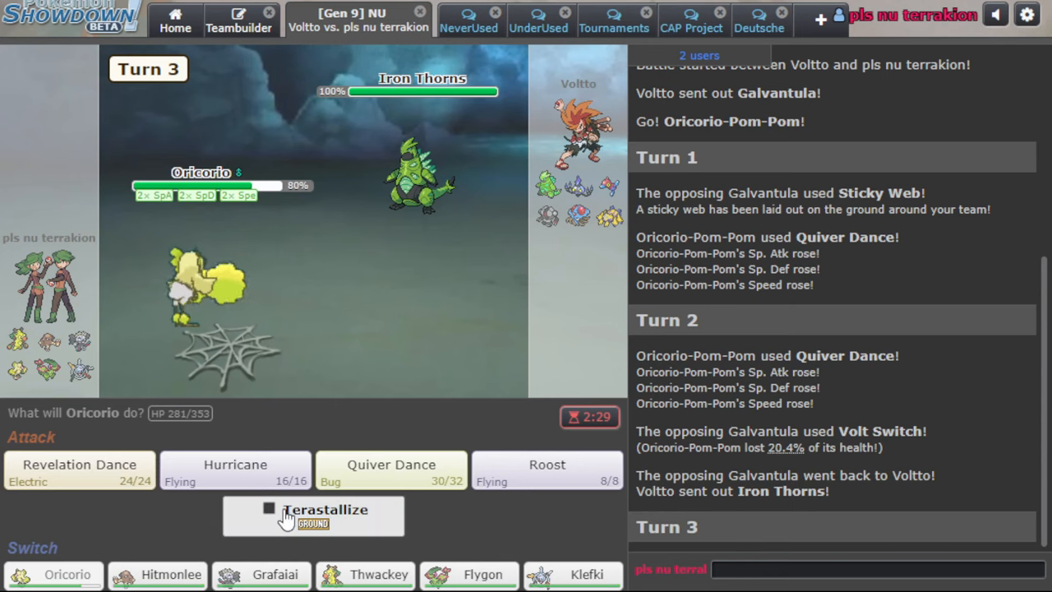
Terastallize Oricorio into Ground type this turn
{"action": "left_click", "coordinate": [74, 473]}
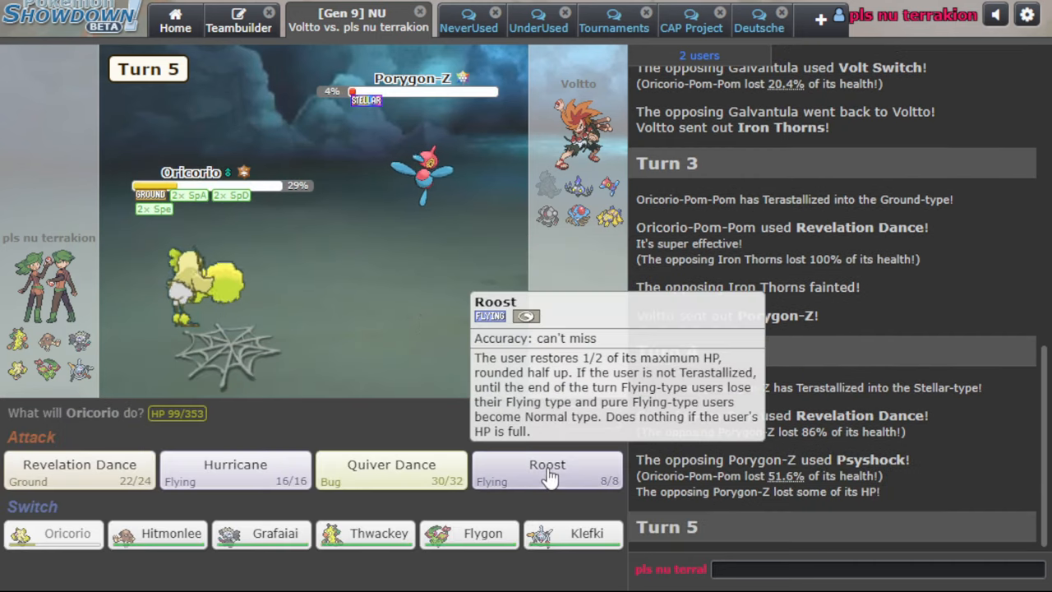
{"action": "mouse_move", "coordinate": [182, 424]}
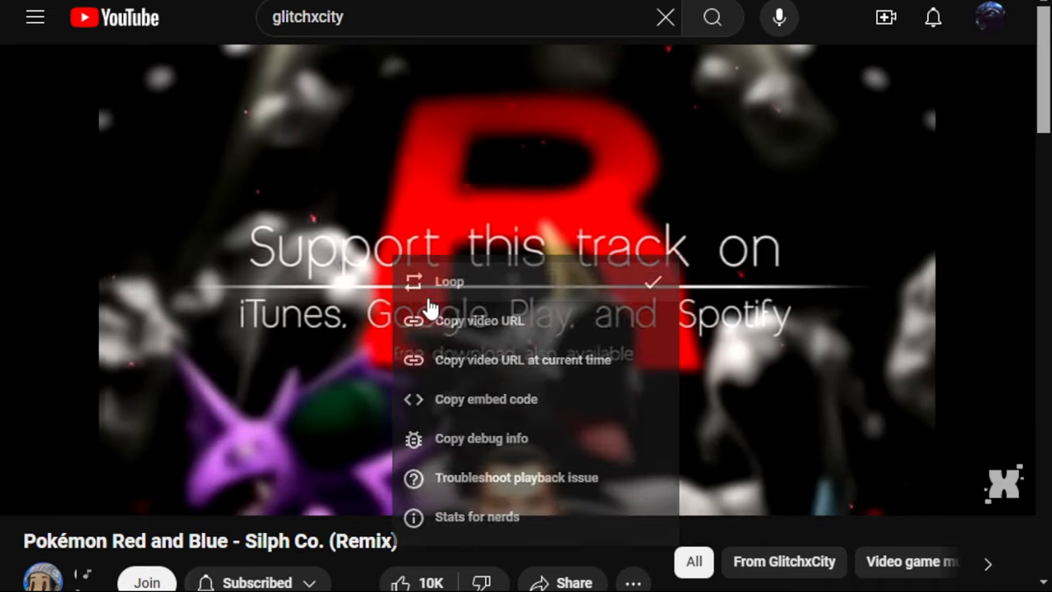
Turn on looping for the Silph Co. remix video in YouTube
{"action": "left_click", "coordinate": [335, 313]}
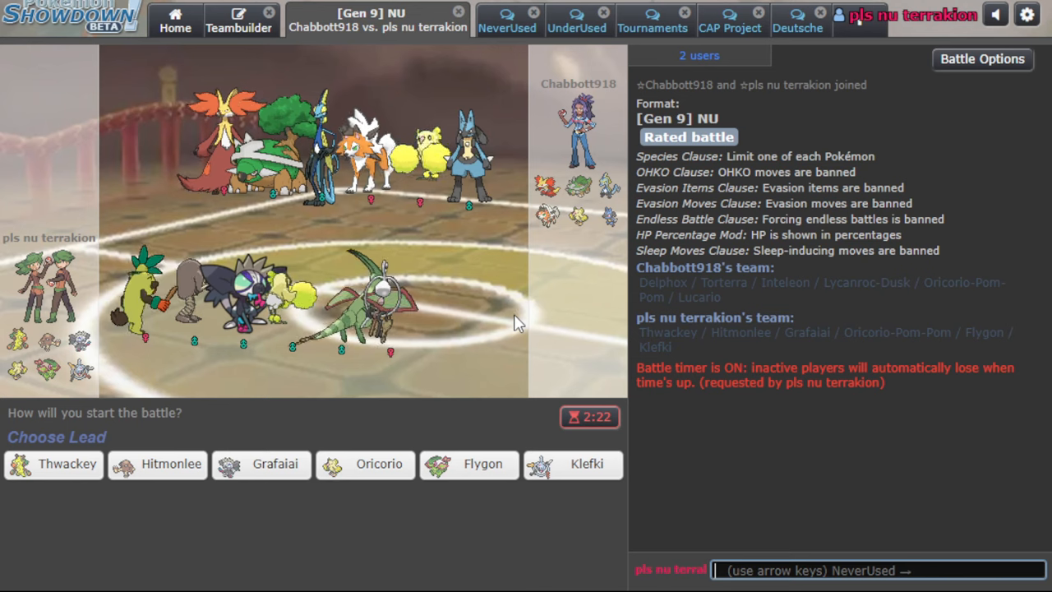
{"action": "mouse_move", "coordinate": [528, 429]}
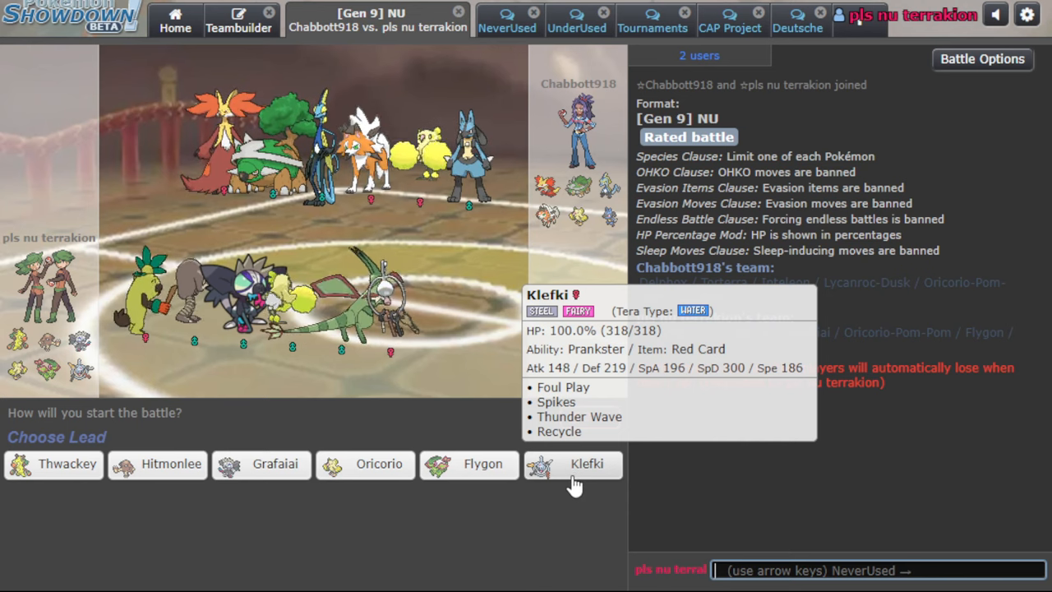
Pick a lead, have Klefki Thunder Wave Delphox, then send Thwackey in after Eject Pack
{"action": "left_click", "coordinate": [589, 464]}
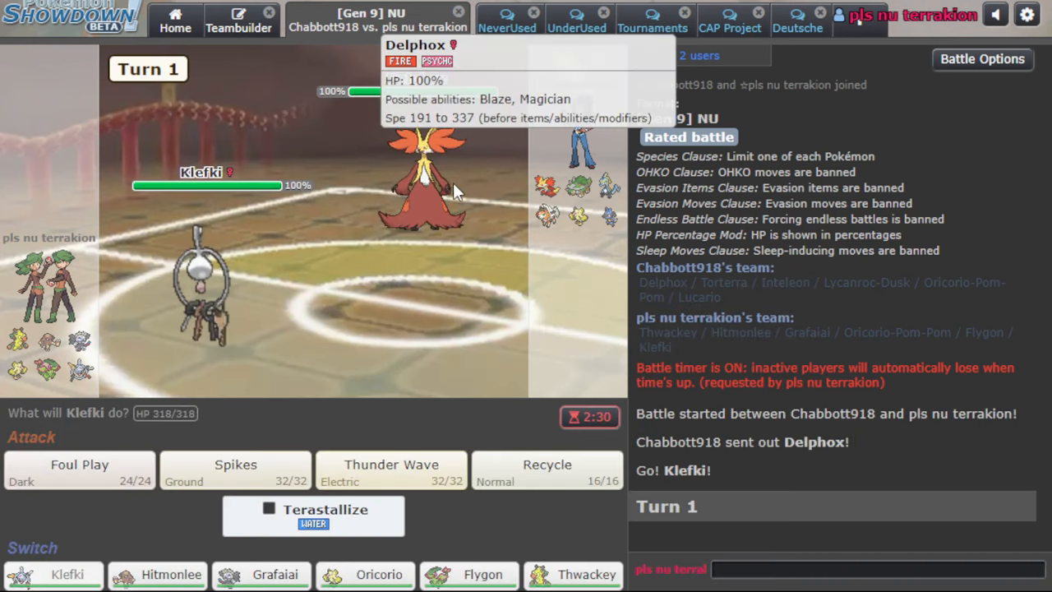
{"action": "mouse_move", "coordinate": [395, 341]}
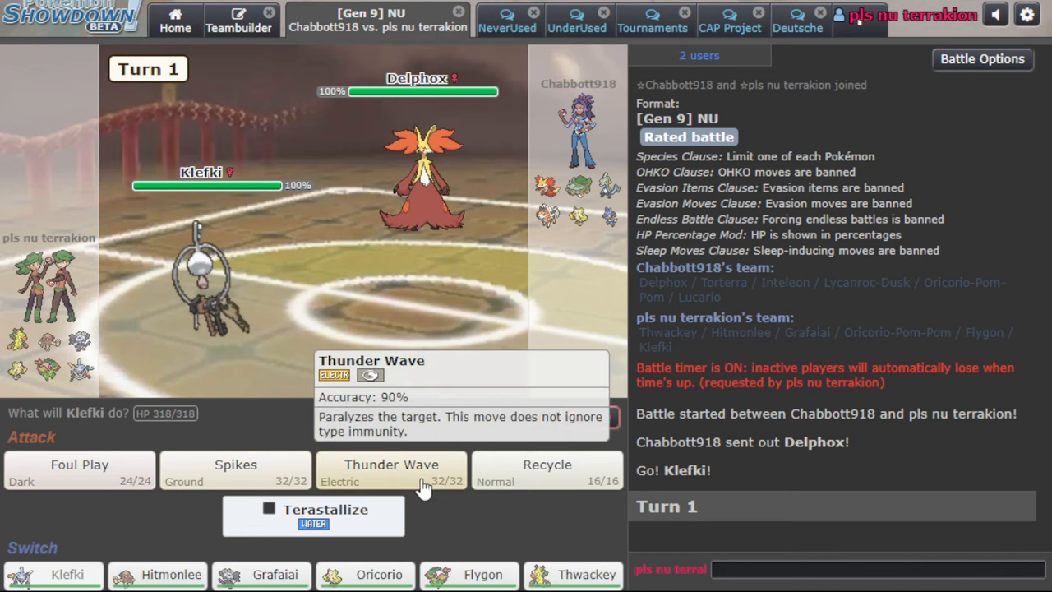
{"action": "left_click", "coordinate": [391, 468]}
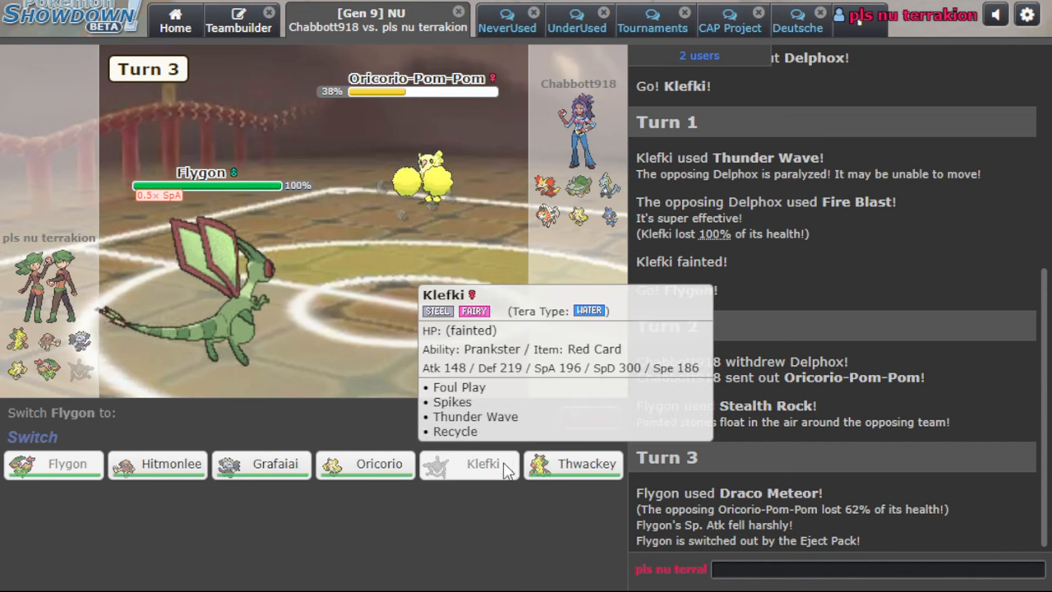
{"action": "left_click", "coordinate": [573, 464]}
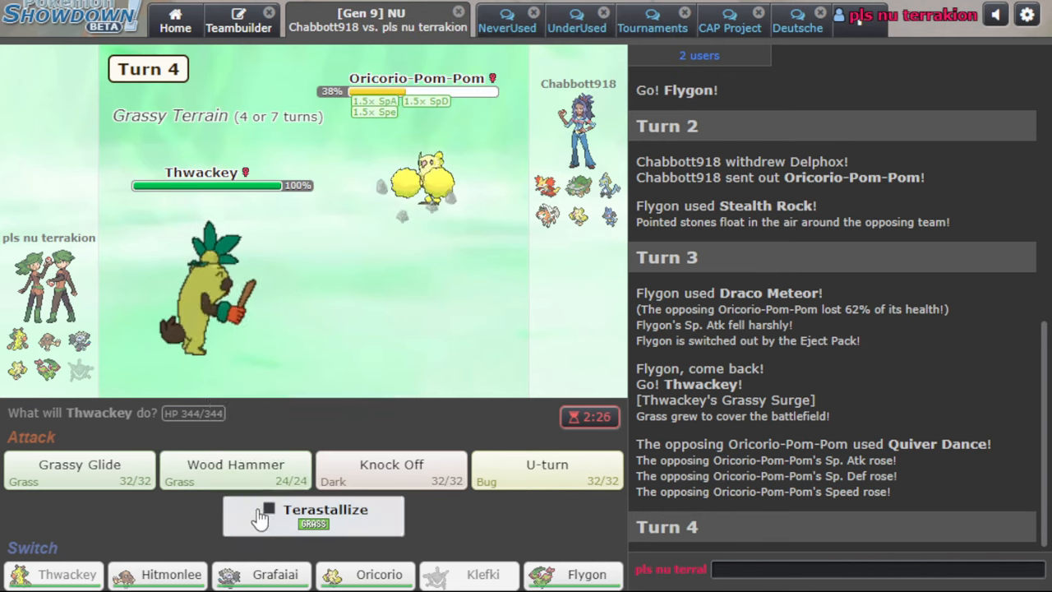
{"action": "mouse_move", "coordinate": [276, 574]}
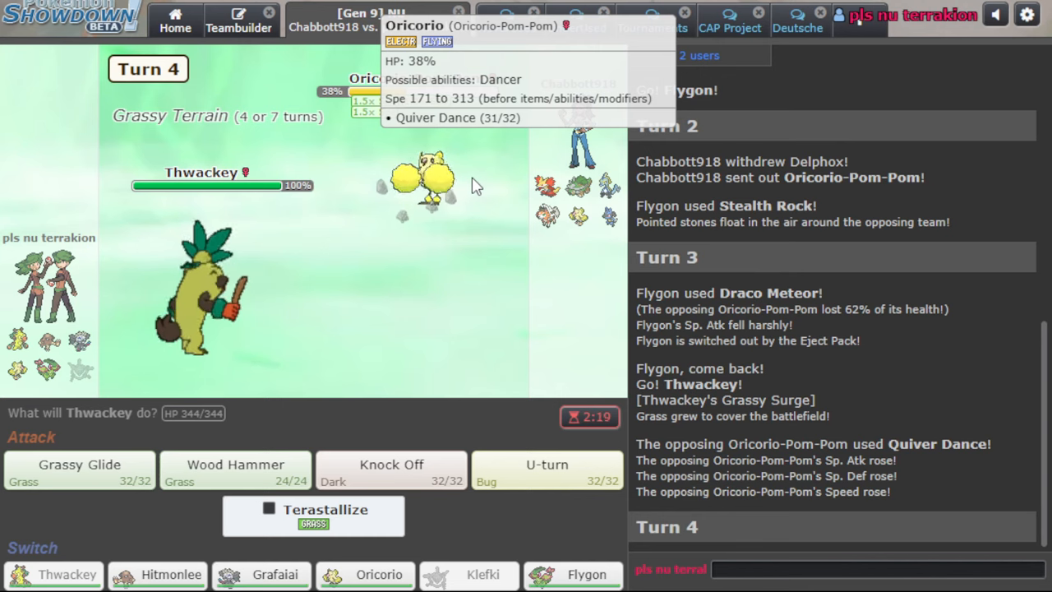
{"action": "mouse_move", "coordinate": [493, 184]}
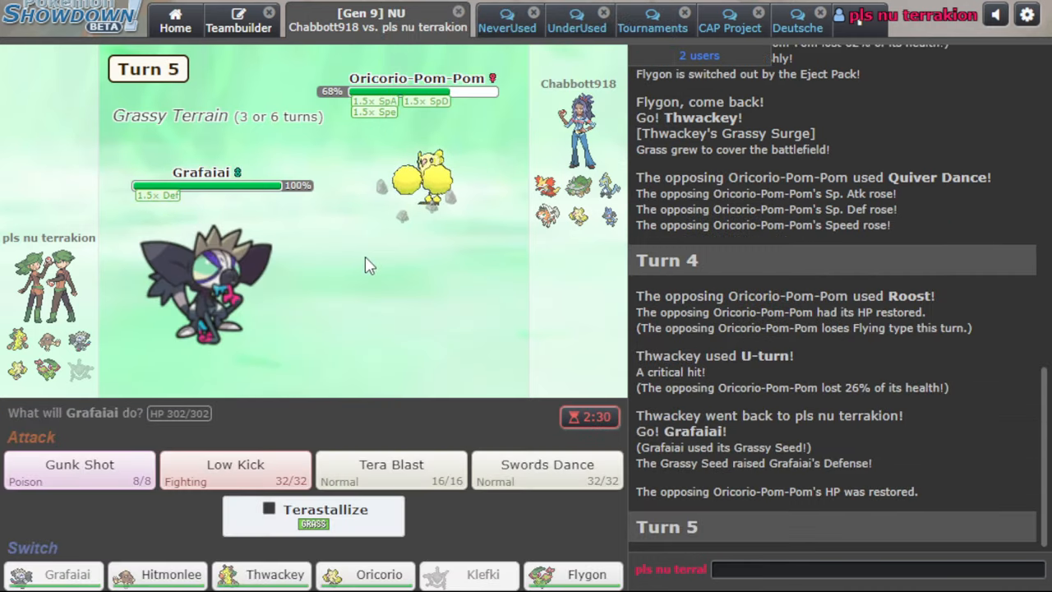
KO Oricorio-Pom-Pom with two Gunk Shots and Lucario with two Low Kicks, then bring in Hitmonlee
{"action": "left_click", "coordinate": [79, 464]}
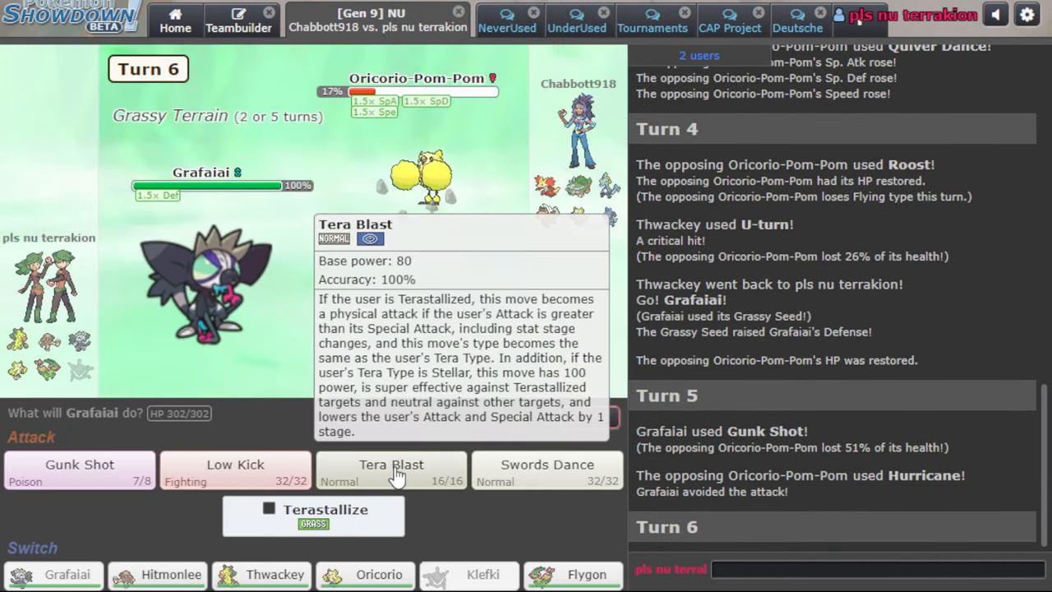
{"action": "mouse_move", "coordinate": [79, 476]}
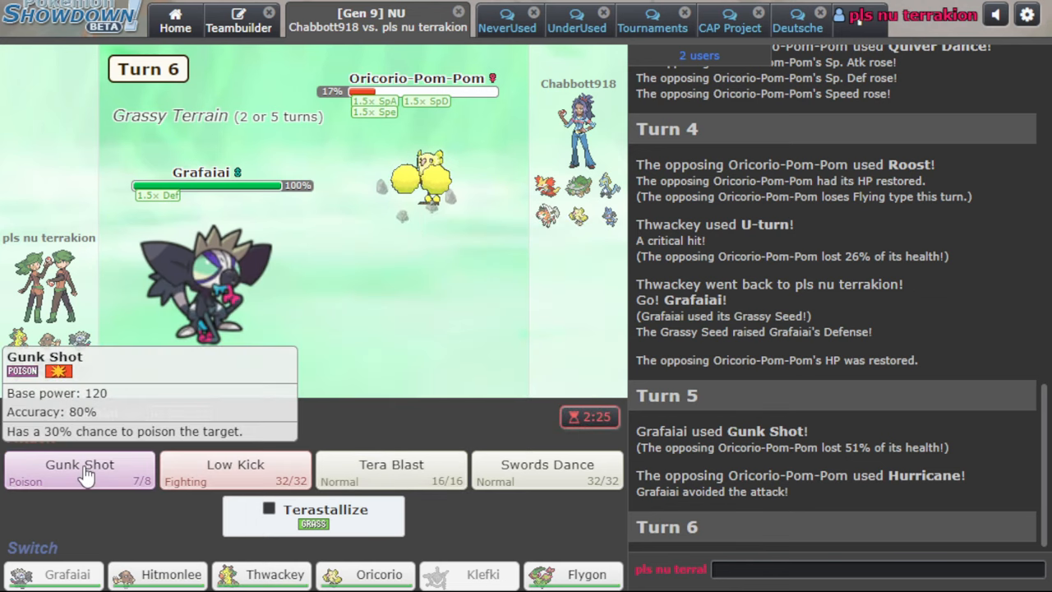
{"action": "left_click", "coordinate": [79, 467]}
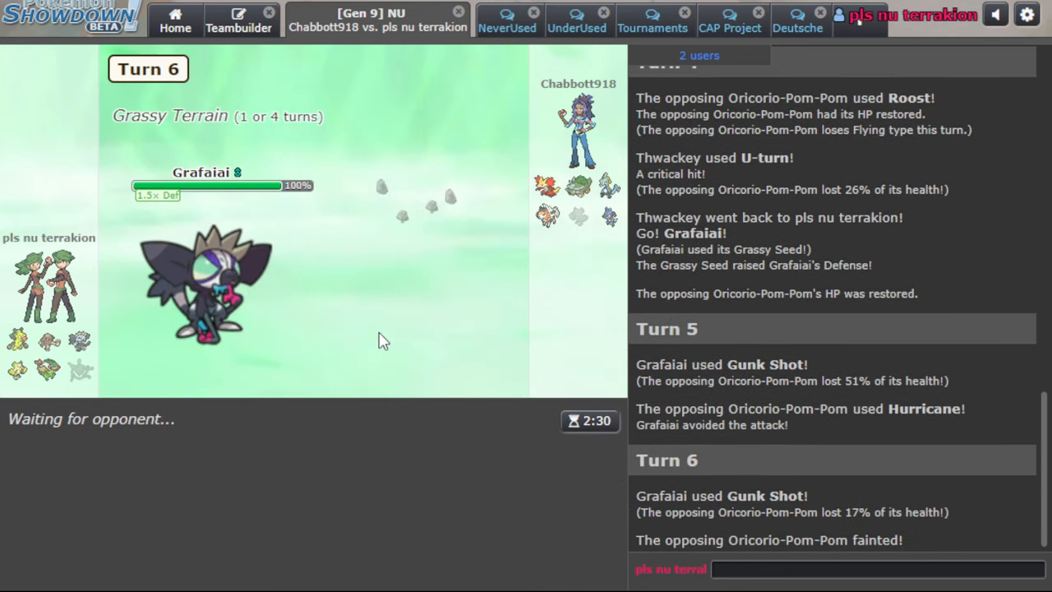
{"action": "mouse_move", "coordinate": [548, 216]}
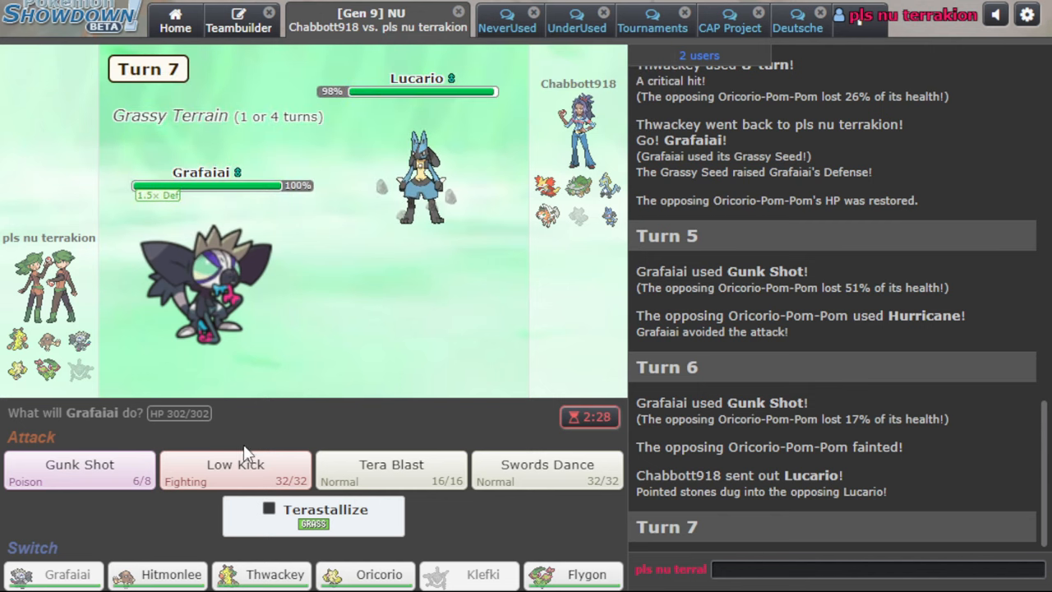
{"action": "left_click", "coordinate": [235, 467]}
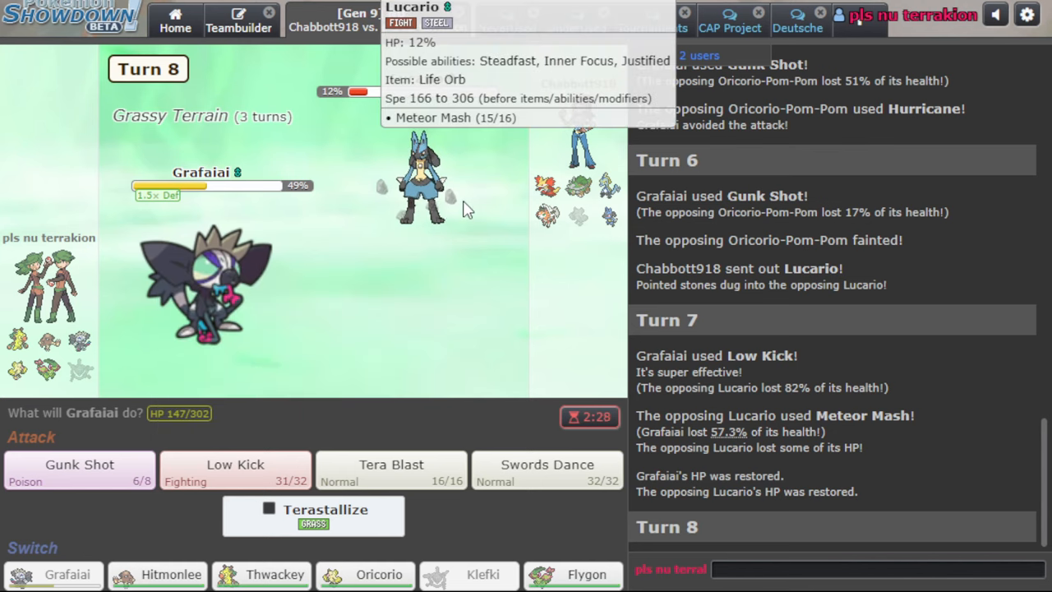
{"action": "left_click", "coordinate": [235, 468]}
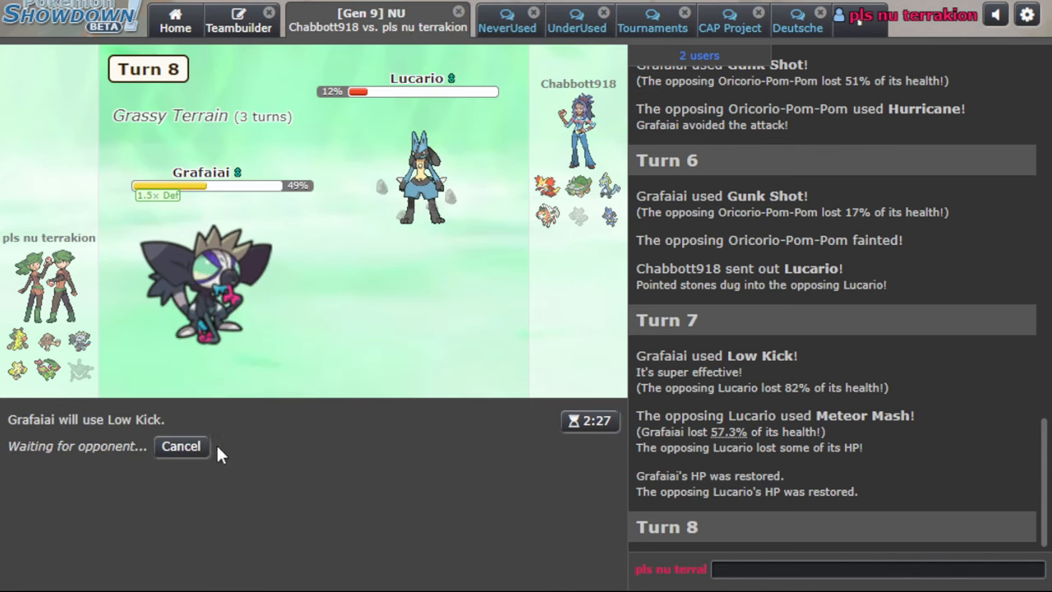
{"action": "mouse_move", "coordinate": [548, 216]}
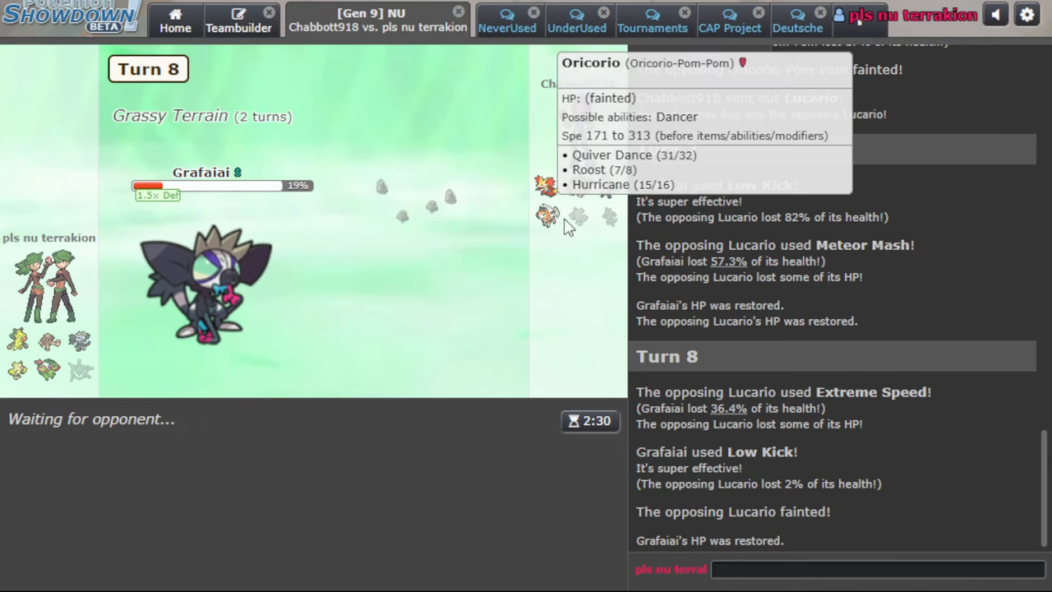
{"action": "mouse_move", "coordinate": [92, 435]}
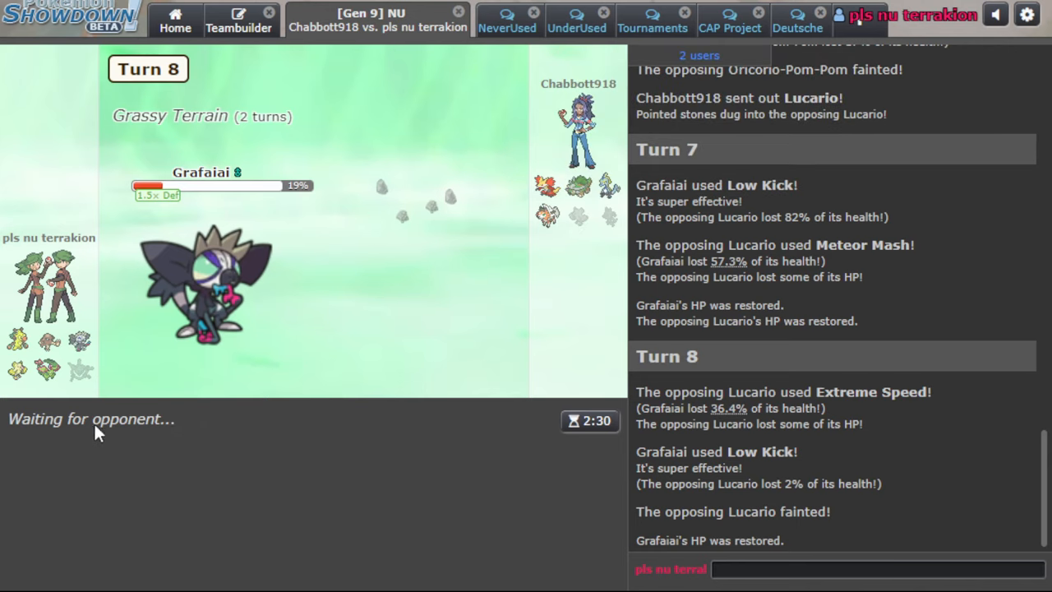
{"action": "mouse_move", "coordinate": [272, 374]}
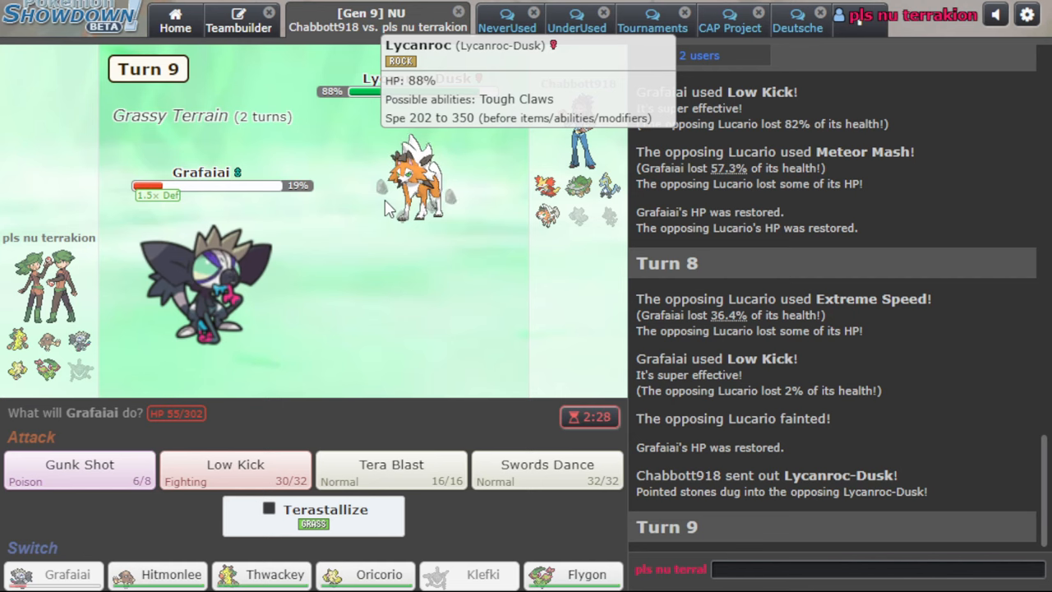
{"action": "left_click", "coordinate": [157, 574]}
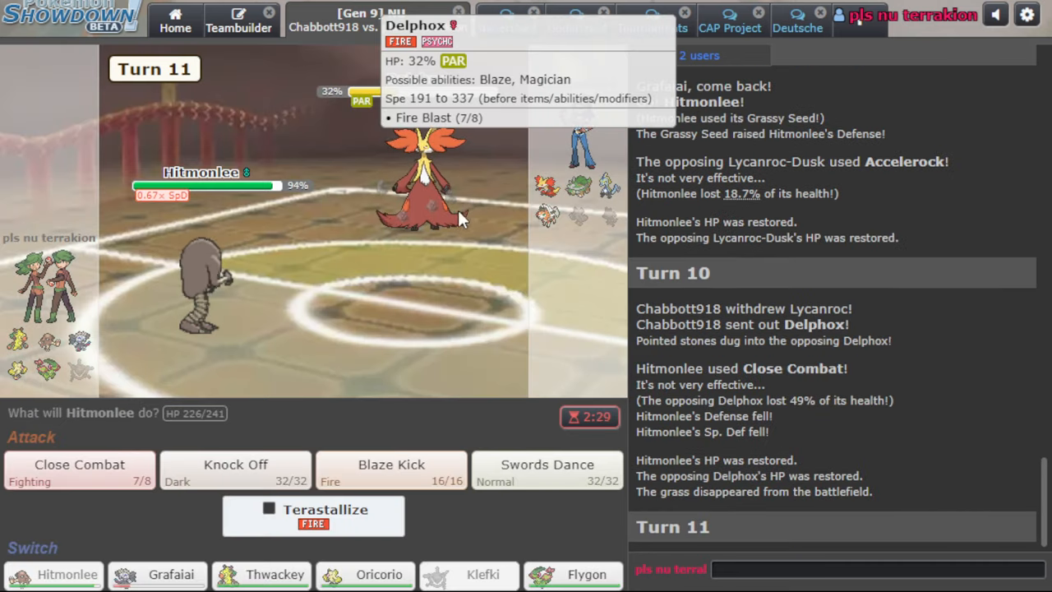
{"action": "mouse_move", "coordinate": [543, 222]}
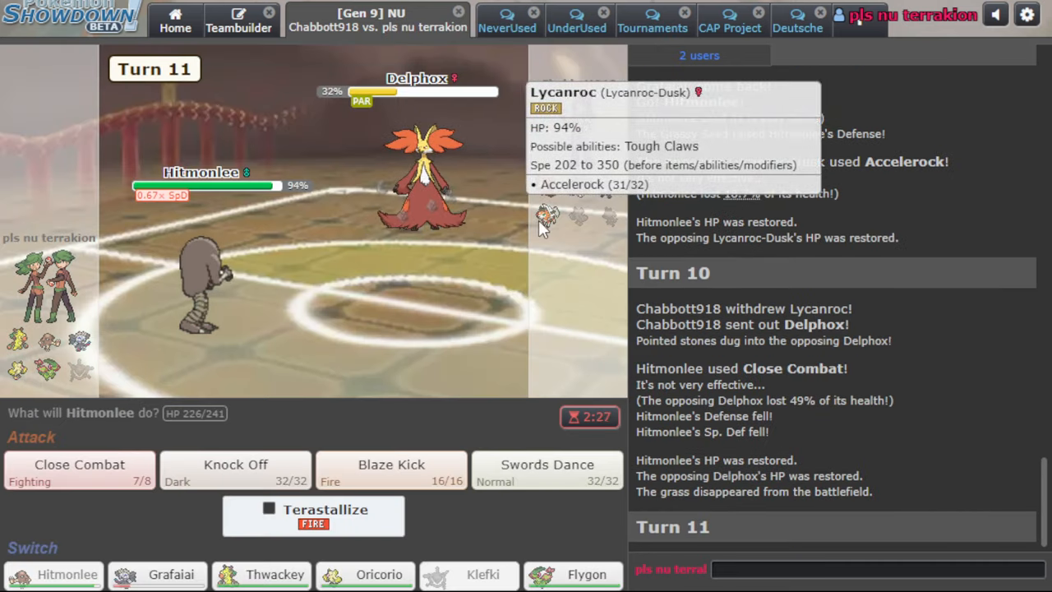
KO Delphox with Knock Off and Torterra with Blaze Kick, then Knock Off Inteleon
{"action": "left_click", "coordinate": [235, 464]}
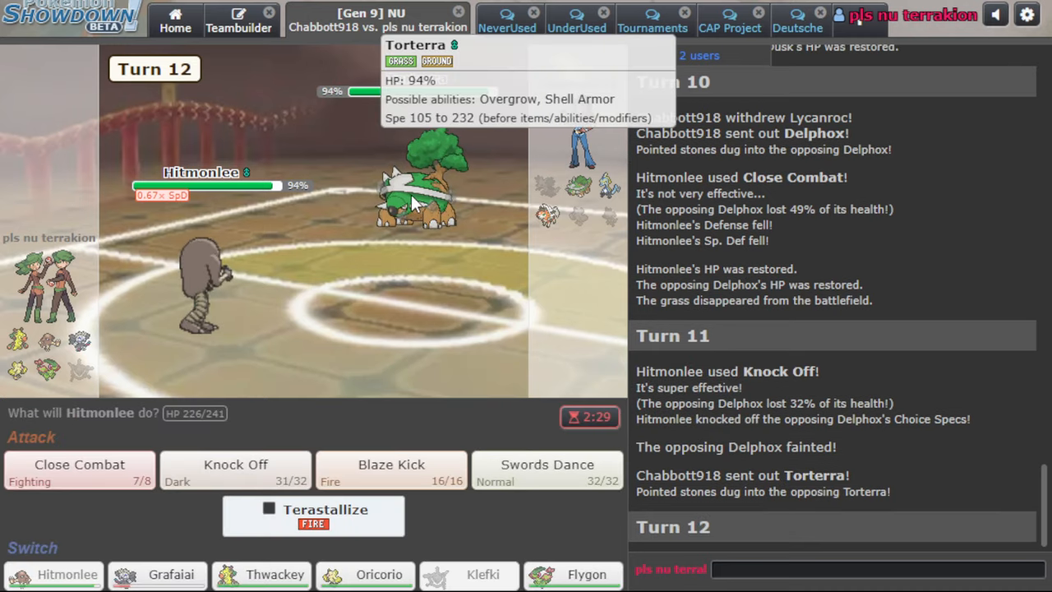
{"action": "mouse_move", "coordinate": [493, 480]}
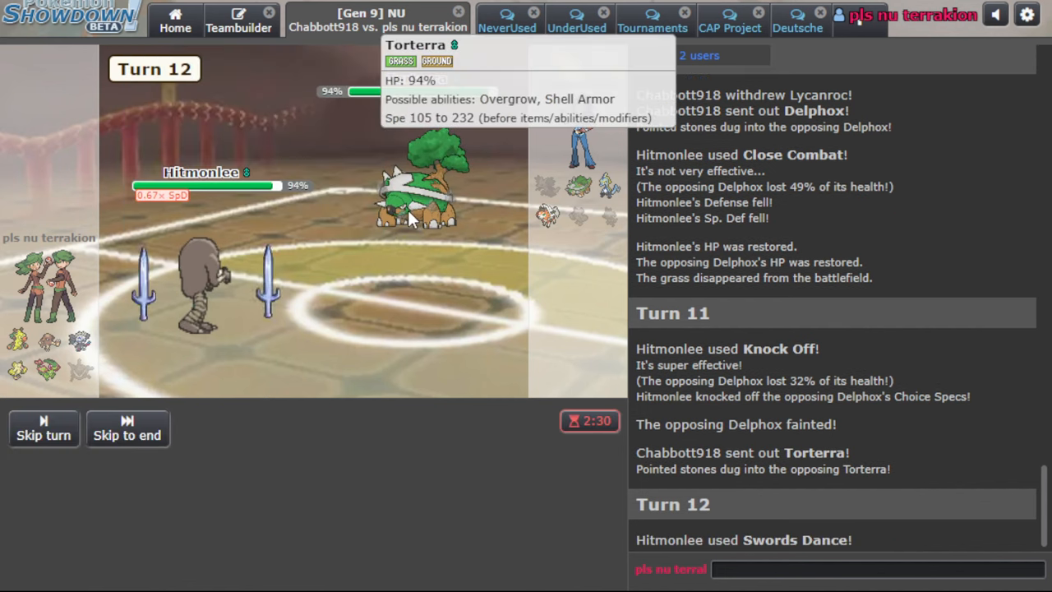
{"action": "mouse_move", "coordinate": [302, 430]}
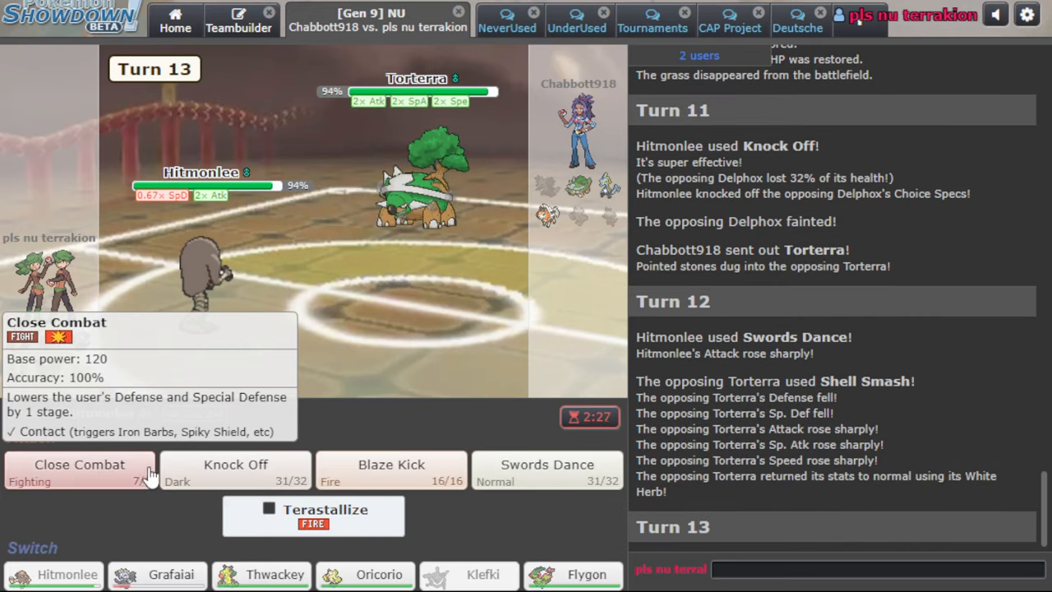
{"action": "left_click", "coordinate": [391, 471]}
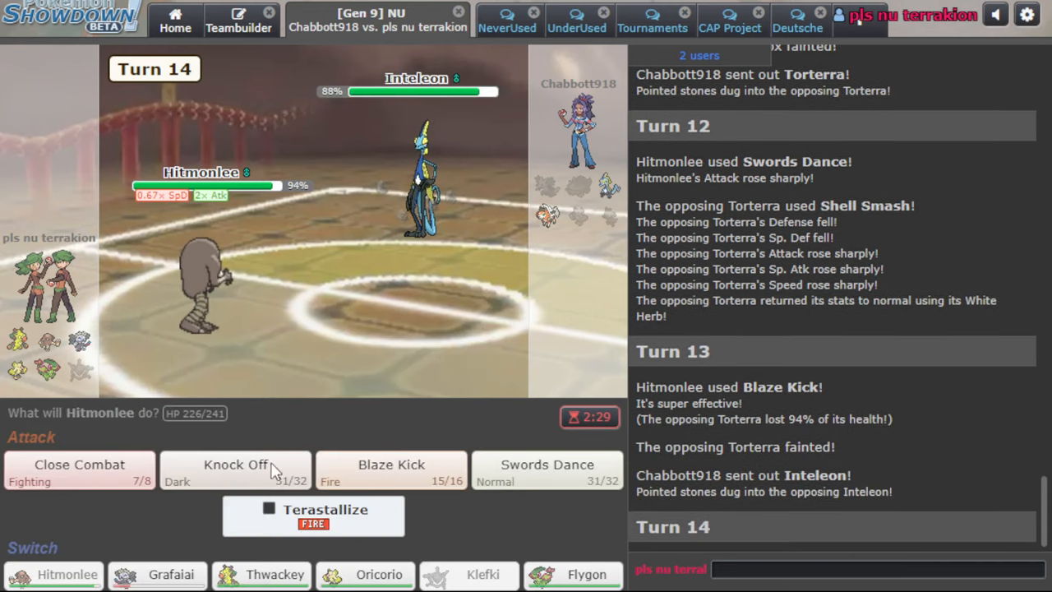
{"action": "left_click", "coordinate": [235, 464]}
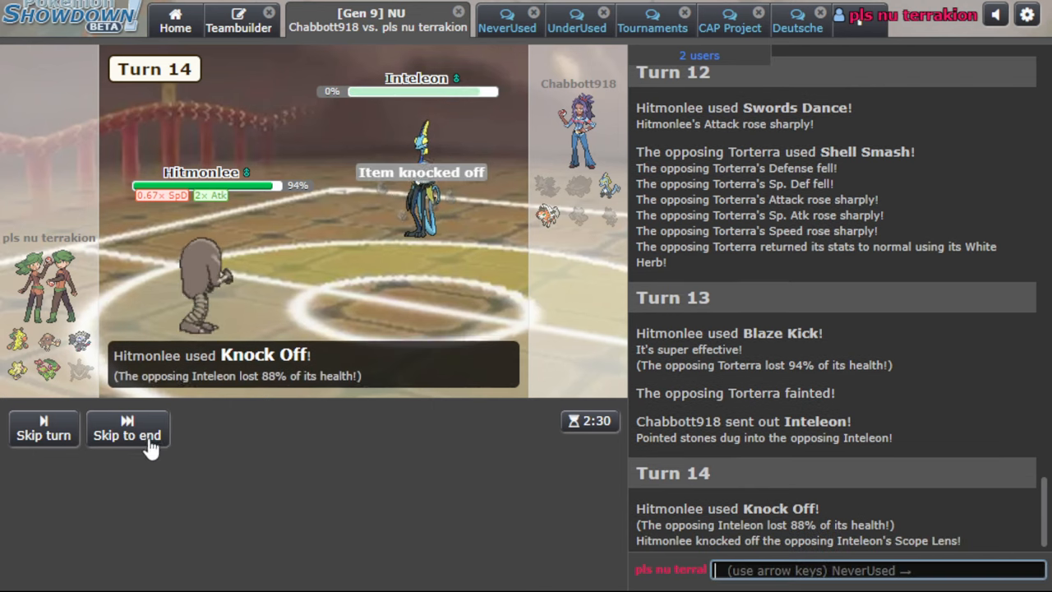
{"action": "left_click", "coordinate": [126, 430]}
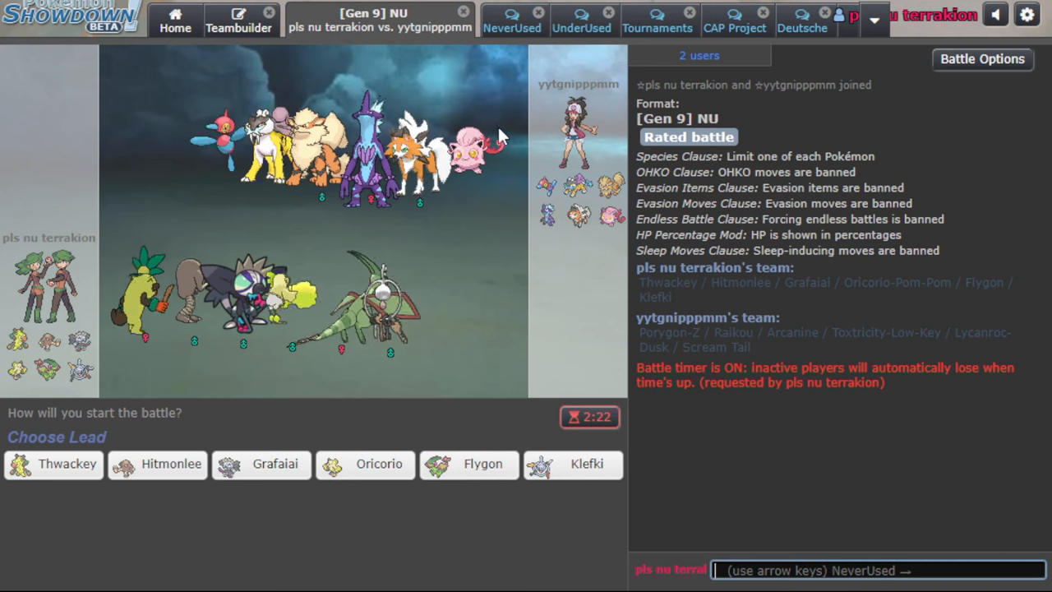
Lead the new battle with Klefki and paralyze Lycanroc-Dusk with Thunder Wave
{"action": "left_click", "coordinate": [586, 465]}
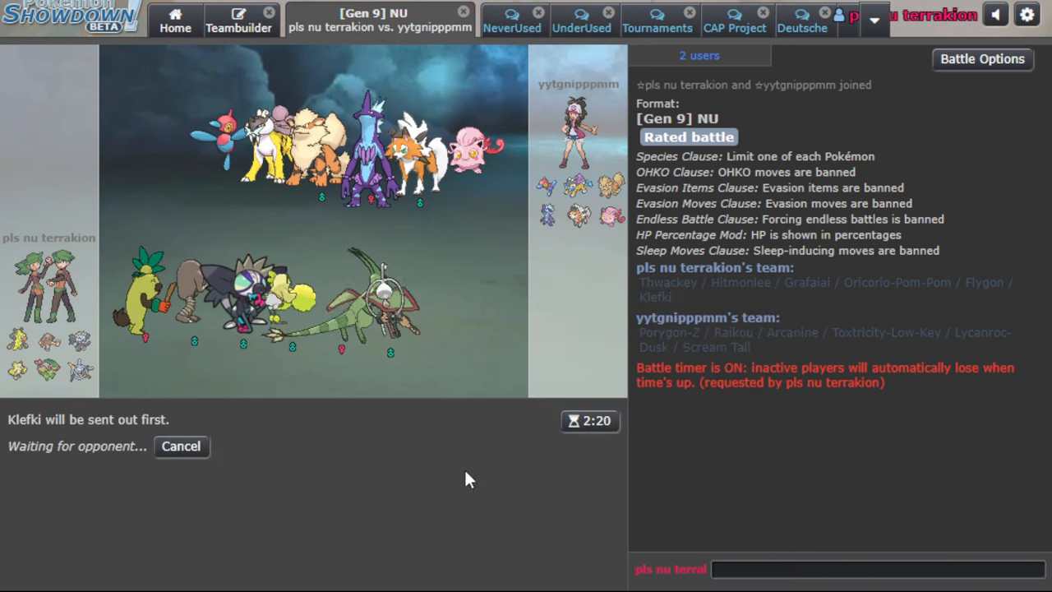
{"action": "mouse_move", "coordinate": [180, 448]}
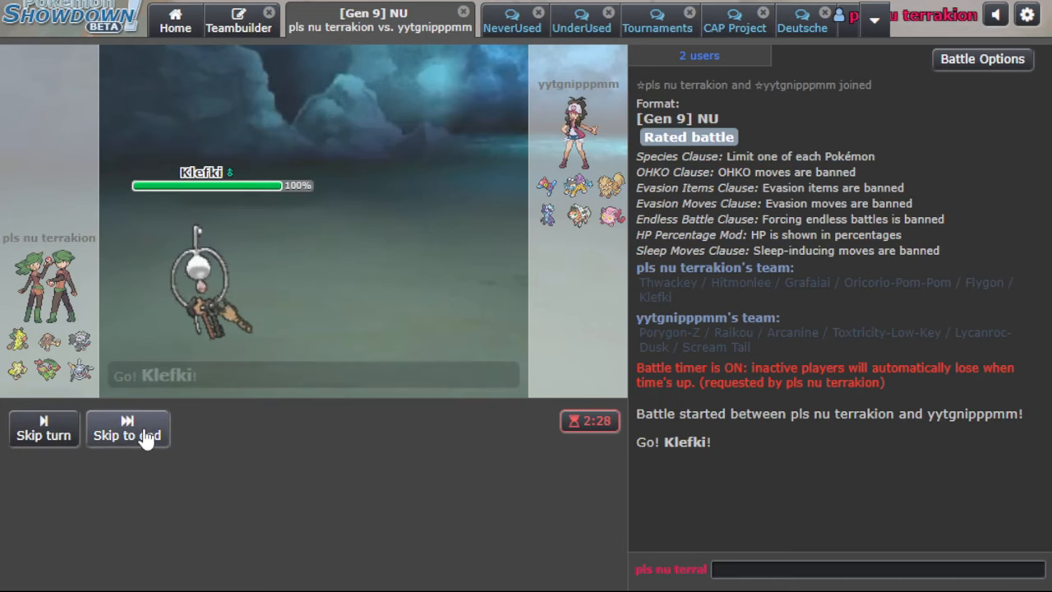
{"action": "left_click", "coordinate": [128, 432]}
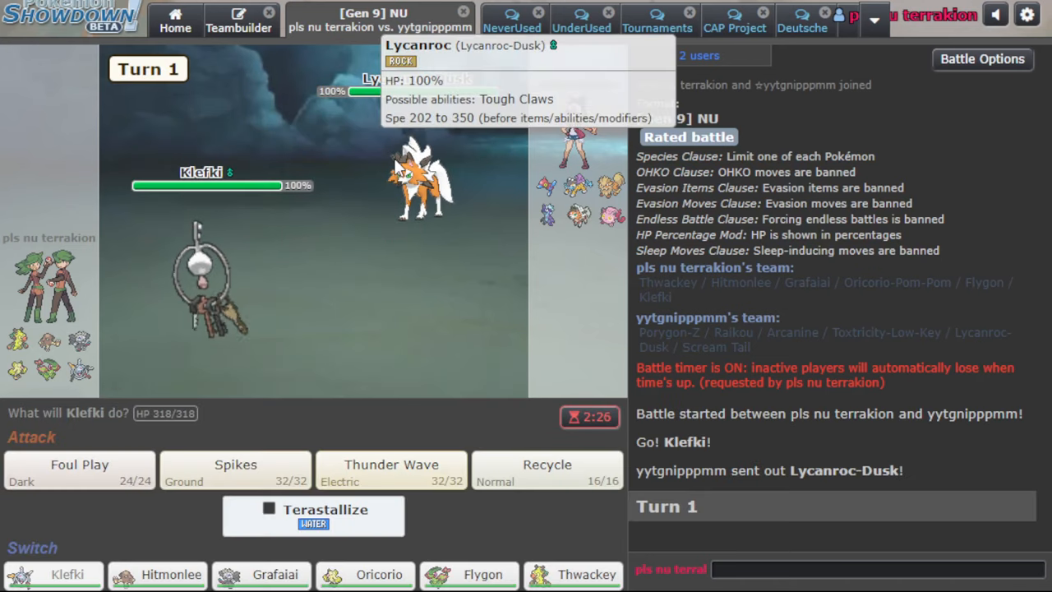
{"action": "left_click", "coordinate": [391, 470]}
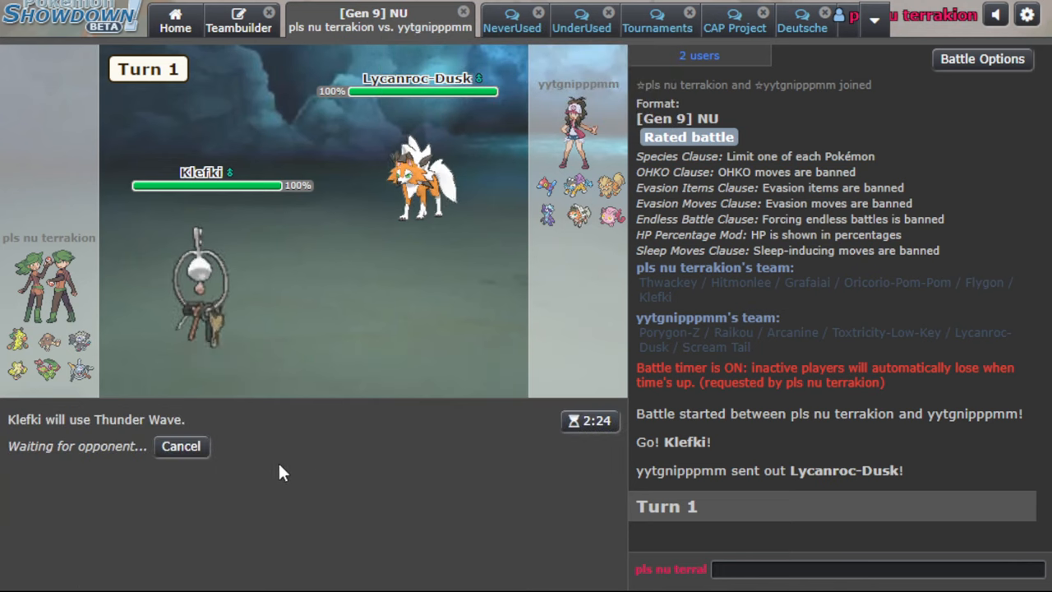
{"action": "mouse_move", "coordinate": [419, 185]}
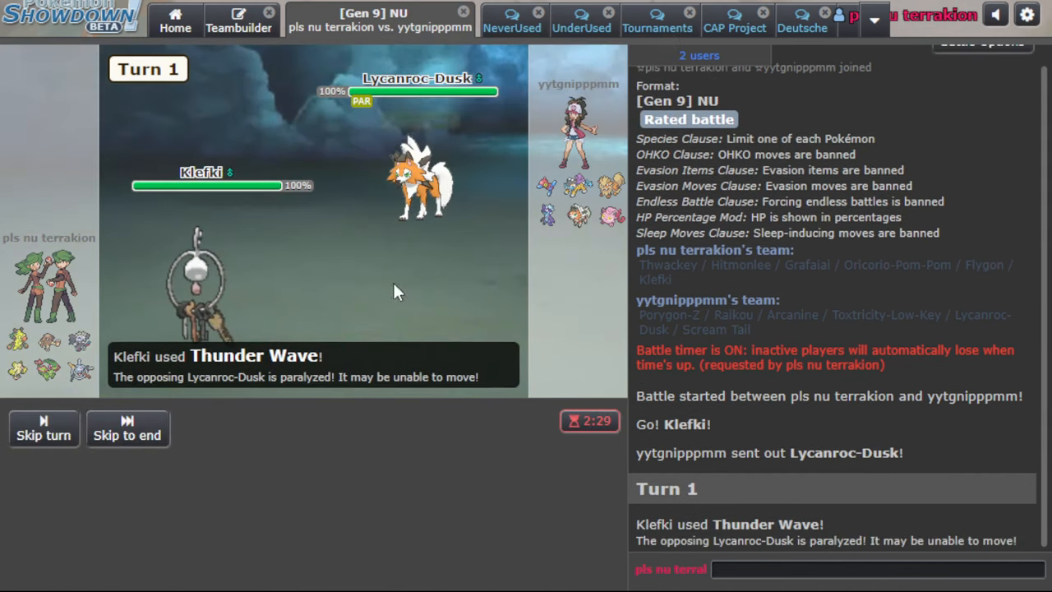
{"action": "mouse_move", "coordinate": [236, 470]}
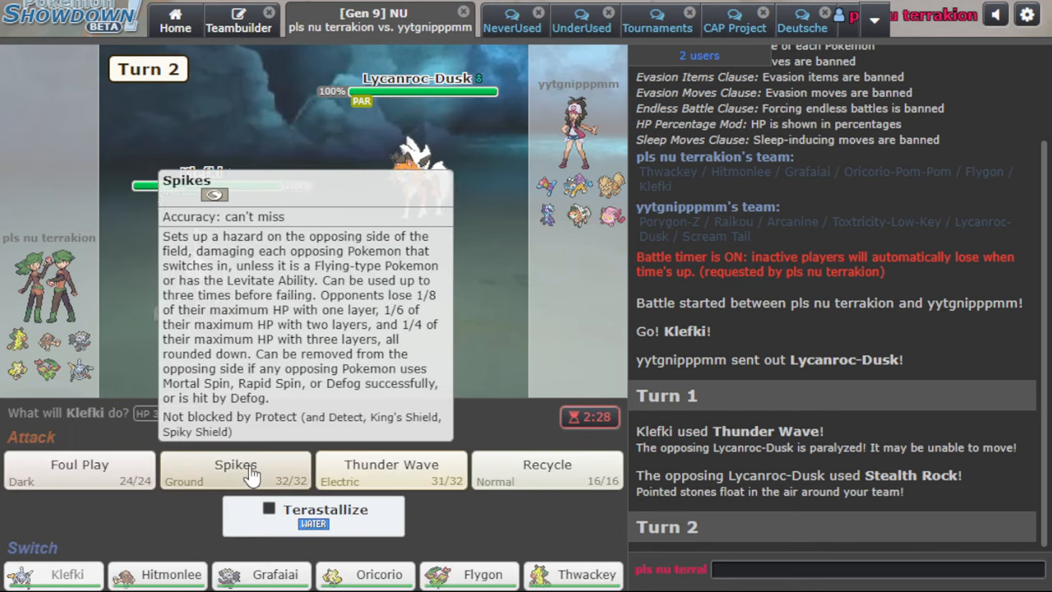
{"action": "mouse_move", "coordinate": [138, 338]}
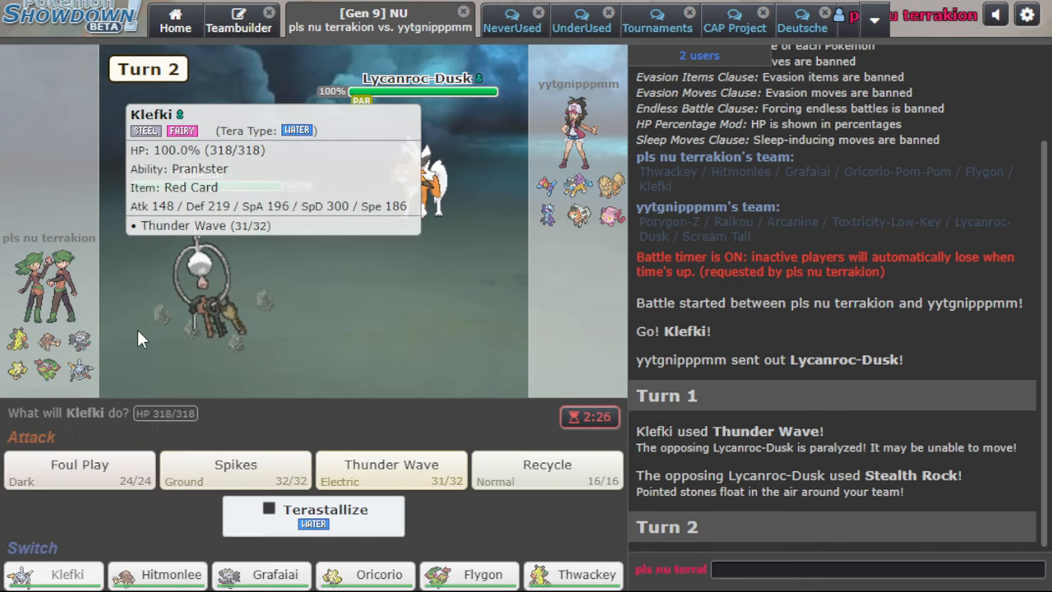
Attack with Klefki's Foul Play on two turns, then scatter Spikes
{"action": "left_click", "coordinate": [79, 465]}
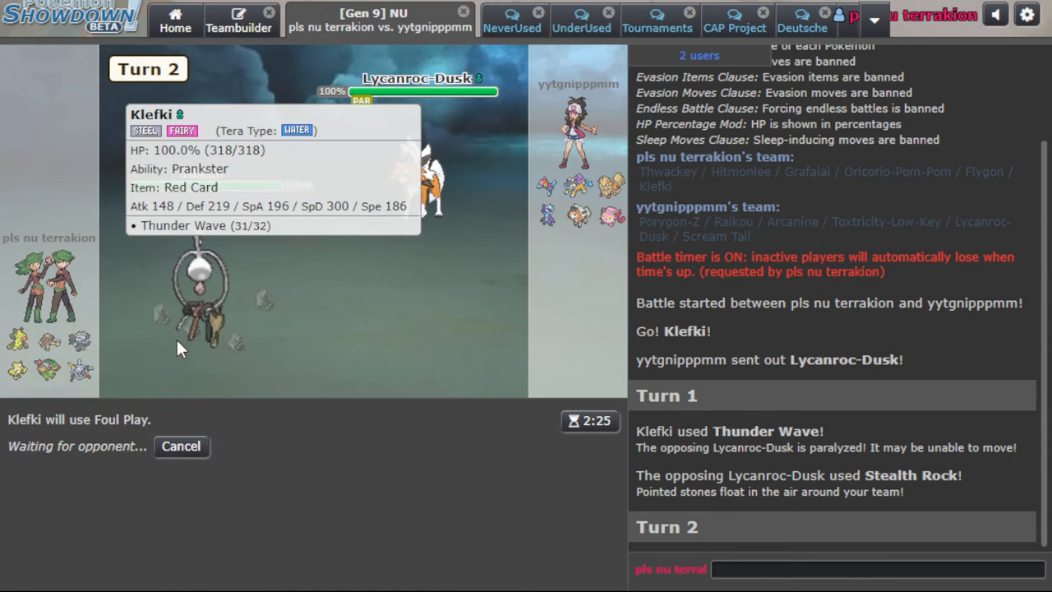
{"action": "mouse_move", "coordinate": [446, 343]}
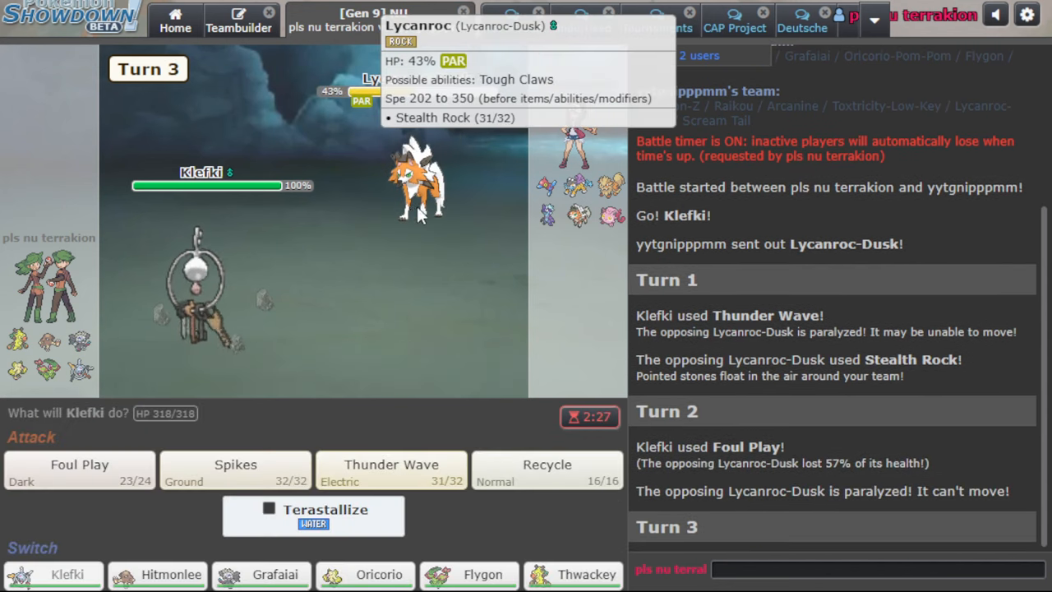
{"action": "left_click", "coordinate": [79, 470]}
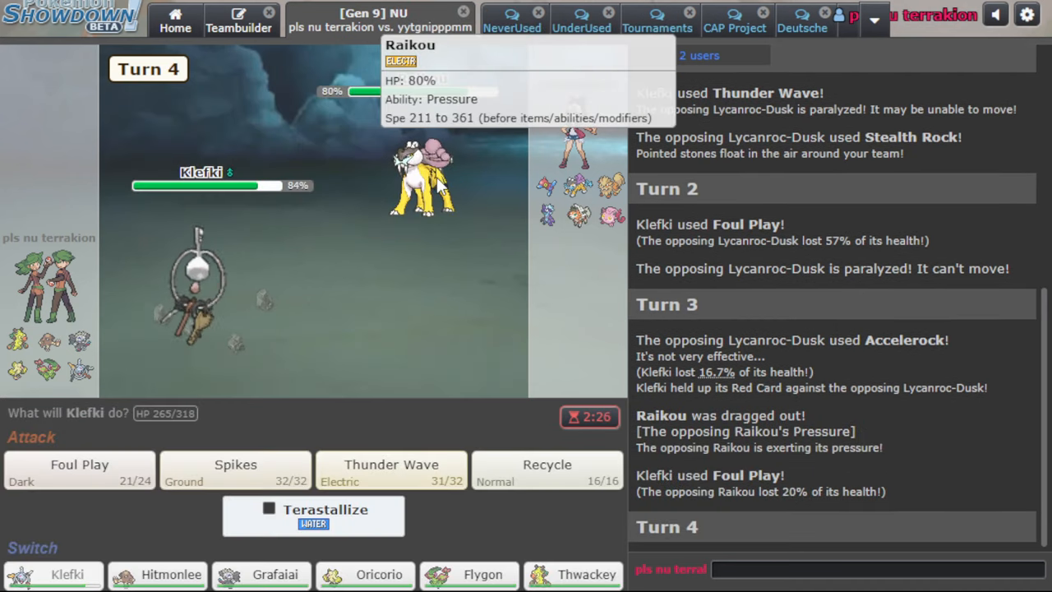
{"action": "left_click", "coordinate": [235, 470]}
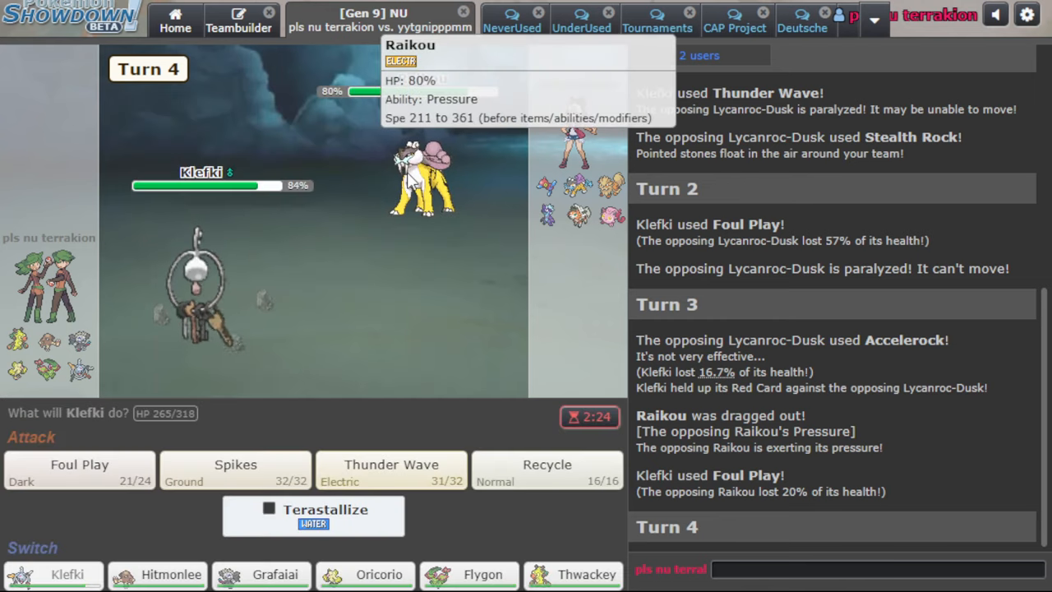
{"action": "left_click", "coordinate": [235, 469]}
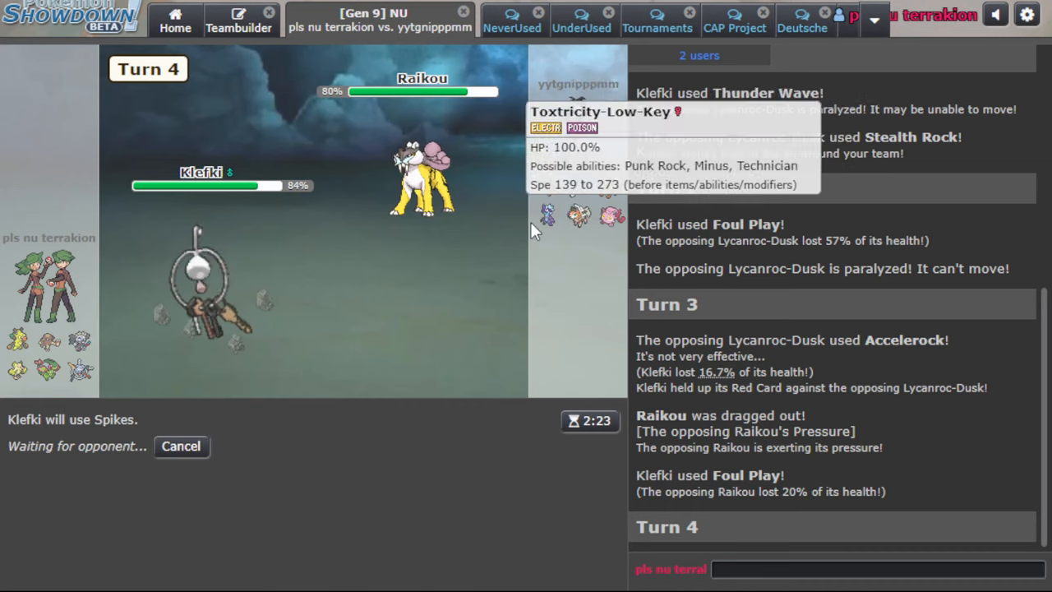
{"action": "mouse_move", "coordinate": [557, 222]}
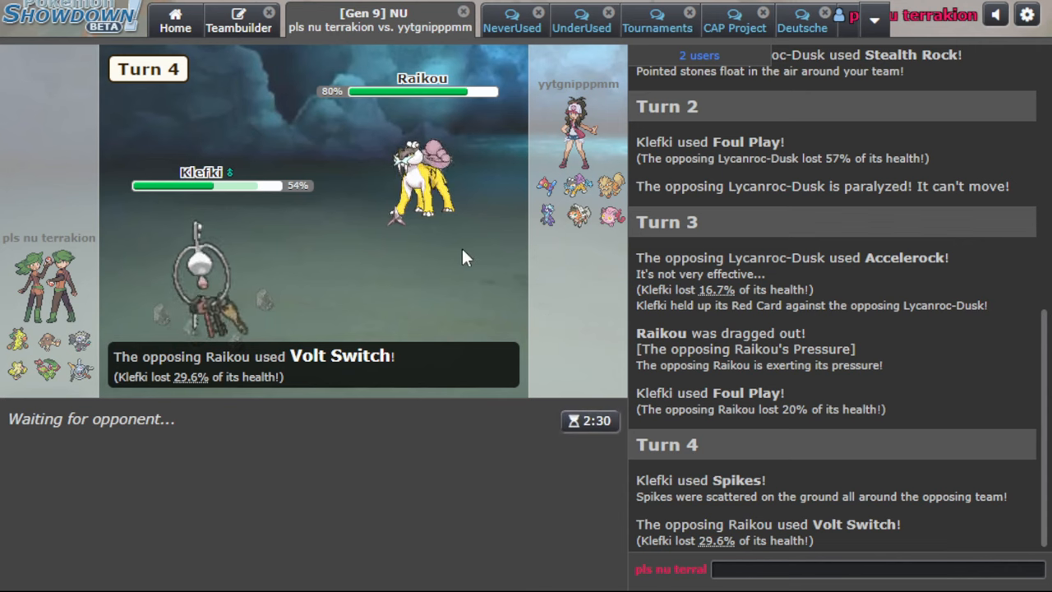
{"action": "mouse_move", "coordinate": [538, 215]}
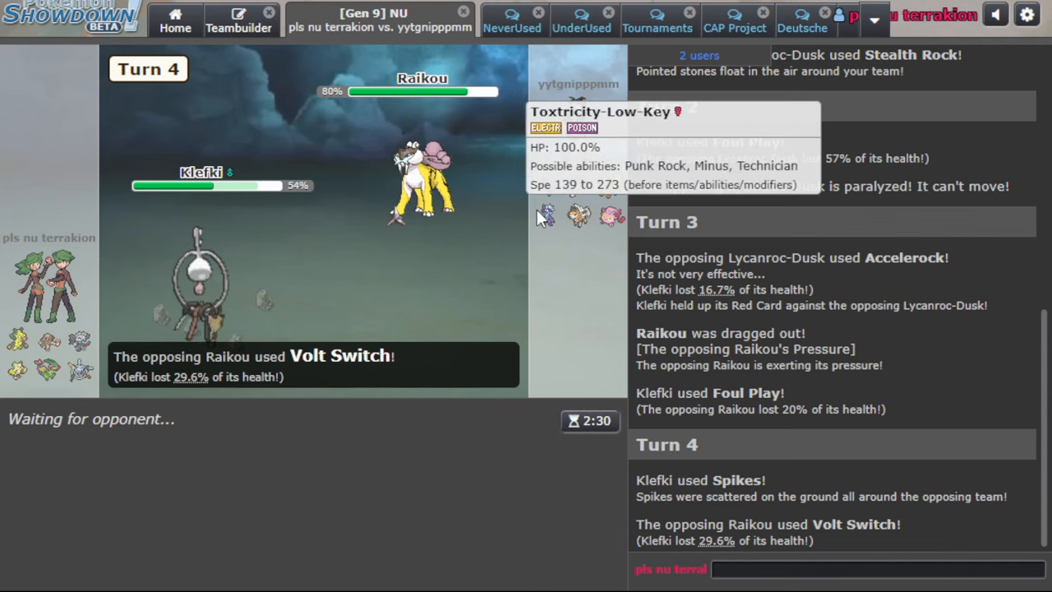
{"action": "mouse_move", "coordinate": [528, 229]}
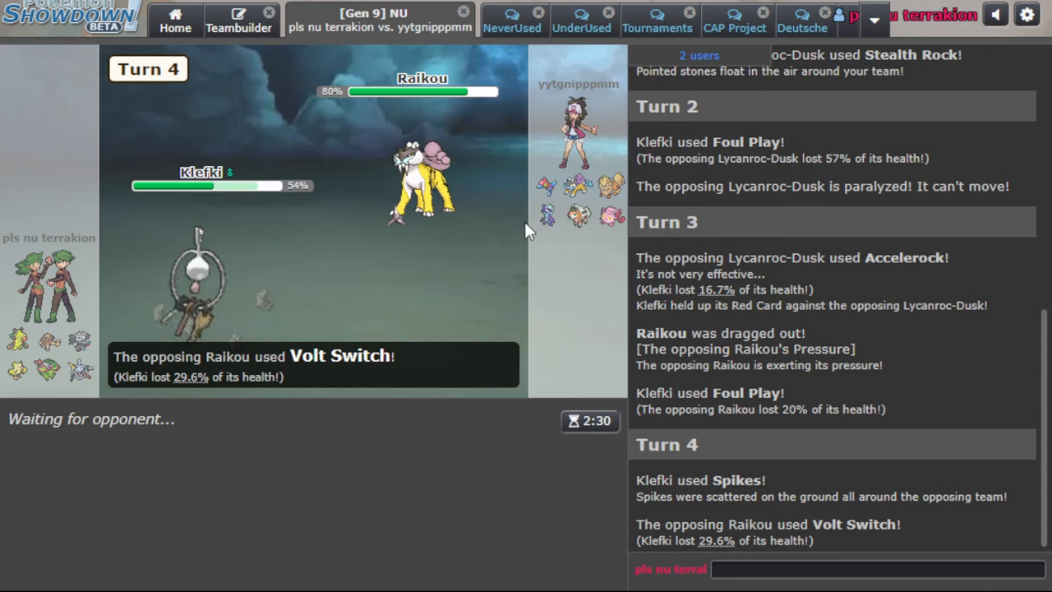
{"action": "mouse_move", "coordinate": [541, 216]}
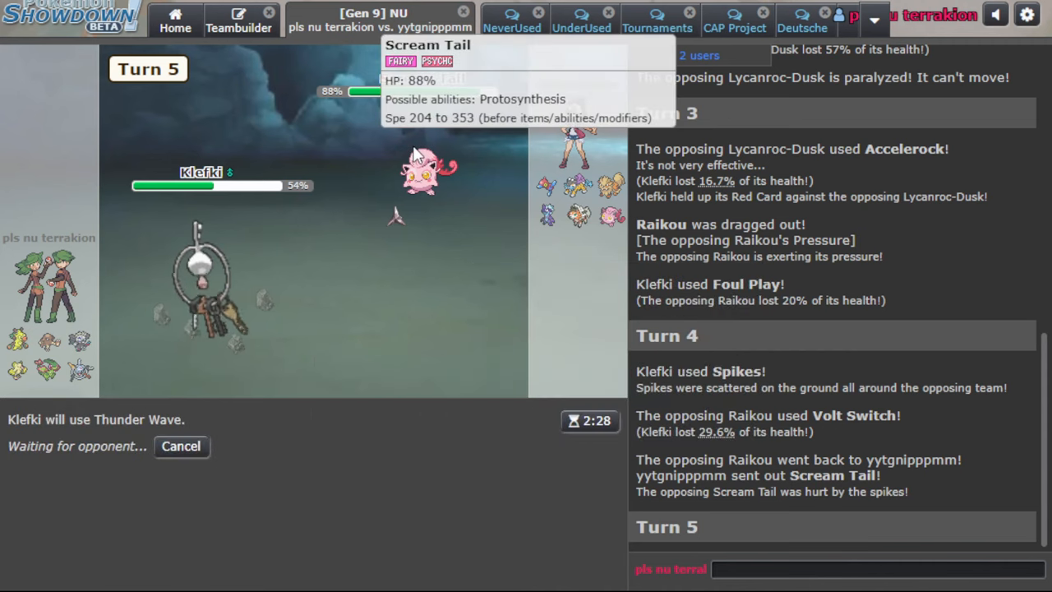
{"action": "mouse_move", "coordinate": [403, 175]}
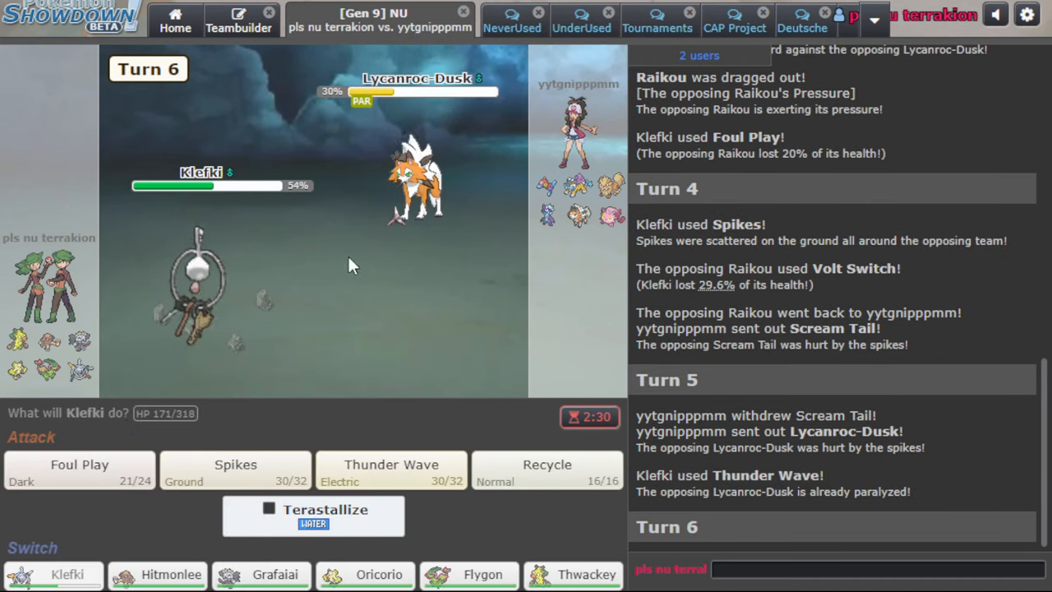
Foul Play twice to KO Lycanroc-Dusk and crit Toxtricity, then add a second Spikes layer
{"action": "left_click", "coordinate": [235, 470]}
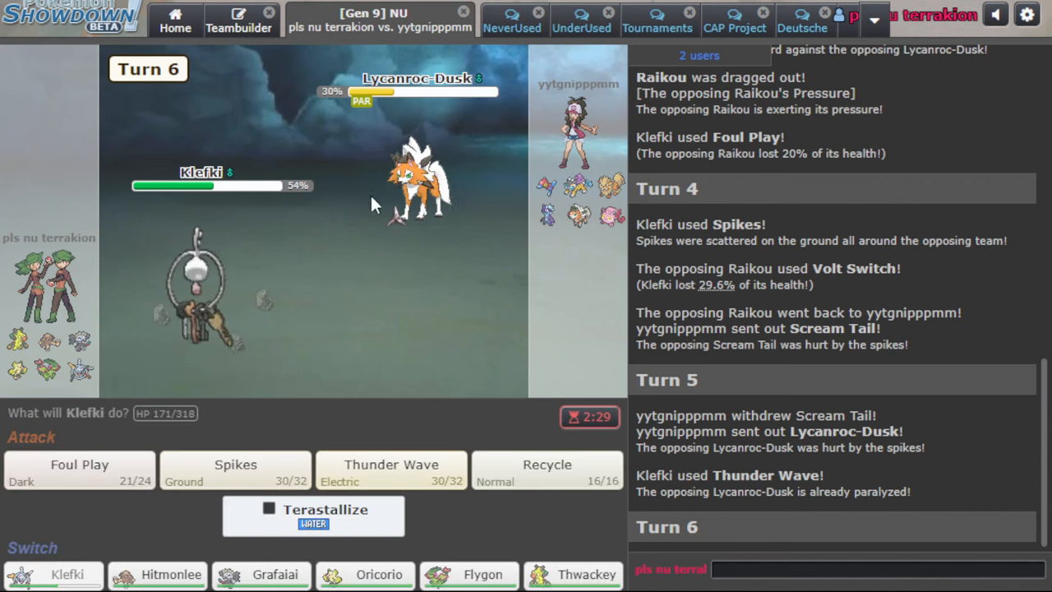
{"action": "left_click", "coordinate": [79, 471]}
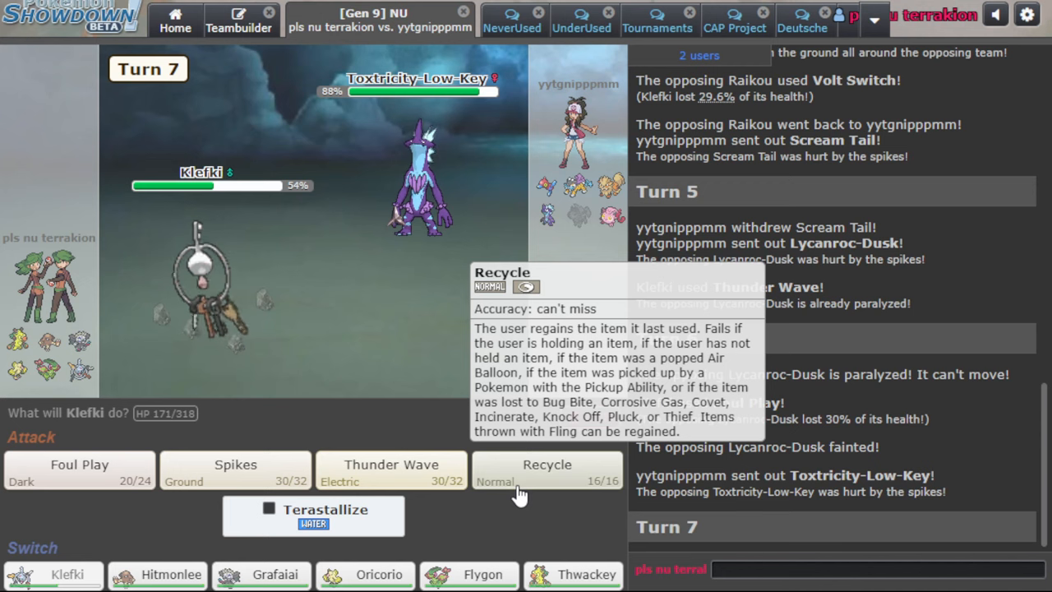
{"action": "left_click", "coordinate": [77, 472]}
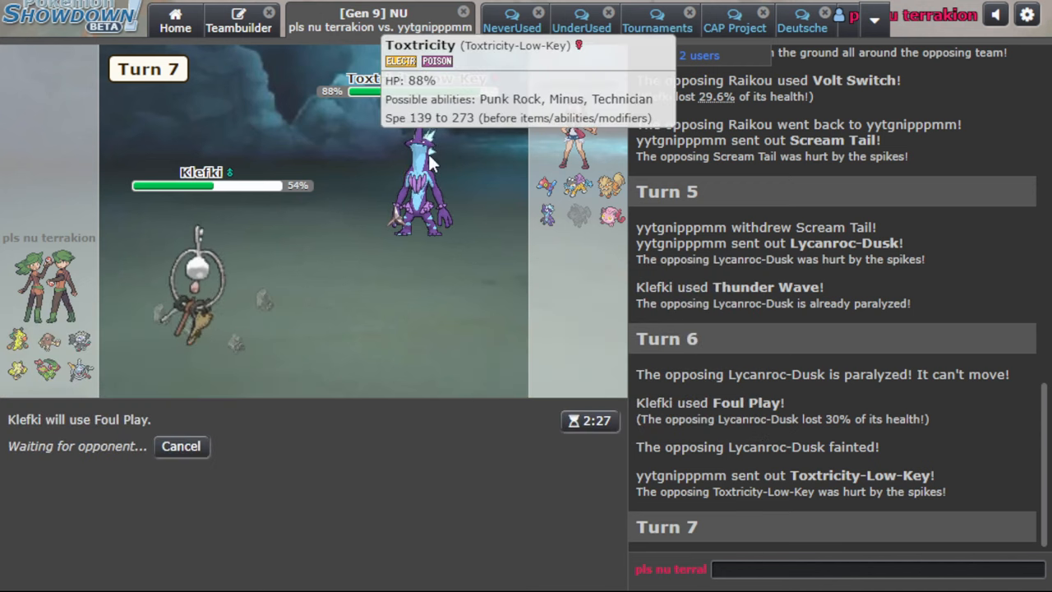
{"action": "mouse_move", "coordinate": [210, 453]}
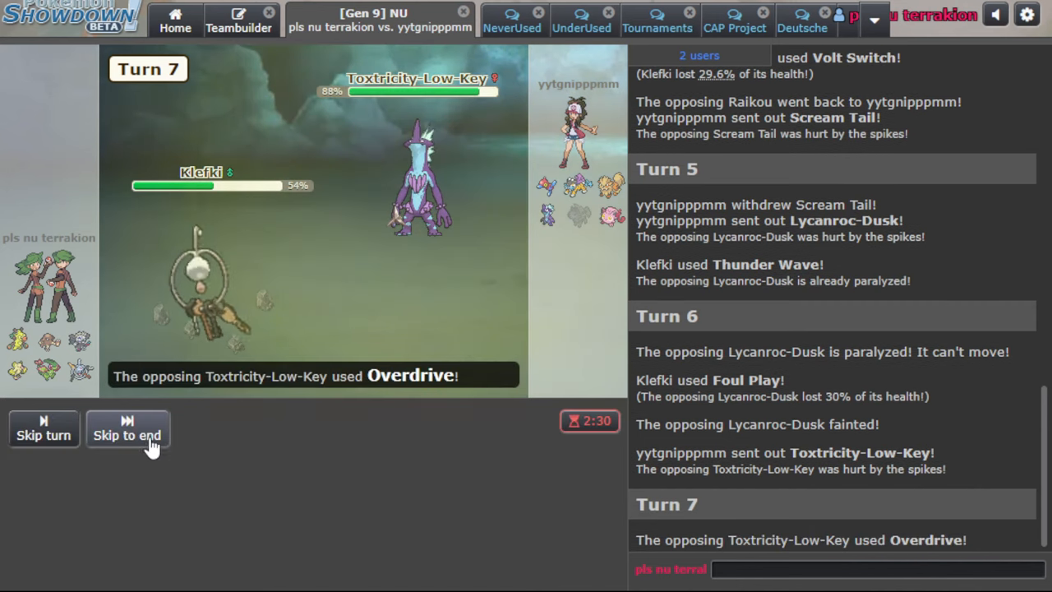
{"action": "left_click", "coordinate": [127, 432]}
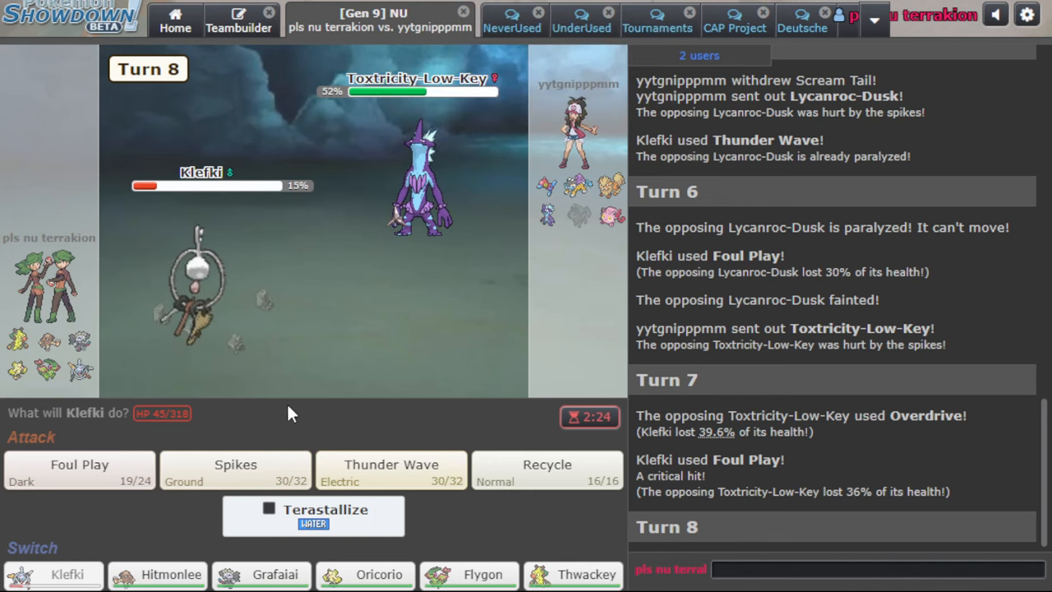
{"action": "left_click", "coordinate": [235, 468]}
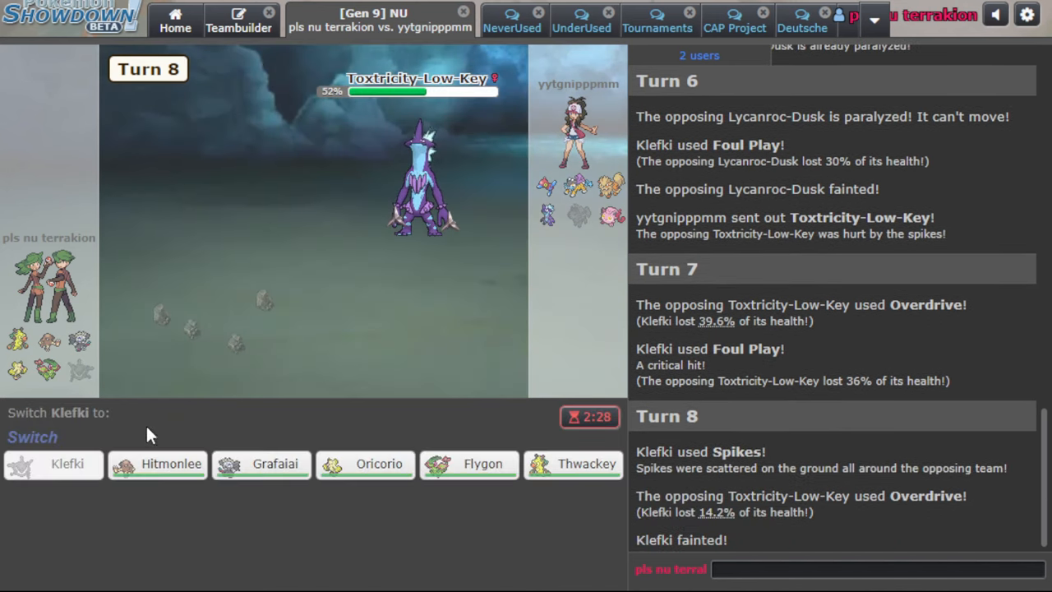
{"action": "mouse_move", "coordinate": [452, 471]}
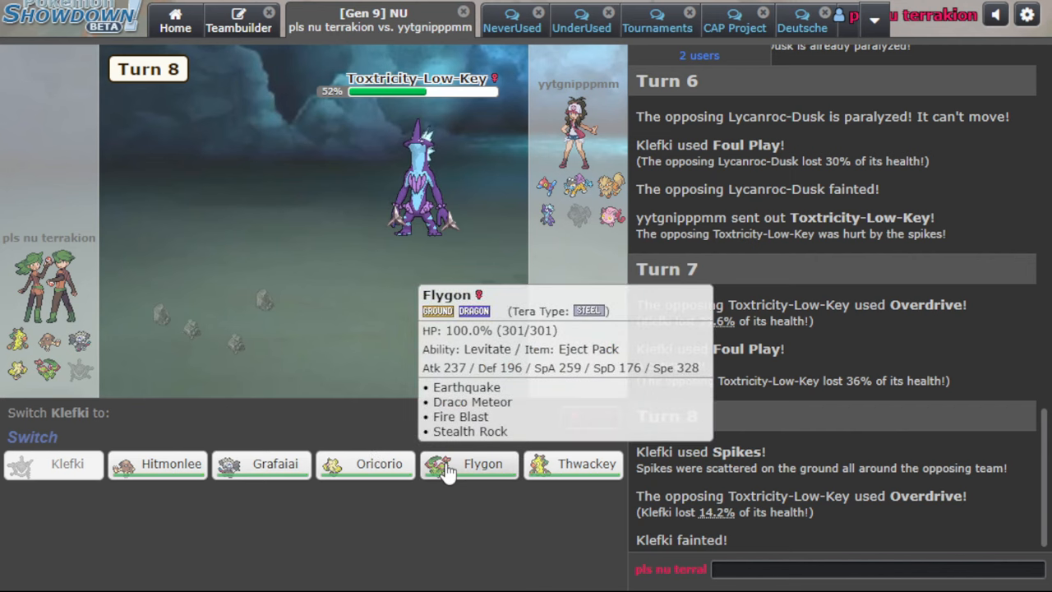
Send in Flygon for Klefki, set Stealth Rock, and Earthquake Porygon-Z twice
{"action": "left_click", "coordinate": [470, 465]}
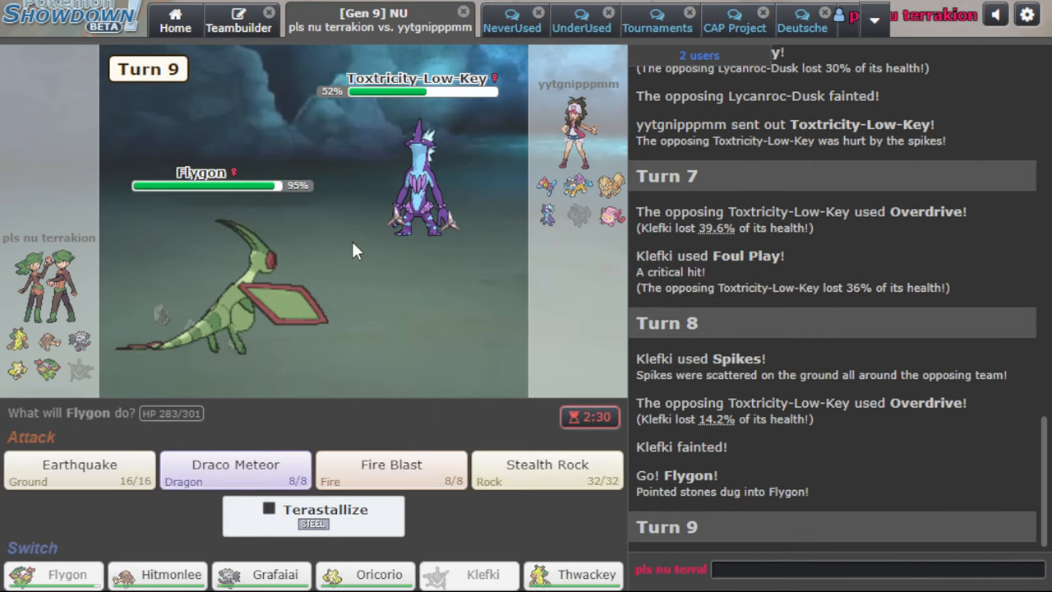
{"action": "left_click", "coordinate": [546, 470]}
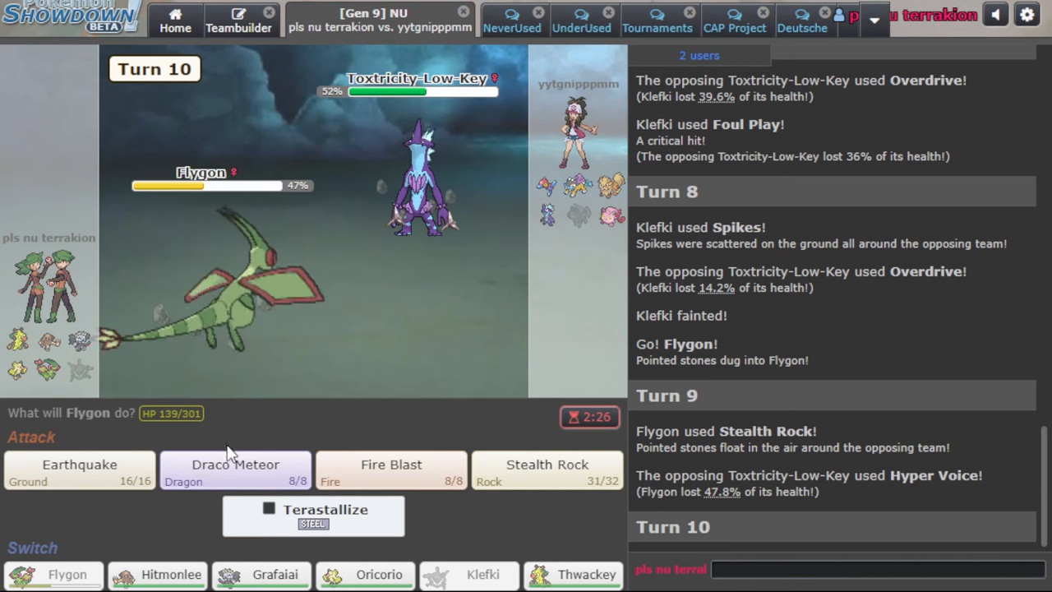
{"action": "left_click", "coordinate": [235, 465]}
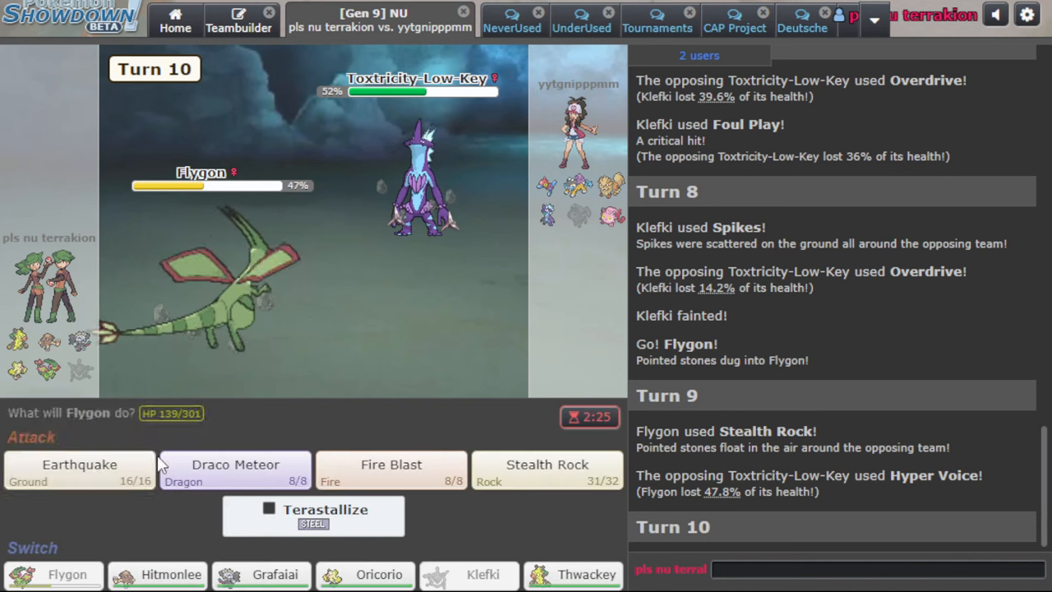
{"action": "left_click", "coordinate": [78, 474]}
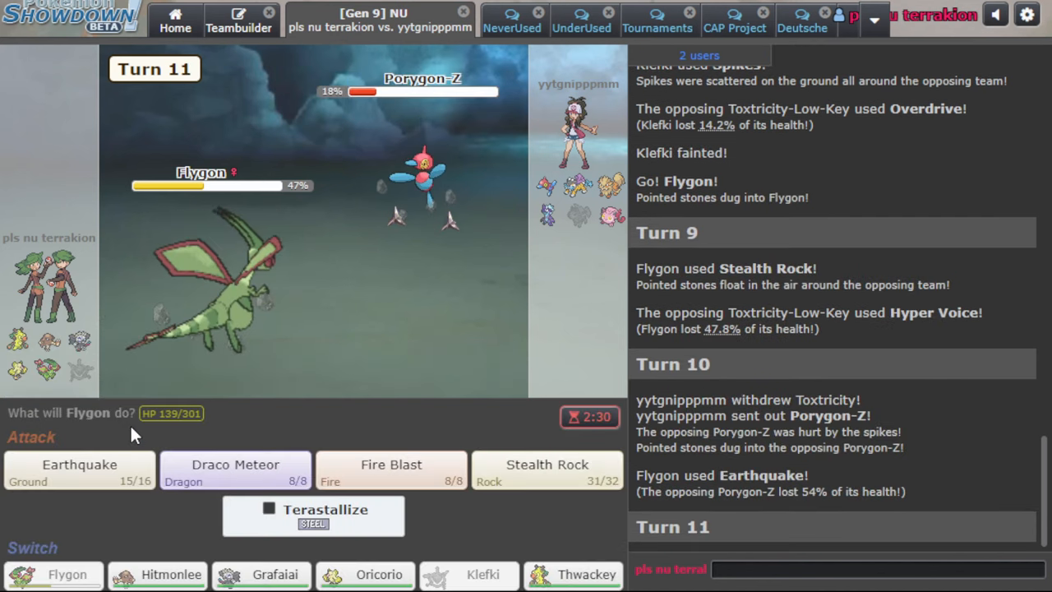
{"action": "mouse_move", "coordinate": [189, 481]}
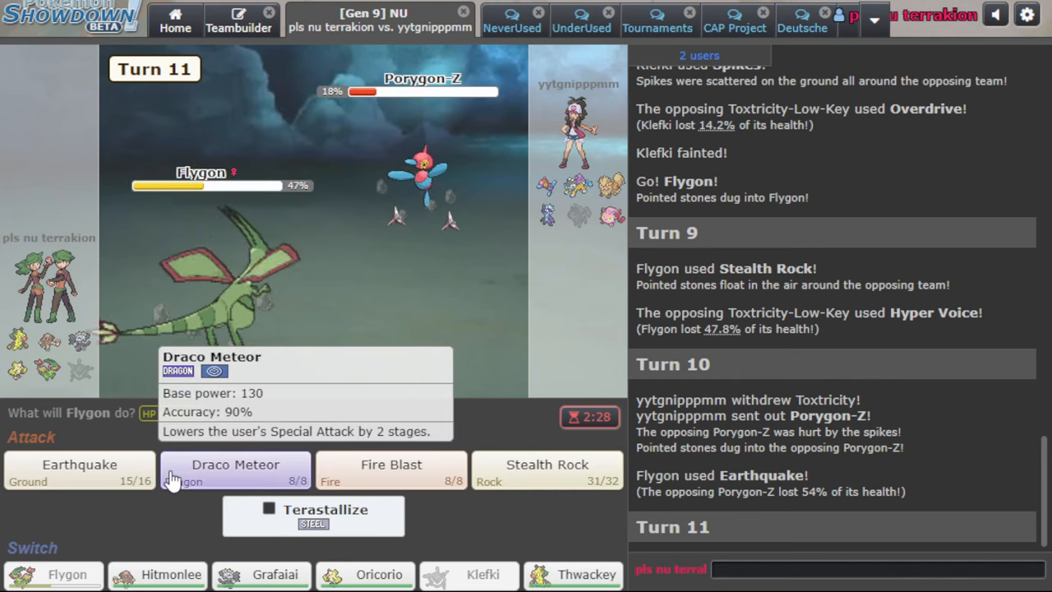
{"action": "mouse_move", "coordinate": [79, 475]}
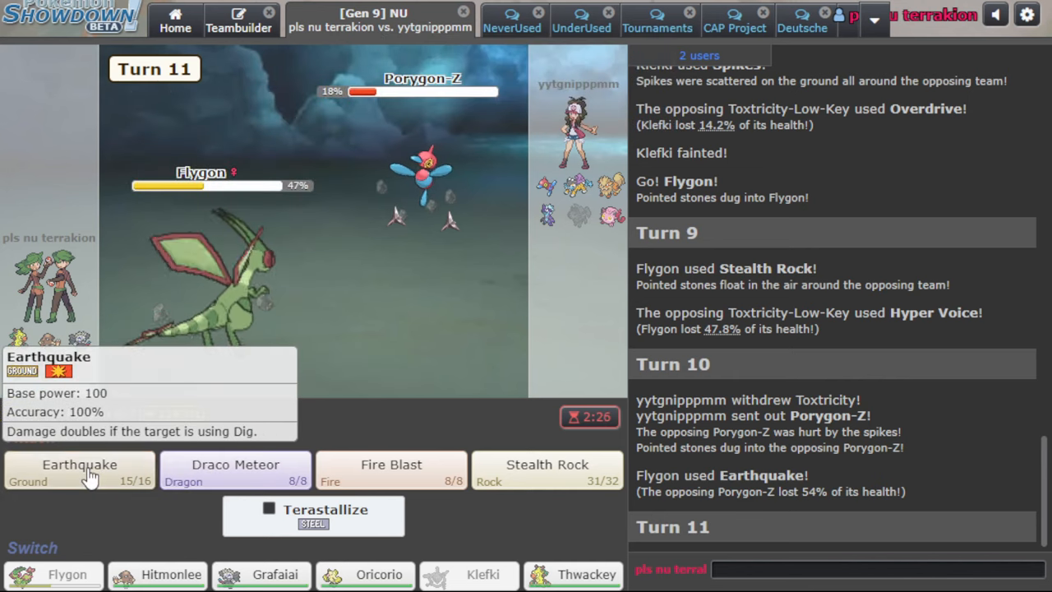
{"action": "left_click", "coordinate": [78, 465]}
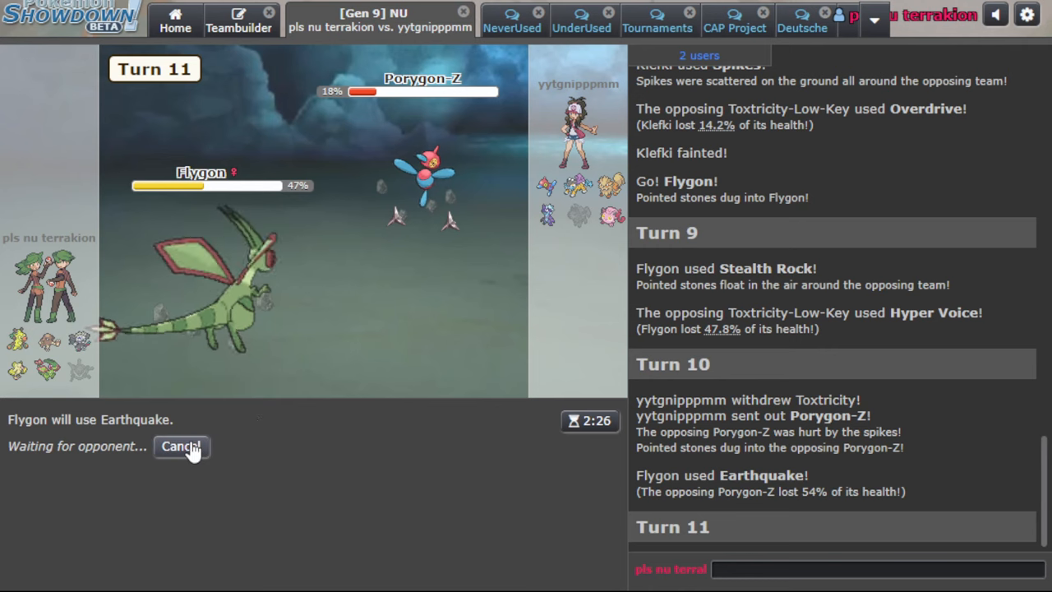
{"action": "mouse_move", "coordinate": [409, 329]}
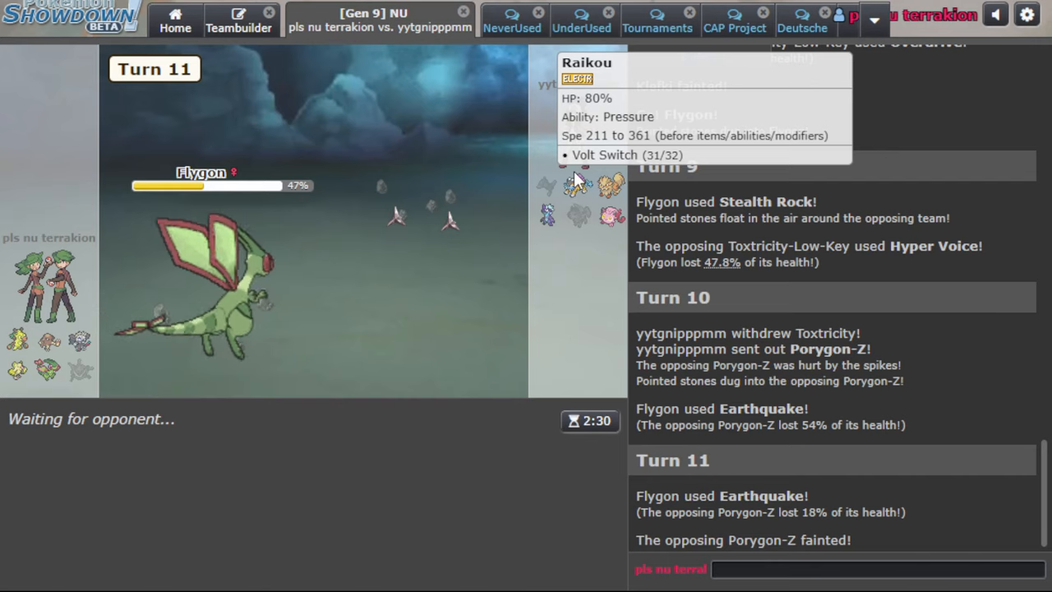
{"action": "mouse_move", "coordinate": [530, 243]}
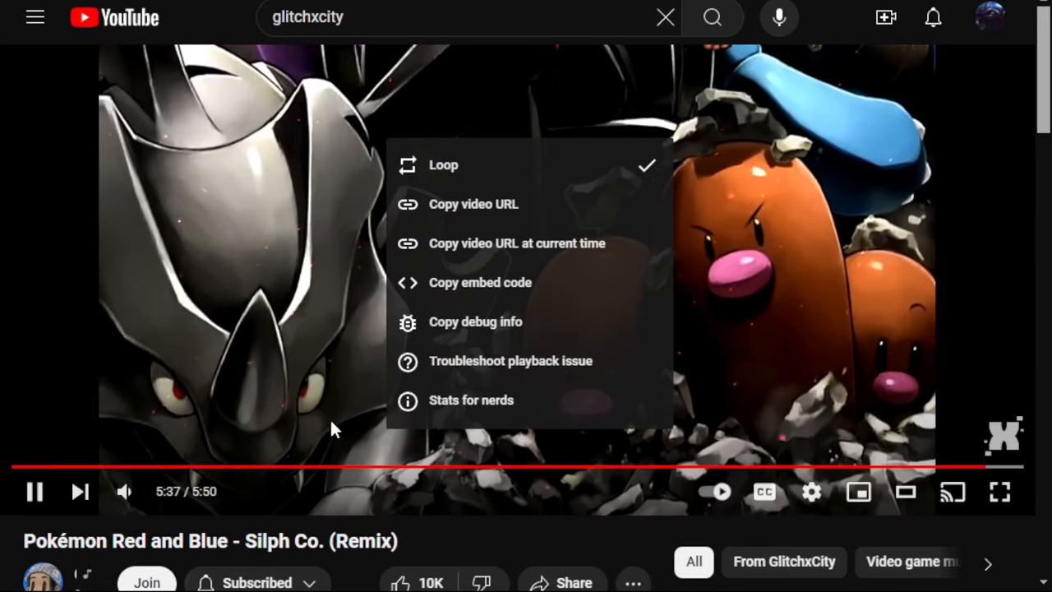
Dismiss the YouTube video's options menu with Loop kept on
{"action": "left_click", "coordinate": [794, 436]}
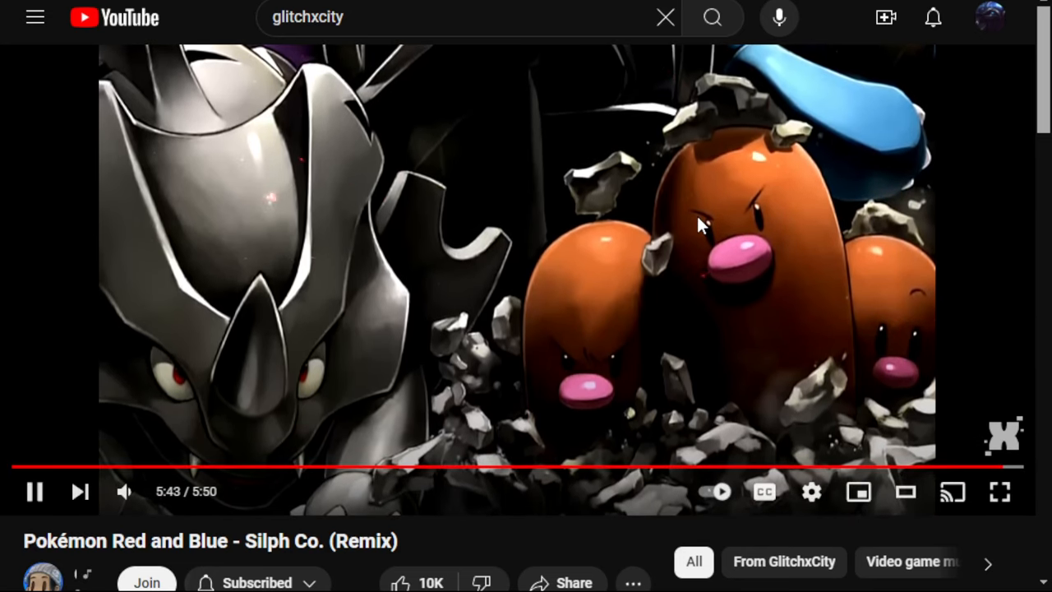
{"action": "mouse_move", "coordinate": [507, 251]}
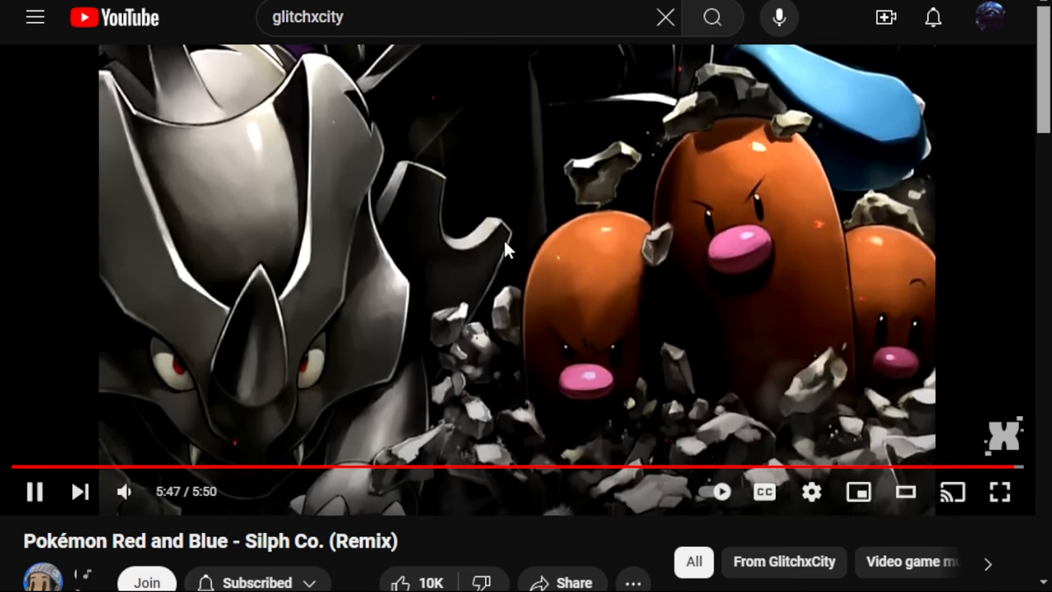
{"action": "mouse_move", "coordinate": [538, 261]}
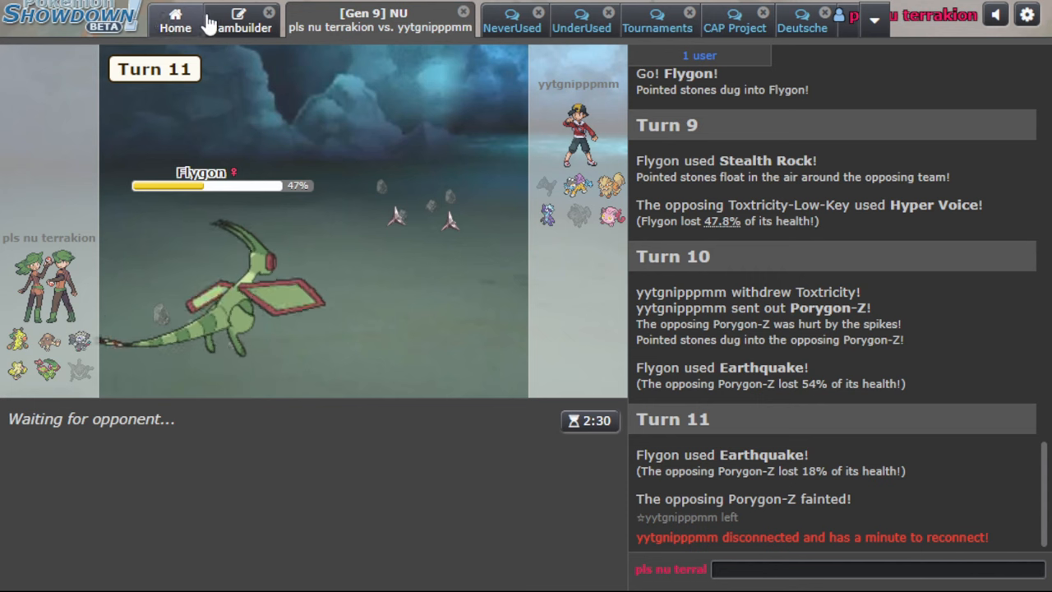
{"action": "left_click", "coordinate": [172, 18]}
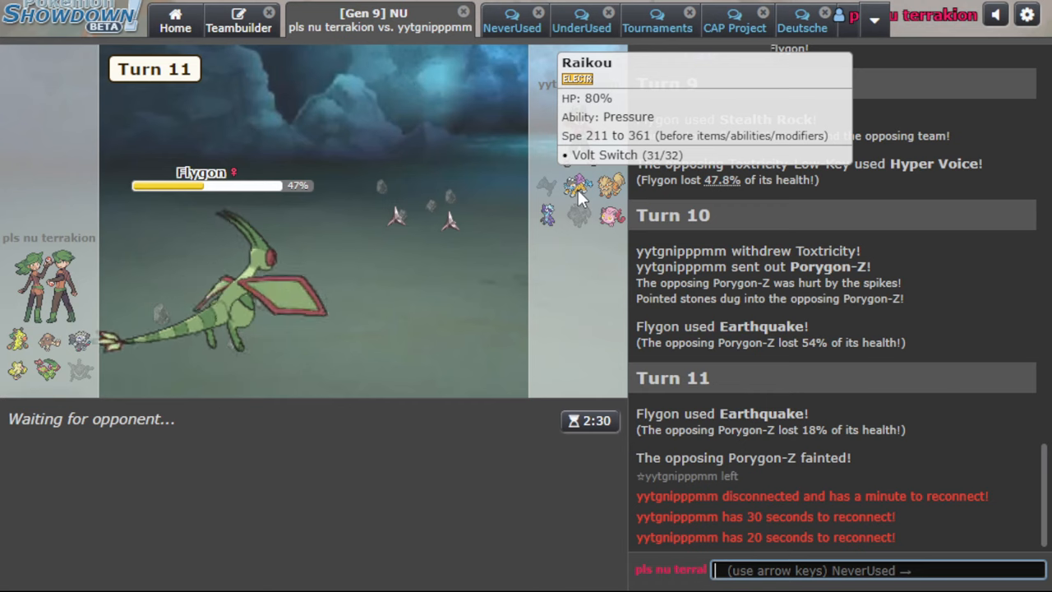
{"action": "mouse_move", "coordinate": [444, 335]}
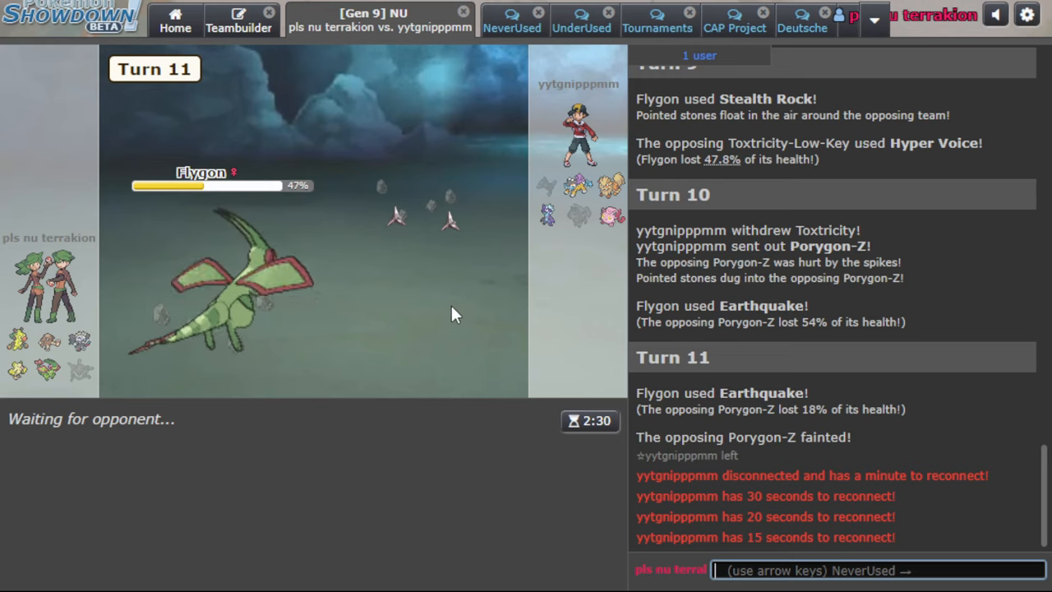
{"action": "mouse_move", "coordinate": [583, 299]}
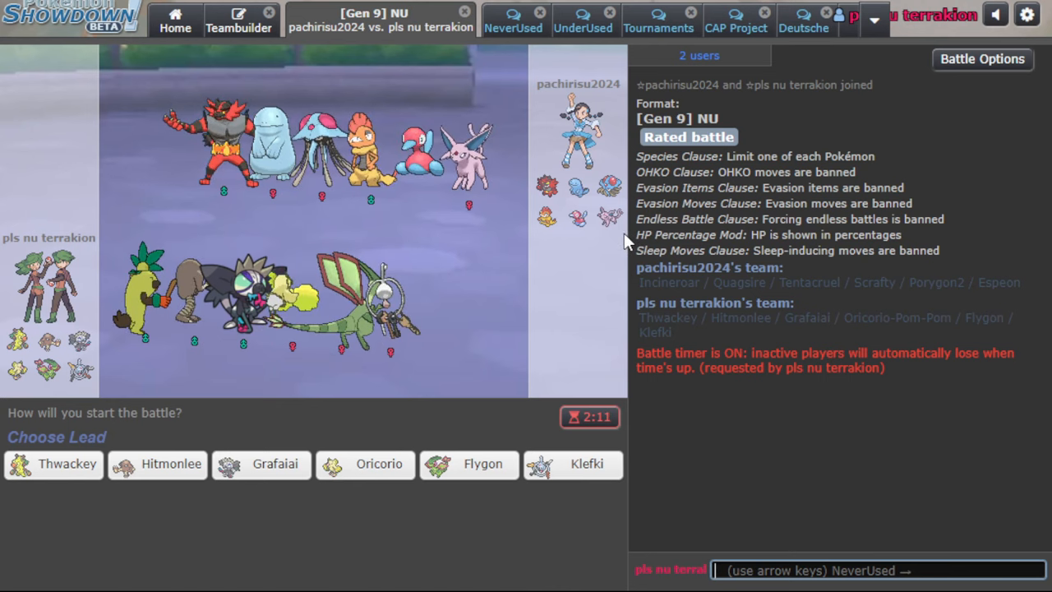
{"action": "mouse_move", "coordinate": [578, 228]}
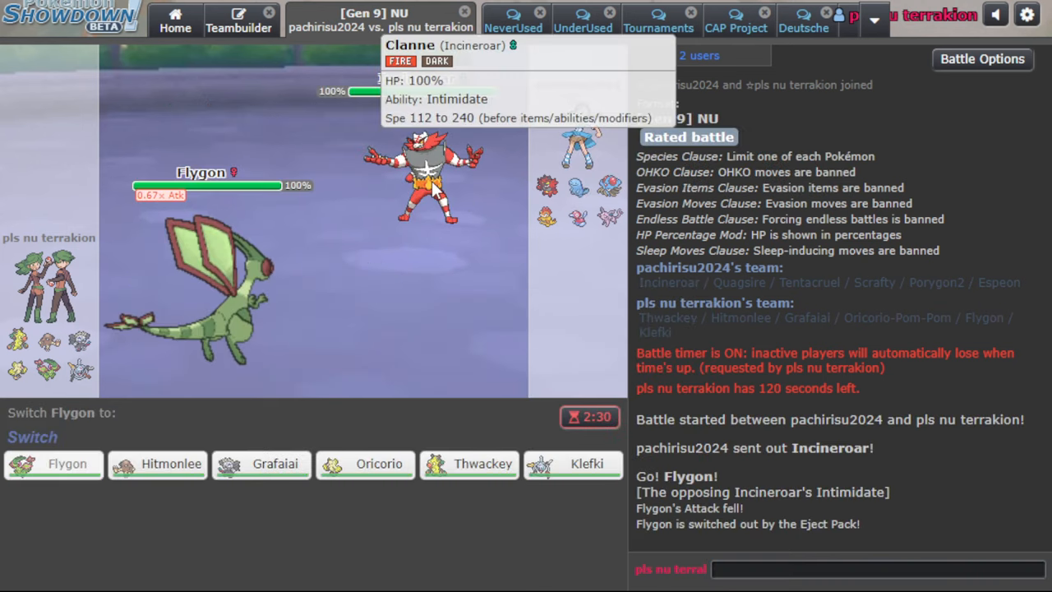
Switch Thwackey in for Flygon and choose its turn-1 move
{"action": "left_click", "coordinate": [486, 464]}
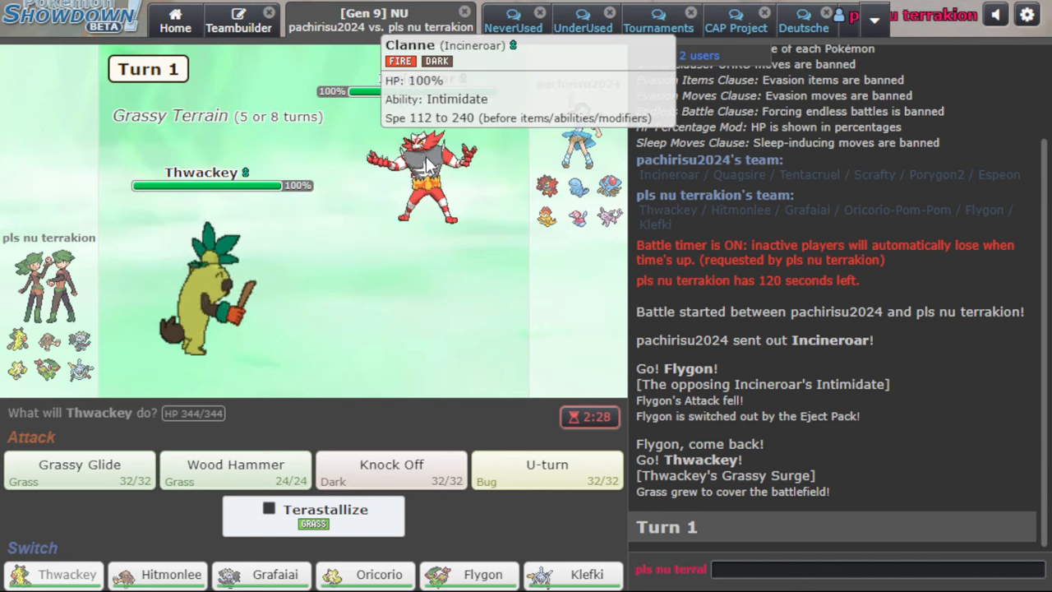
{"action": "left_click", "coordinate": [473, 575]}
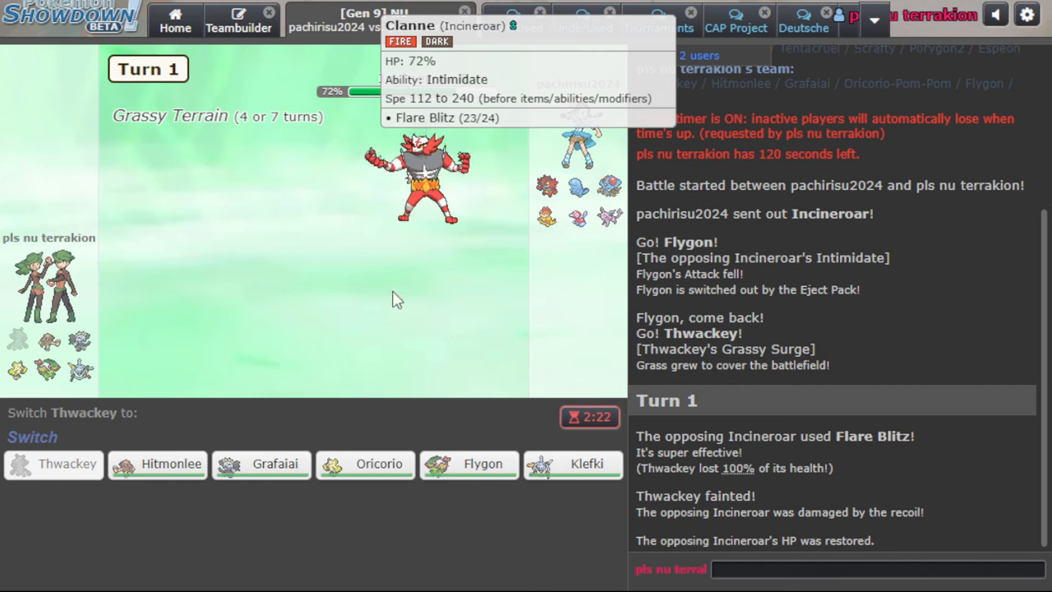
{"action": "mouse_move", "coordinate": [330, 465]}
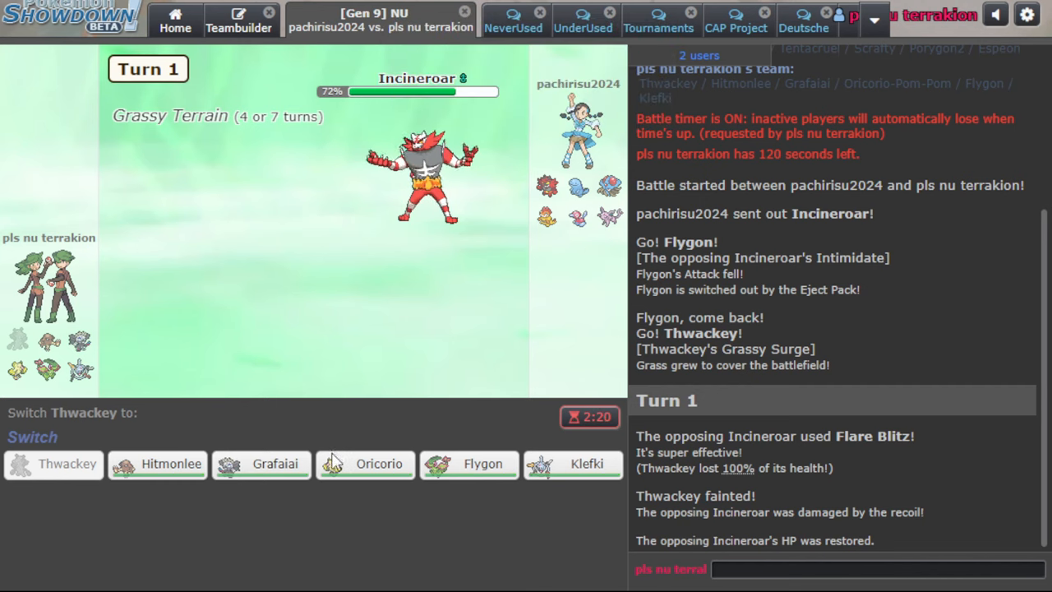
{"action": "mouse_move", "coordinate": [170, 465]}
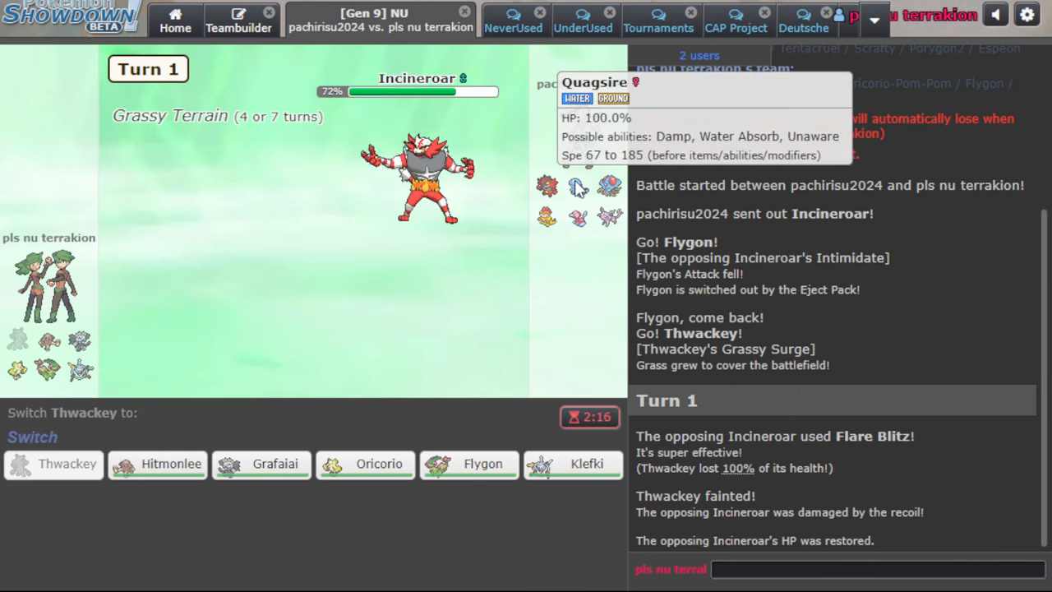
Send in Grafaiai, attack with Gunk Shot, then Terastallize and Tera Blast Tentacruel
{"action": "left_click", "coordinate": [262, 464]}
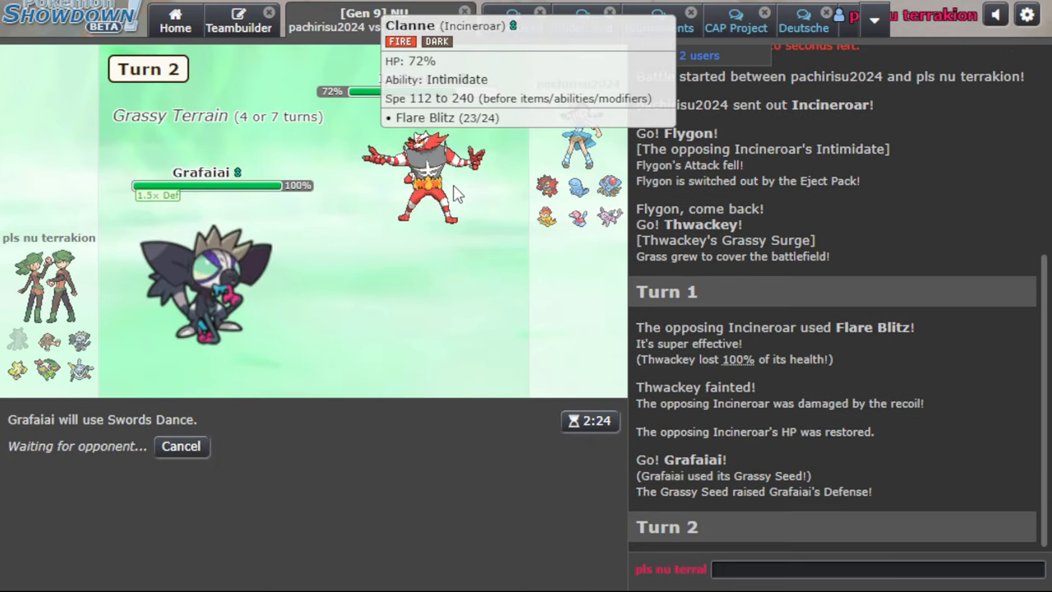
{"action": "mouse_move", "coordinate": [498, 193]}
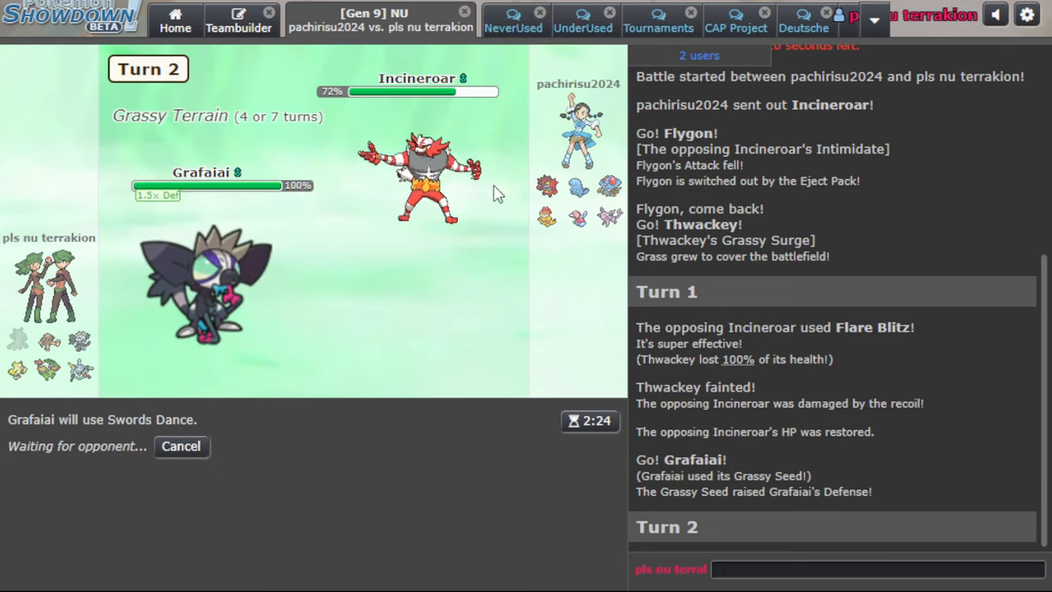
{"action": "mouse_move", "coordinate": [329, 372]}
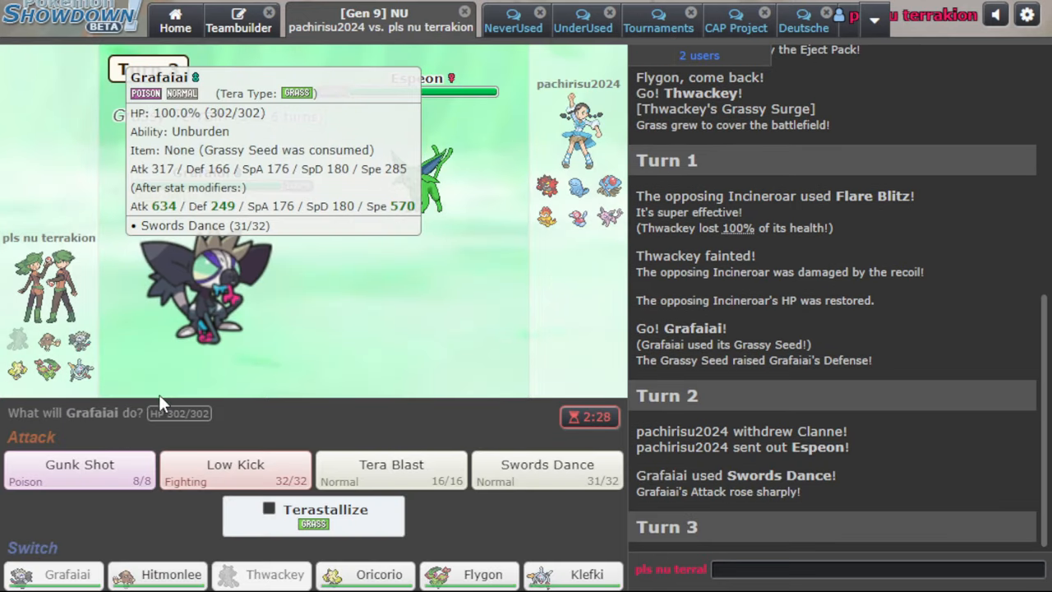
{"action": "left_click", "coordinate": [78, 469]}
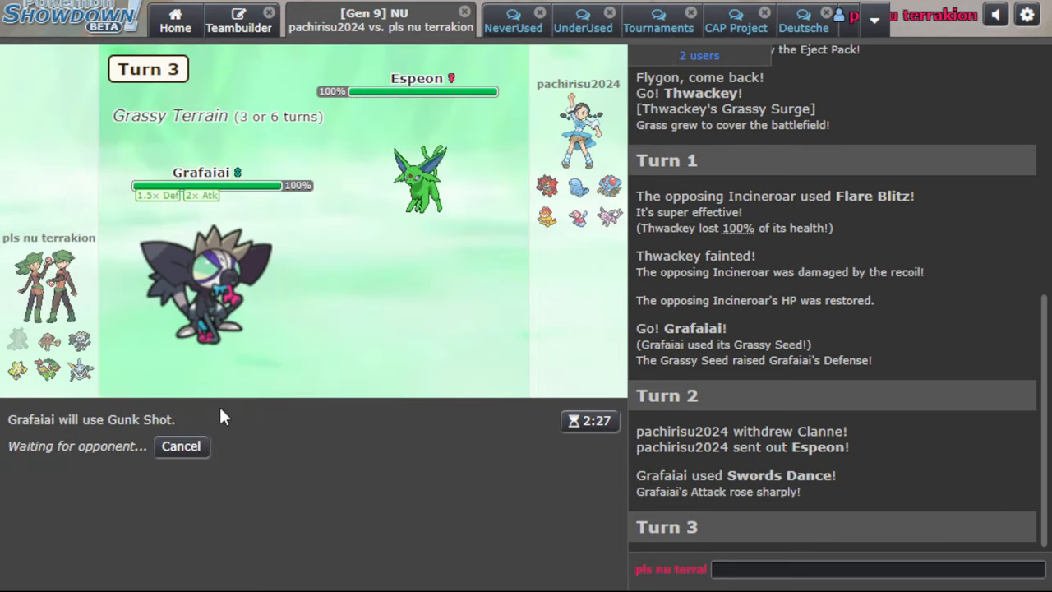
{"action": "mouse_move", "coordinate": [579, 187]}
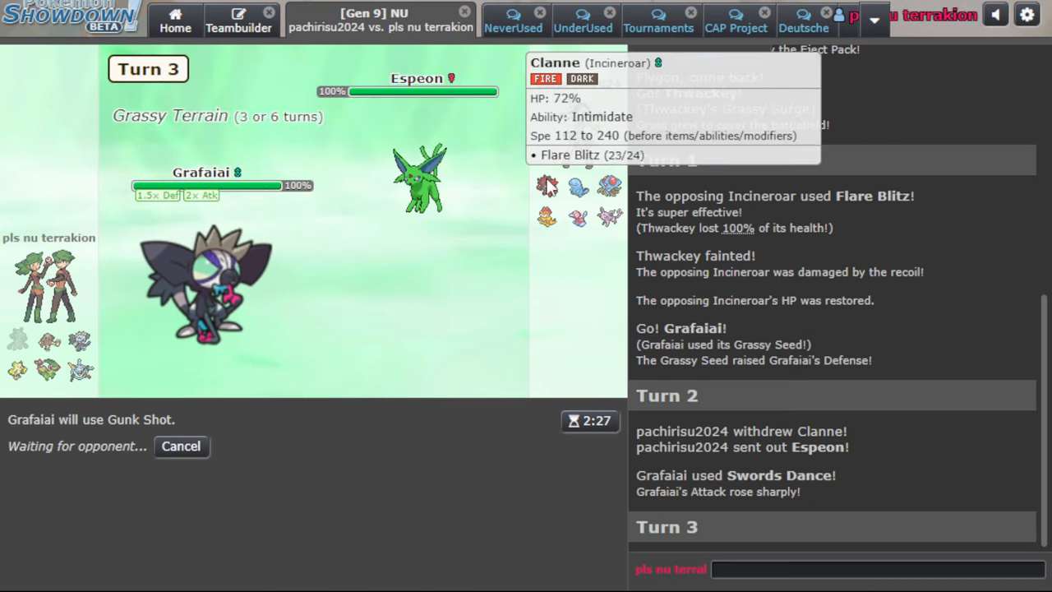
{"action": "mouse_move", "coordinate": [454, 373]}
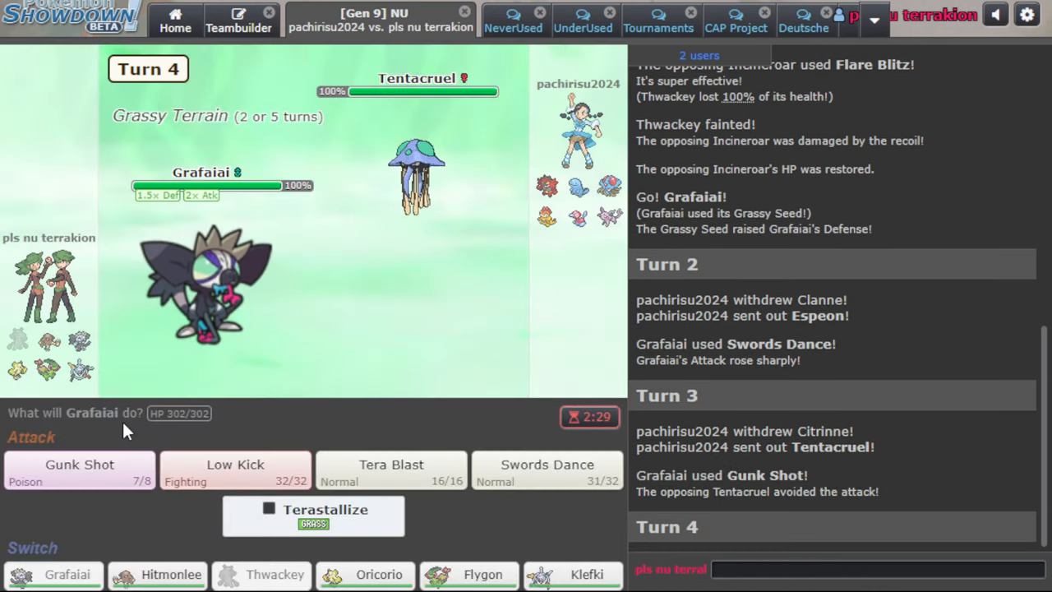
{"action": "left_click", "coordinate": [391, 469]}
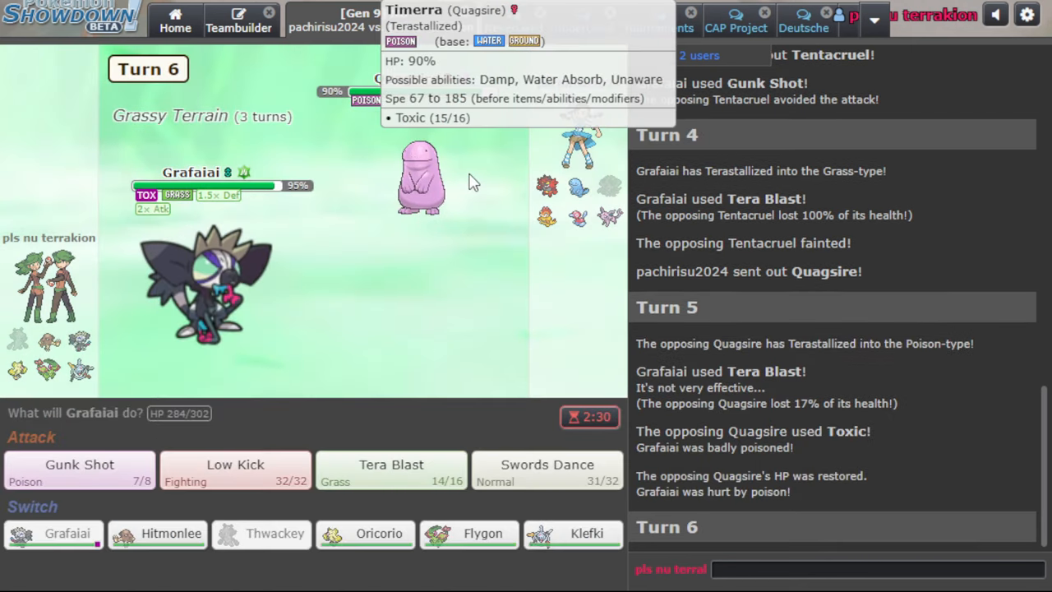
{"action": "mouse_move", "coordinate": [485, 148]}
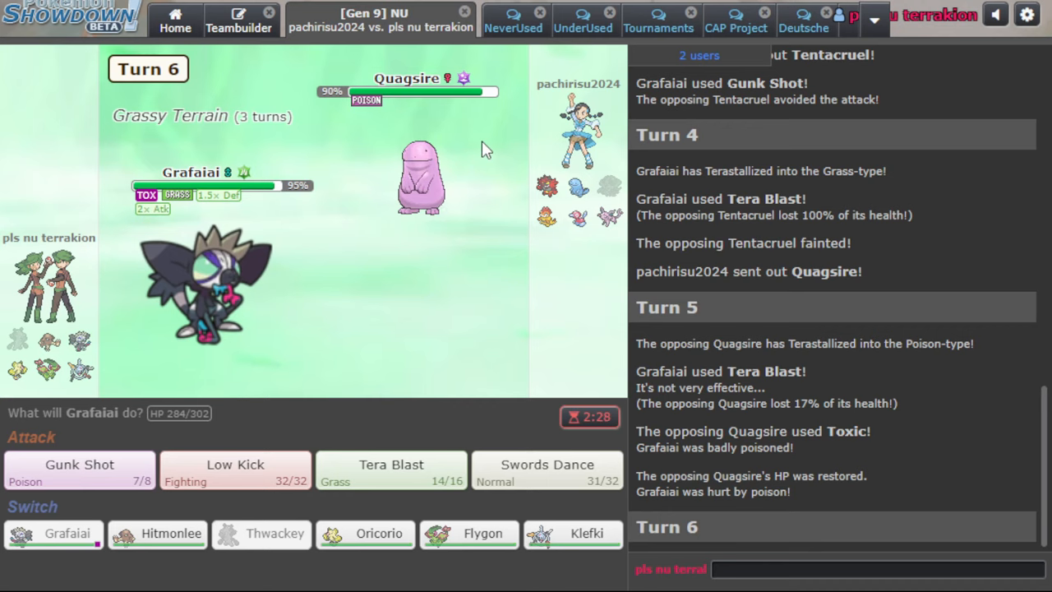
{"action": "mouse_move", "coordinate": [372, 230]}
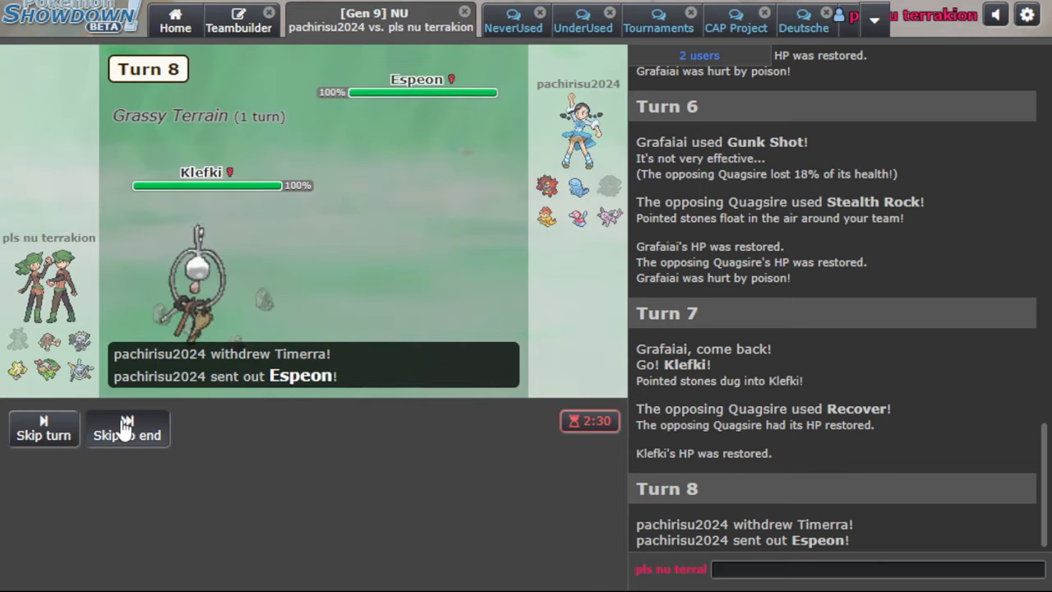
Skip through the turn animations, then have Klefki Foul Play Espeon and lay Spikes
{"action": "left_click", "coordinate": [128, 430]}
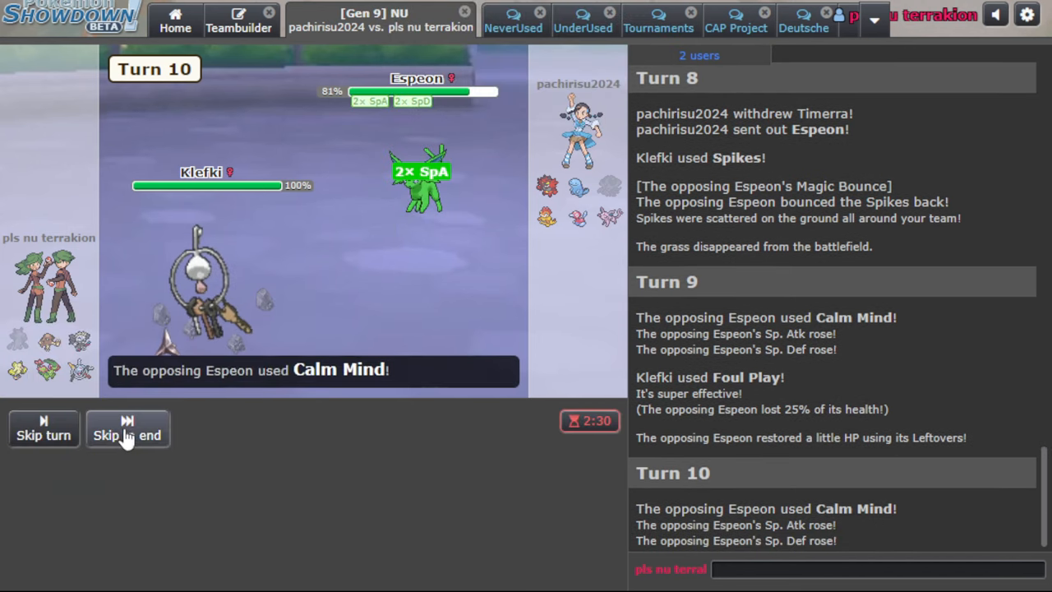
{"action": "left_click", "coordinate": [127, 430]}
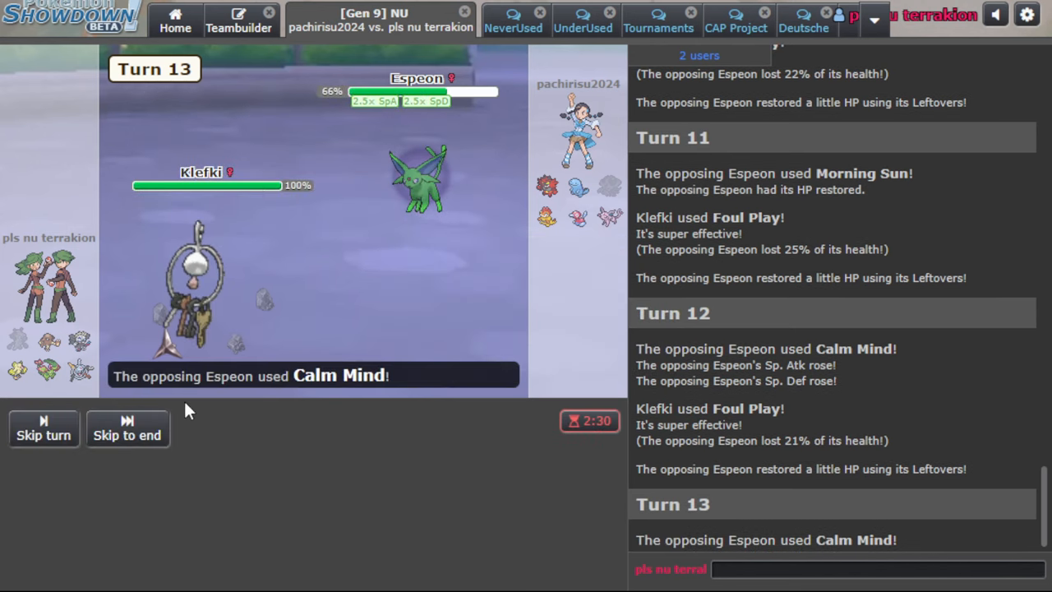
{"action": "left_click", "coordinate": [127, 429]}
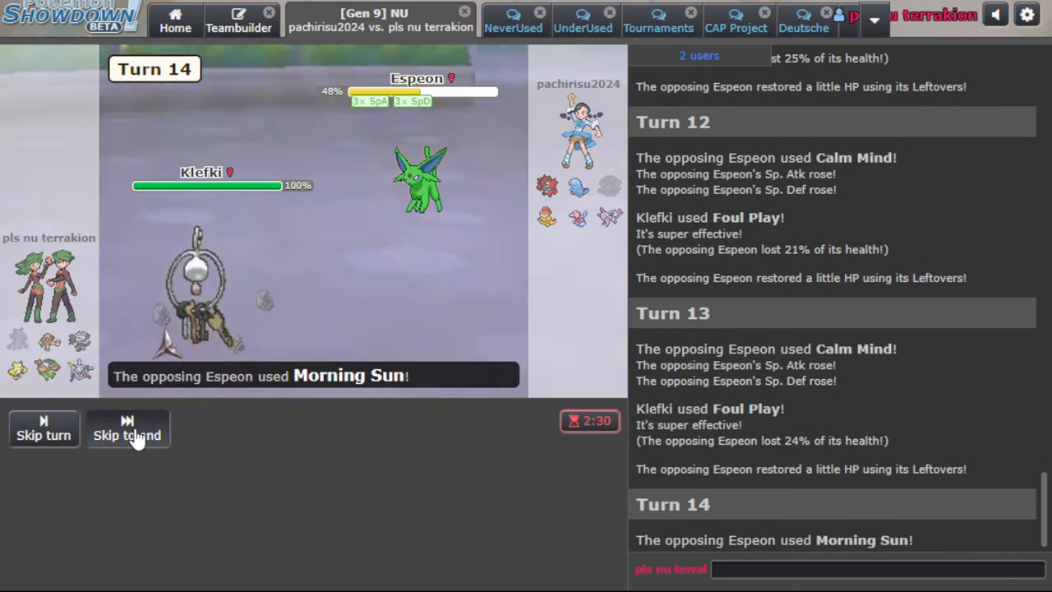
{"action": "left_click", "coordinate": [128, 430]}
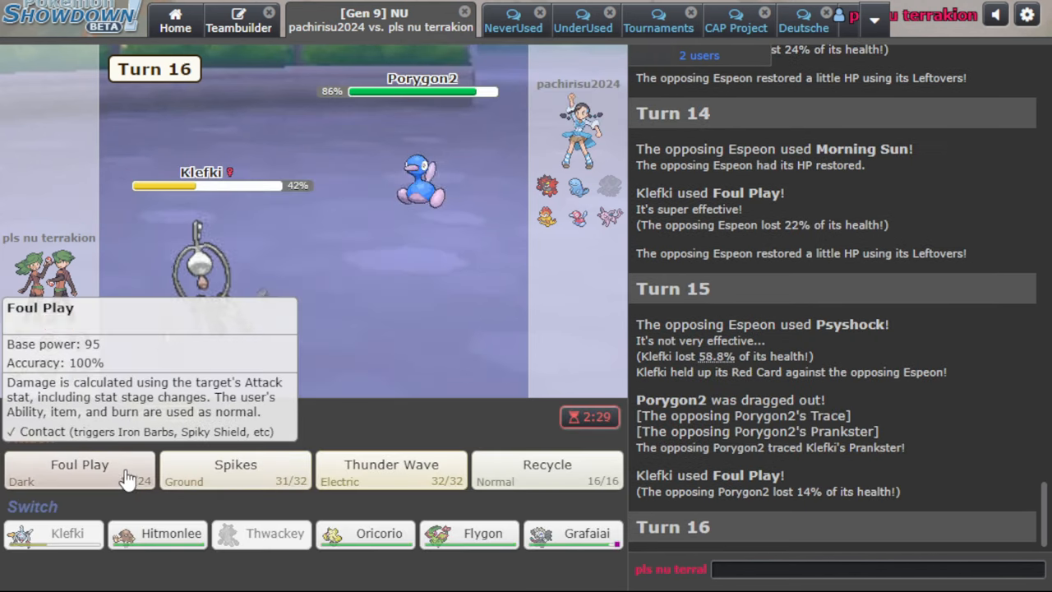
{"action": "left_click", "coordinate": [79, 466]}
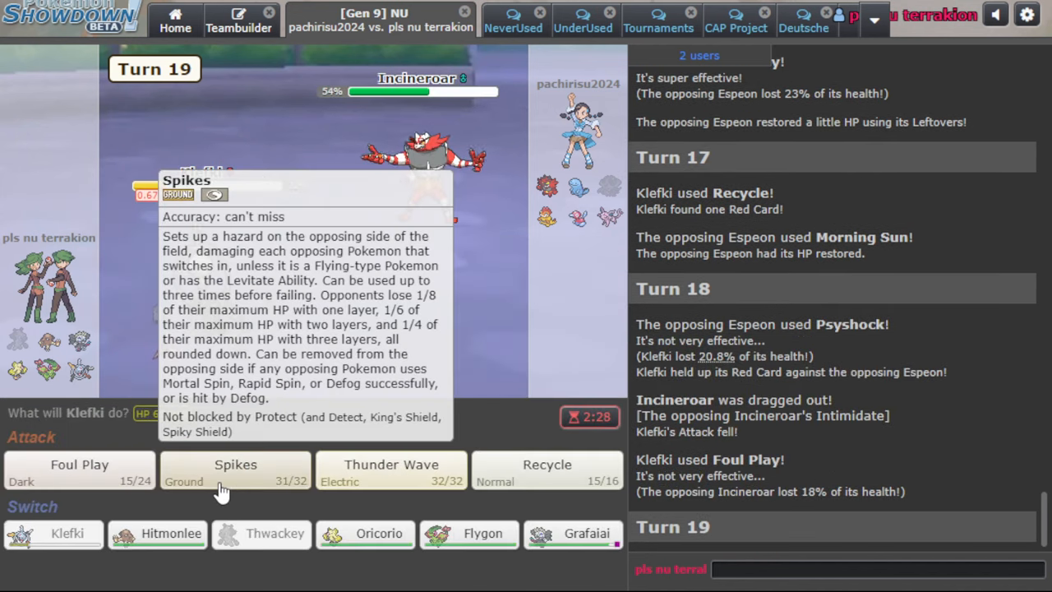
{"action": "left_click", "coordinate": [235, 470]}
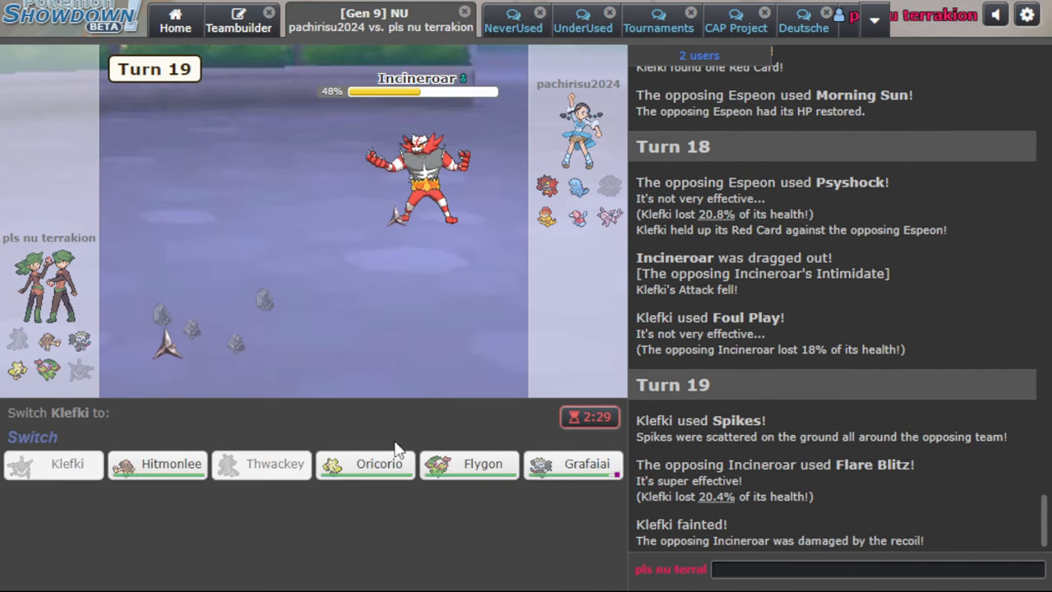
{"action": "mouse_move", "coordinate": [594, 190]}
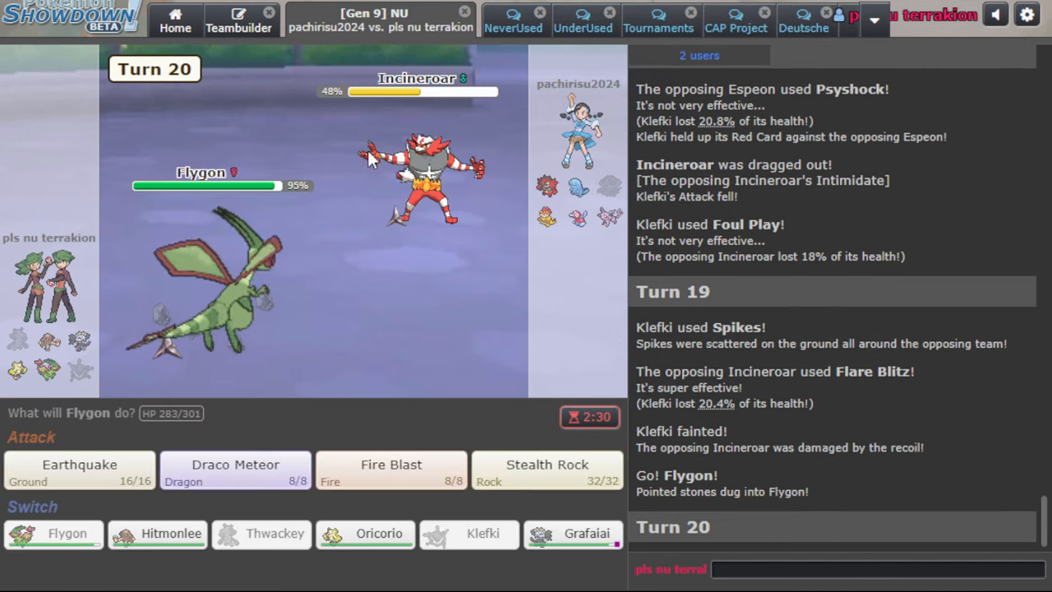
Set Stealth Rock with Flygon, then Roost, Quiver Dance and Hurricane Porygon2 with Oricorio
{"action": "left_click", "coordinate": [391, 465]}
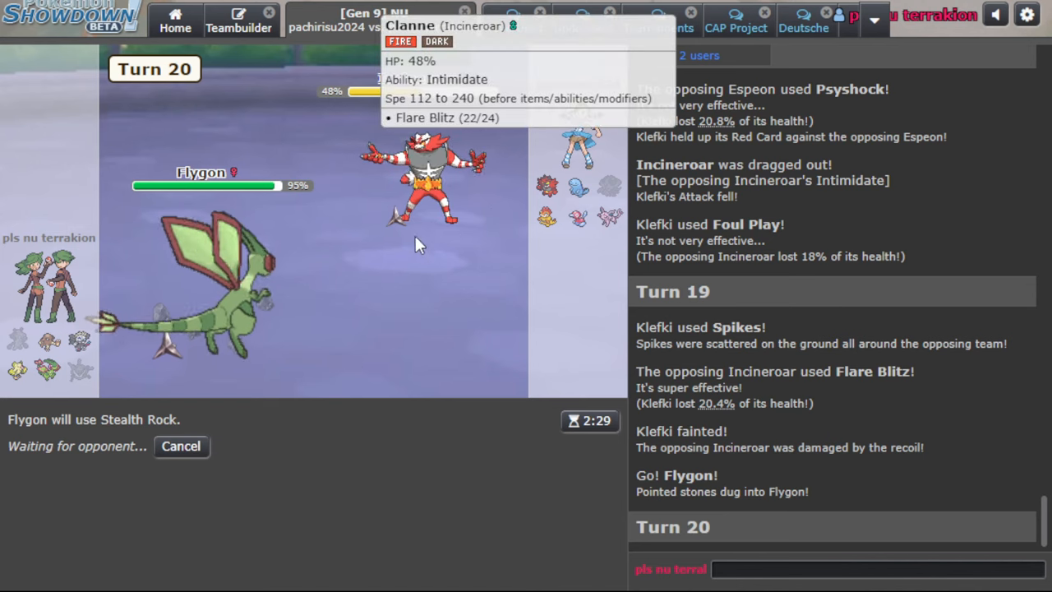
{"action": "mouse_move", "coordinate": [190, 323]}
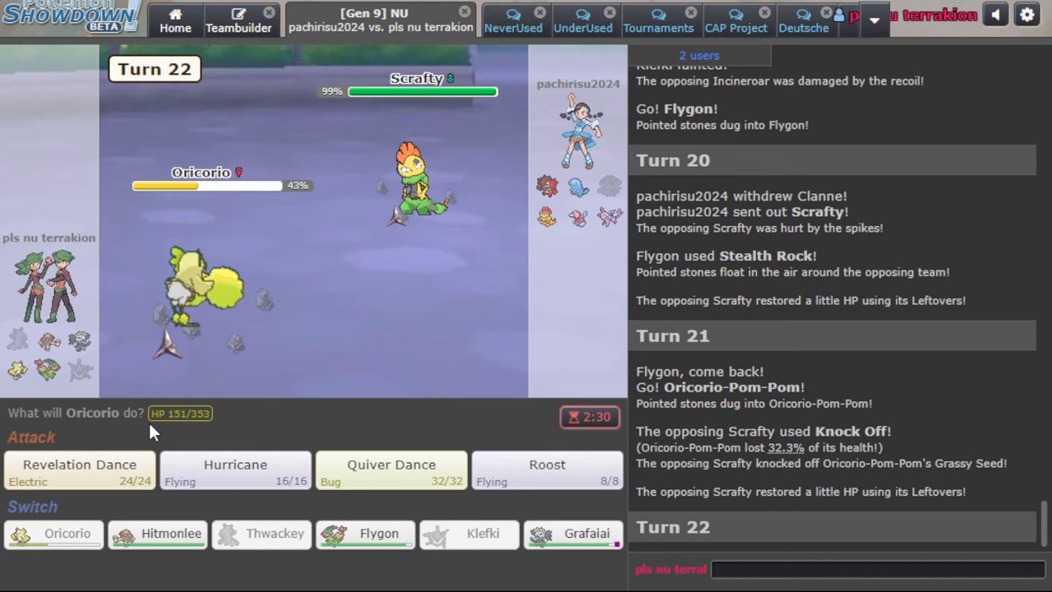
{"action": "left_click", "coordinate": [547, 470]}
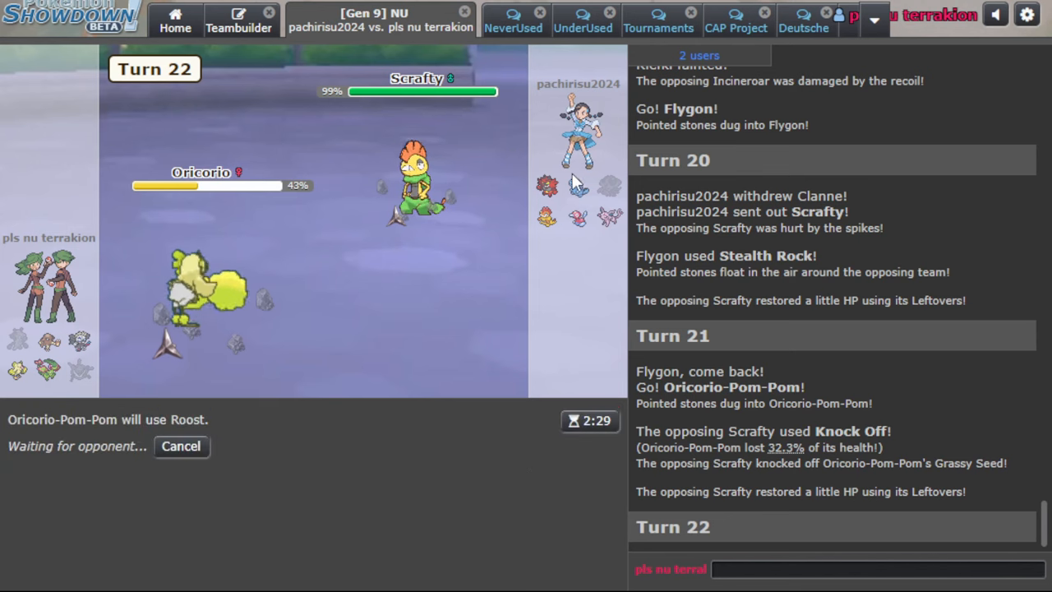
{"action": "mouse_move", "coordinate": [510, 222]}
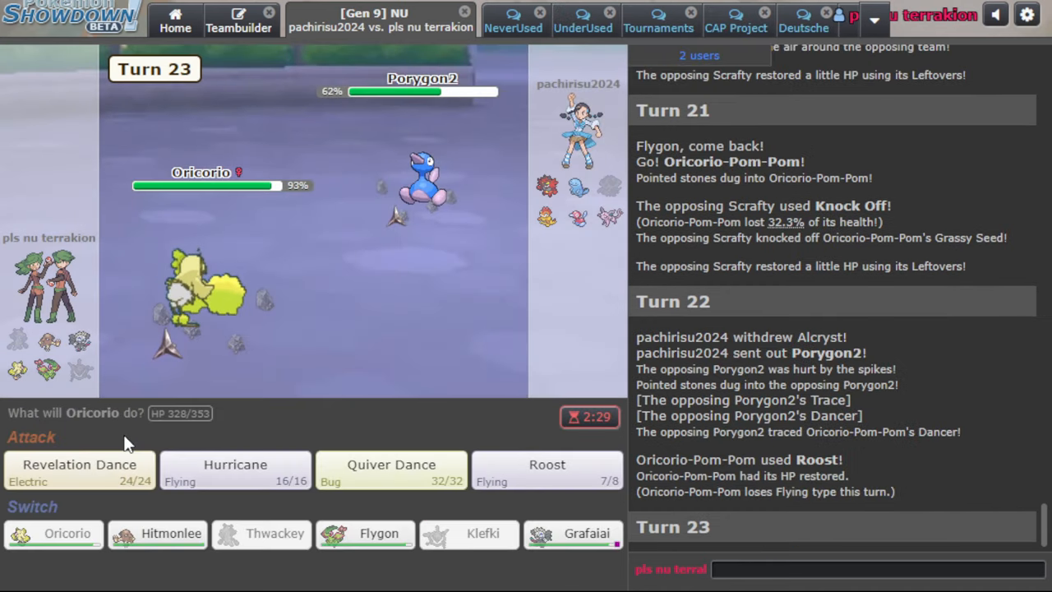
{"action": "left_click", "coordinate": [391, 470]}
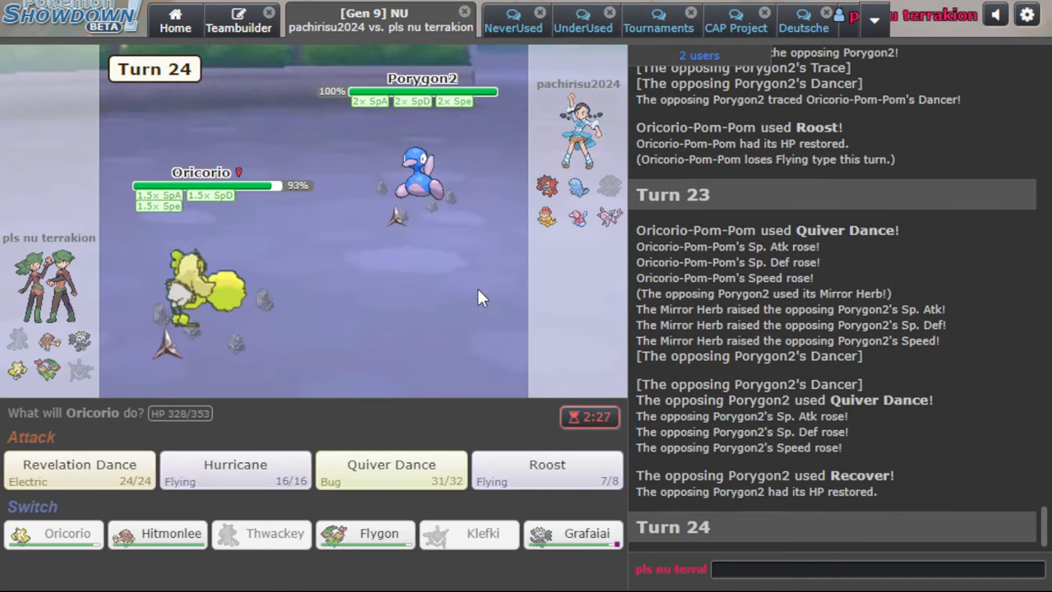
{"action": "mouse_move", "coordinate": [237, 480]}
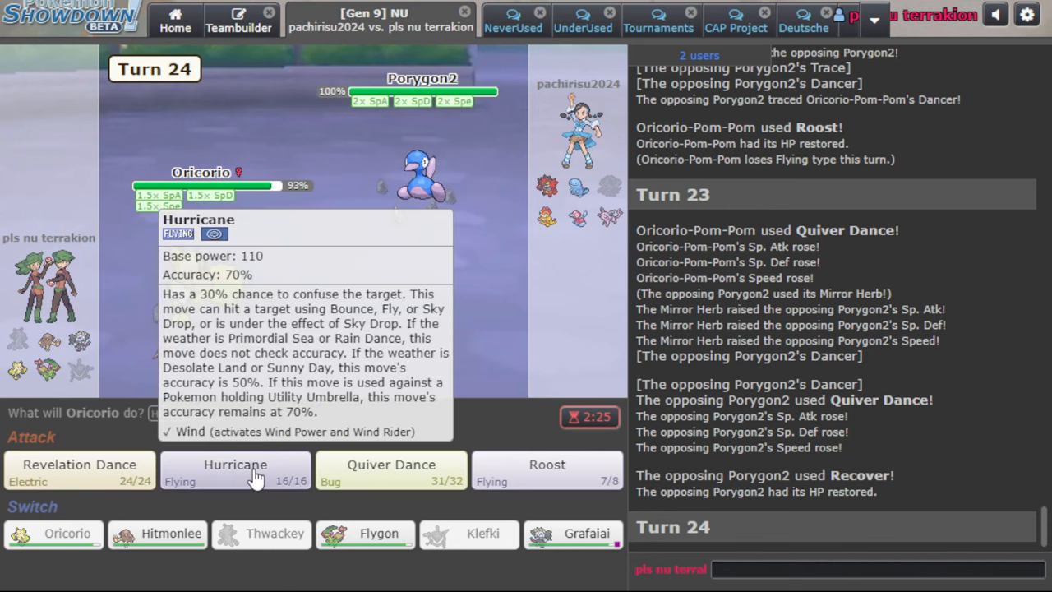
{"action": "left_click", "coordinate": [235, 464]}
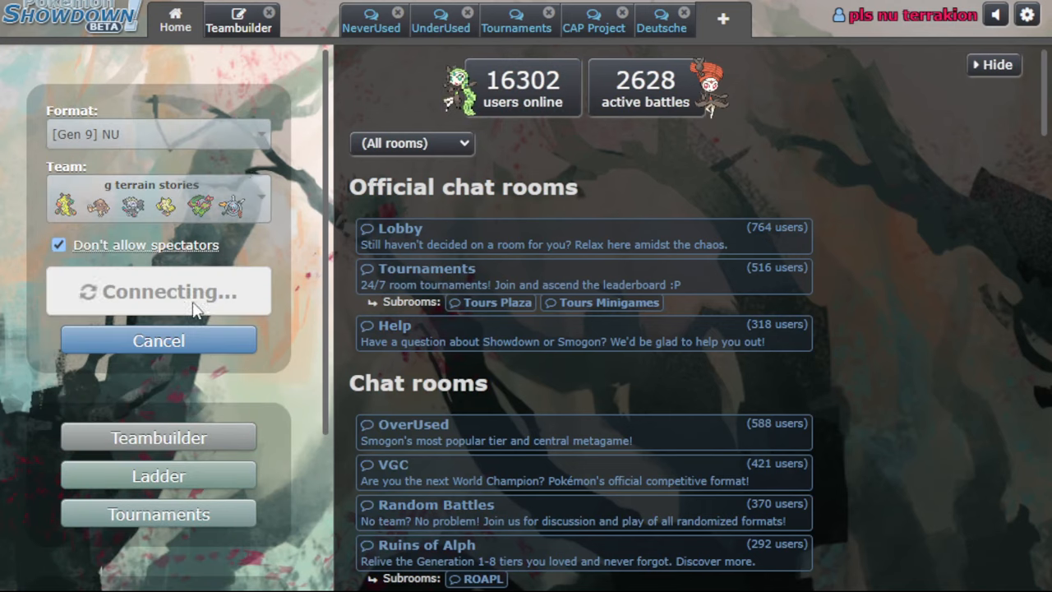
{"action": "mouse_move", "coordinate": [247, 78]}
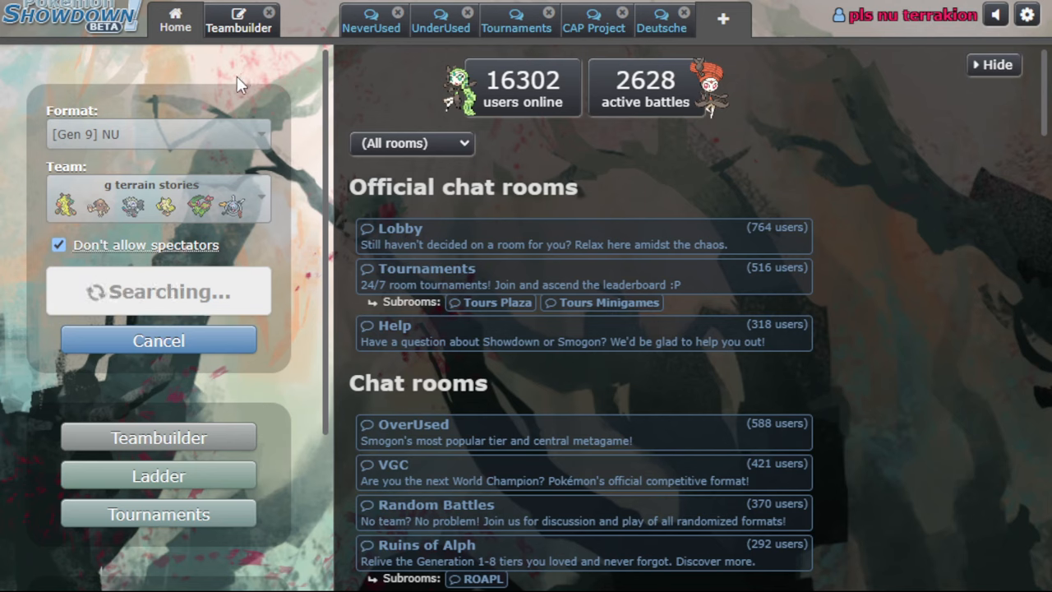
{"action": "mouse_move", "coordinate": [236, 84]}
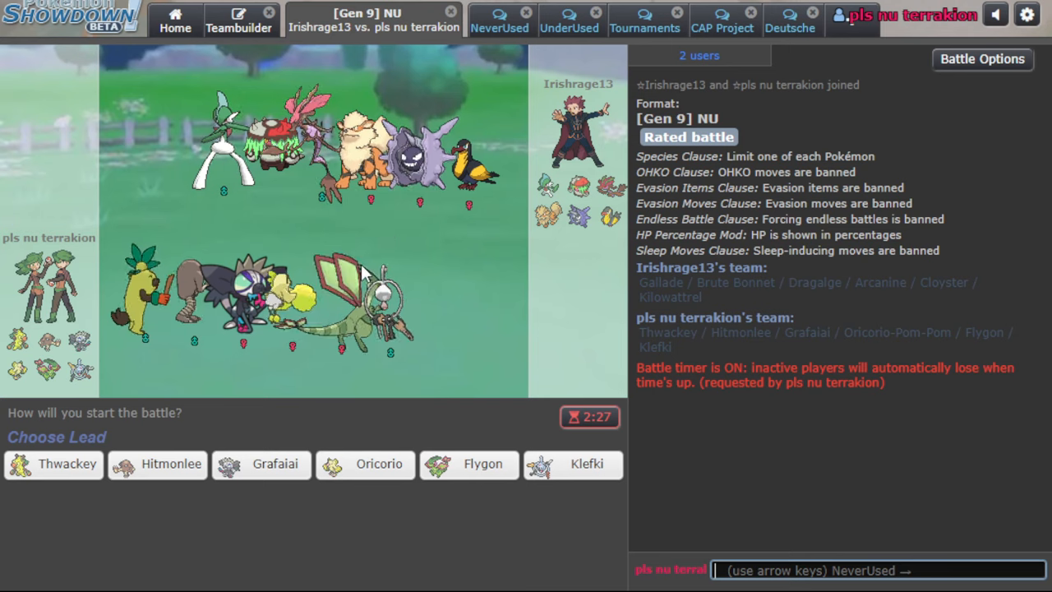
Lead with Flygon, Draco Meteor Cloyster to 26%, bring in Klefki after Eject Pack, and lay Spikes
{"action": "left_click", "coordinate": [469, 464]}
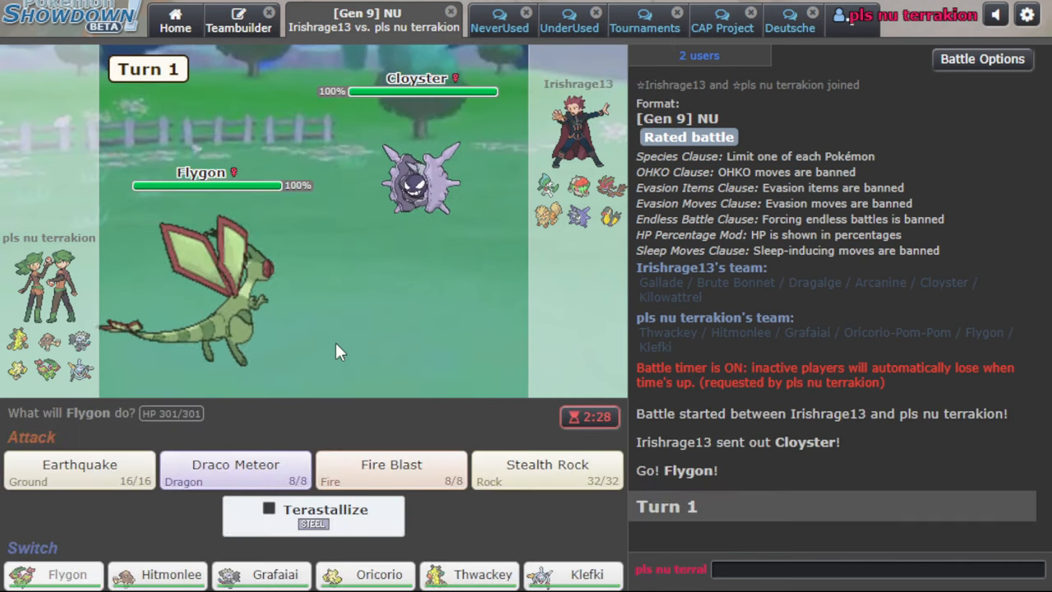
{"action": "left_click", "coordinate": [236, 464]}
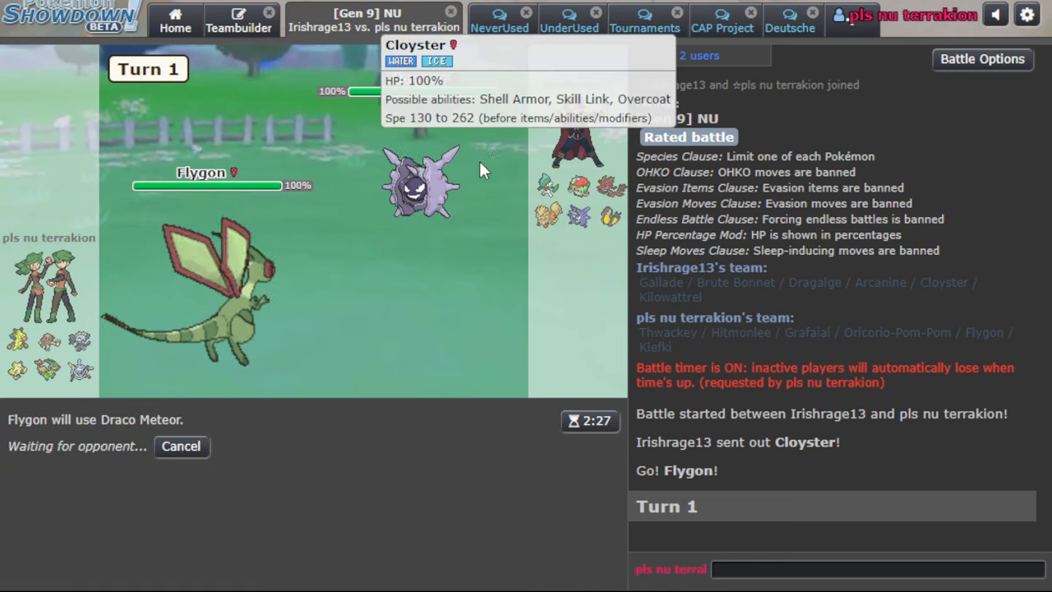
{"action": "mouse_move", "coordinate": [444, 220]}
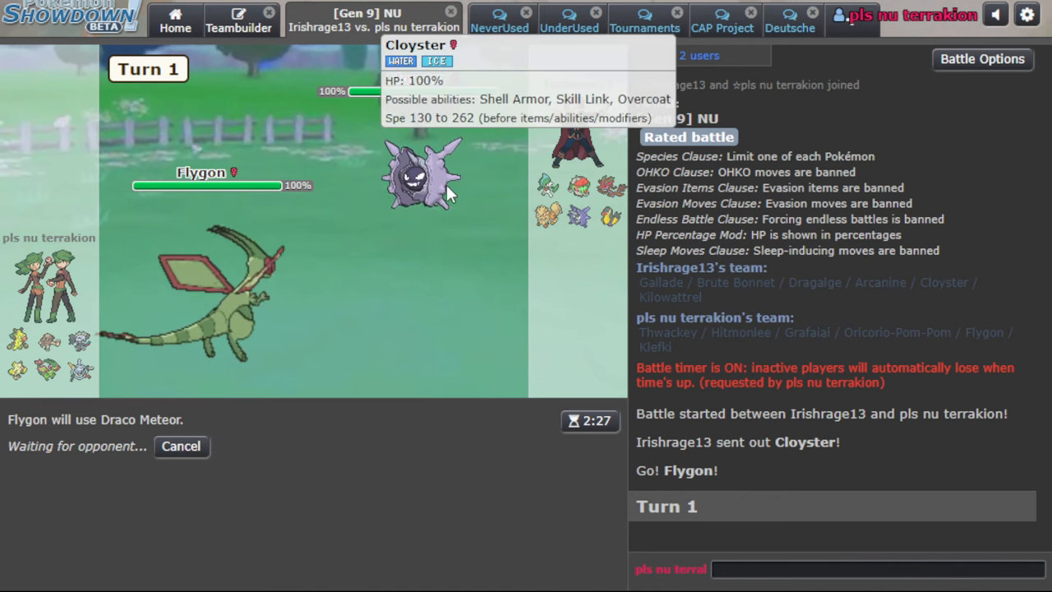
{"action": "mouse_move", "coordinate": [342, 491]}
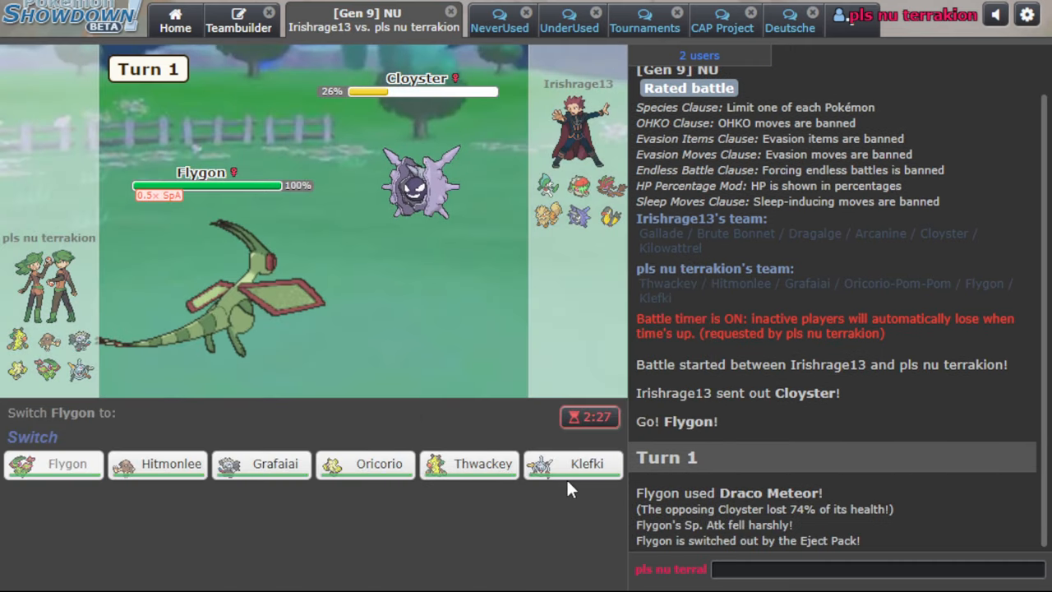
{"action": "left_click", "coordinate": [592, 464]}
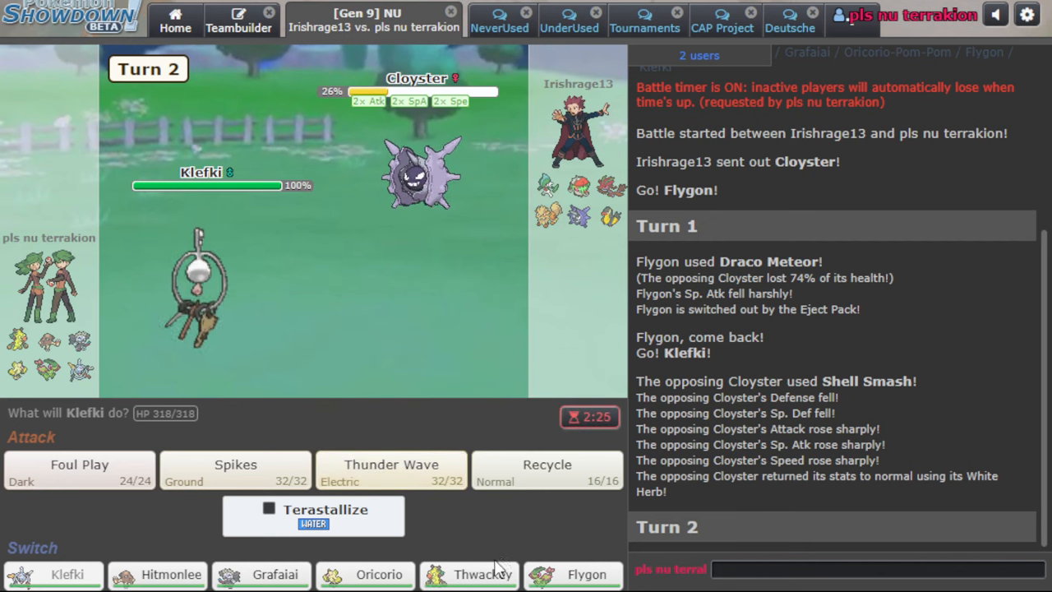
{"action": "mouse_move", "coordinate": [421, 198]}
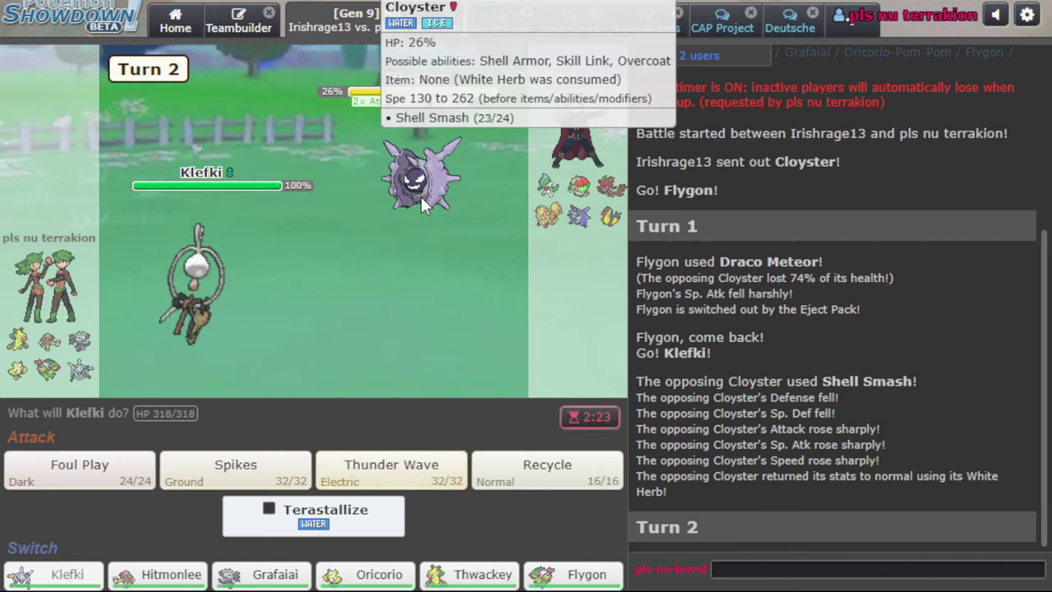
{"action": "left_click", "coordinate": [236, 466]}
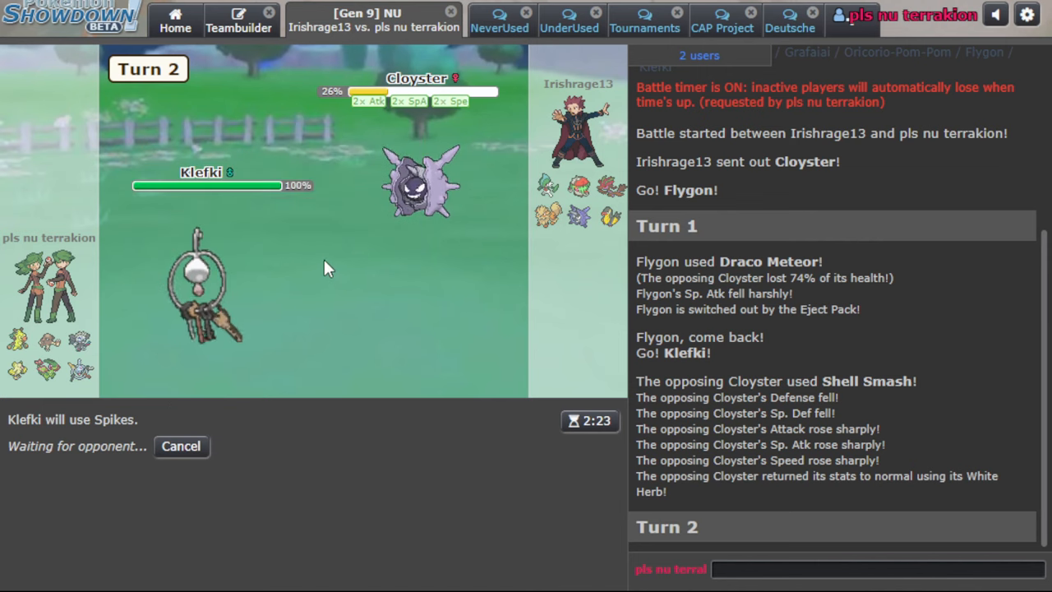
{"action": "mouse_move", "coordinate": [252, 276]}
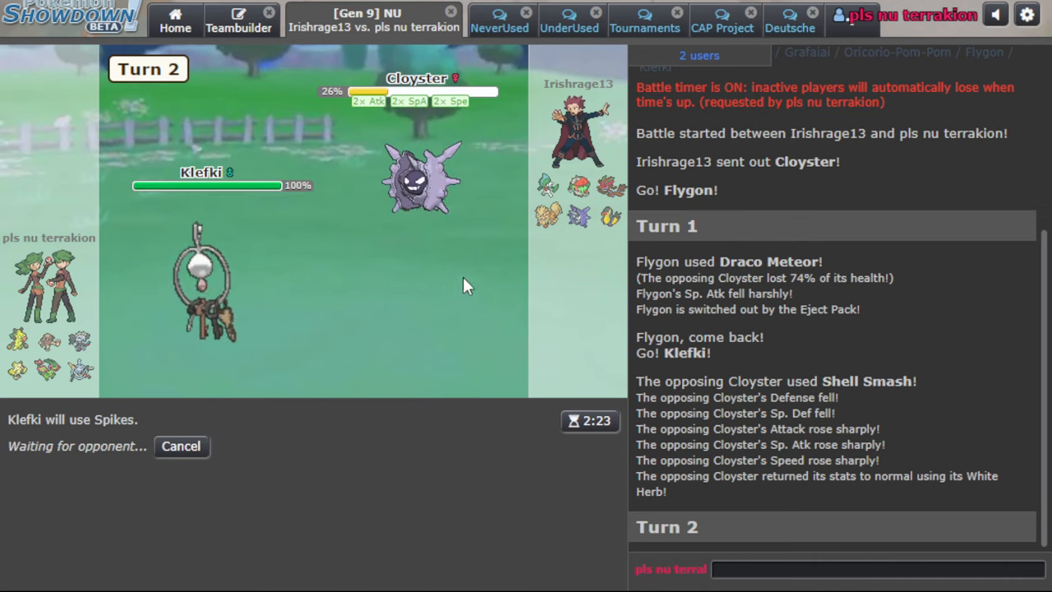
{"action": "mouse_move", "coordinate": [417, 172]}
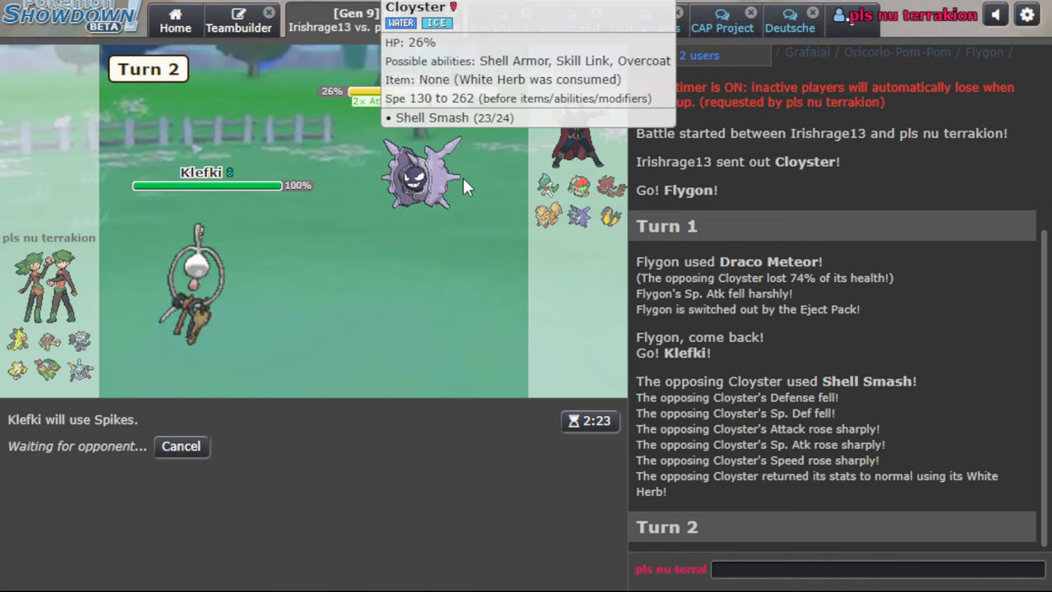
{"action": "mouse_move", "coordinate": [452, 175]}
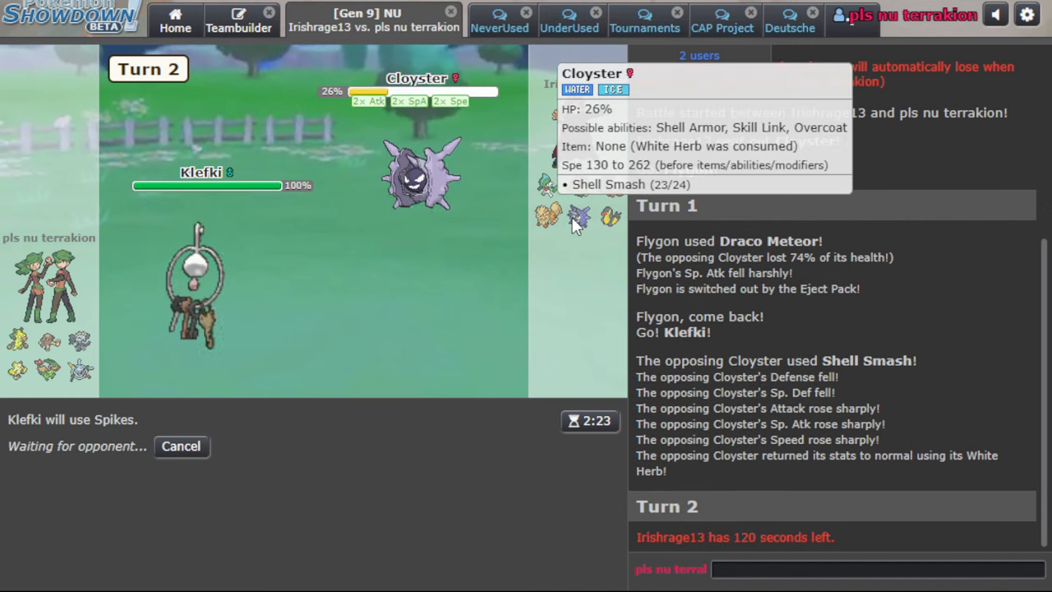
{"action": "mouse_move", "coordinate": [532, 325]}
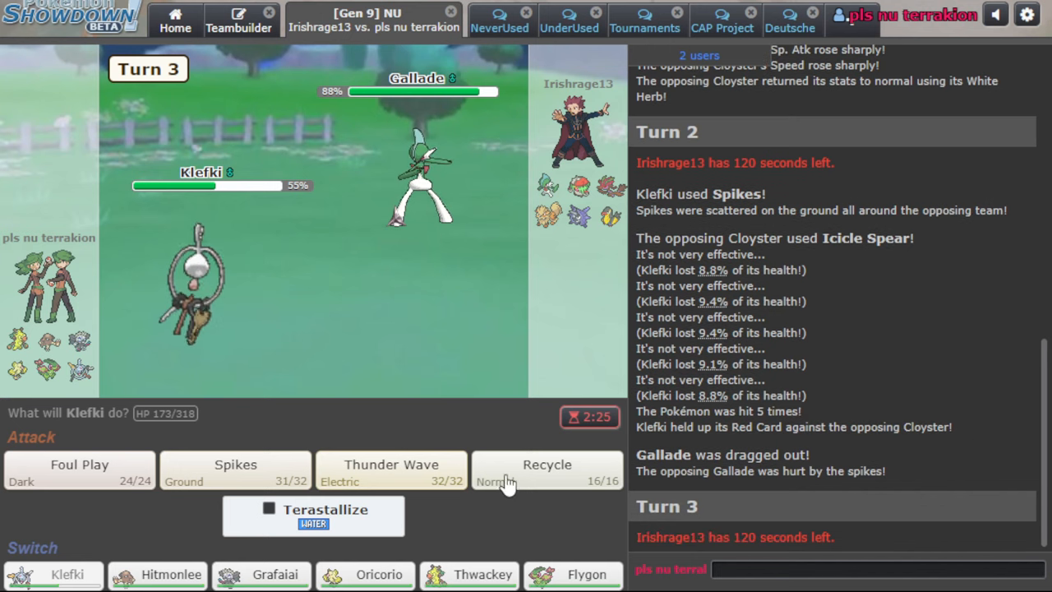
Paralyze Gallade with Thunder Wave, knock it out with Foul Play, then add another Spikes layer
{"action": "left_click", "coordinate": [391, 464]}
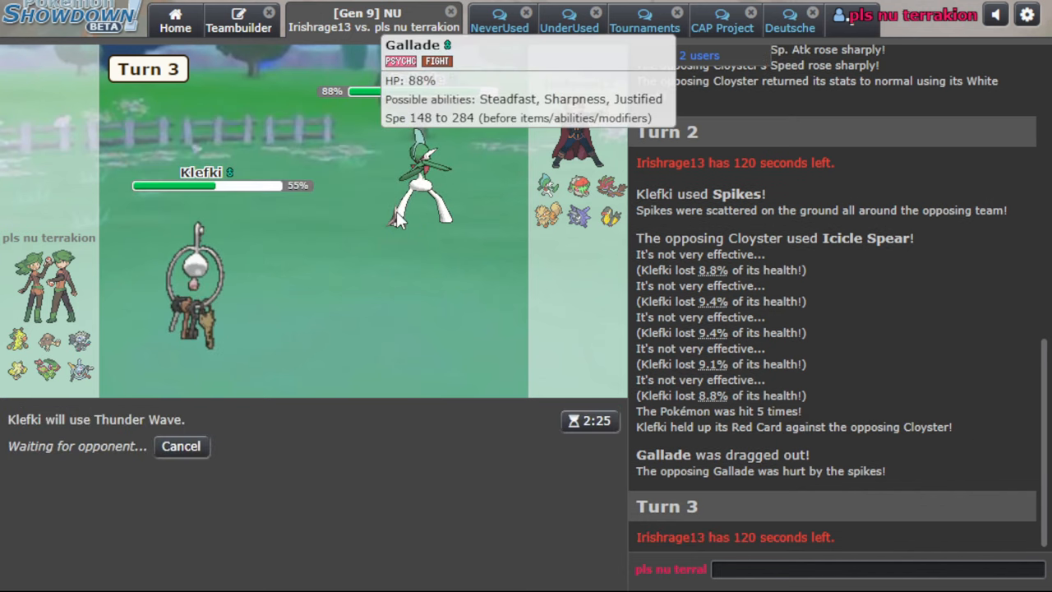
{"action": "mouse_move", "coordinate": [804, 265]}
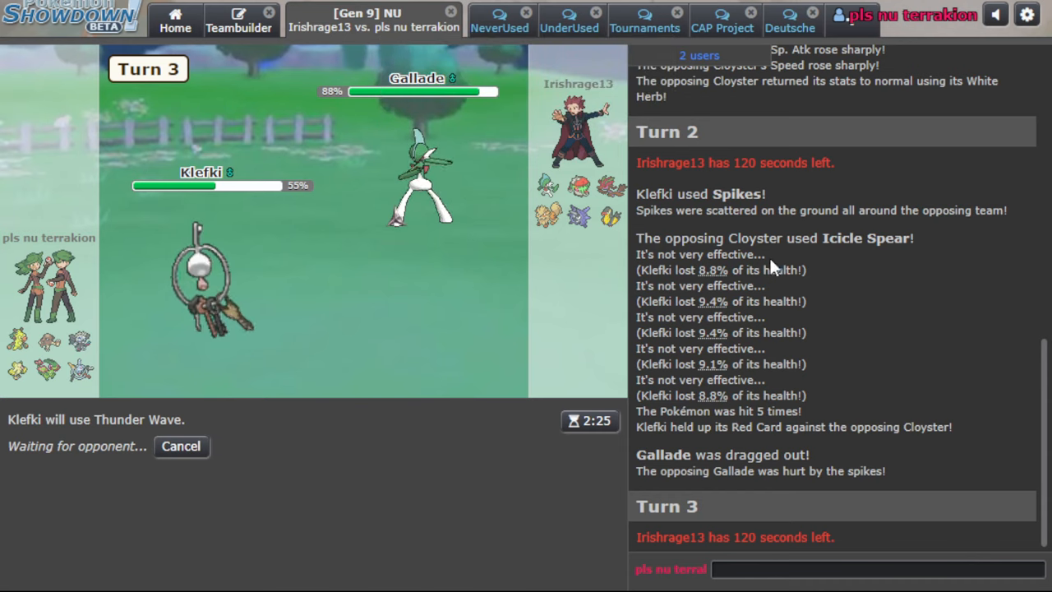
{"action": "mouse_move", "coordinate": [596, 229]}
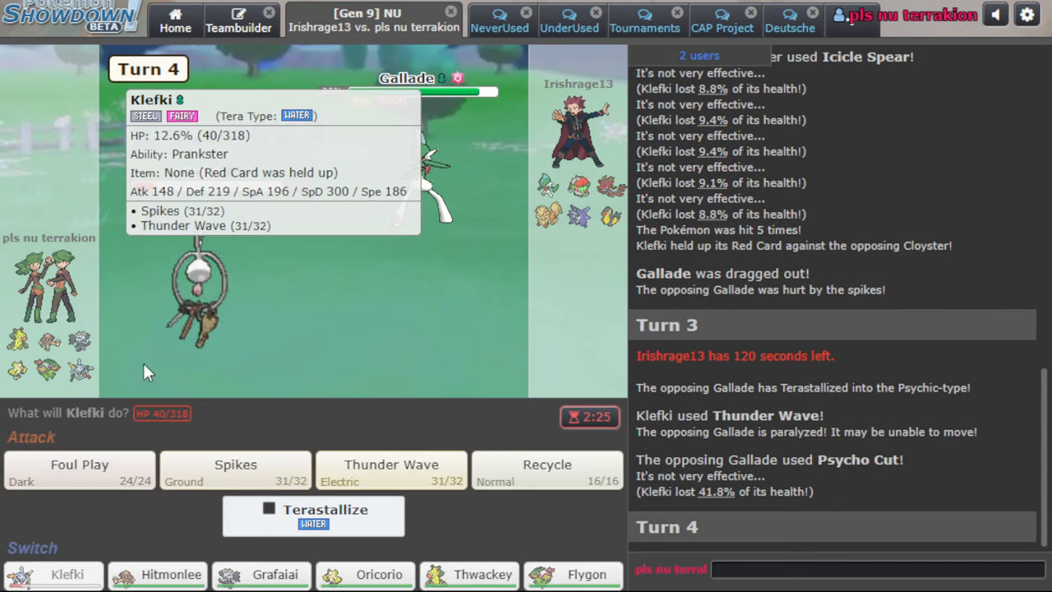
{"action": "left_click", "coordinate": [79, 469]}
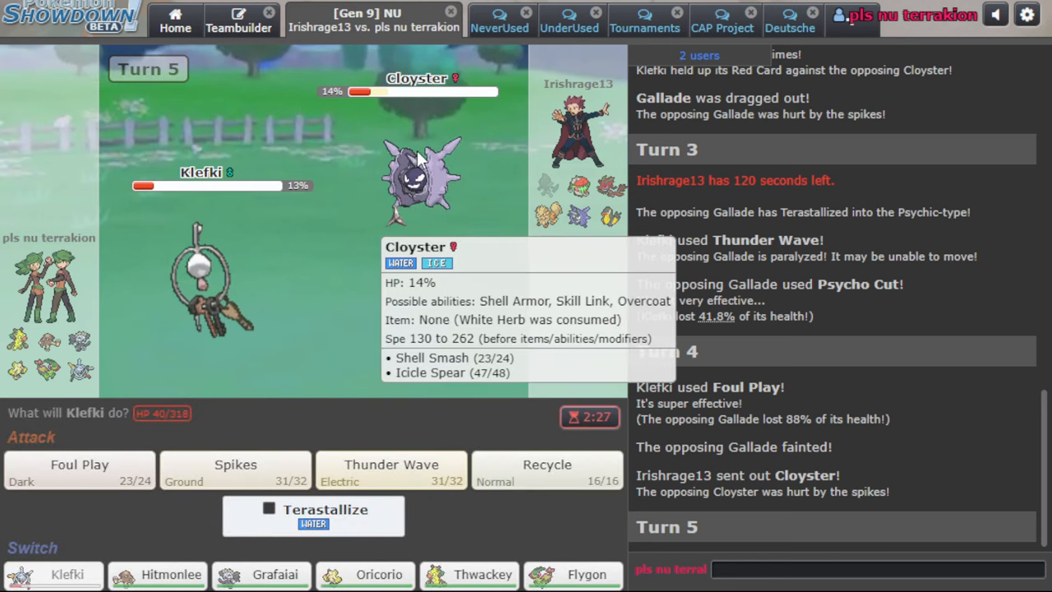
{"action": "mouse_move", "coordinate": [264, 440]}
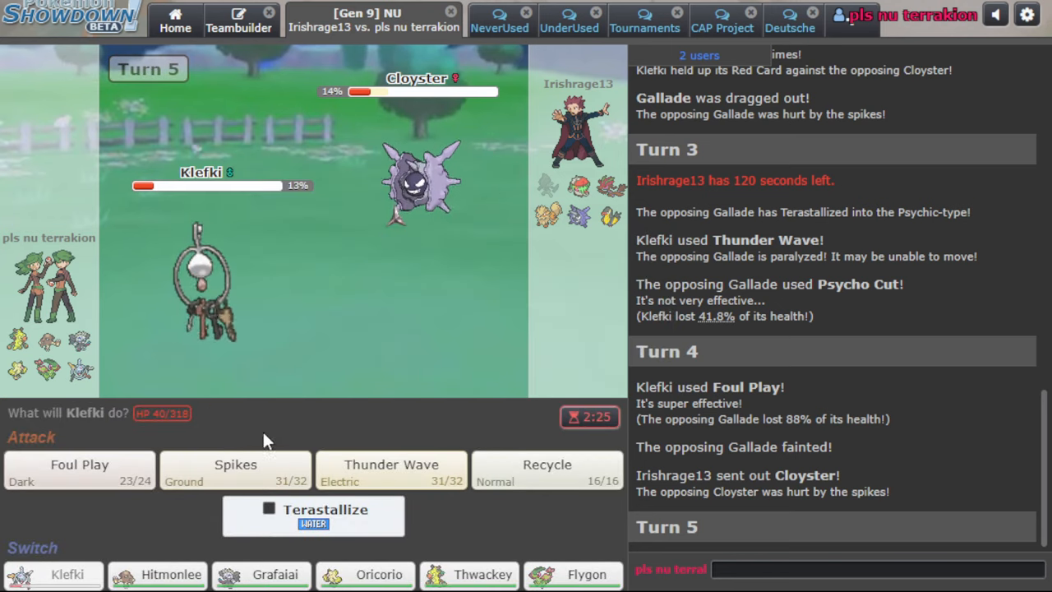
{"action": "left_click", "coordinate": [235, 466]}
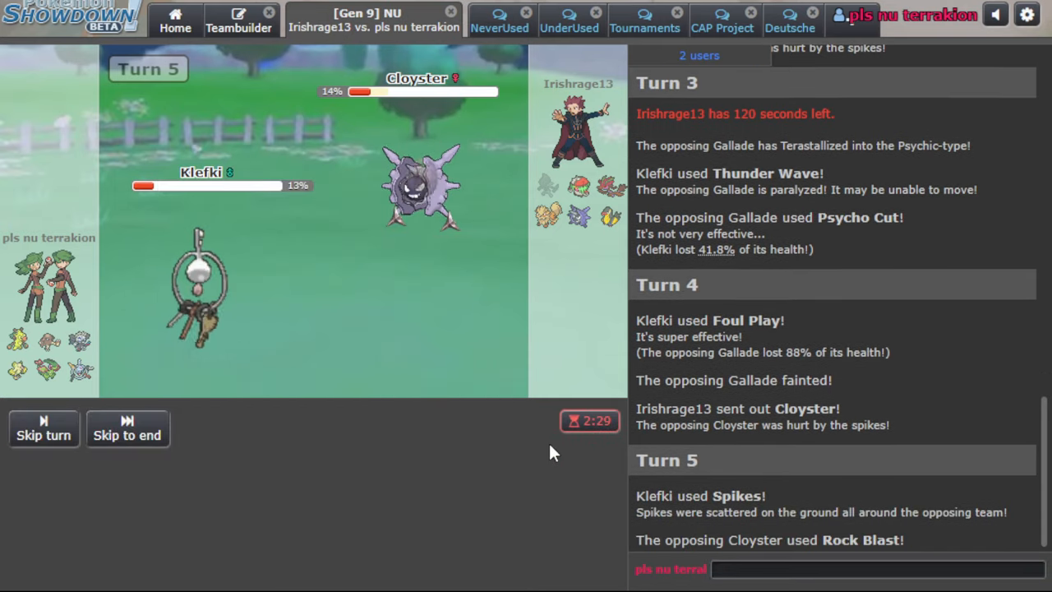
{"action": "mouse_move", "coordinate": [458, 465]}
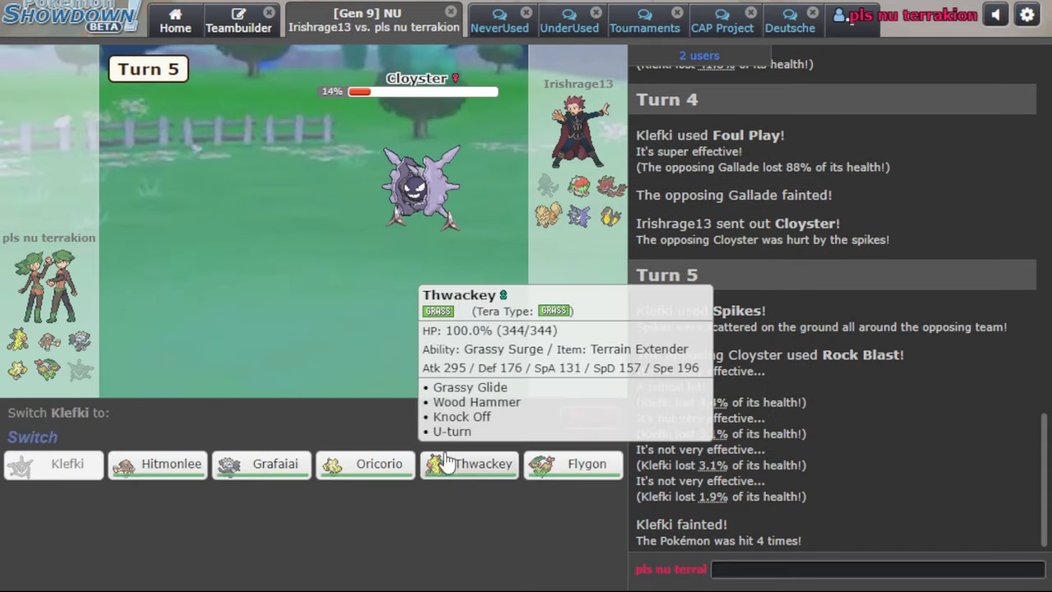
{"action": "mouse_move", "coordinate": [429, 323]}
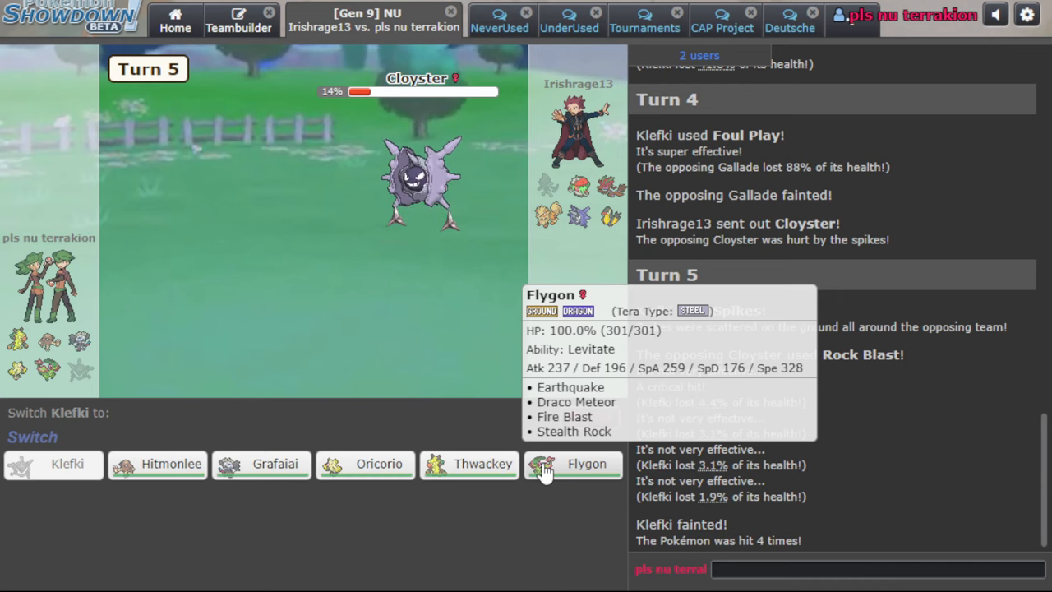
{"action": "mouse_move", "coordinate": [502, 470]}
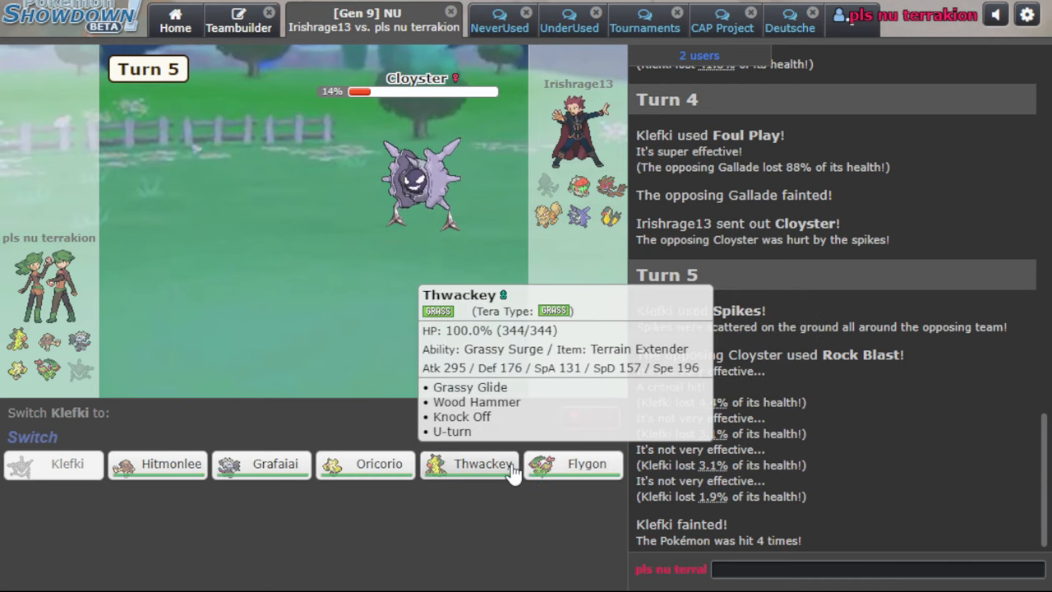
Send Thwackey in for the fainted Klefki, setting up Grassy Terrain
{"action": "left_click", "coordinate": [483, 464]}
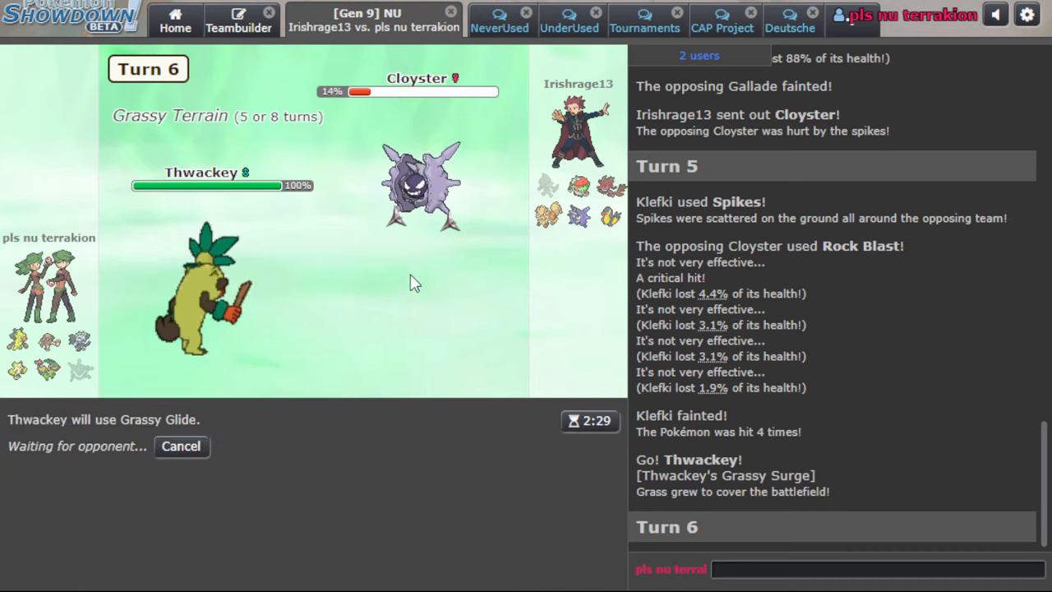
{"action": "mouse_move", "coordinate": [43, 366]}
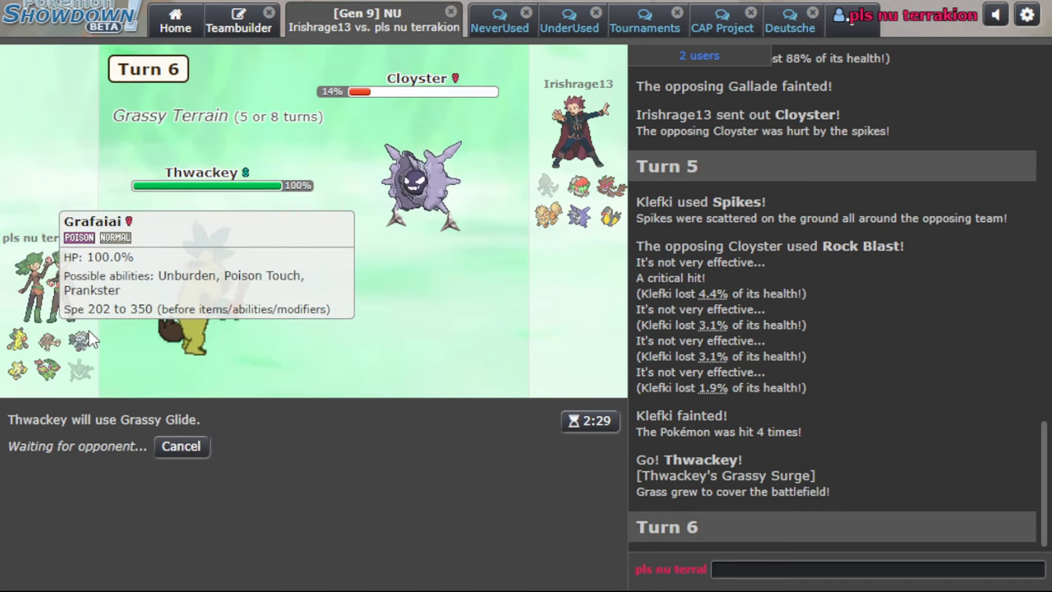
{"action": "mouse_move", "coordinate": [93, 333]}
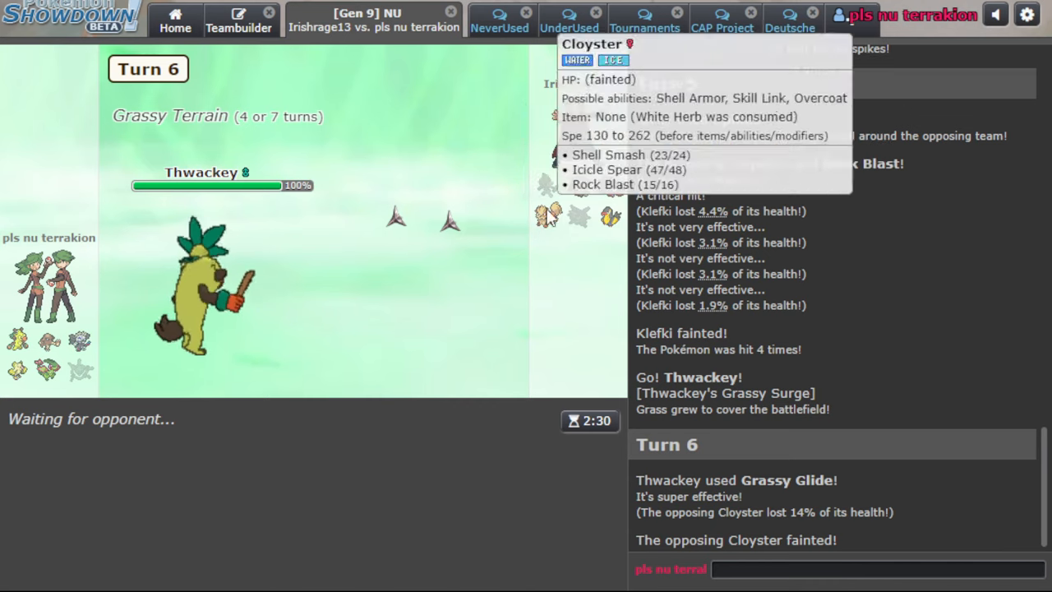
{"action": "mouse_move", "coordinate": [528, 368]}
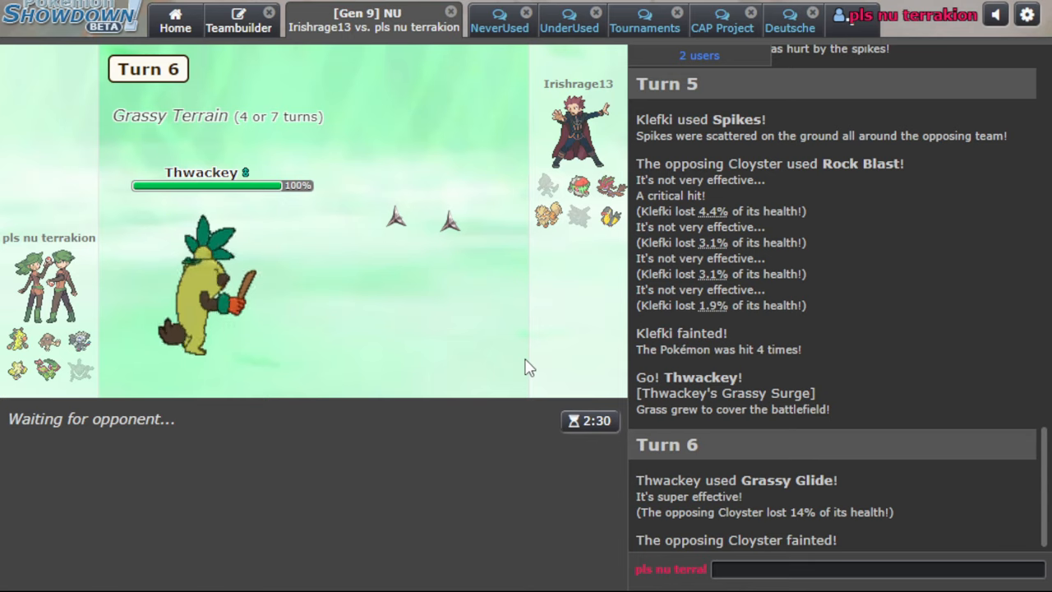
{"action": "mouse_move", "coordinate": [506, 343]}
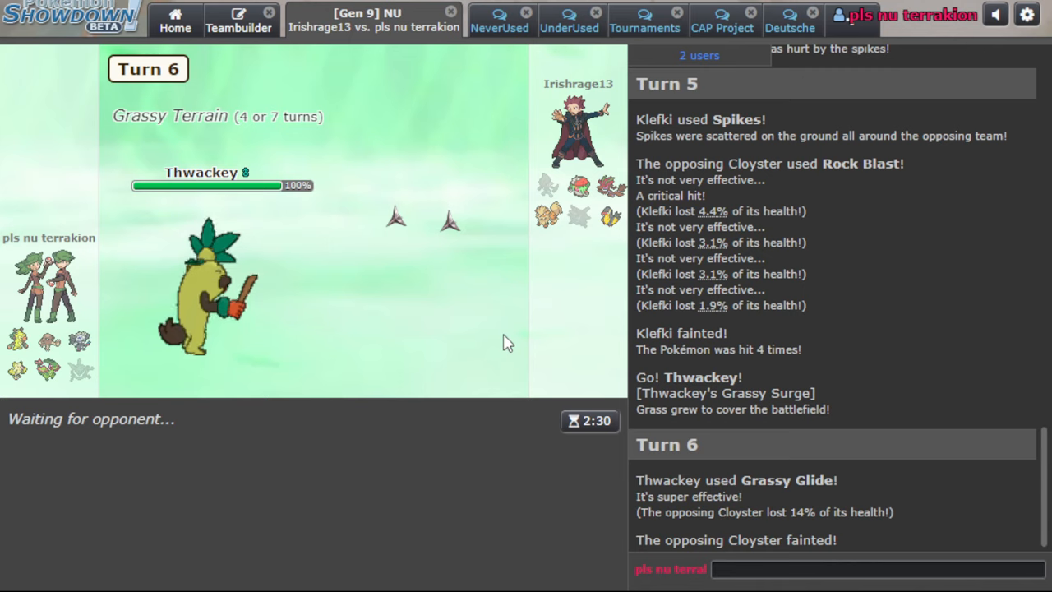
{"action": "mouse_move", "coordinate": [528, 277]}
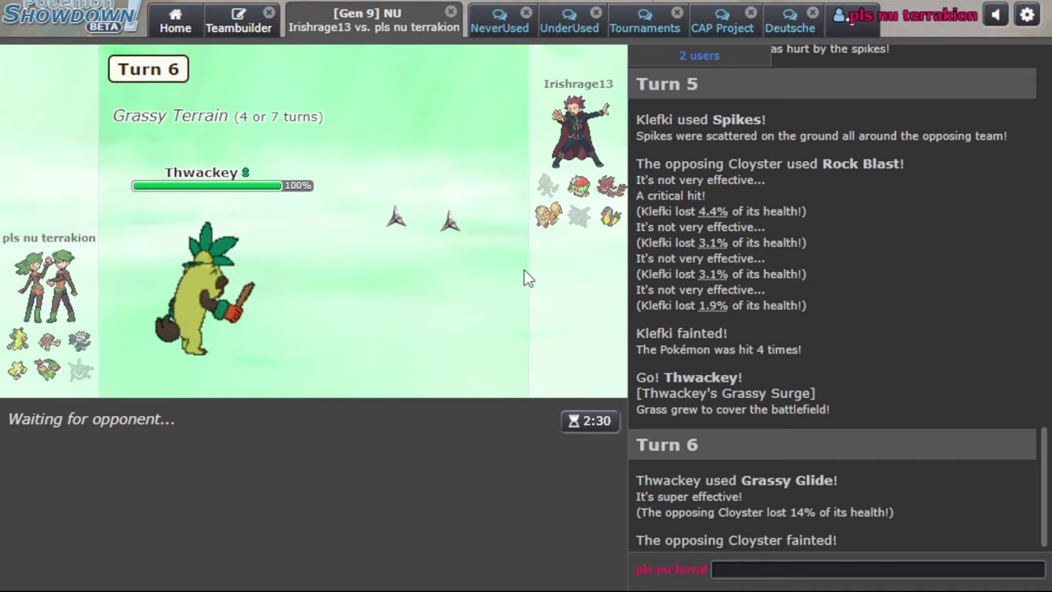
{"action": "mouse_move", "coordinate": [557, 179]}
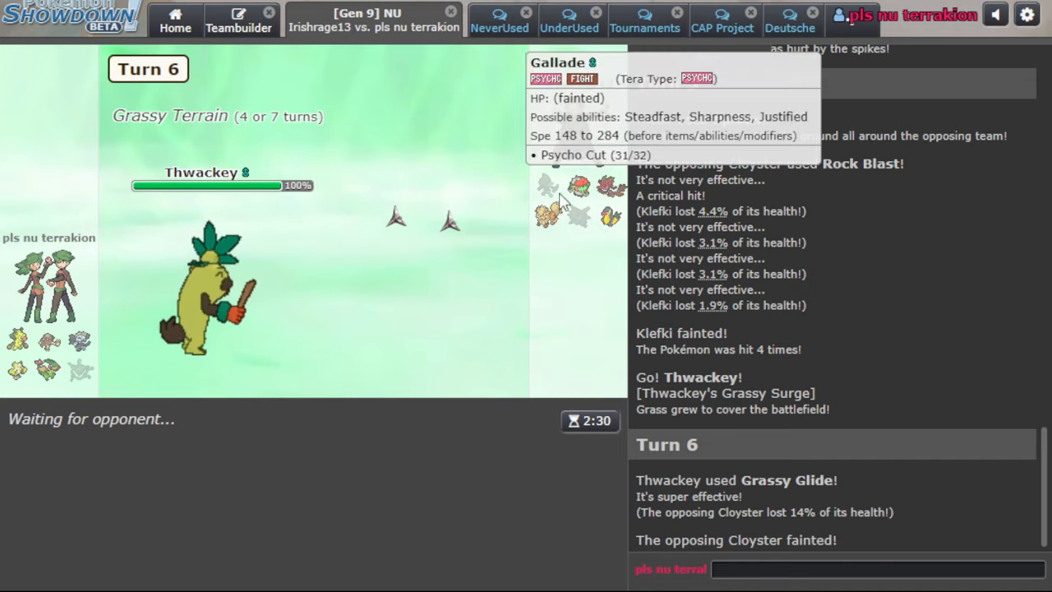
{"action": "mouse_move", "coordinate": [45, 364]}
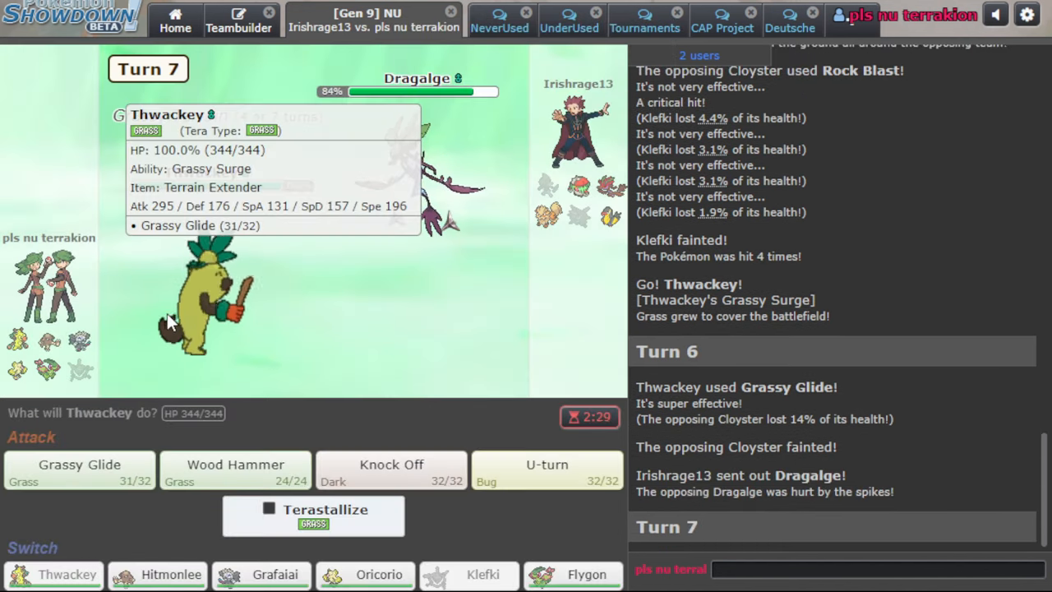
U-turn Thwackey into Dragalge and bring Flygon in as the replacement
{"action": "left_click", "coordinate": [546, 465]}
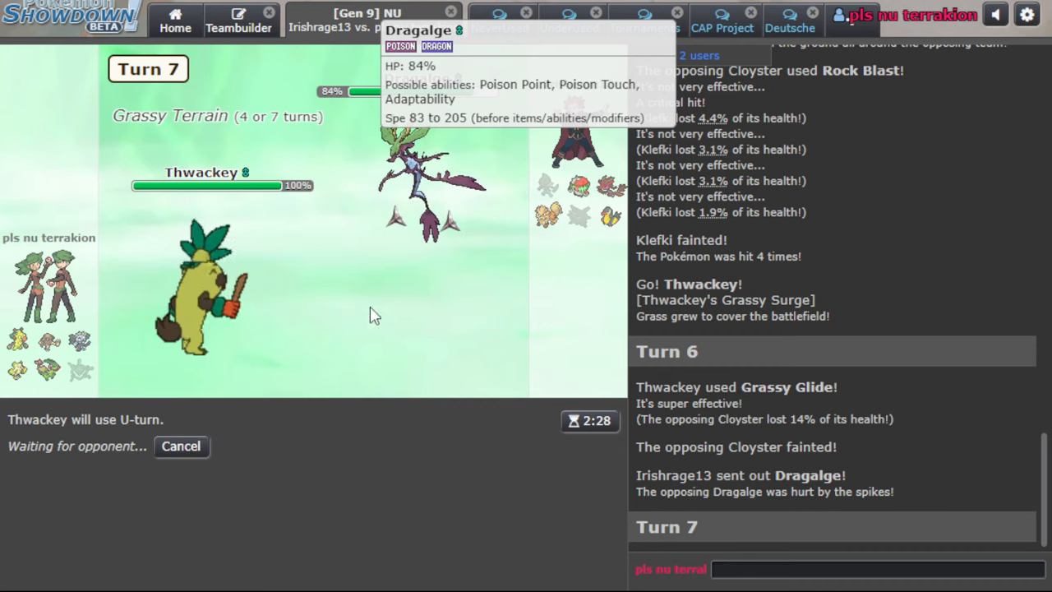
{"action": "mouse_move", "coordinate": [457, 388]}
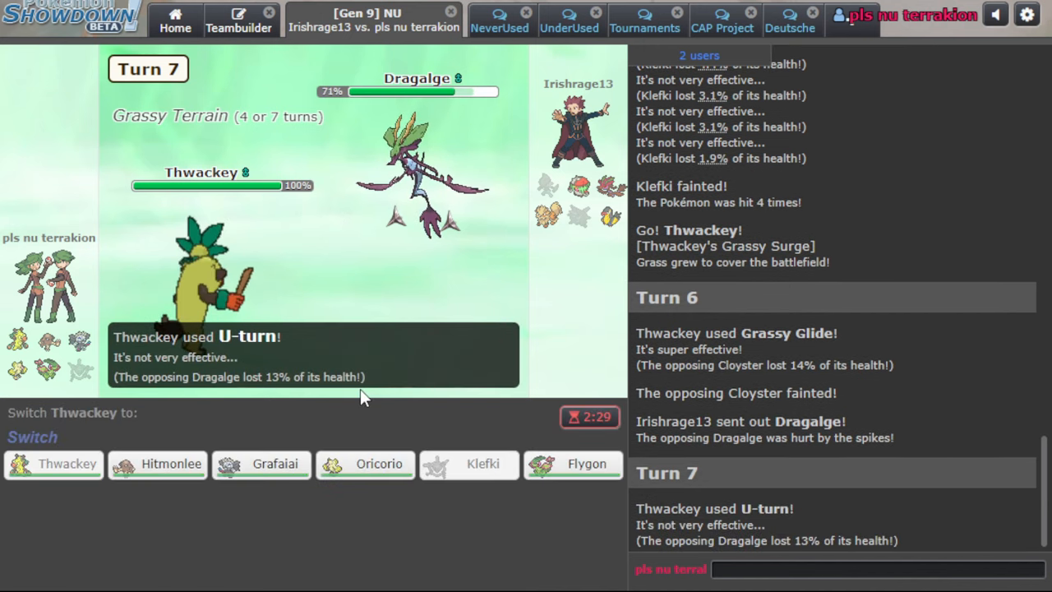
{"action": "left_click", "coordinate": [587, 464]}
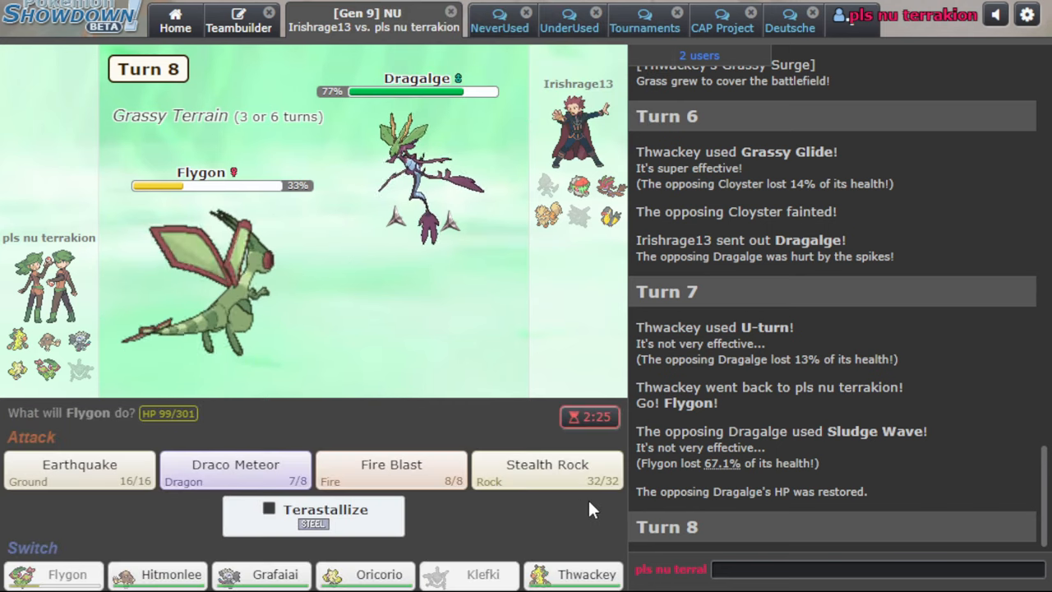
Lay Stealth Rock with Flygon, then lock in Fire Blast against Brute Bonnet
{"action": "left_click", "coordinate": [546, 471]}
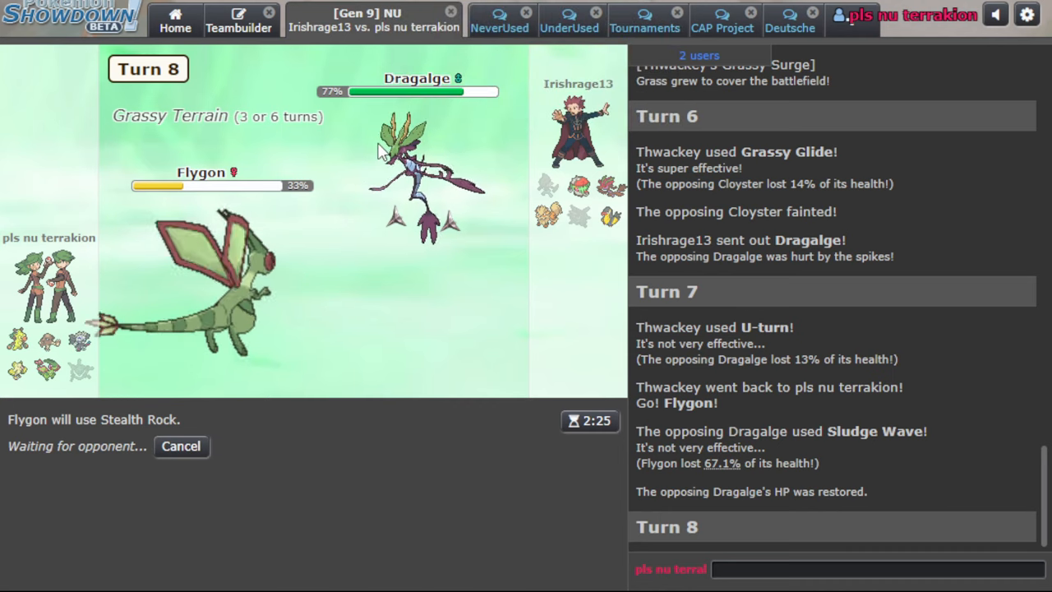
{"action": "mouse_move", "coordinate": [567, 188]}
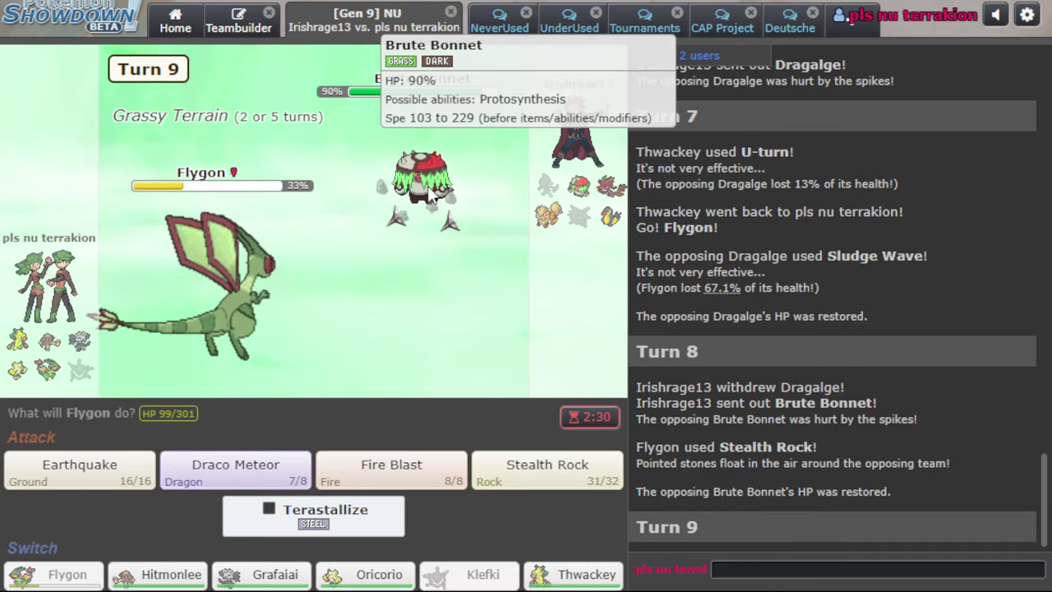
{"action": "left_click", "coordinate": [391, 465]}
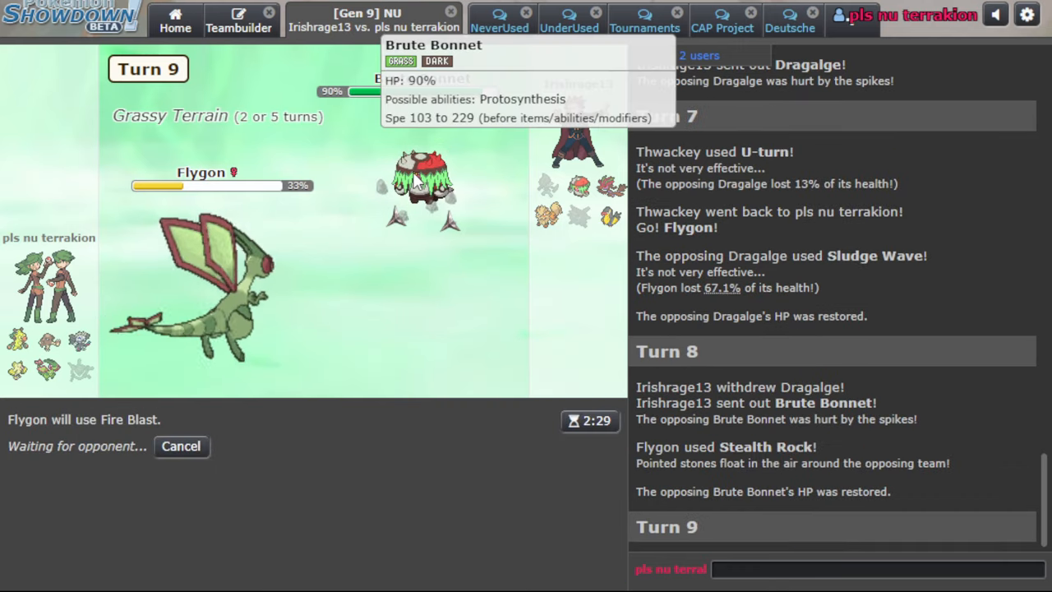
{"action": "mouse_move", "coordinate": [472, 333]}
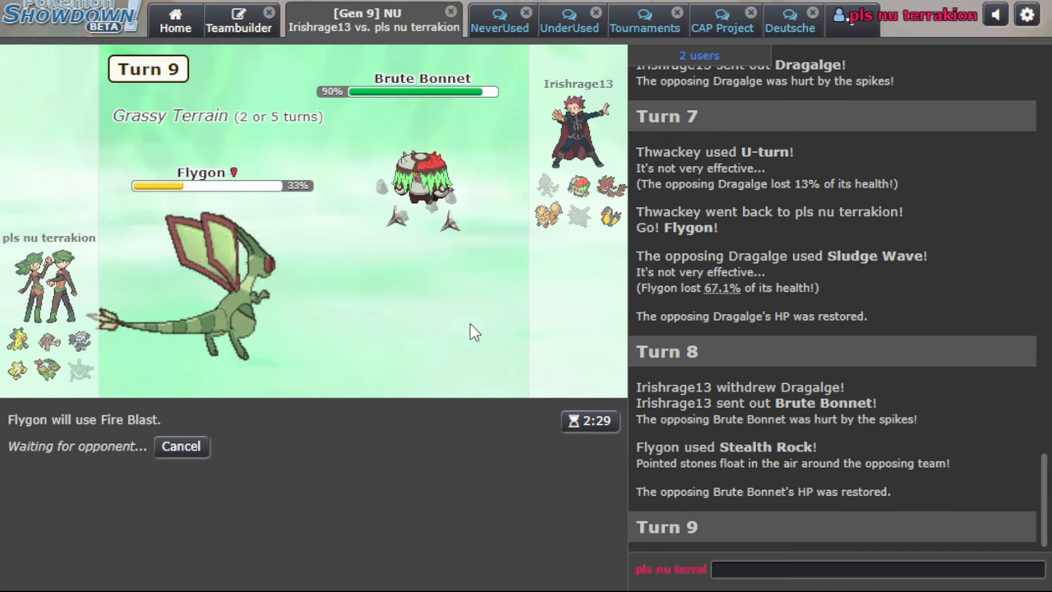
{"action": "mouse_move", "coordinate": [403, 353]}
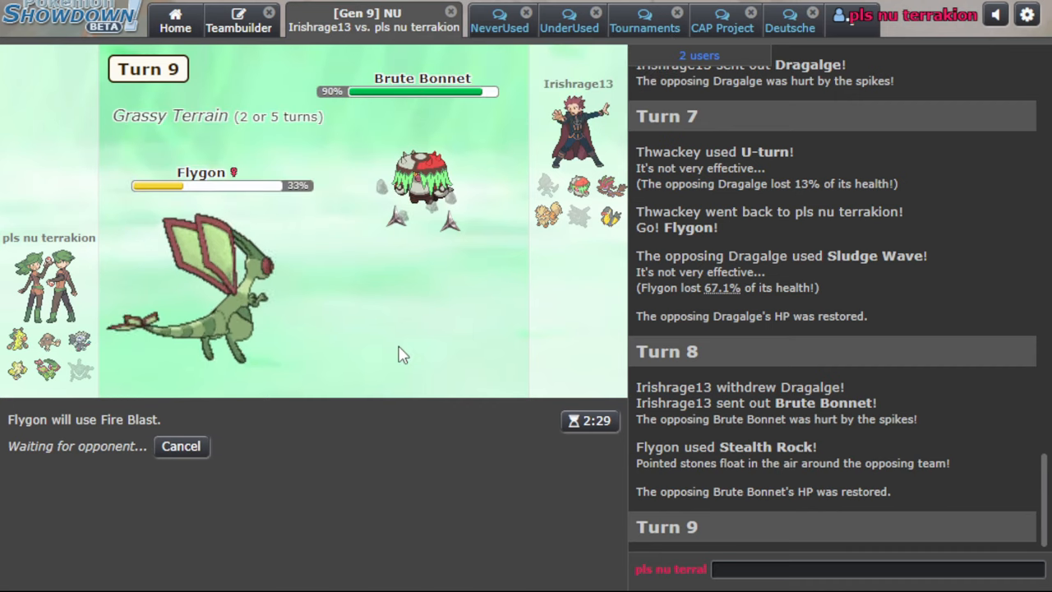
{"action": "mouse_move", "coordinate": [47, 354]}
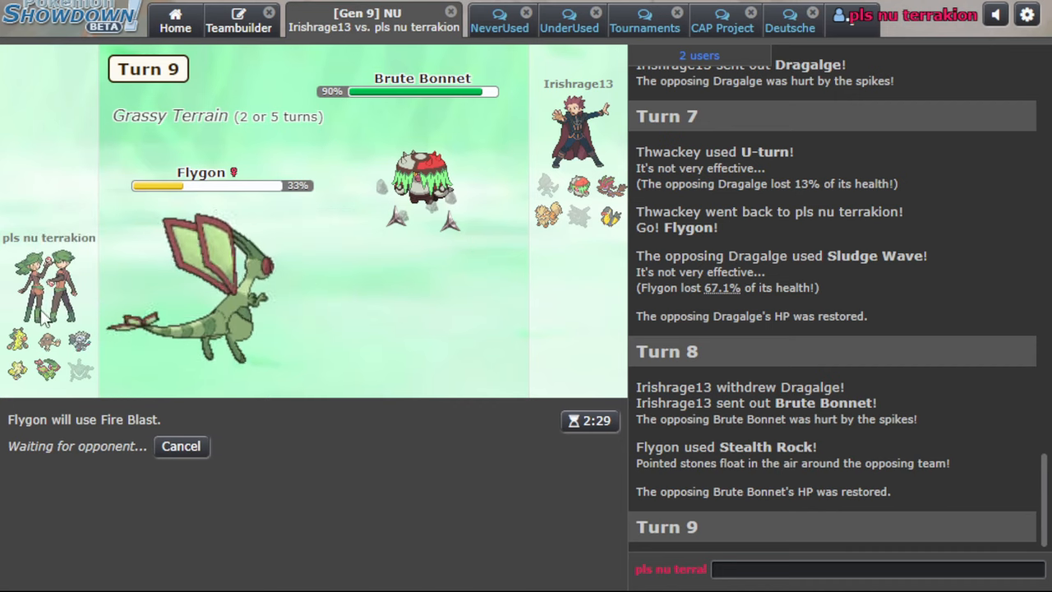
{"action": "mouse_move", "coordinate": [175, 304]}
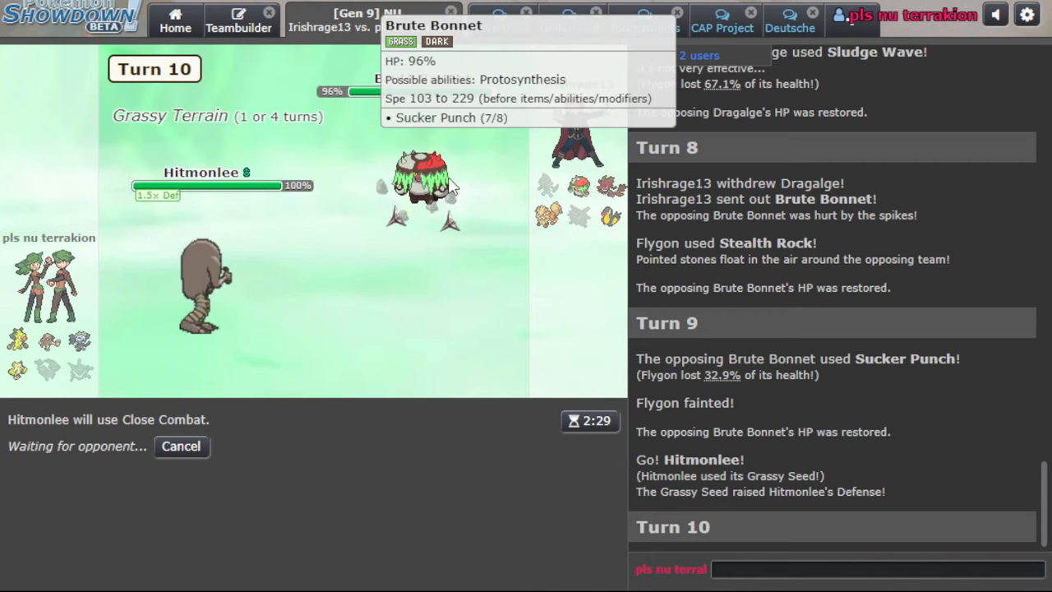
{"action": "mouse_move", "coordinate": [437, 357]}
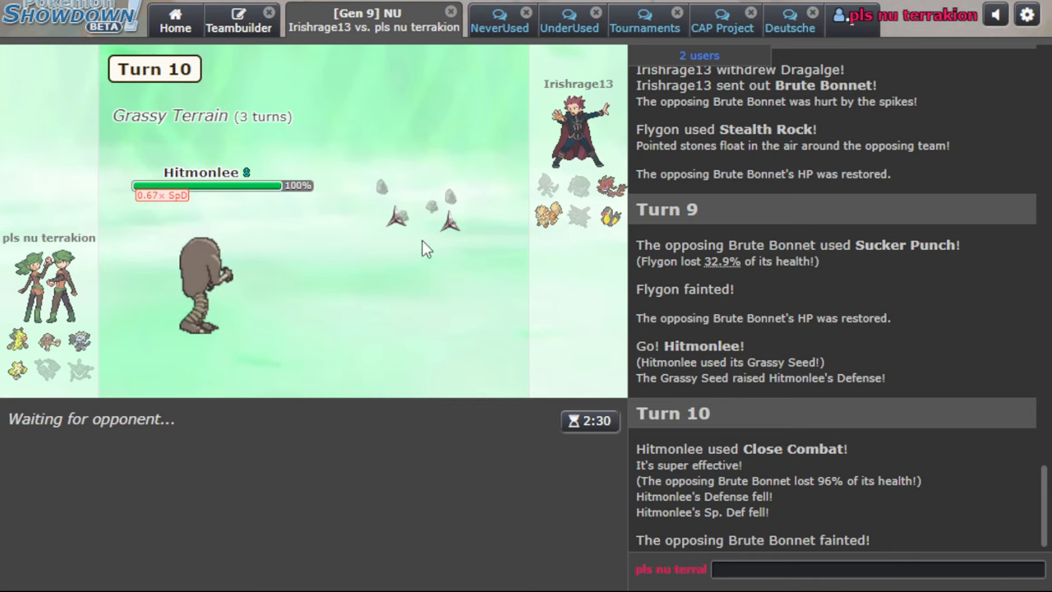
{"action": "mouse_move", "coordinate": [206, 296]}
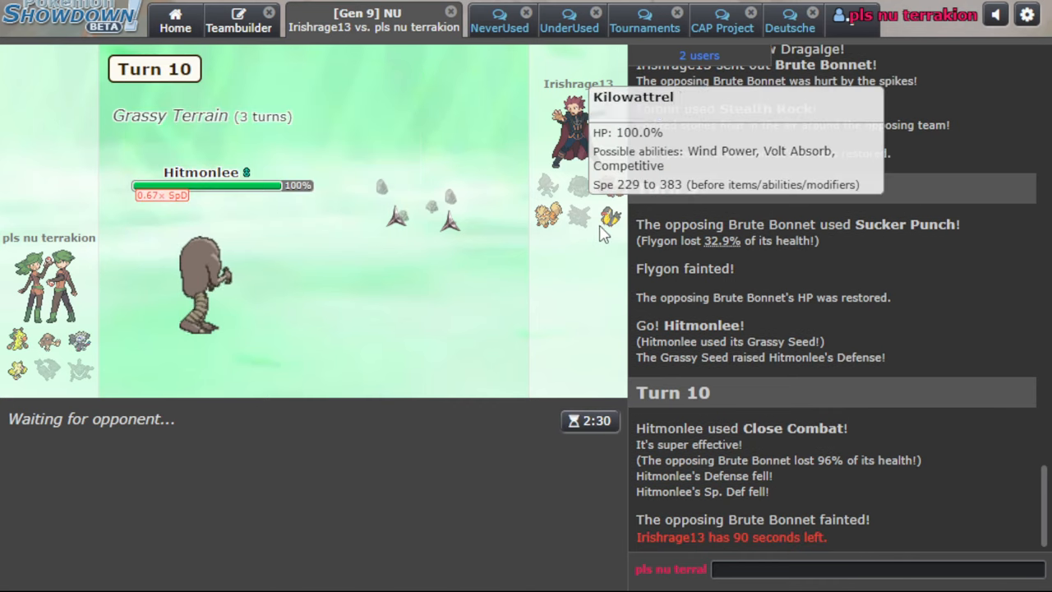
{"action": "mouse_move", "coordinate": [543, 222]}
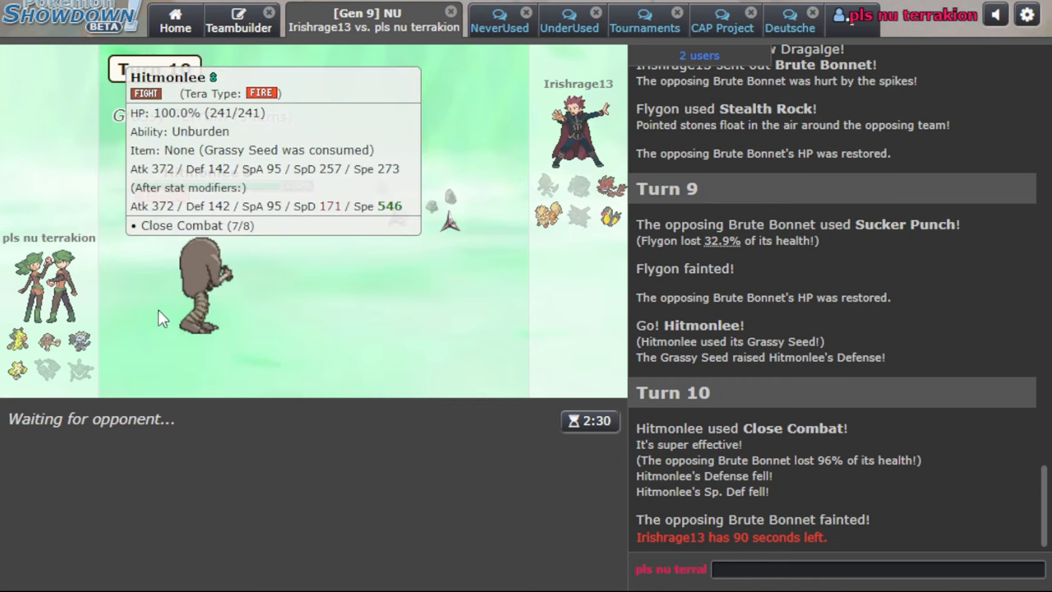
{"action": "mouse_move", "coordinate": [121, 353]}
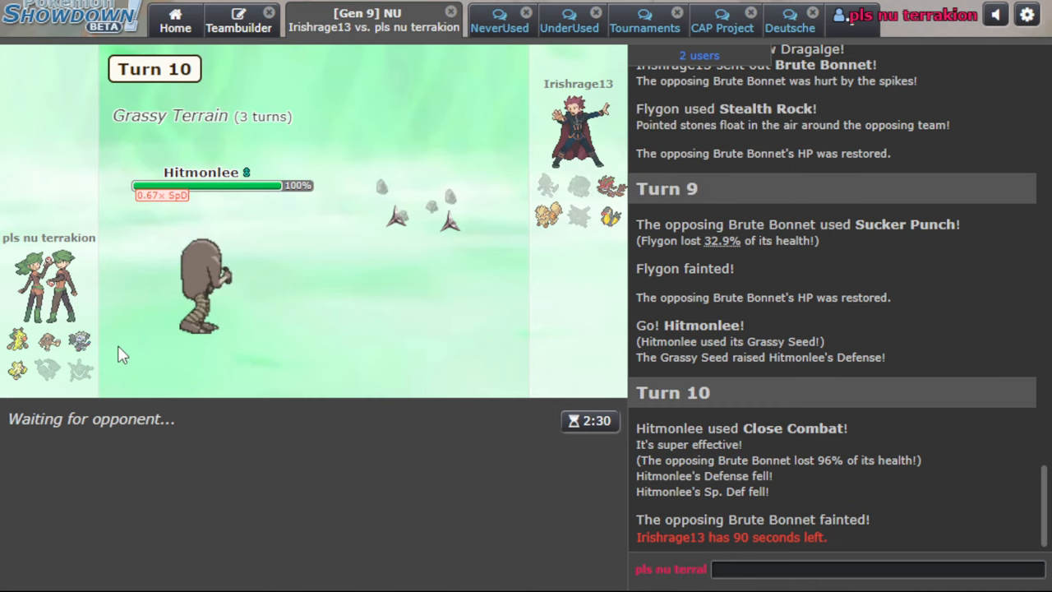
{"action": "mouse_move", "coordinate": [502, 261]}
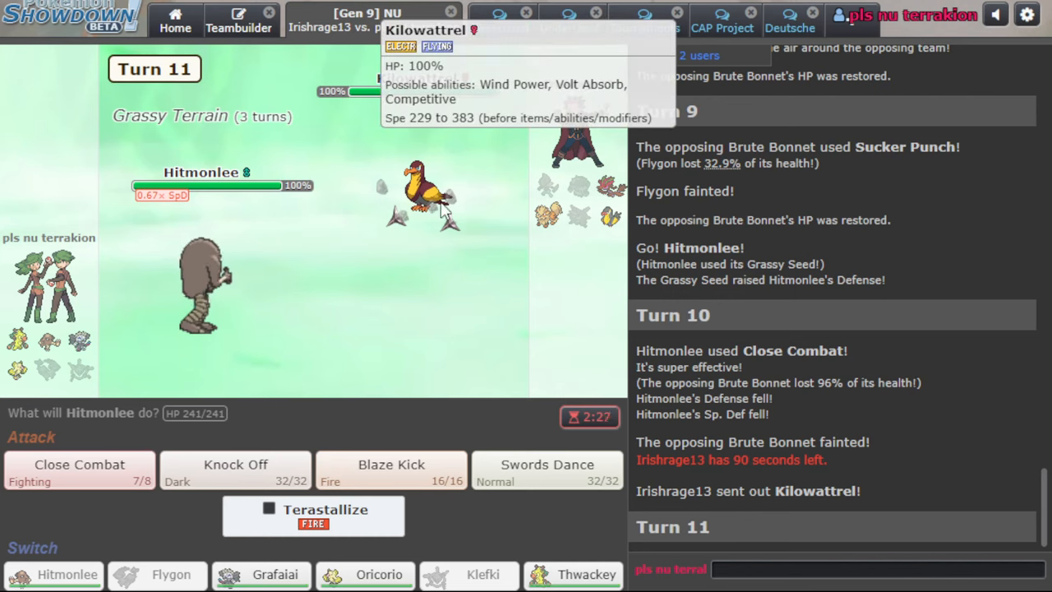
{"action": "mouse_move", "coordinate": [319, 414]}
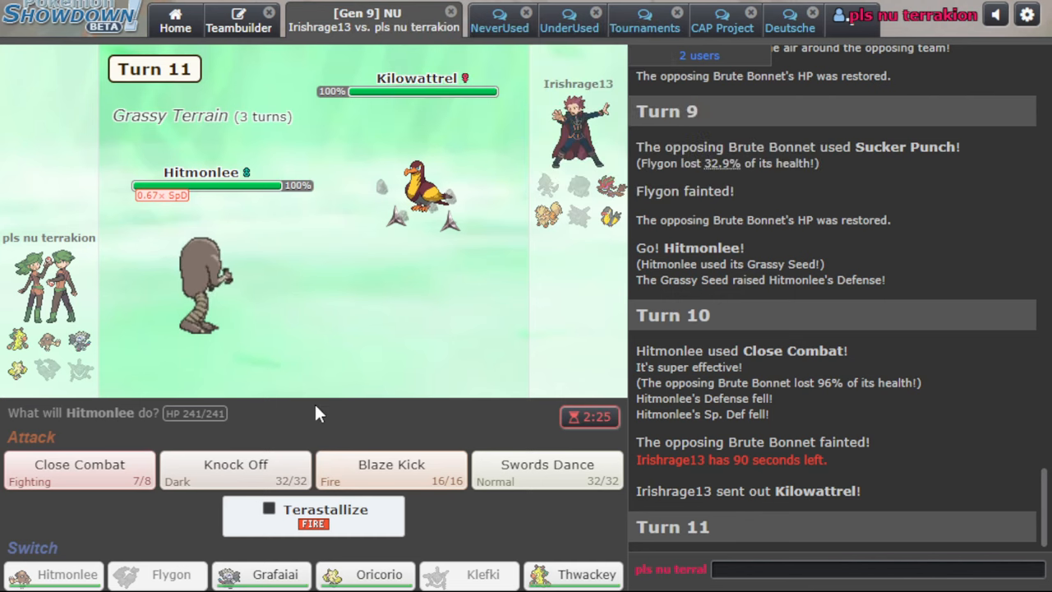
Knock Off Kilowattrel, bring Oricorio in for the fainted Hitmonlee, and queue Revelation Dance
{"action": "left_click", "coordinate": [235, 467]}
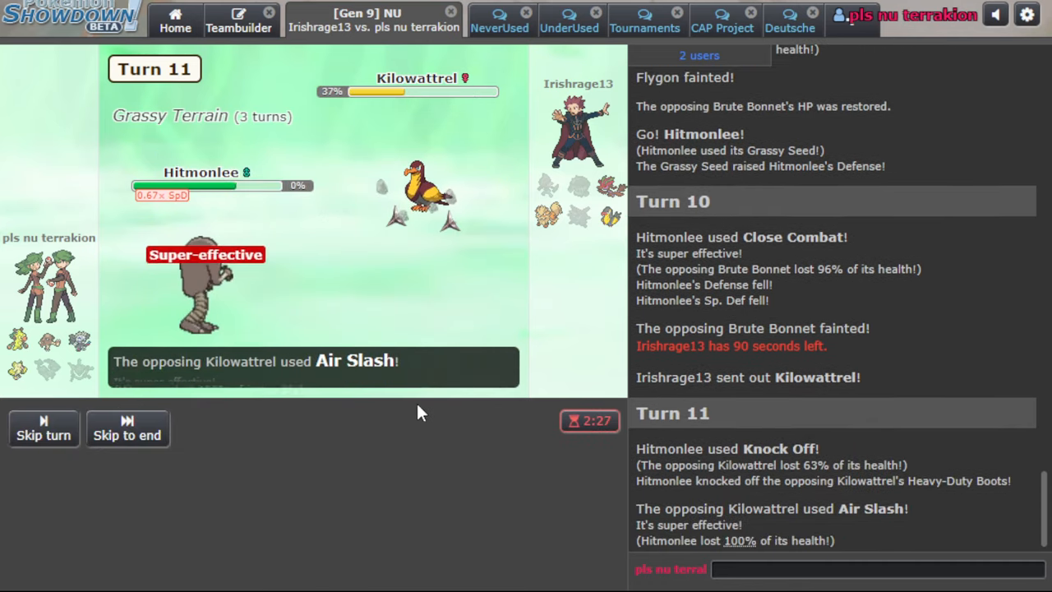
{"action": "mouse_move", "coordinate": [364, 465]}
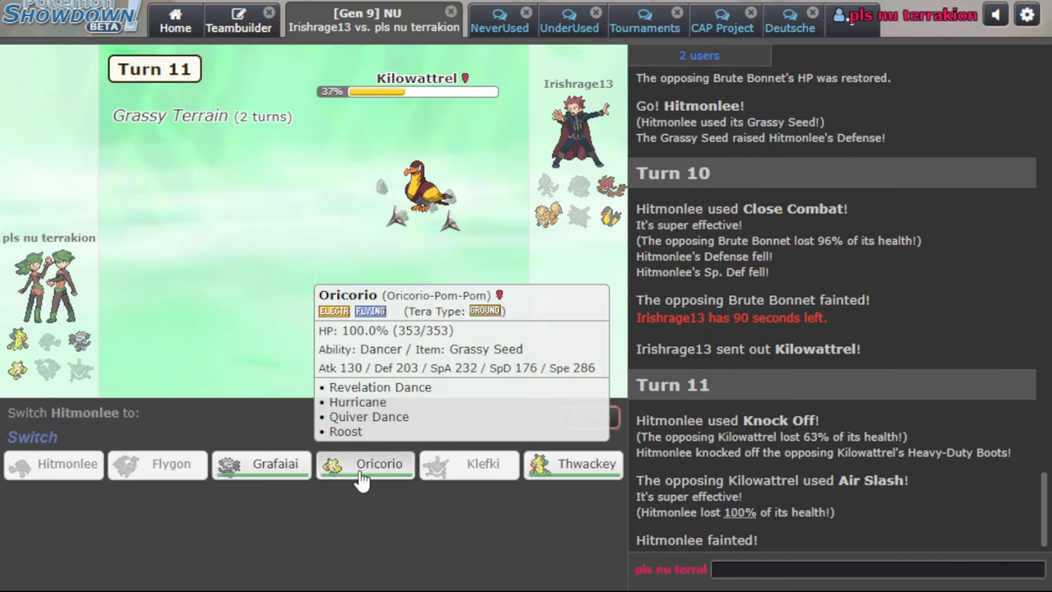
{"action": "left_click", "coordinate": [365, 464]}
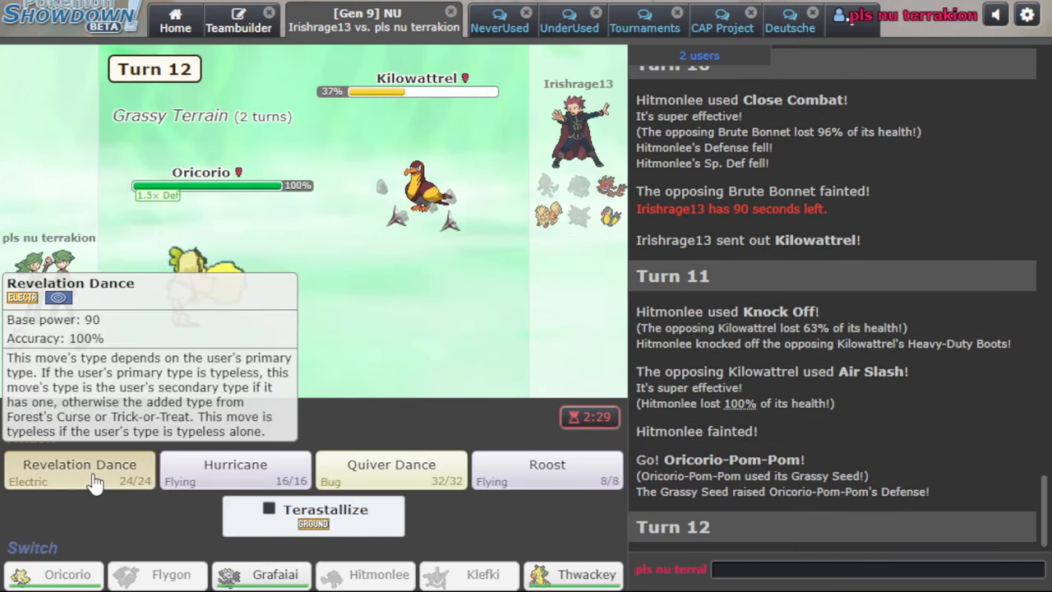
{"action": "left_click", "coordinate": [79, 470]}
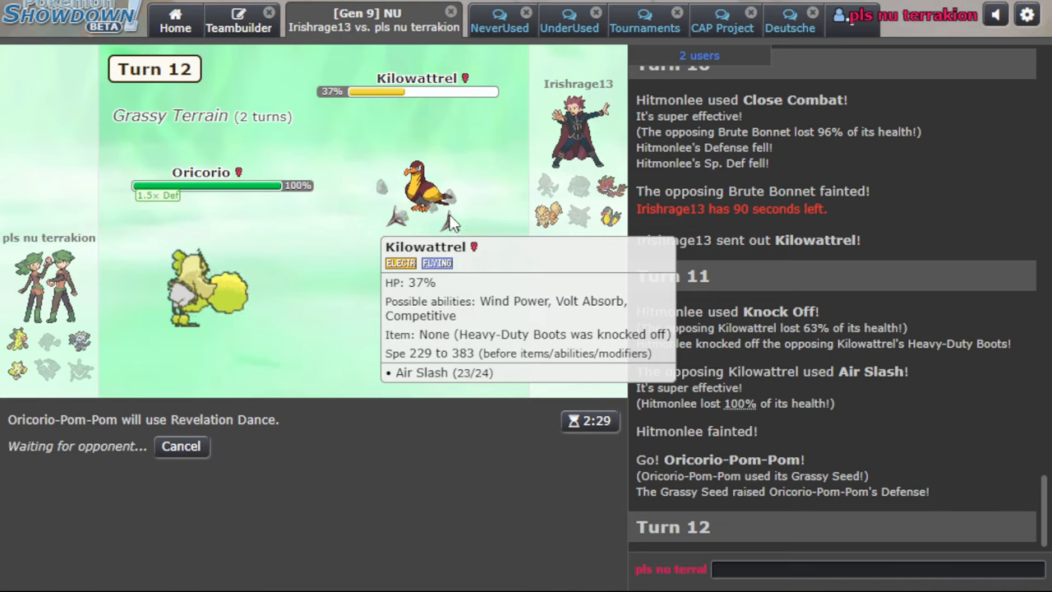
{"action": "mouse_move", "coordinate": [394, 49]}
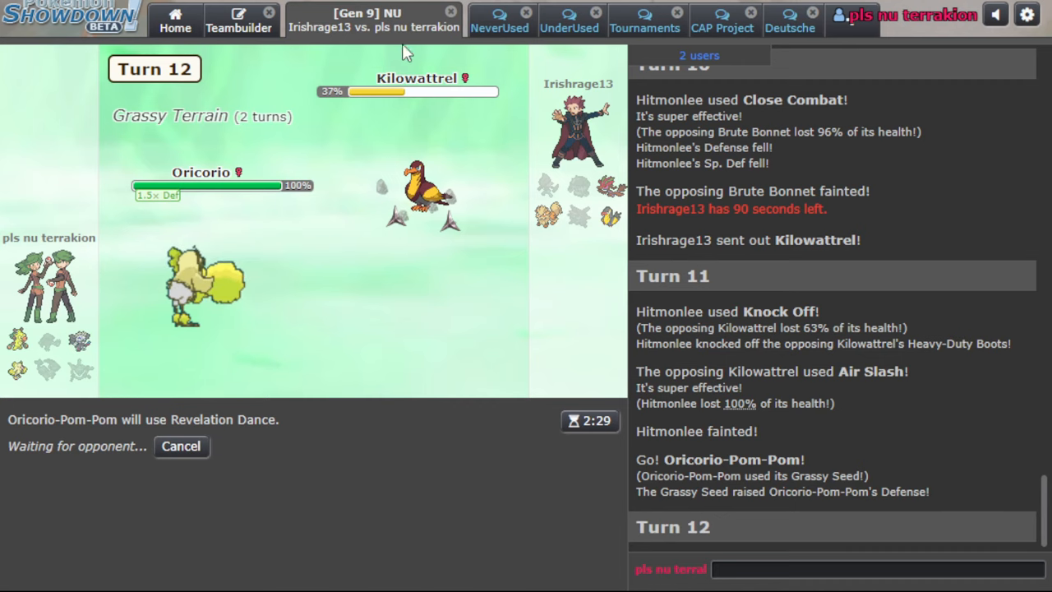
{"action": "mouse_move", "coordinate": [419, 193]}
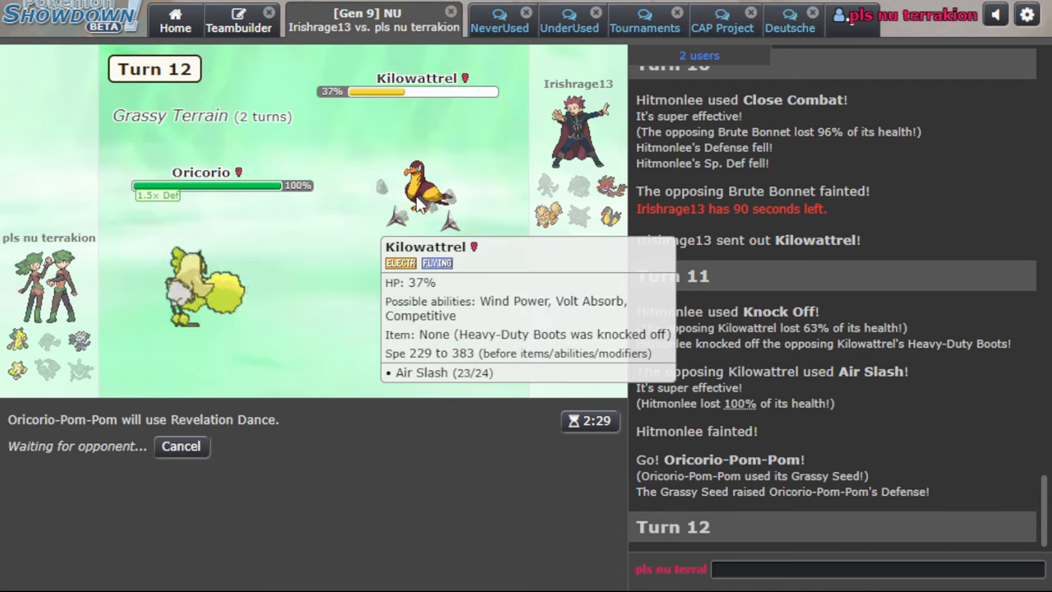
{"action": "scroll", "scroll_direction": "down", "scroll_amount": 3}
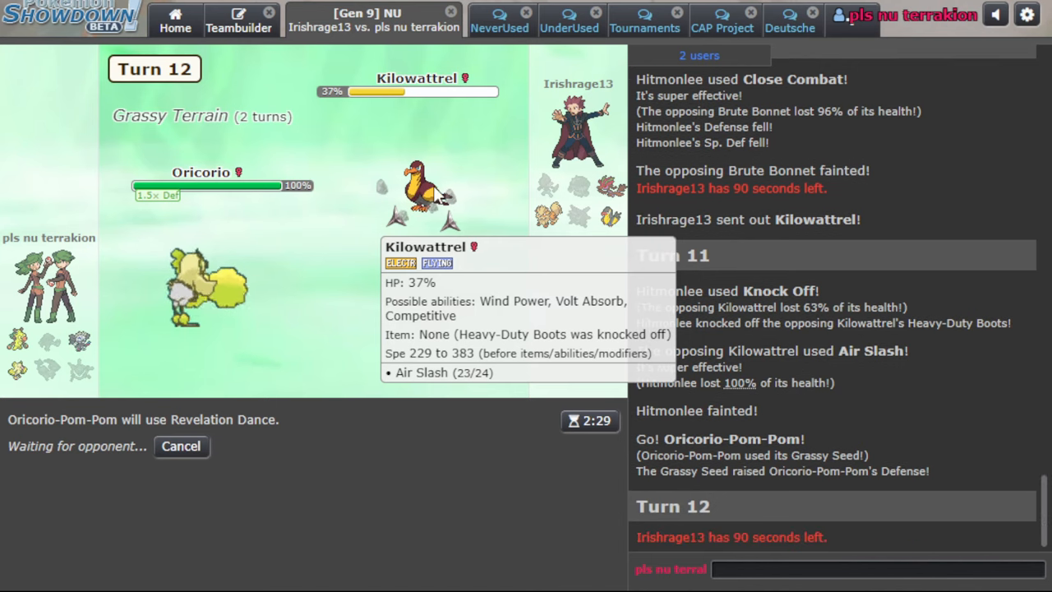
{"action": "mouse_move", "coordinate": [205, 283]}
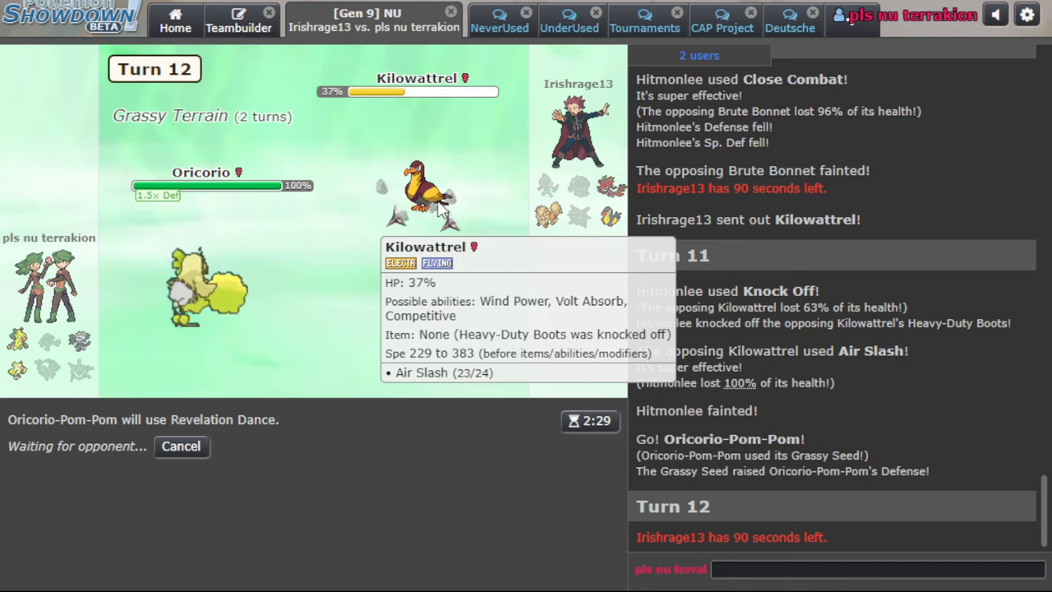
{"action": "mouse_move", "coordinate": [572, 222]}
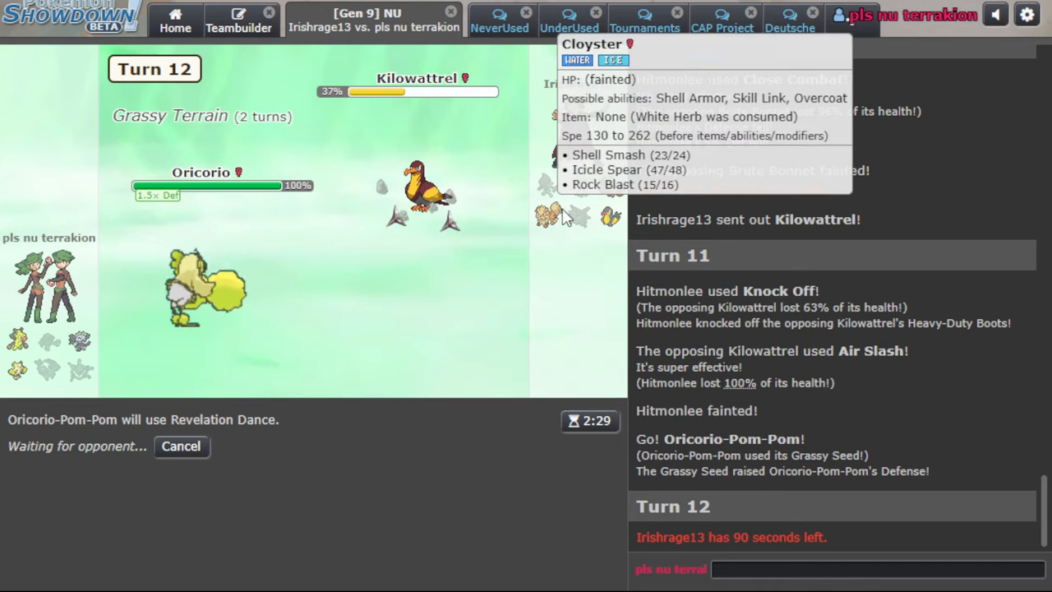
{"action": "mouse_move", "coordinate": [559, 215]}
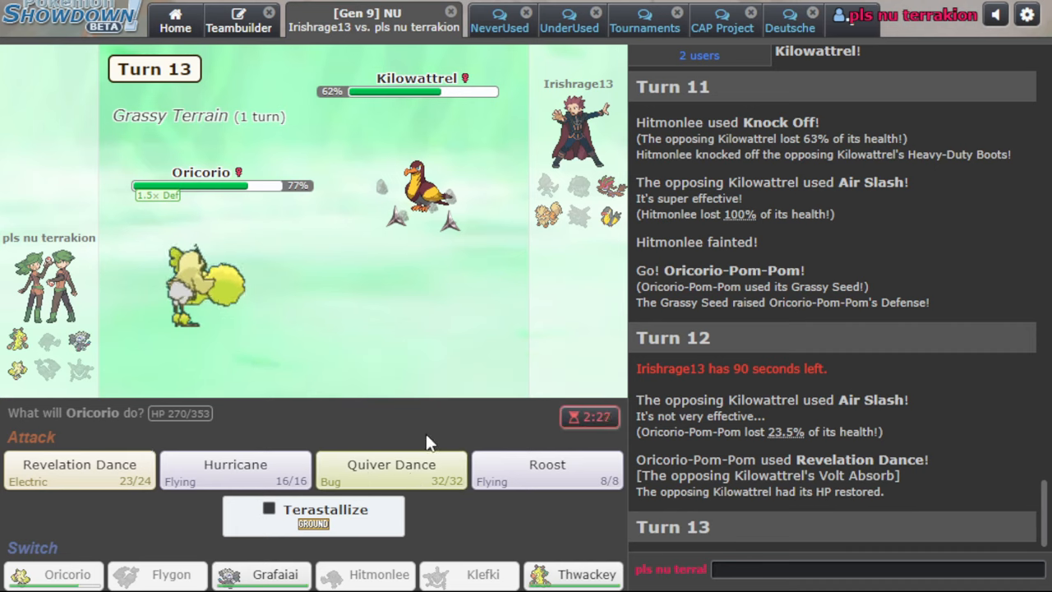
Quiver Dance with Oricorio on turn 13, then queue Roost on turn 14
{"action": "left_click", "coordinate": [391, 465]}
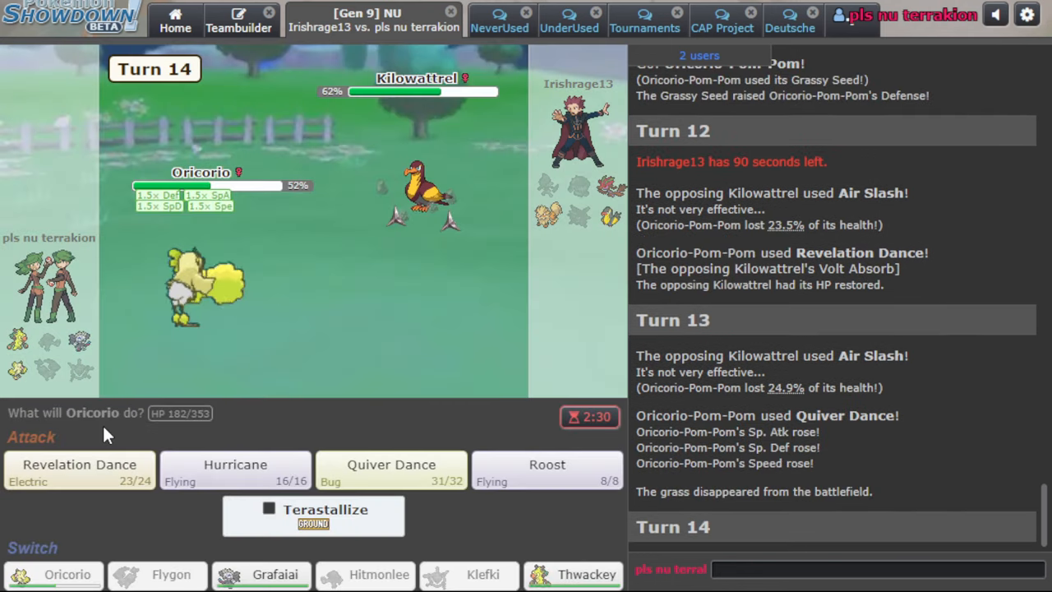
{"action": "left_click", "coordinate": [547, 464]}
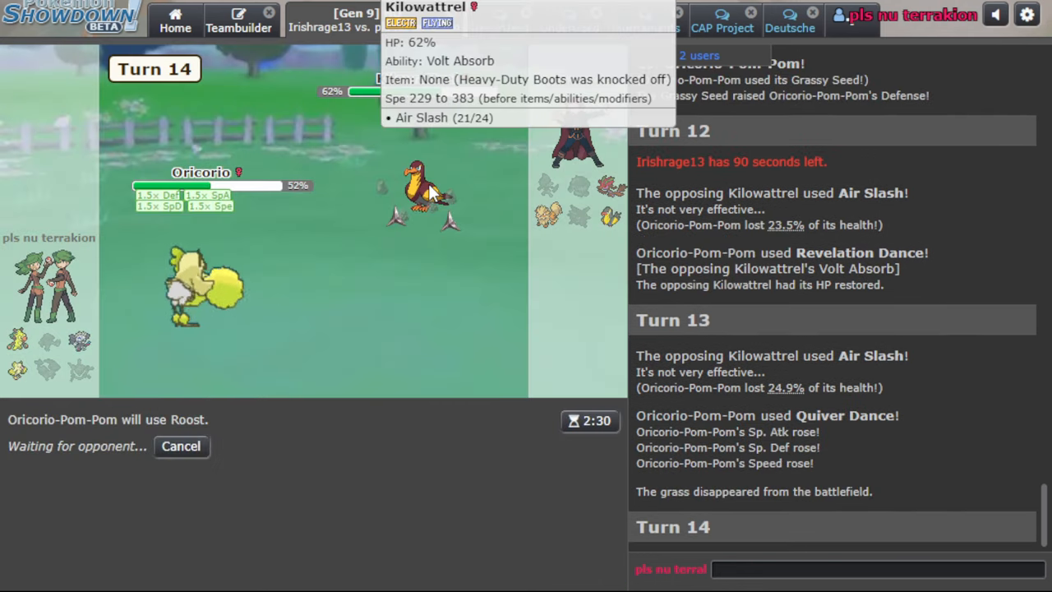
{"action": "mouse_move", "coordinate": [543, 215]}
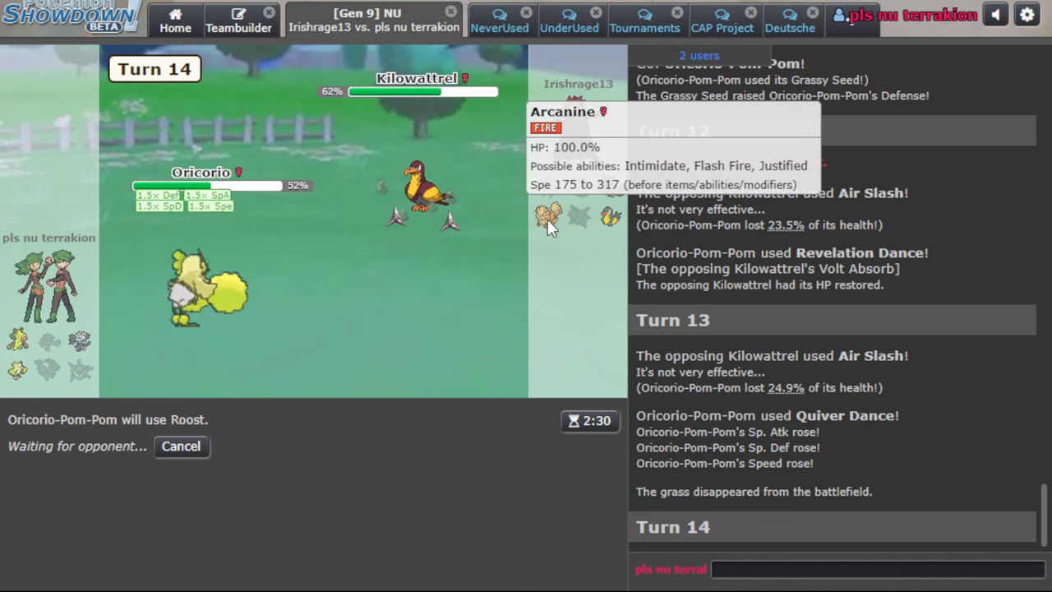
{"action": "mouse_move", "coordinate": [431, 210]}
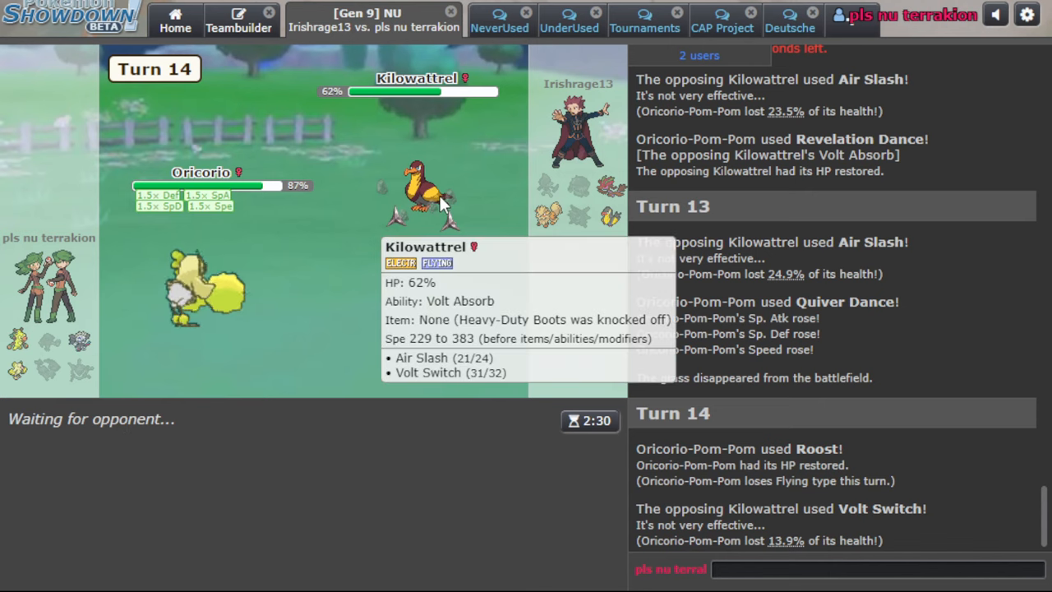
{"action": "mouse_move", "coordinate": [557, 222]}
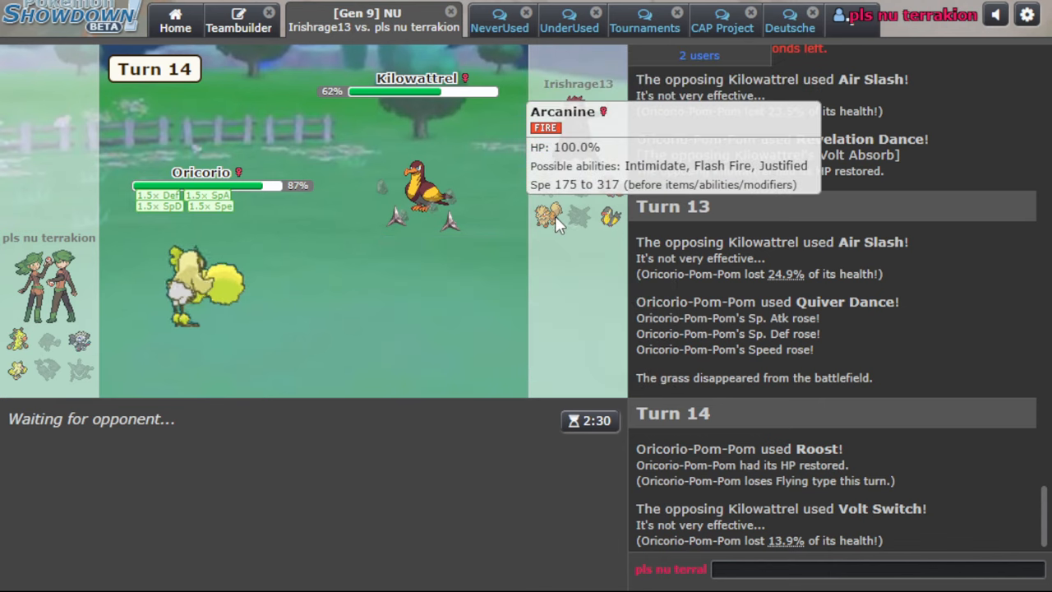
{"action": "mouse_move", "coordinate": [206, 242]}
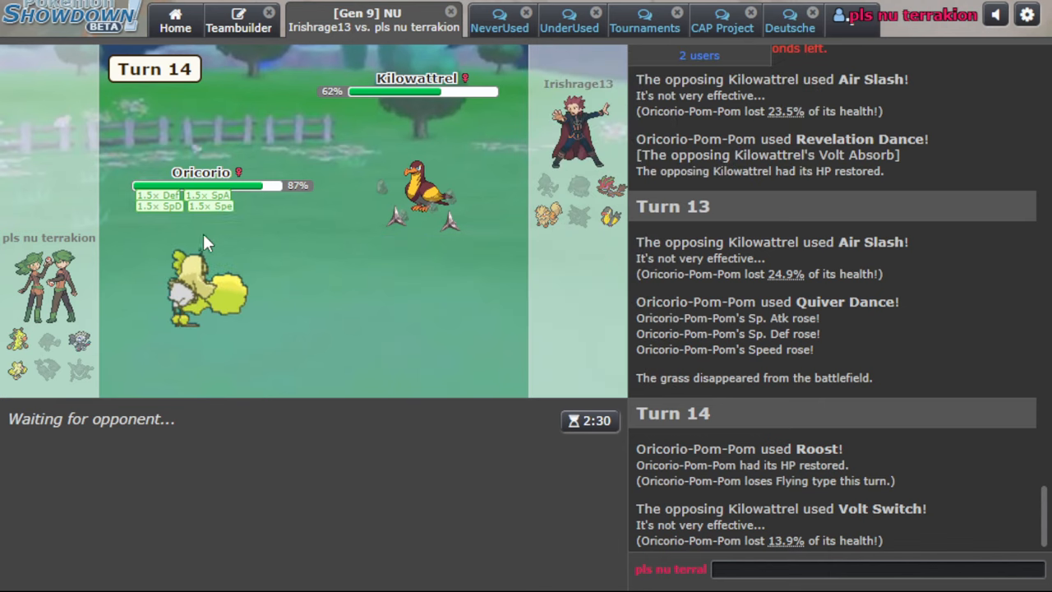
{"action": "mouse_move", "coordinate": [502, 168]}
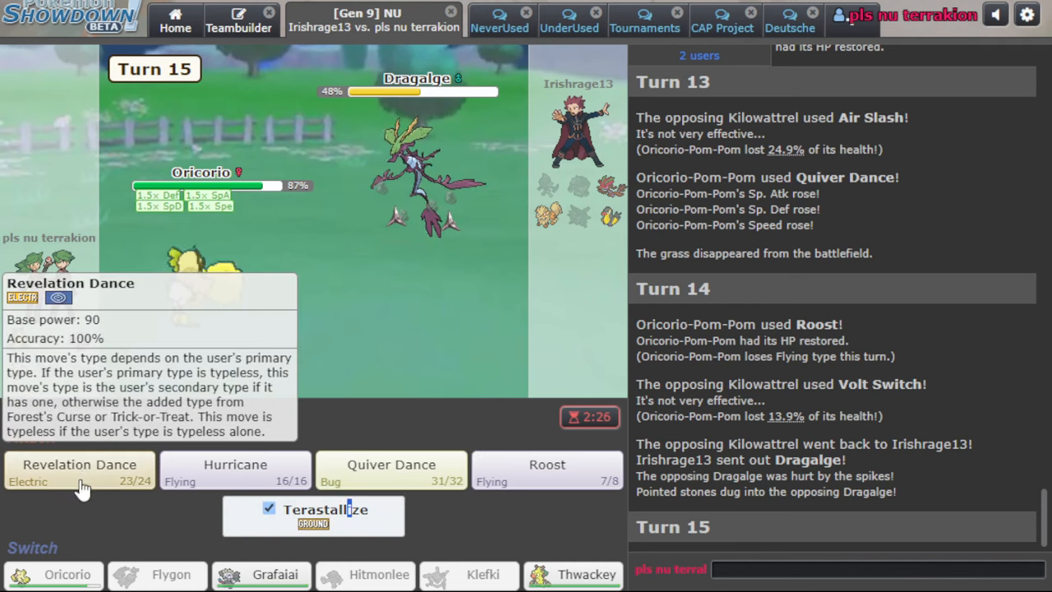
{"action": "left_click", "coordinate": [79, 465]}
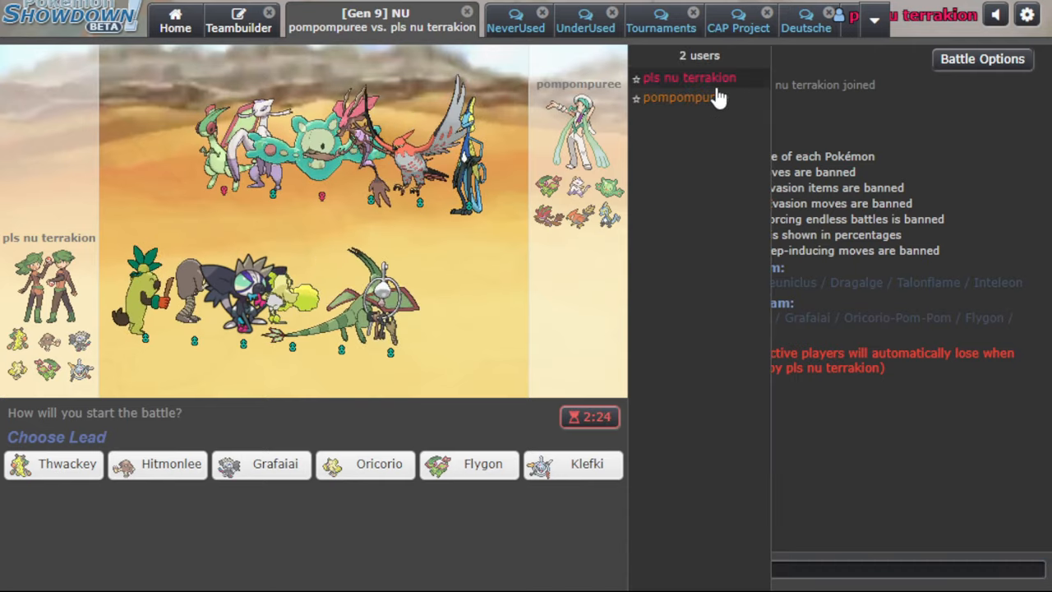
Close the battle's user list while waiting at team preview for the rated NU match
{"action": "left_click", "coordinate": [681, 97]}
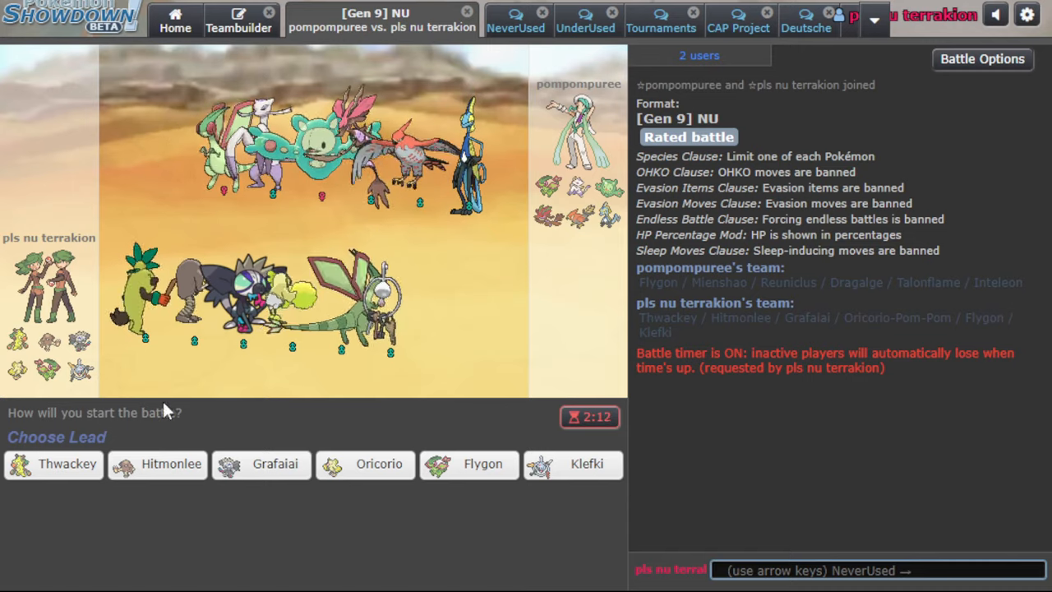
{"action": "mouse_move", "coordinate": [158, 464]}
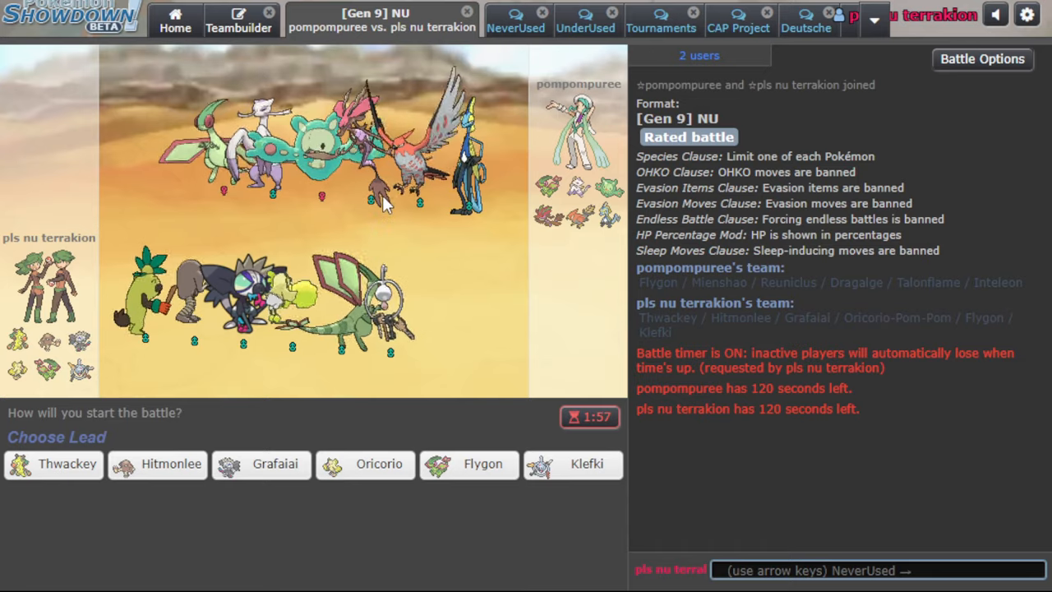
Lead with Klefki, lay Spikes, and send Thwackey in after Klefki faints
{"action": "left_click", "coordinate": [584, 464]}
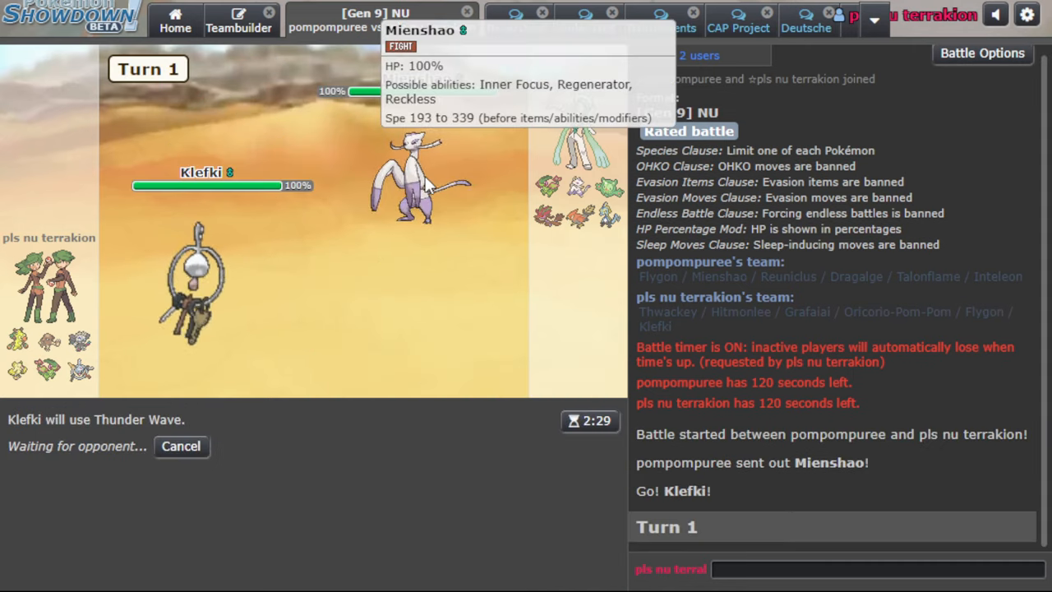
{"action": "mouse_move", "coordinate": [386, 344]}
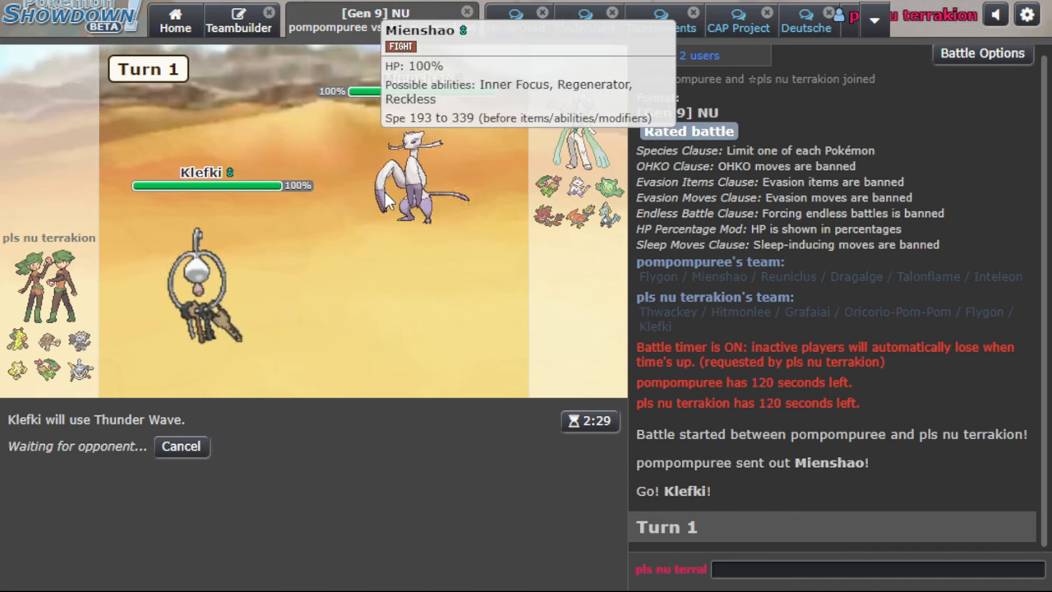
{"action": "mouse_move", "coordinate": [369, 383]}
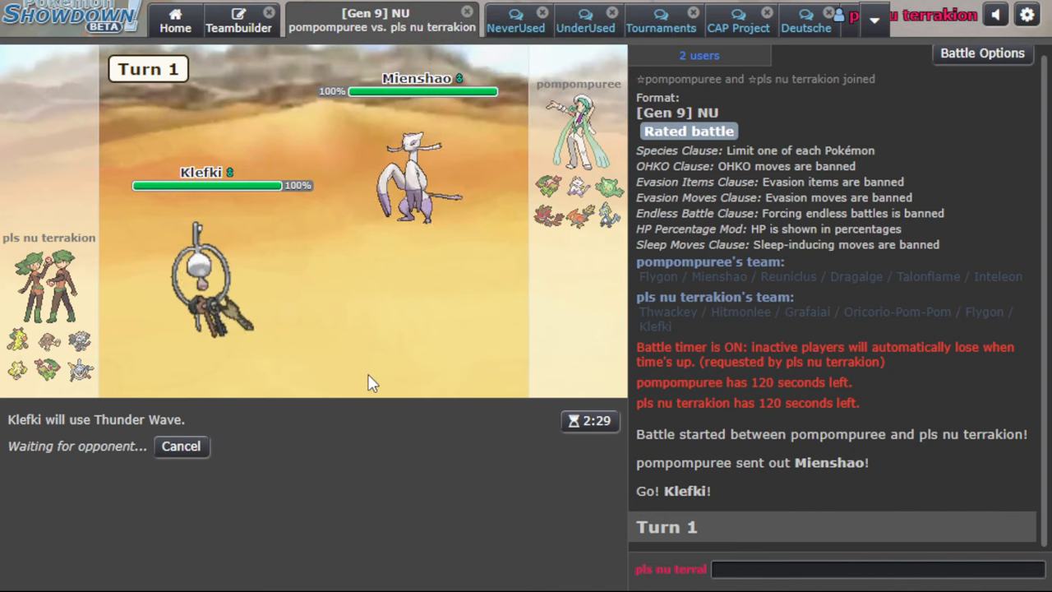
{"action": "mouse_move", "coordinate": [479, 568]}
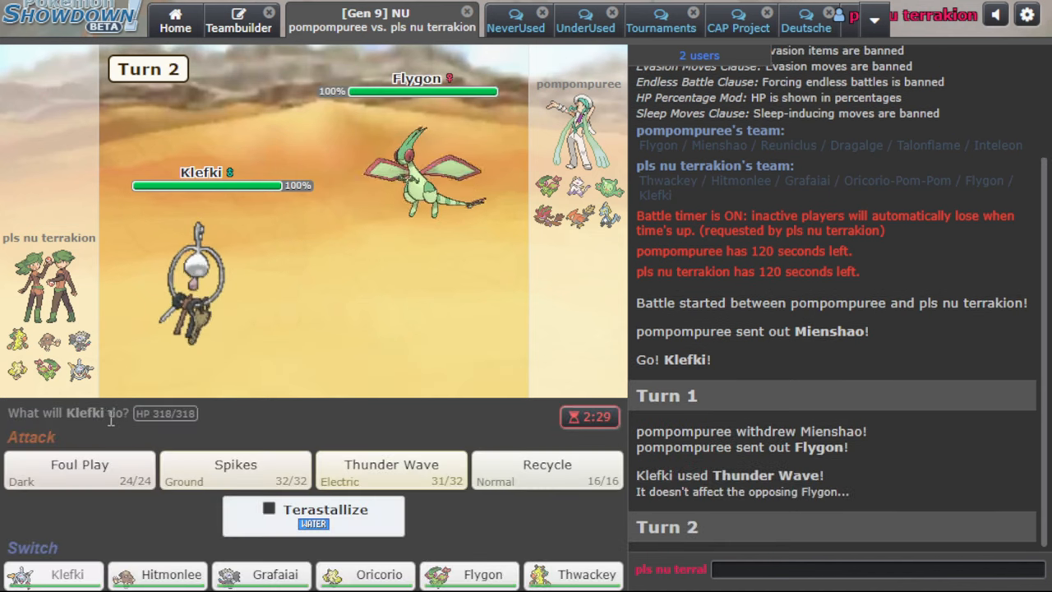
{"action": "left_click", "coordinate": [235, 467]}
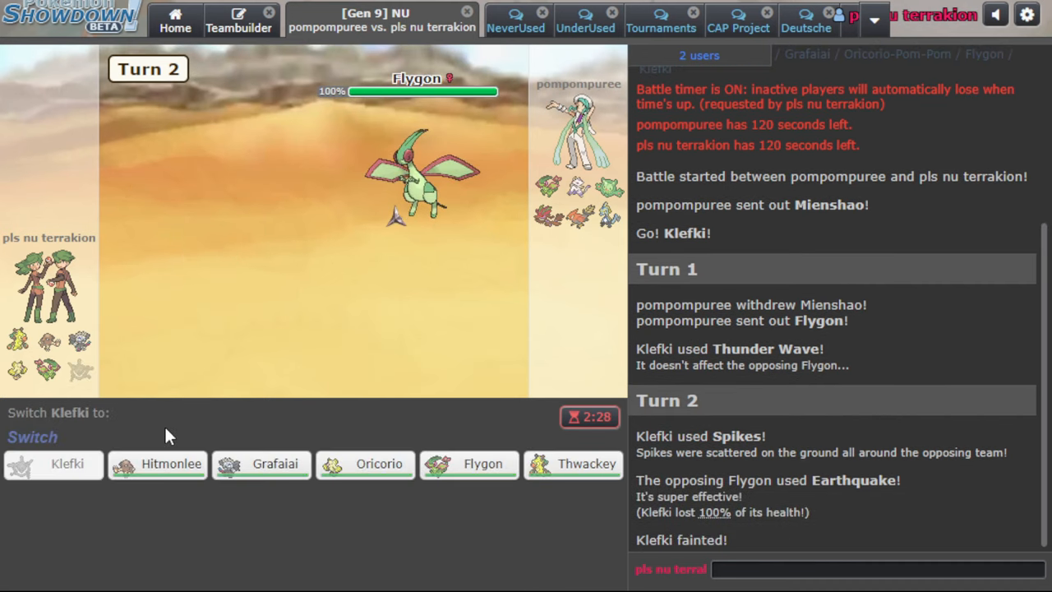
{"action": "left_click", "coordinate": [585, 464]}
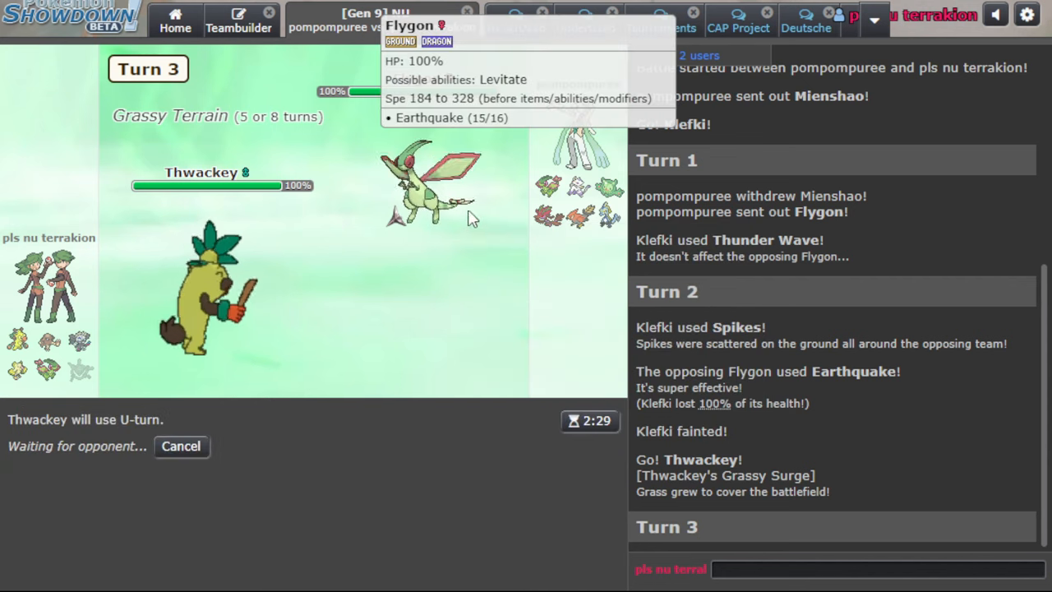
{"action": "mouse_move", "coordinate": [329, 226]}
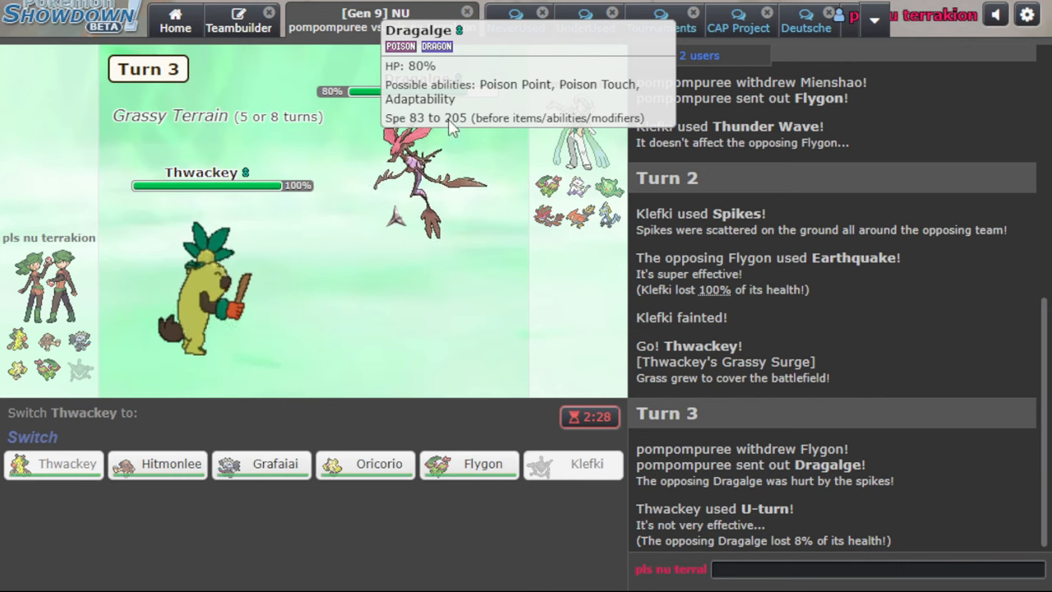
{"action": "mouse_move", "coordinate": [365, 464]}
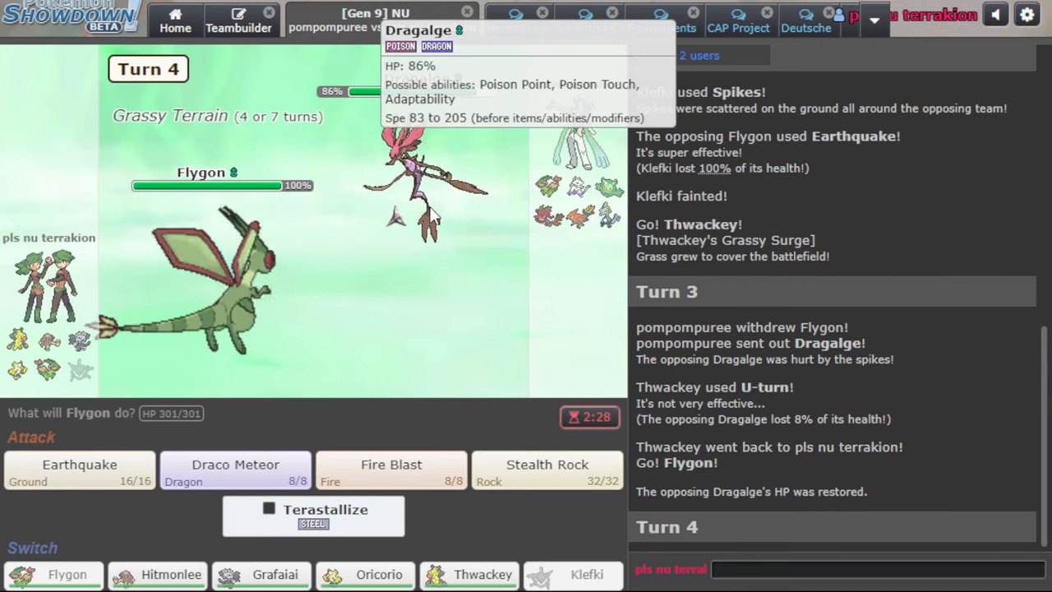
{"action": "mouse_move", "coordinate": [545, 510]}
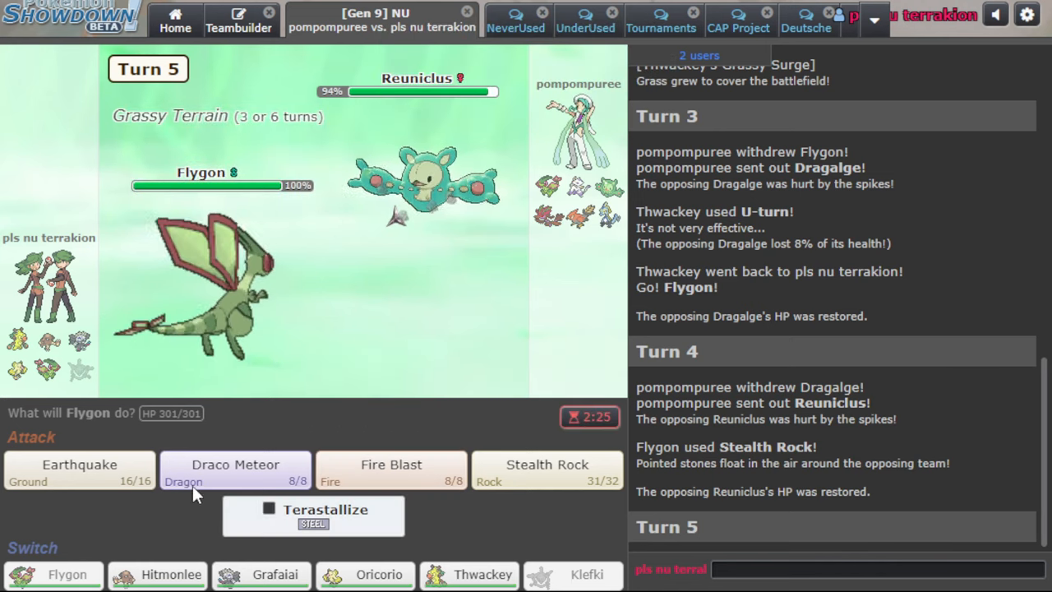
Fire two Draco Meteors at Reuniclus, then U-turn with Thwackey, dropping it to 44%
{"action": "left_click", "coordinate": [236, 470]}
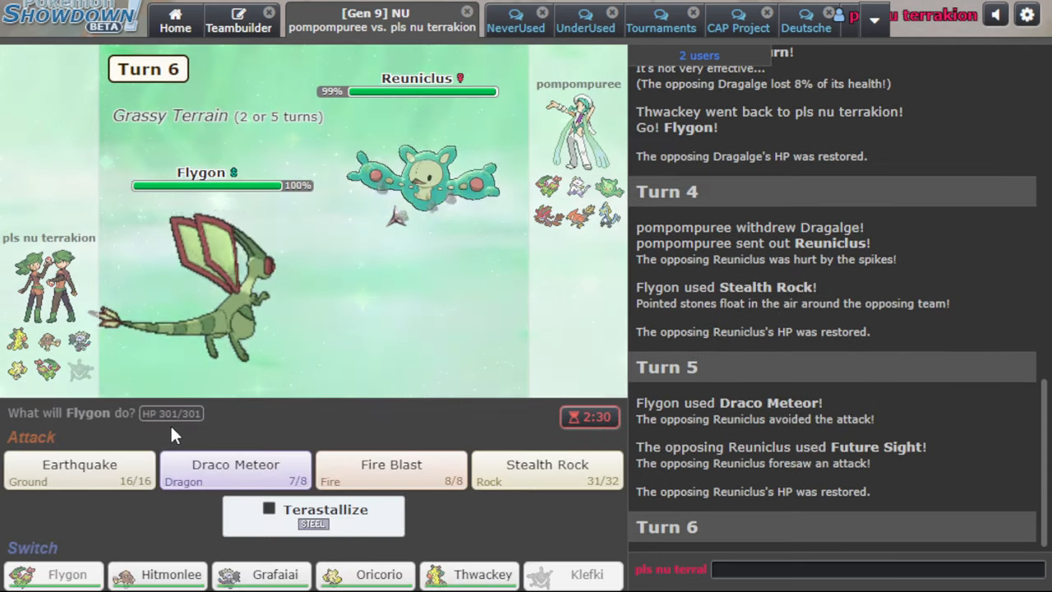
{"action": "mouse_move", "coordinate": [412, 482]}
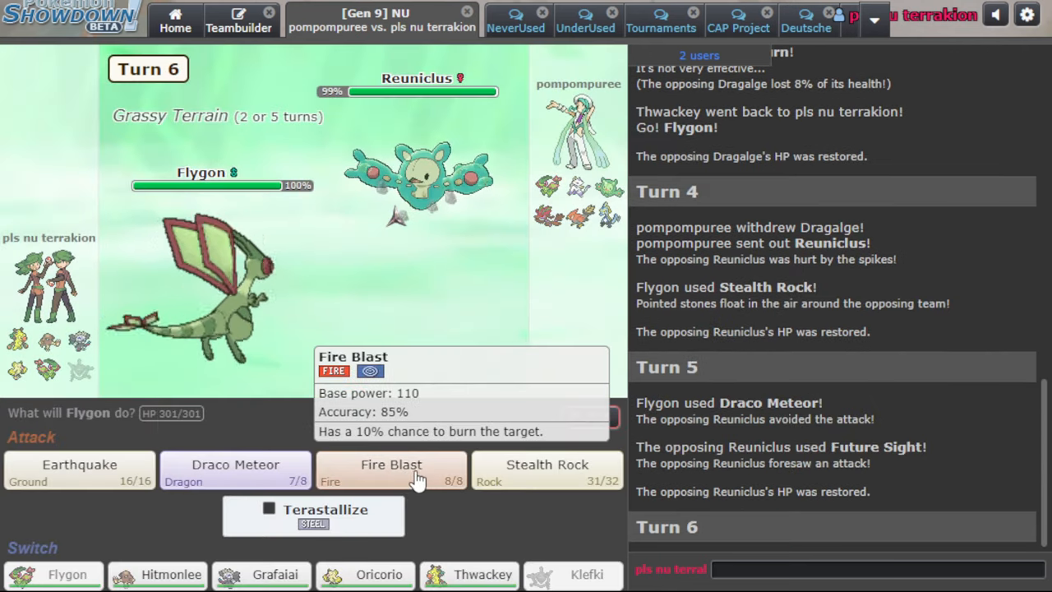
{"action": "left_click", "coordinate": [235, 467]}
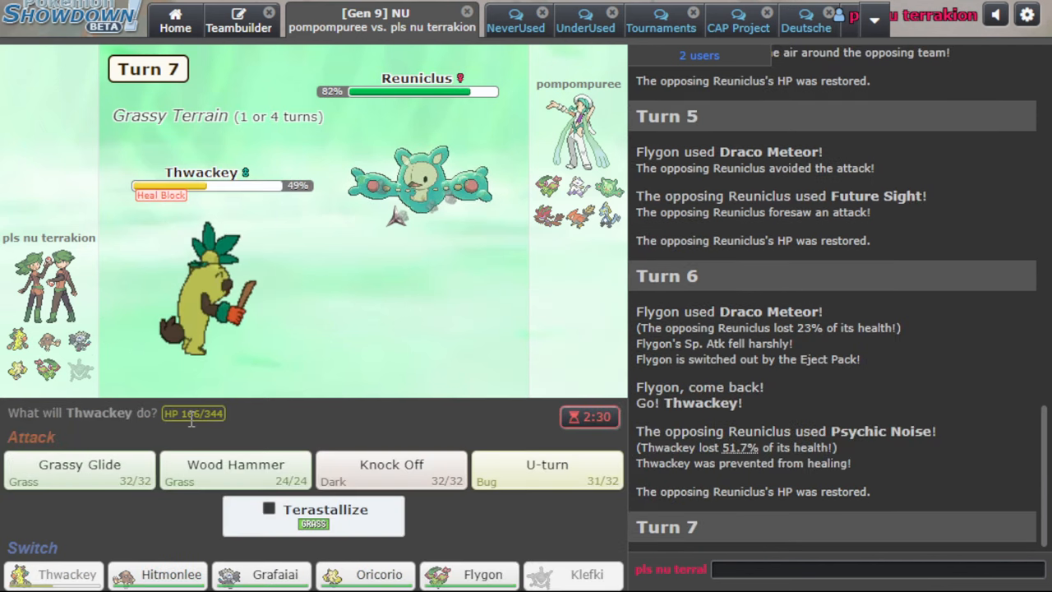
{"action": "left_click", "coordinate": [546, 466]}
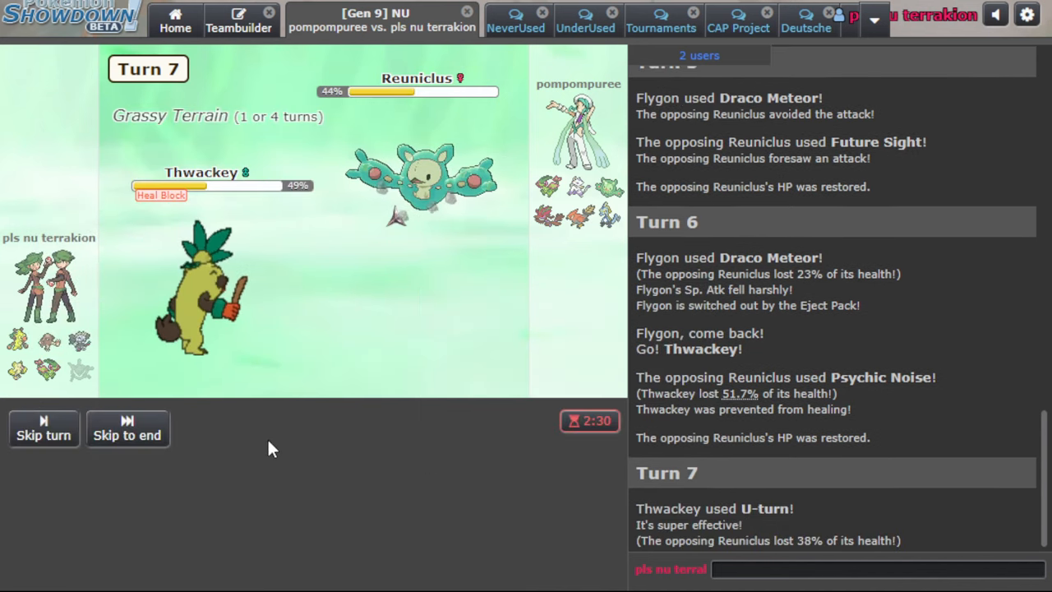
{"action": "mouse_move", "coordinate": [261, 465]}
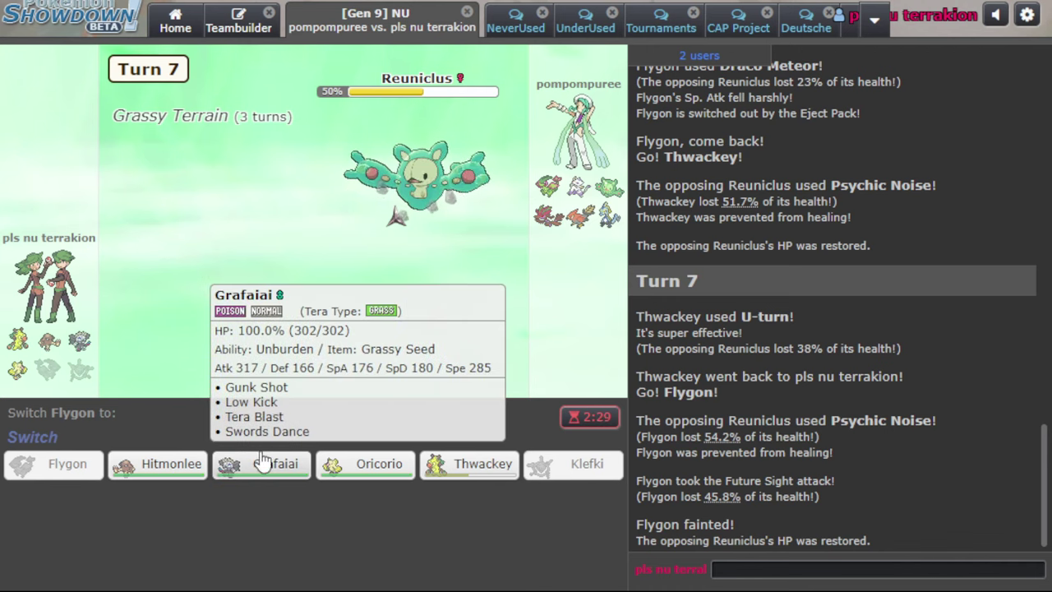
{"action": "mouse_move", "coordinate": [156, 465]}
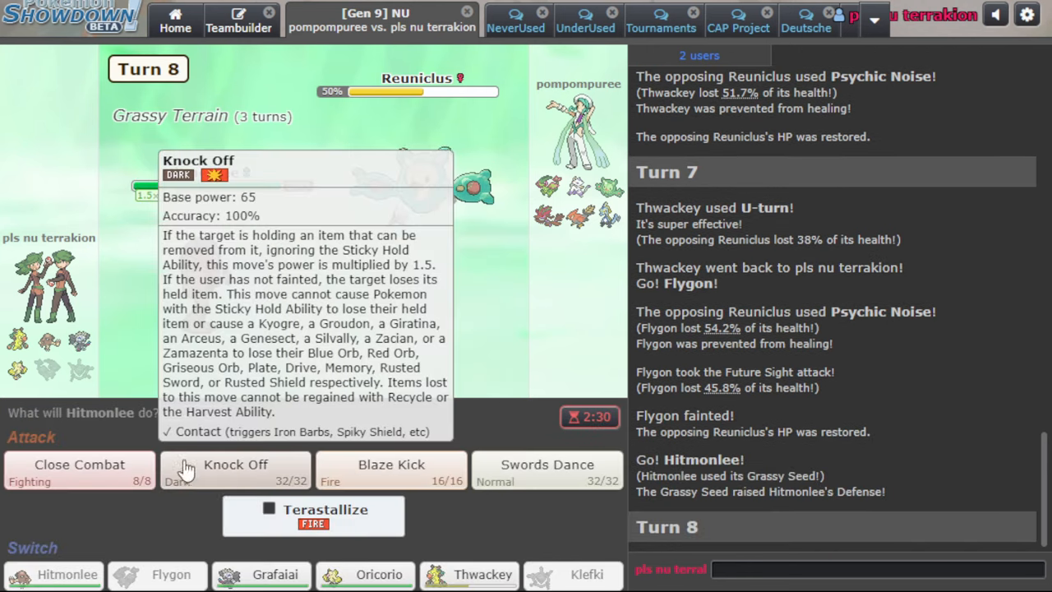
Terastallize Hitmonlee with Swords Dance, Knock Off Dragalge twice to KO, then Knock Off Talonflame
{"action": "left_click", "coordinate": [547, 465]}
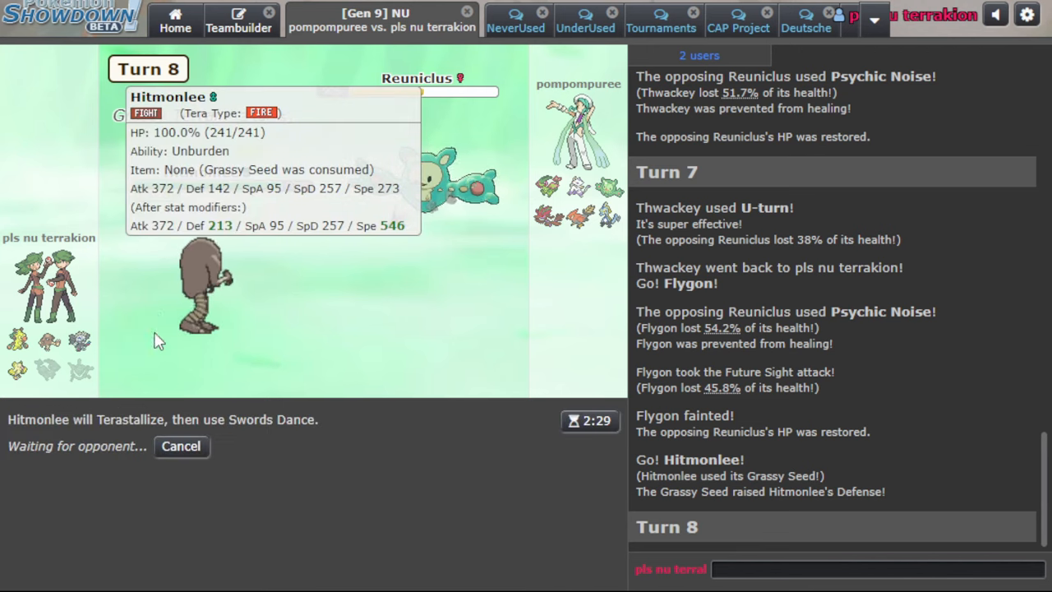
{"action": "mouse_move", "coordinate": [473, 222]}
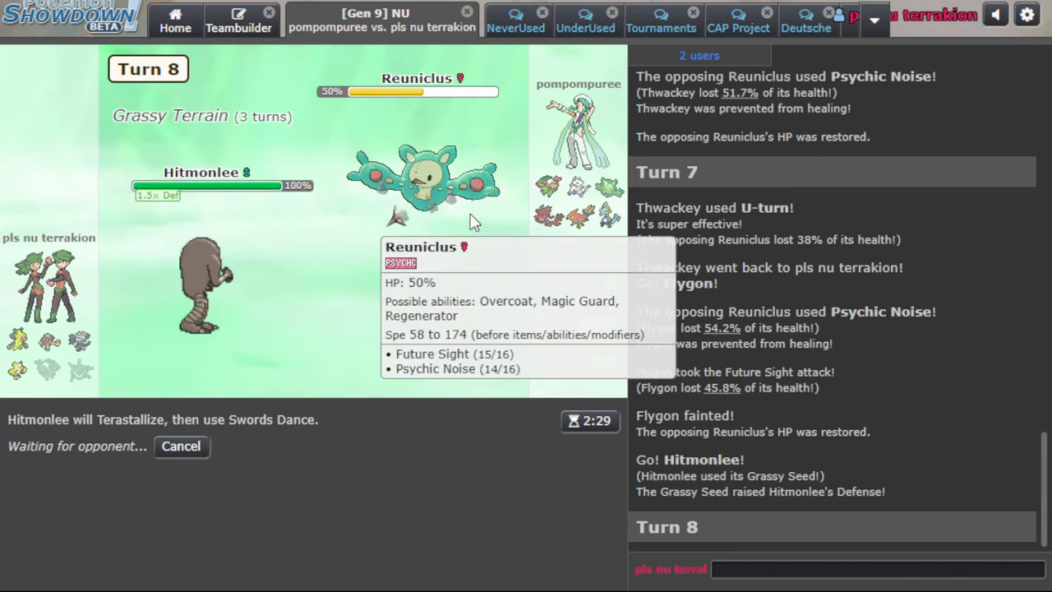
{"action": "mouse_move", "coordinate": [555, 189]}
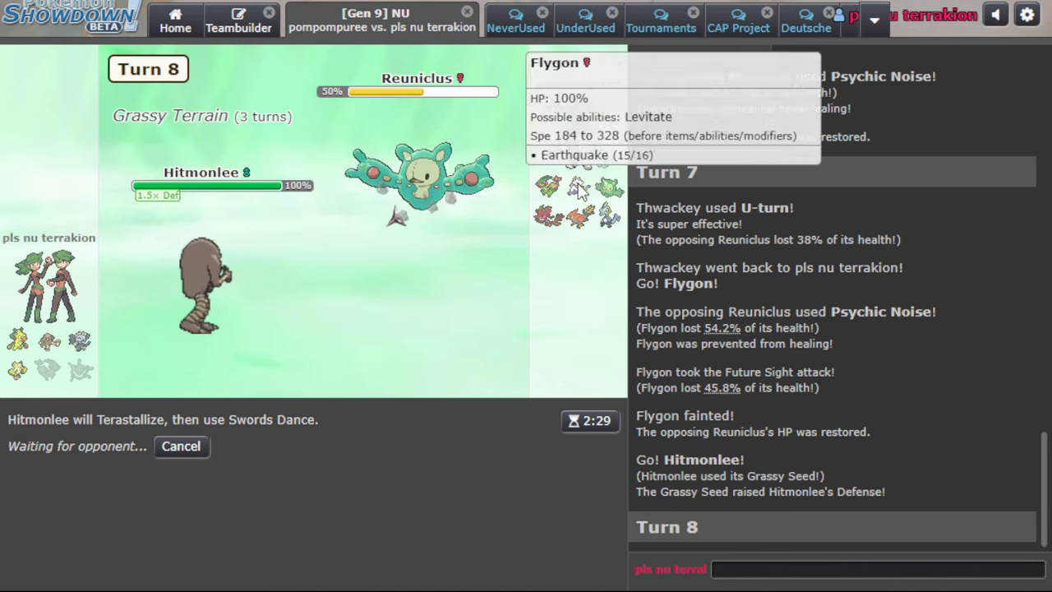
{"action": "mouse_move", "coordinate": [449, 302]}
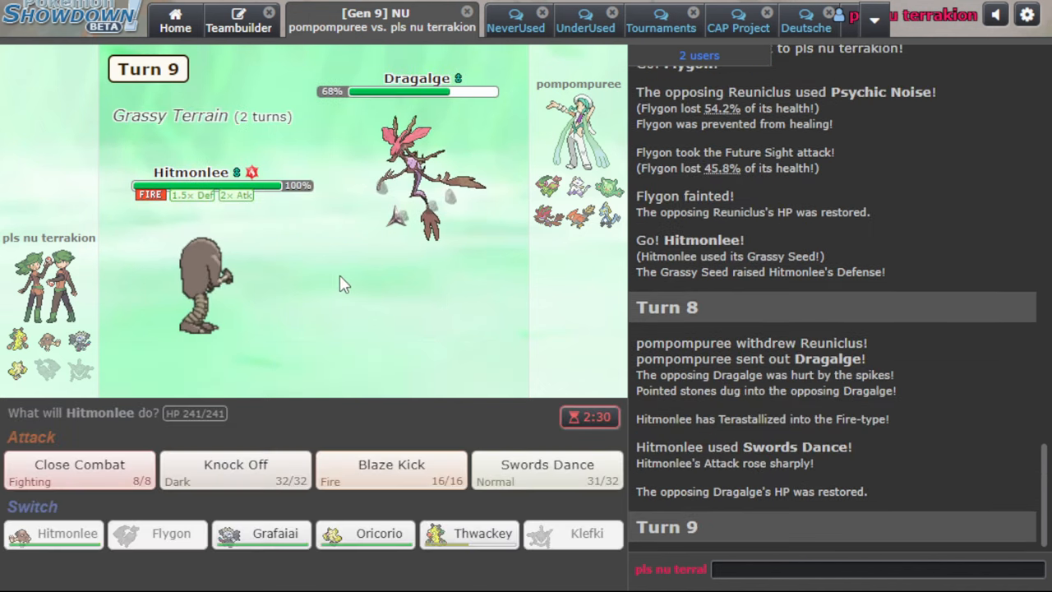
{"action": "left_click", "coordinate": [235, 464]}
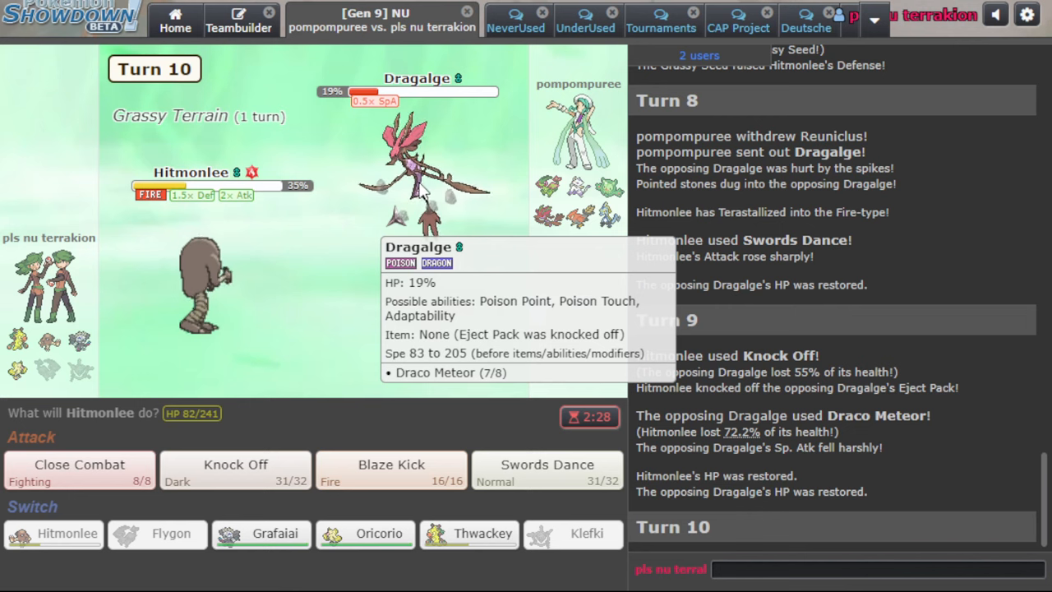
{"action": "left_click", "coordinate": [235, 464]}
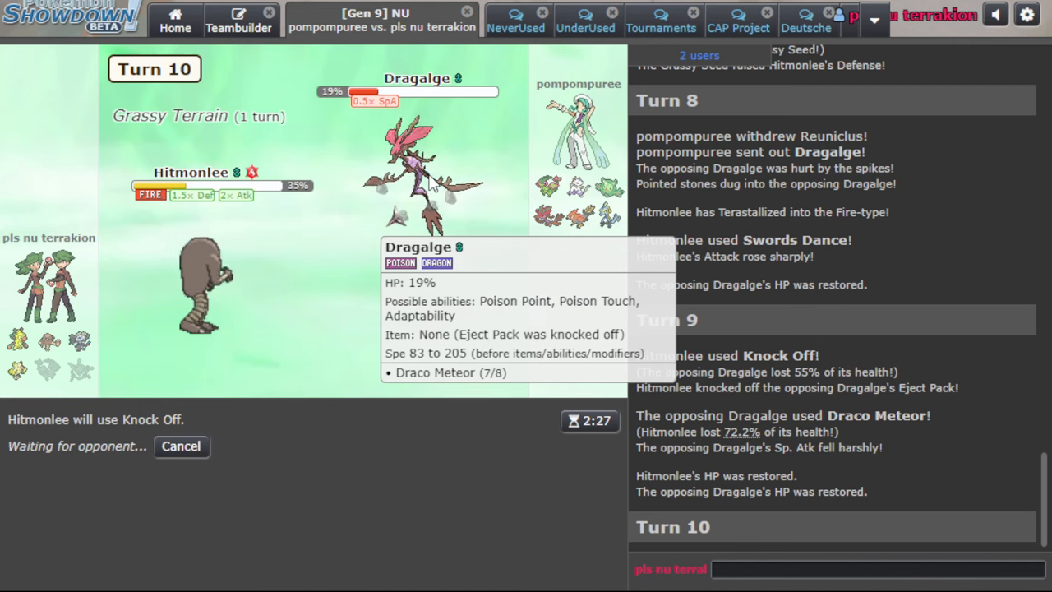
{"action": "mouse_move", "coordinate": [380, 193]}
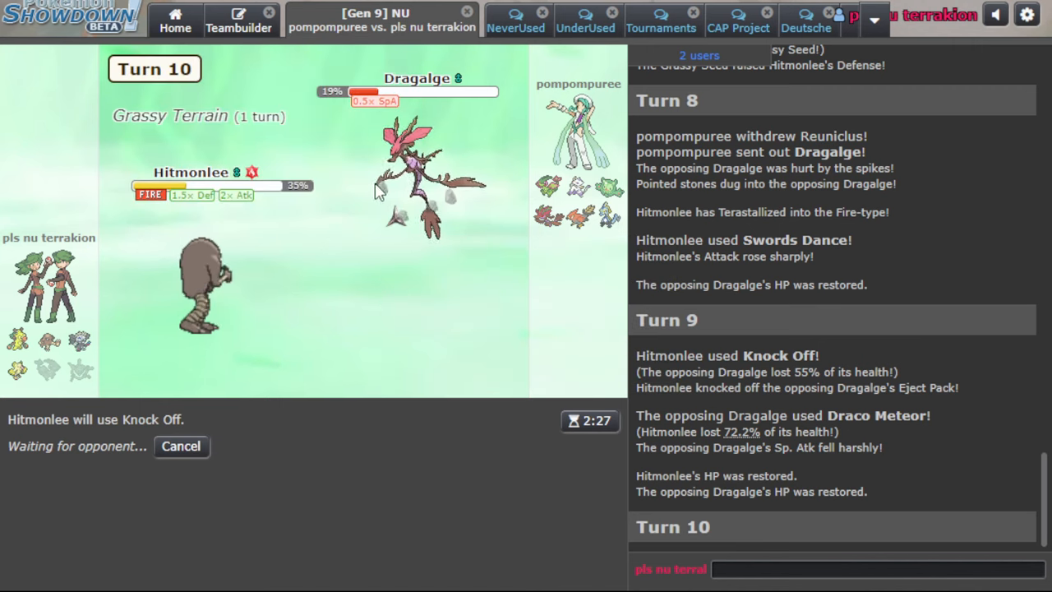
{"action": "mouse_move", "coordinate": [420, 164]}
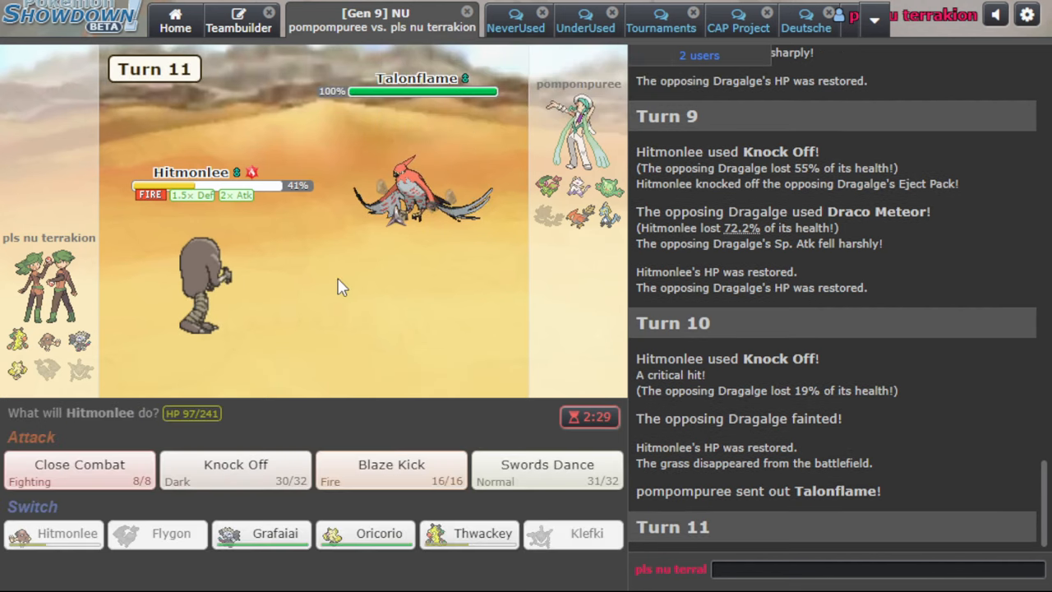
{"action": "left_click", "coordinate": [235, 469]}
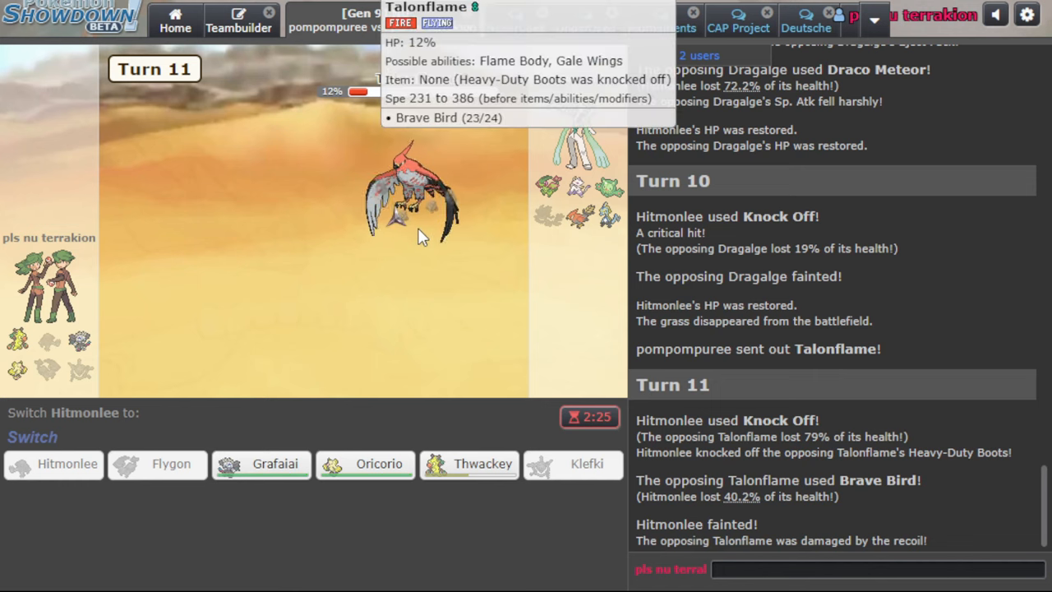
{"action": "mouse_move", "coordinate": [379, 464]}
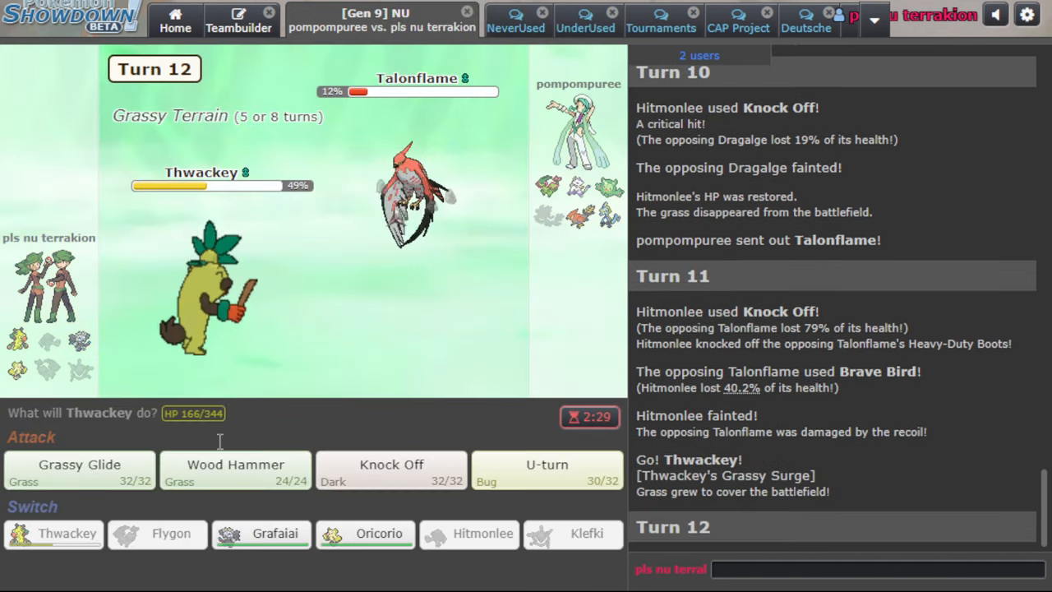
Use Thwackey's Knock Off on Talonflame and Reuniclus, then send in Oricorio
{"action": "left_click", "coordinate": [391, 465]}
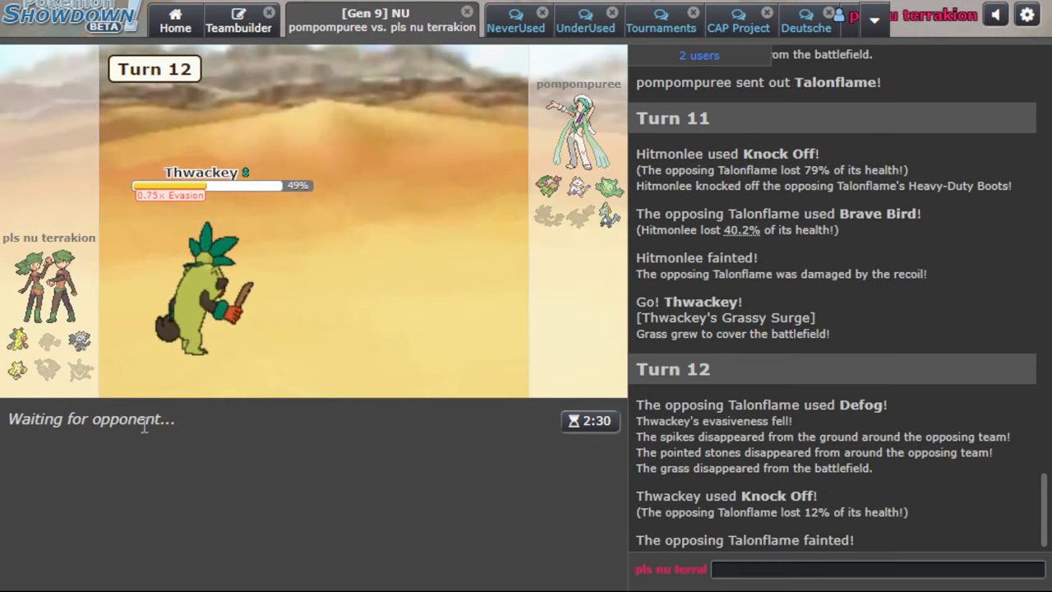
{"action": "mouse_move", "coordinate": [12, 340]}
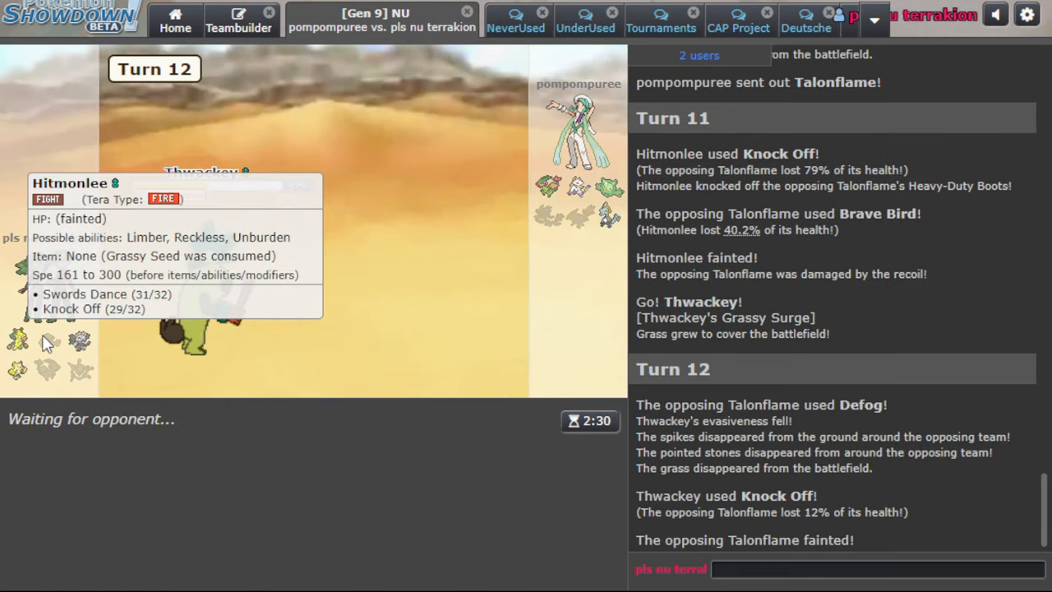
{"action": "mouse_move", "coordinate": [243, 284]}
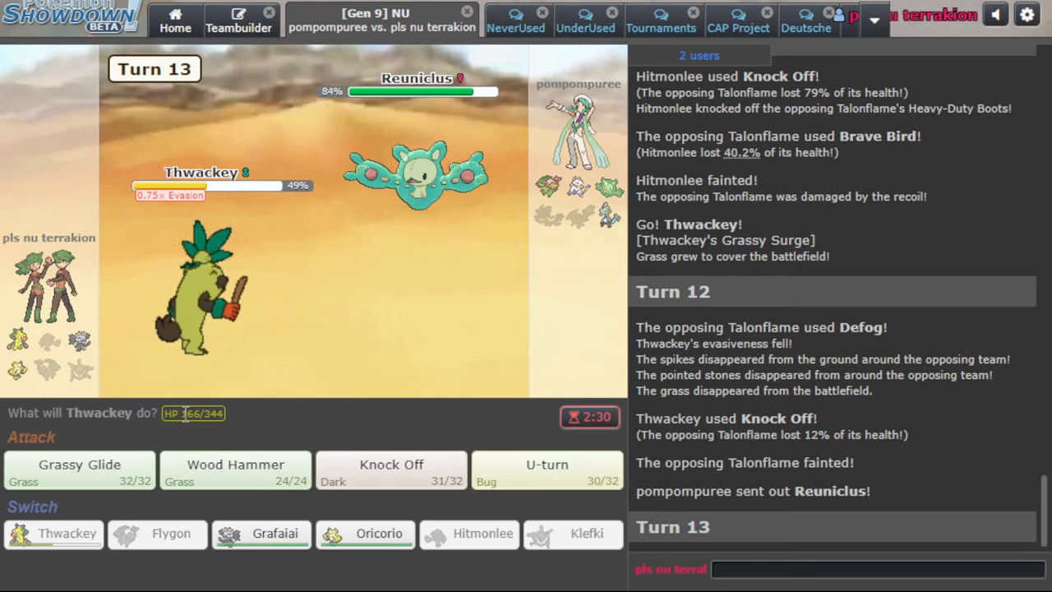
{"action": "left_click", "coordinate": [391, 464]}
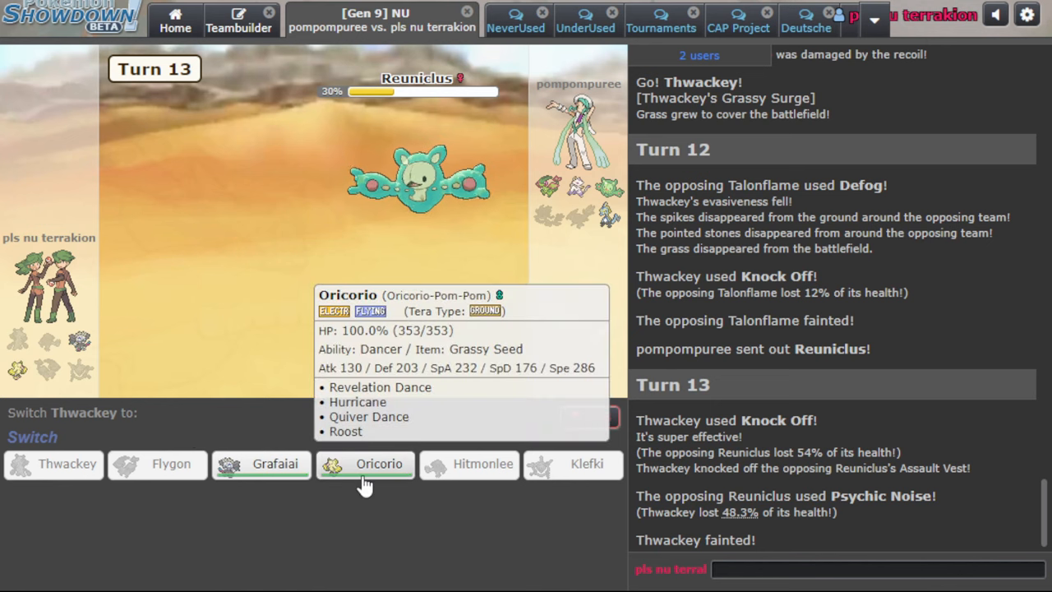
{"action": "left_click", "coordinate": [365, 465]}
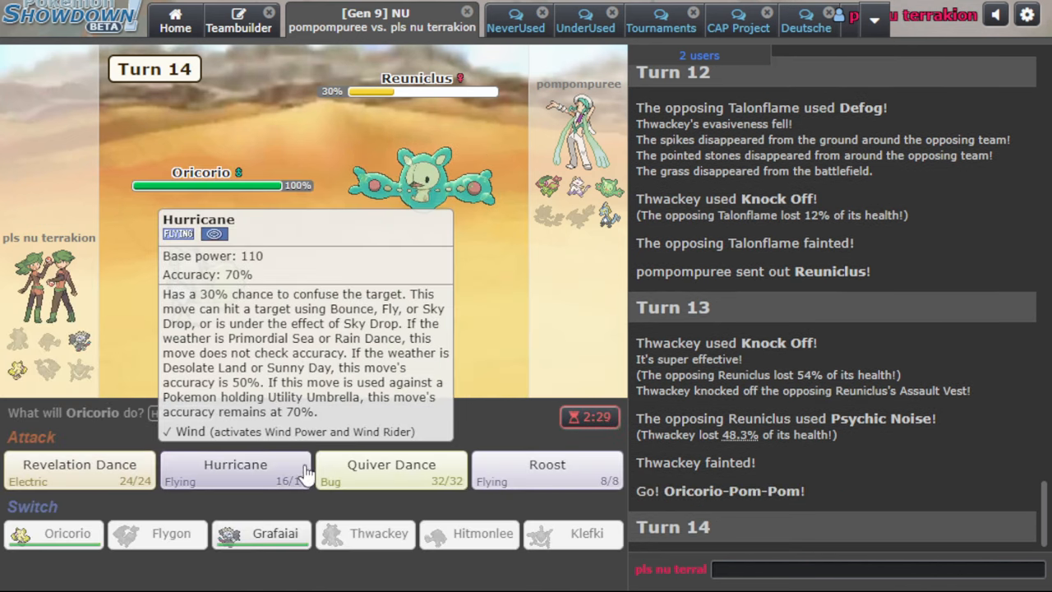
Quiver Dance with Oricorio, Hurricane the Flygon, then bring in Grafaiai after Oricorio faints
{"action": "left_click", "coordinate": [392, 470]}
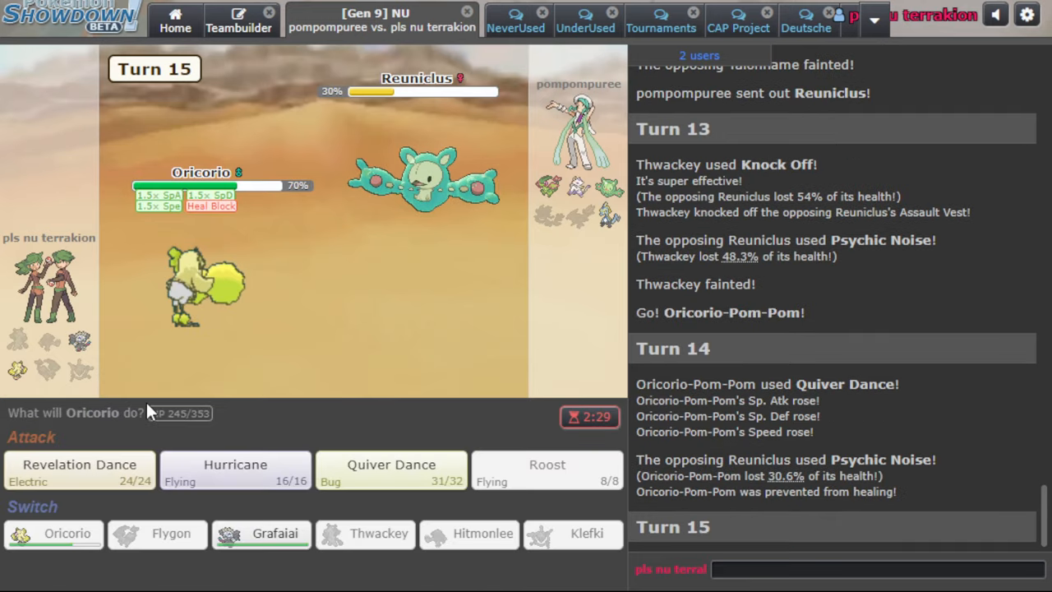
{"action": "left_click", "coordinate": [390, 470]}
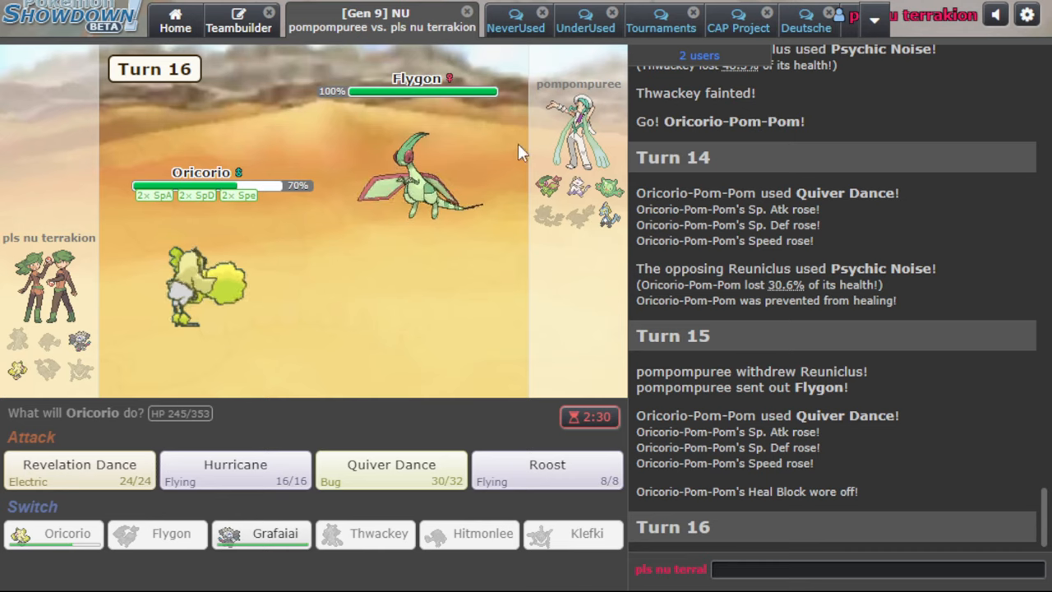
{"action": "left_click", "coordinate": [235, 470]}
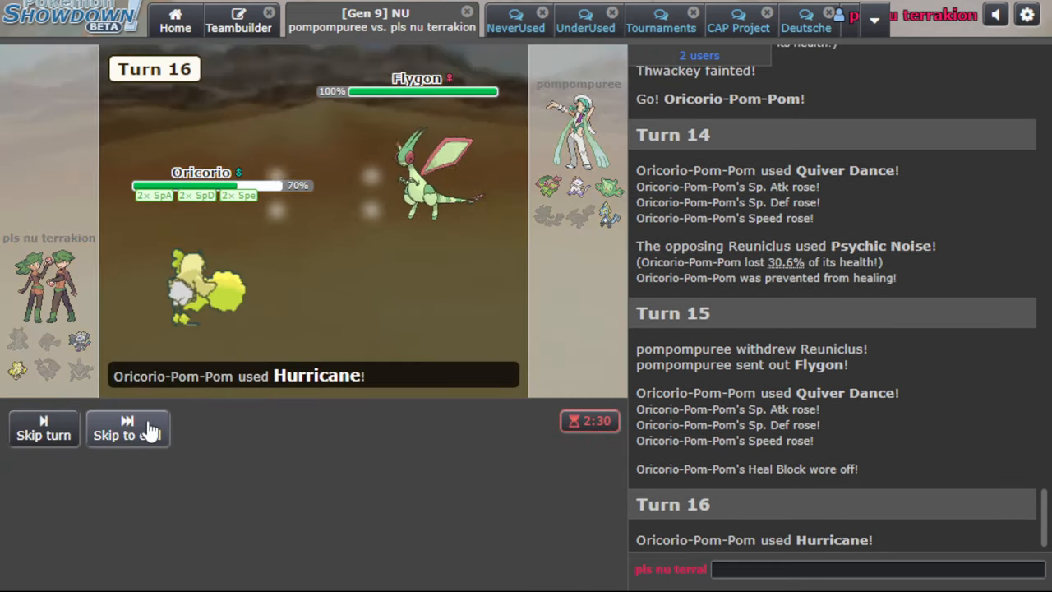
{"action": "left_click", "coordinate": [127, 431]}
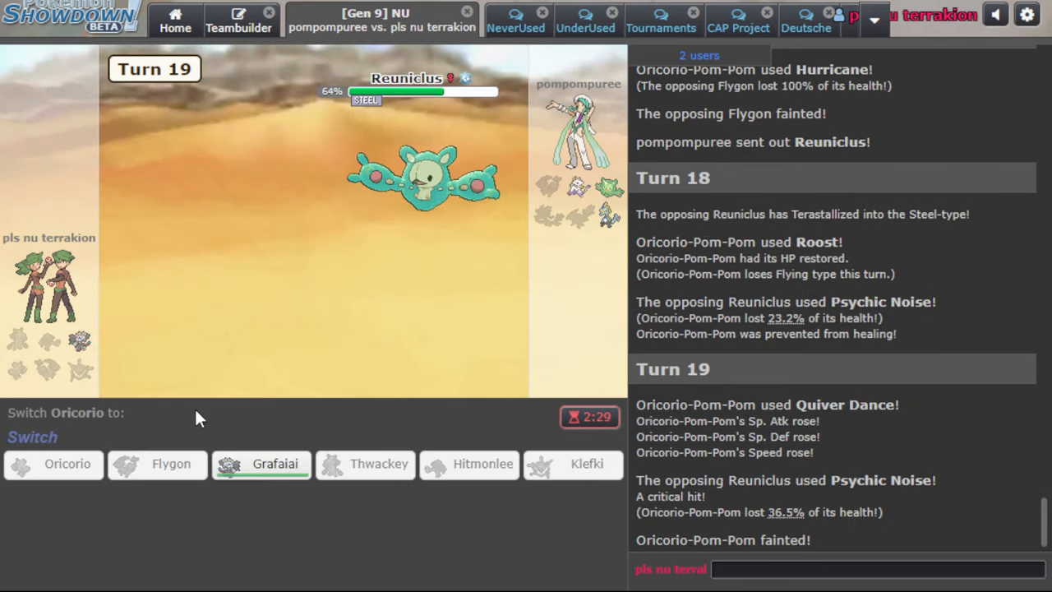
{"action": "mouse_move", "coordinate": [230, 479]}
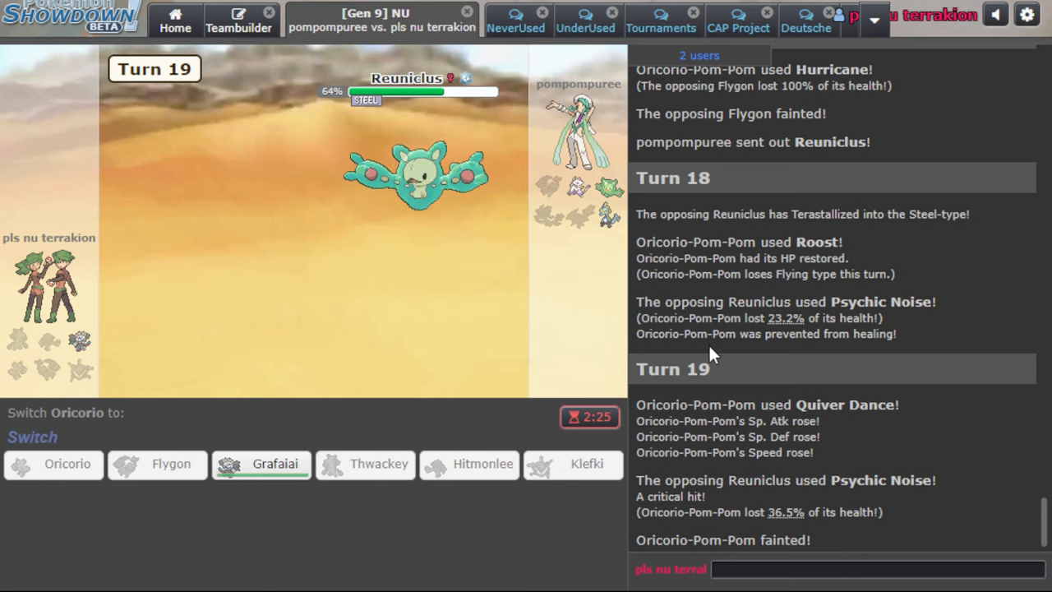
{"action": "mouse_move", "coordinate": [275, 465]}
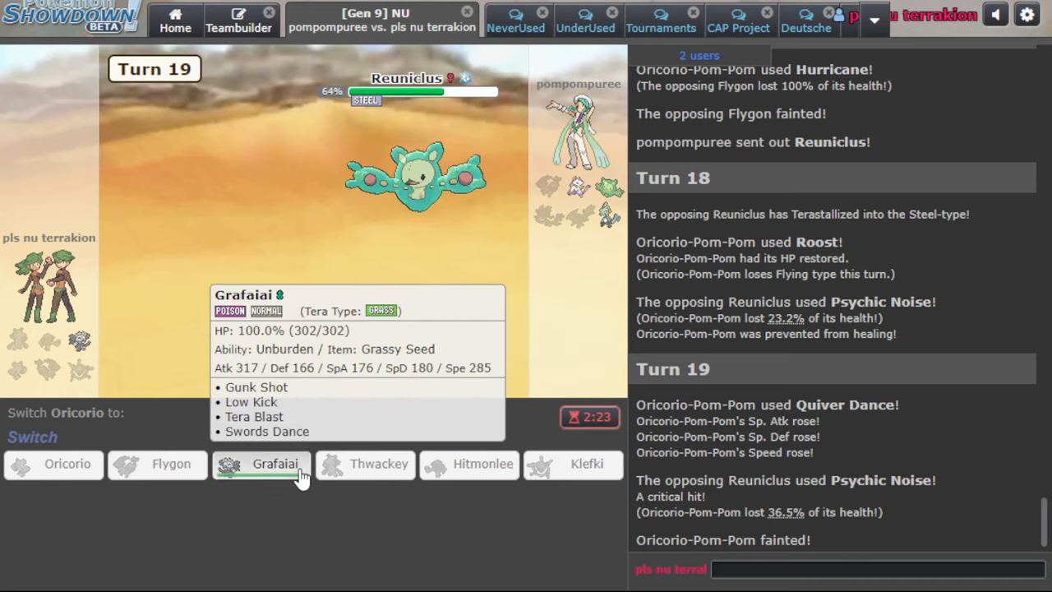
{"action": "left_click", "coordinate": [275, 464]}
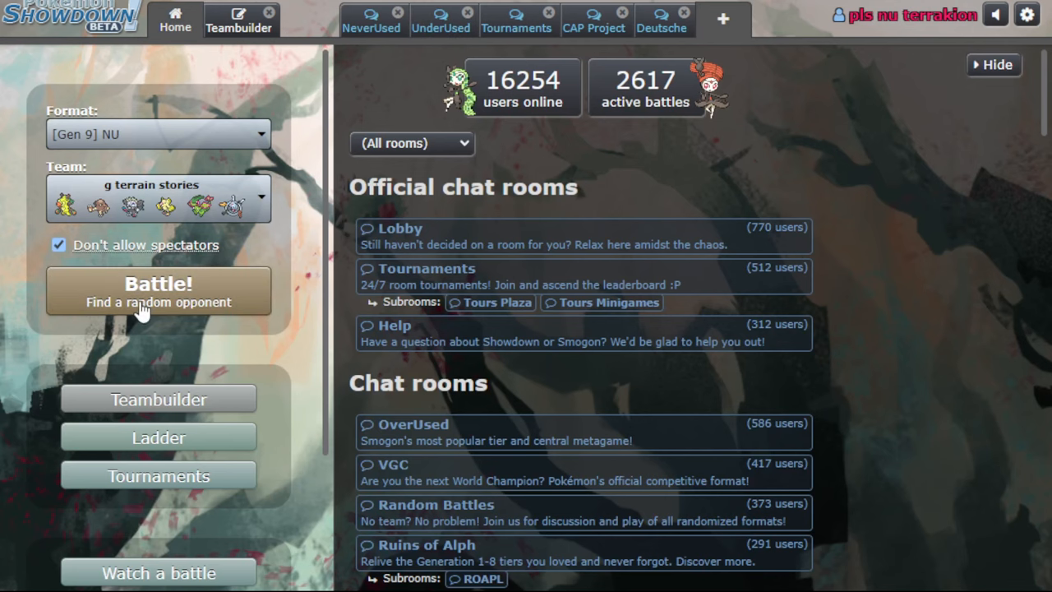
Search for a random ladder opponent and turn on the battle timer
{"action": "left_click", "coordinate": [158, 291]}
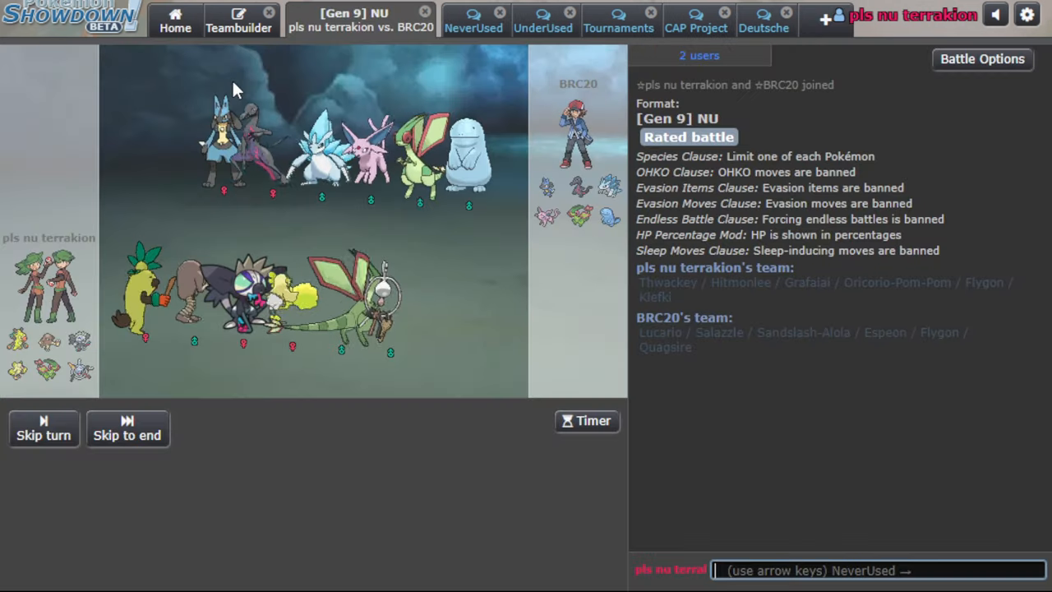
{"action": "left_click", "coordinate": [586, 421]}
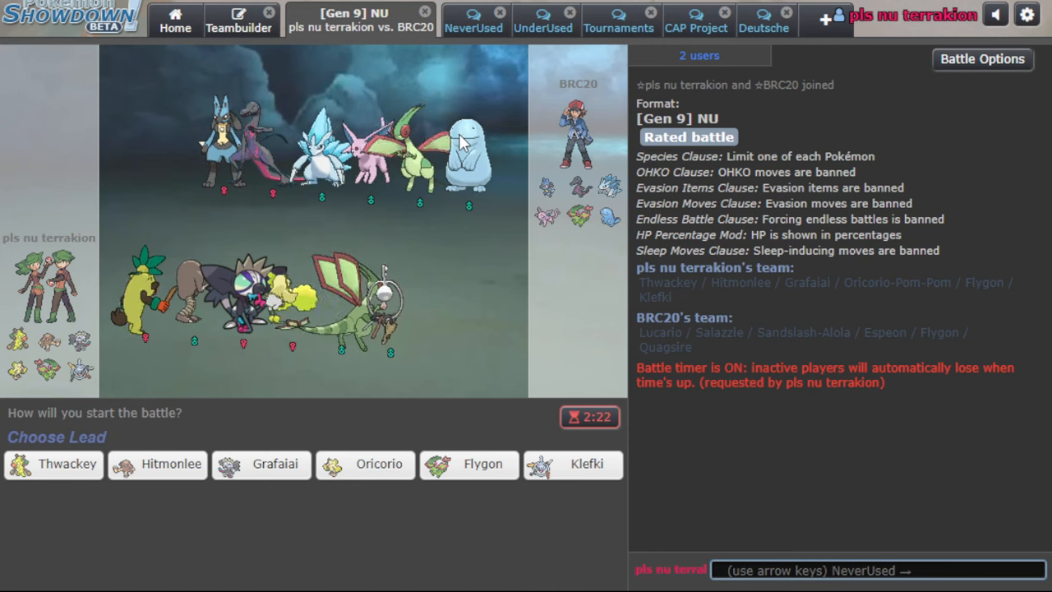
{"action": "mouse_move", "coordinate": [273, 481]}
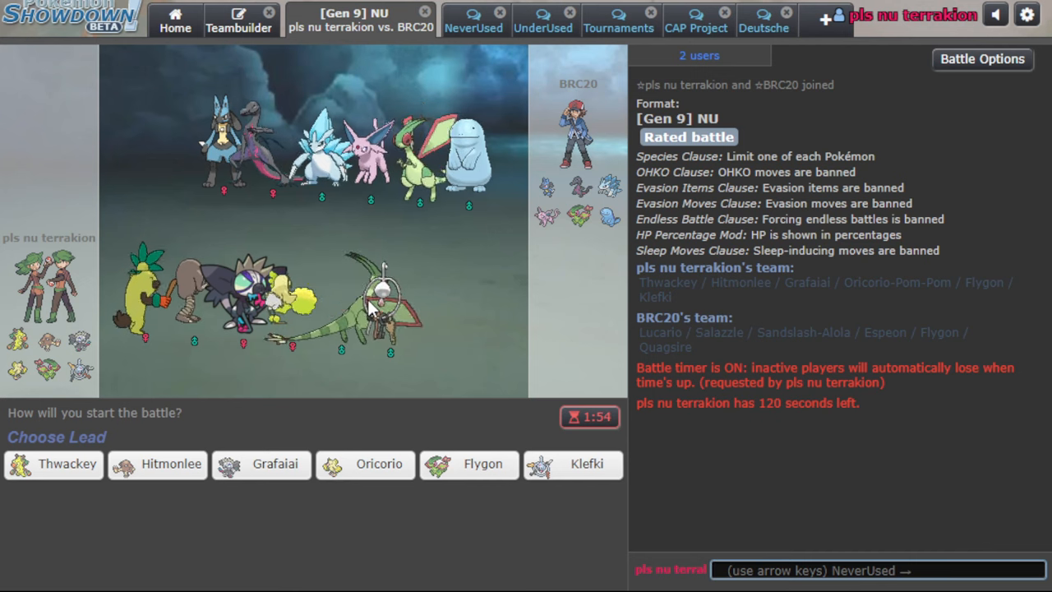
{"action": "mouse_move", "coordinate": [379, 465]}
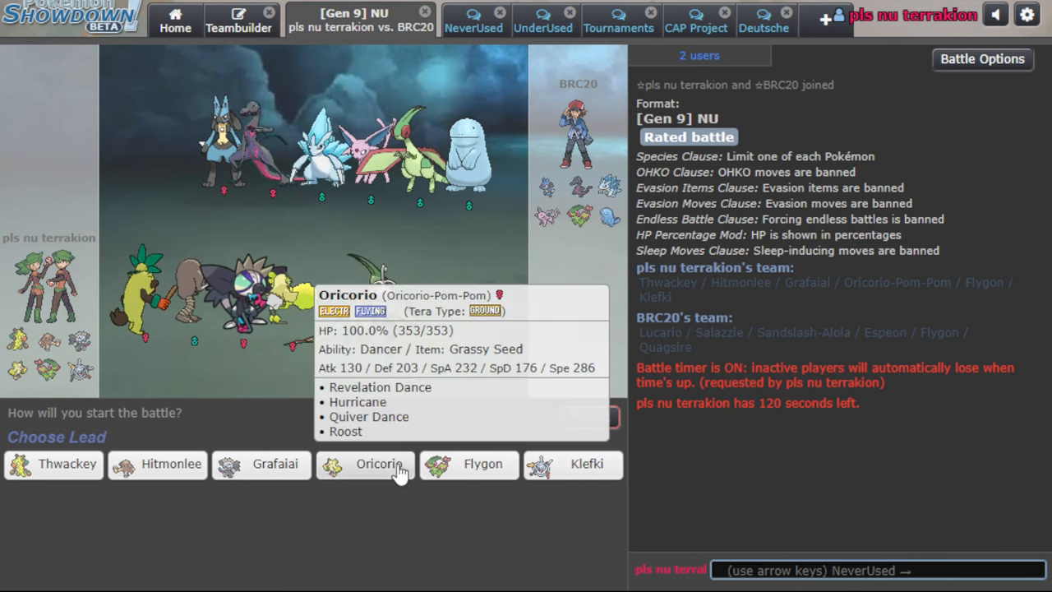
{"action": "mouse_move", "coordinate": [465, 472]}
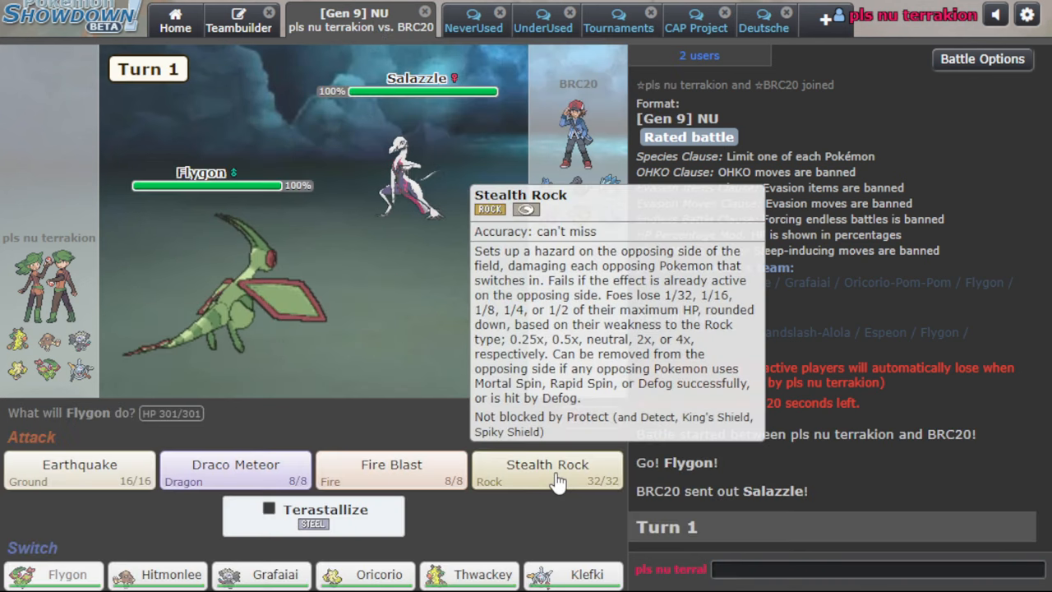
Flygon sets Stealth Rock, Draco Meteors and Fire Blasts Sandslash-Alola, then Thwackey comes in
{"action": "left_click", "coordinate": [547, 471]}
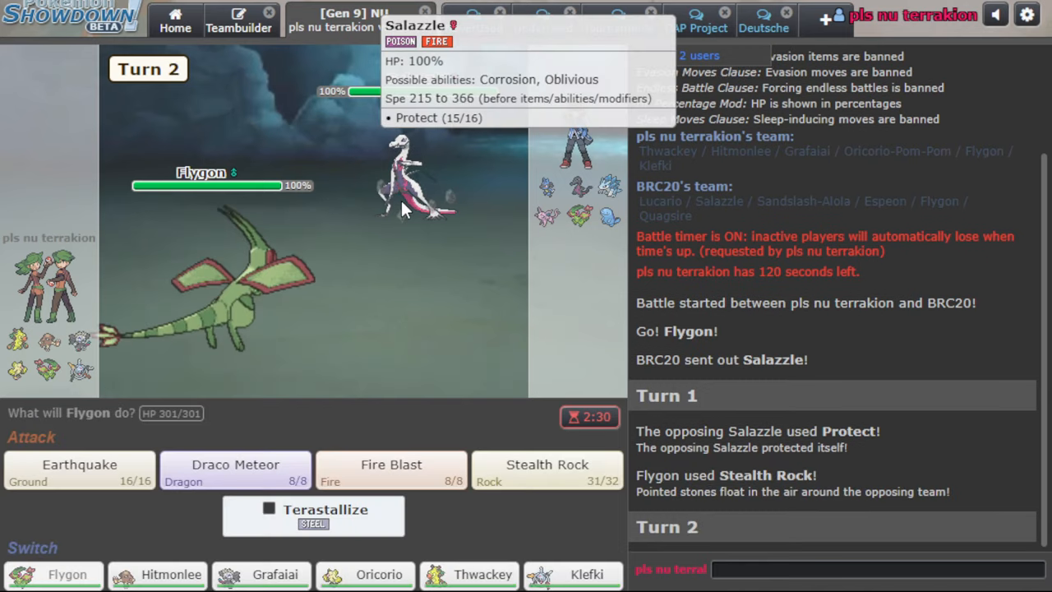
{"action": "left_click", "coordinate": [78, 465]}
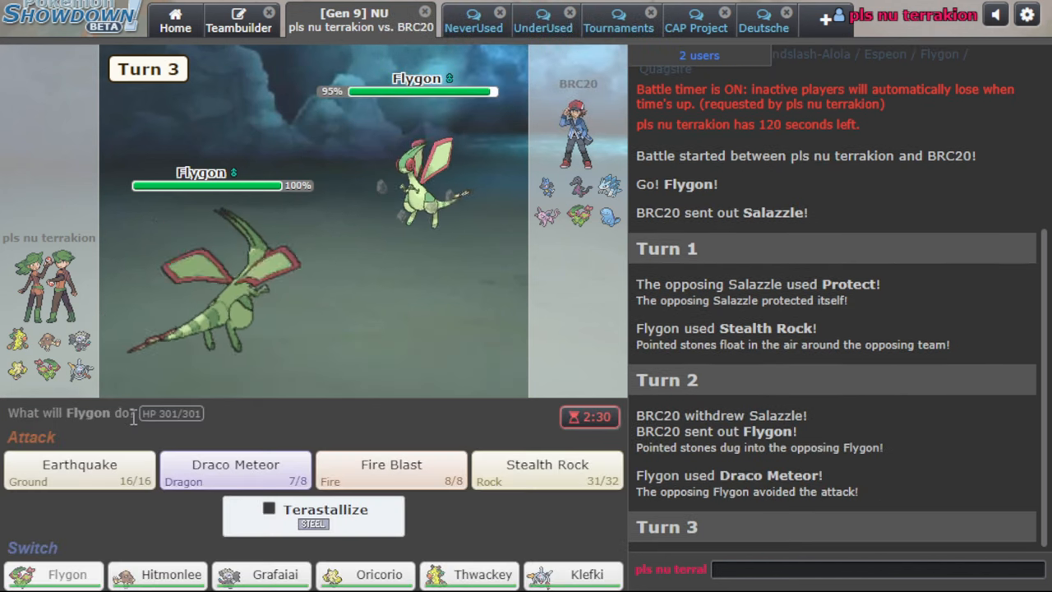
{"action": "mouse_move", "coordinate": [448, 214]}
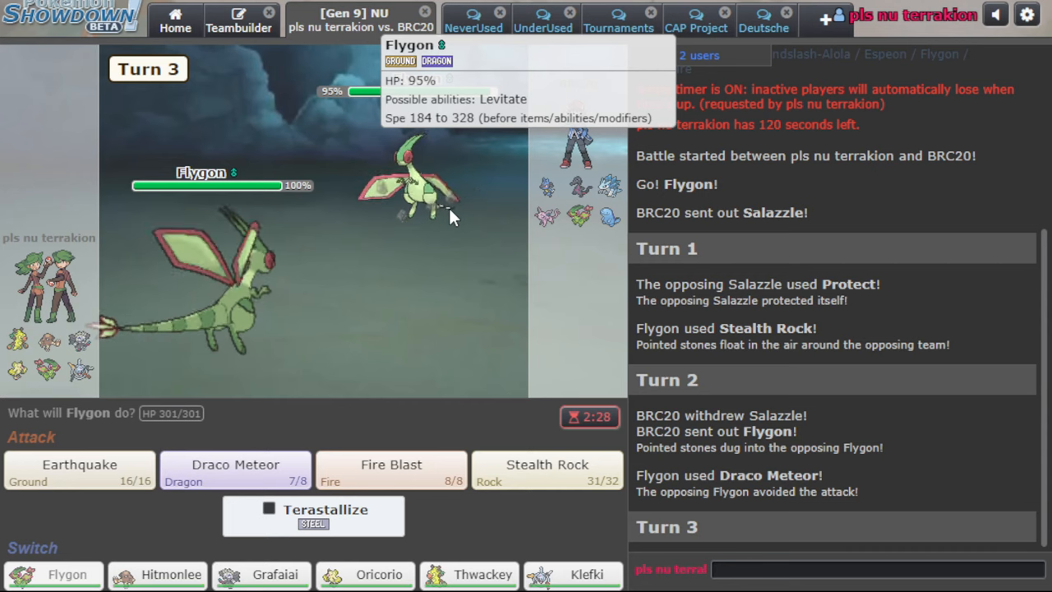
{"action": "left_click", "coordinate": [236, 469]}
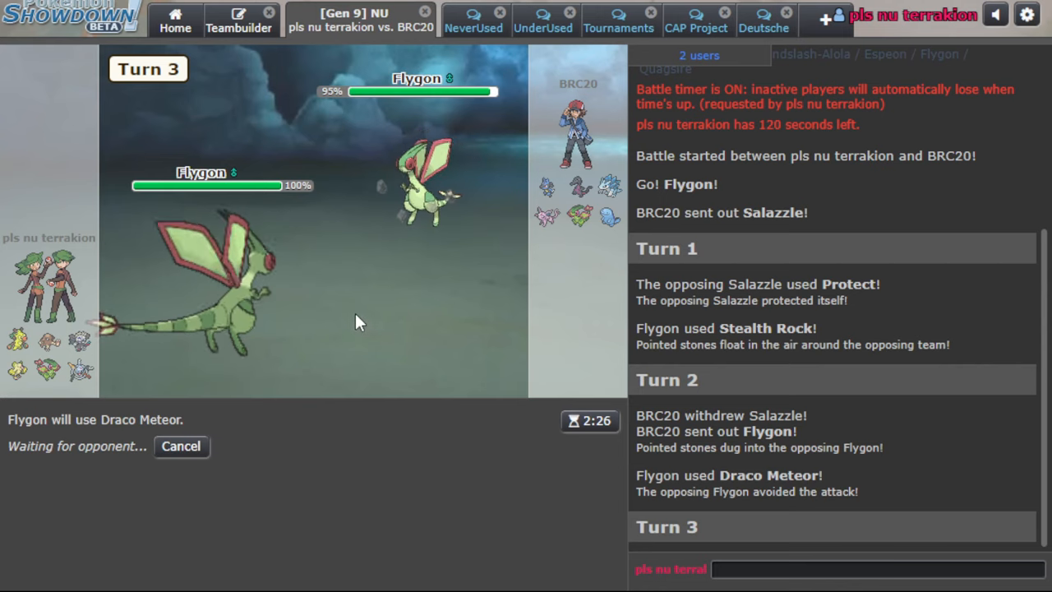
{"action": "mouse_move", "coordinate": [463, 162]}
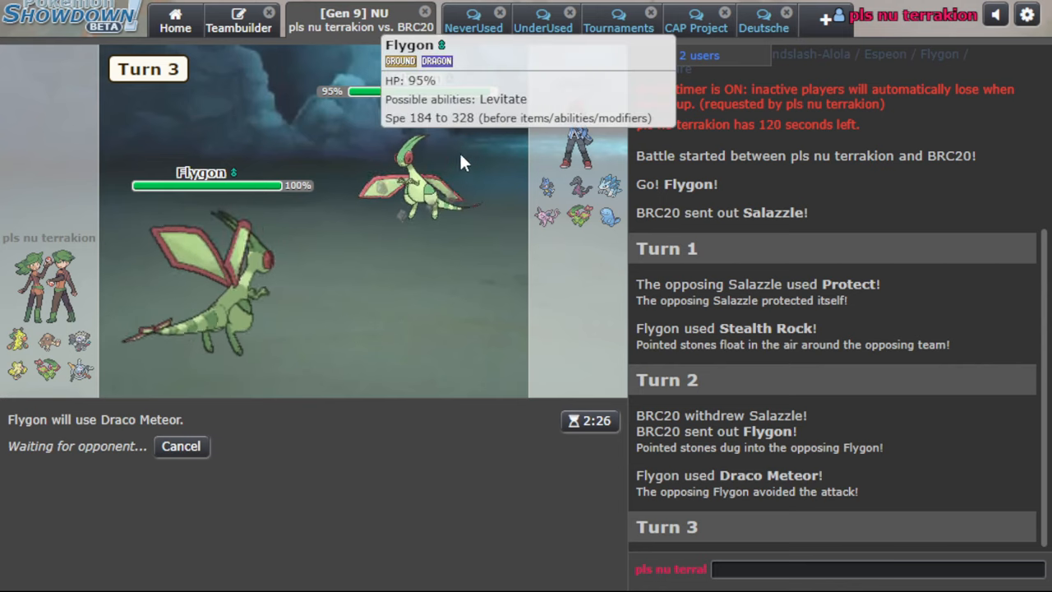
{"action": "mouse_move", "coordinate": [391, 251]}
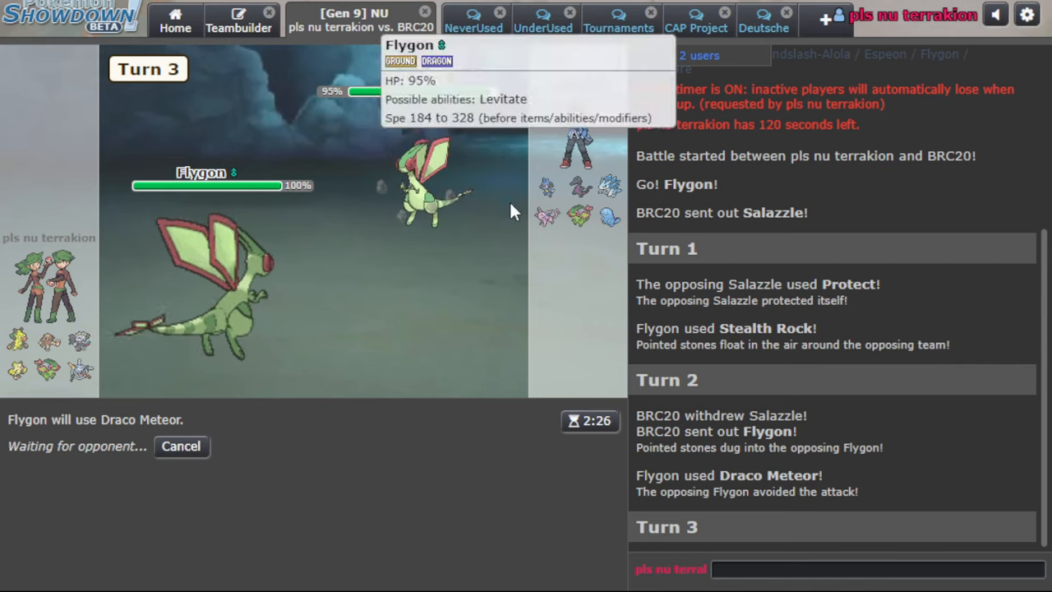
{"action": "mouse_move", "coordinate": [344, 277]}
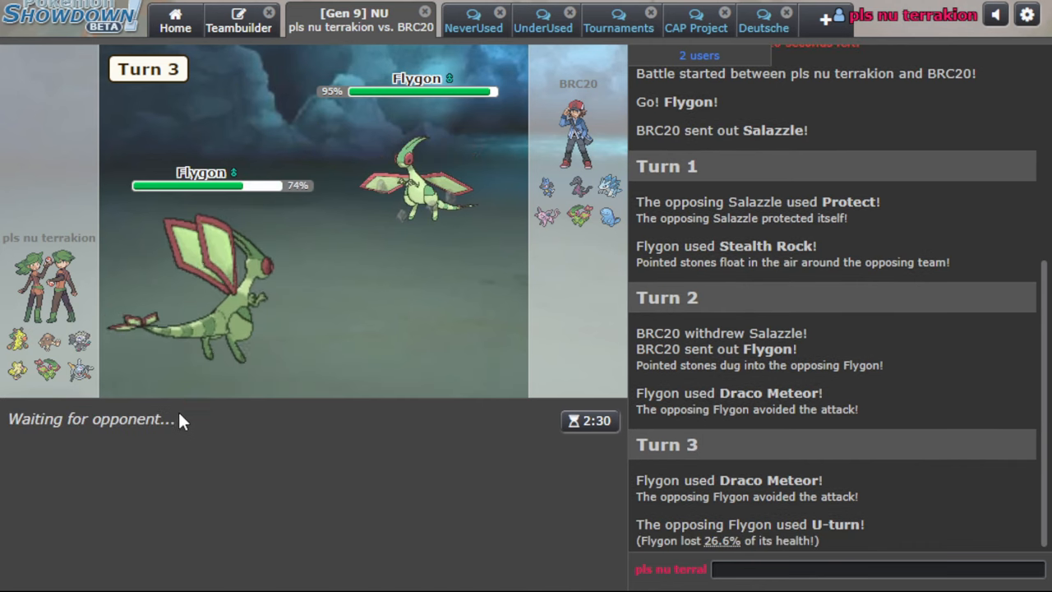
{"action": "mouse_move", "coordinate": [205, 287]}
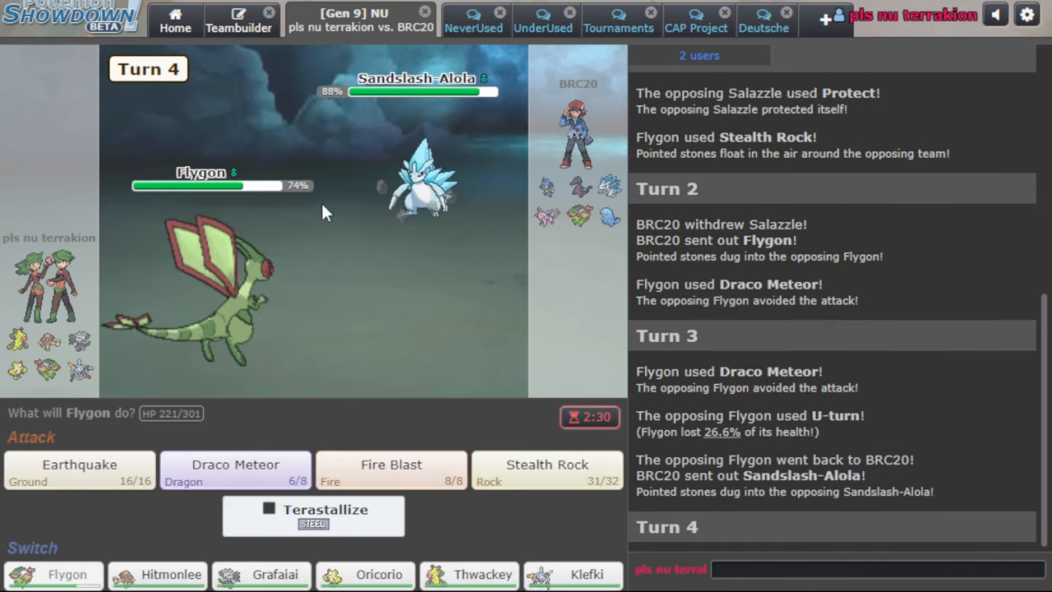
{"action": "left_click", "coordinate": [390, 470]}
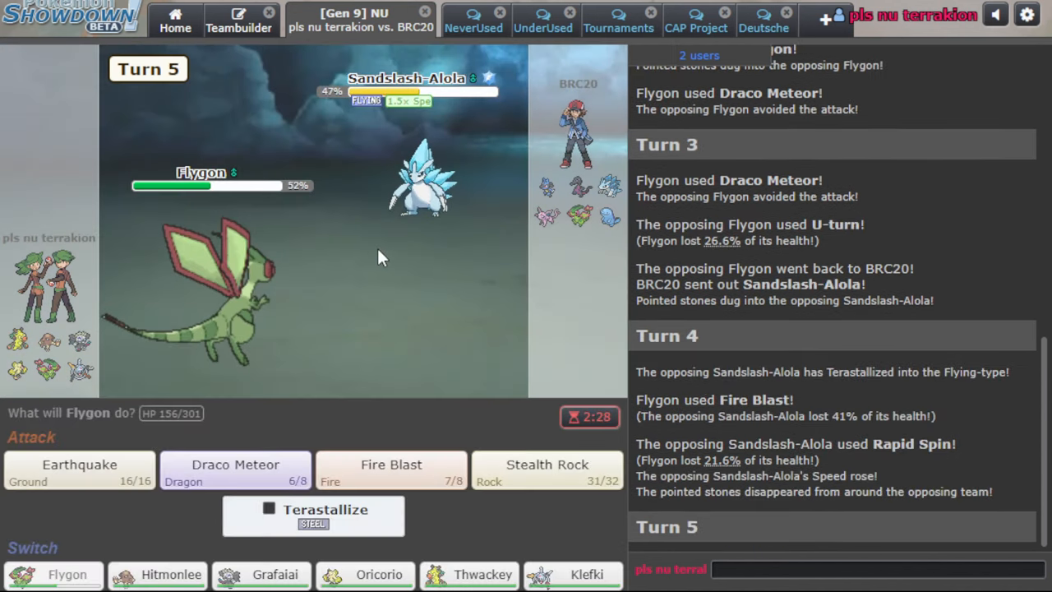
{"action": "left_click", "coordinate": [235, 468]}
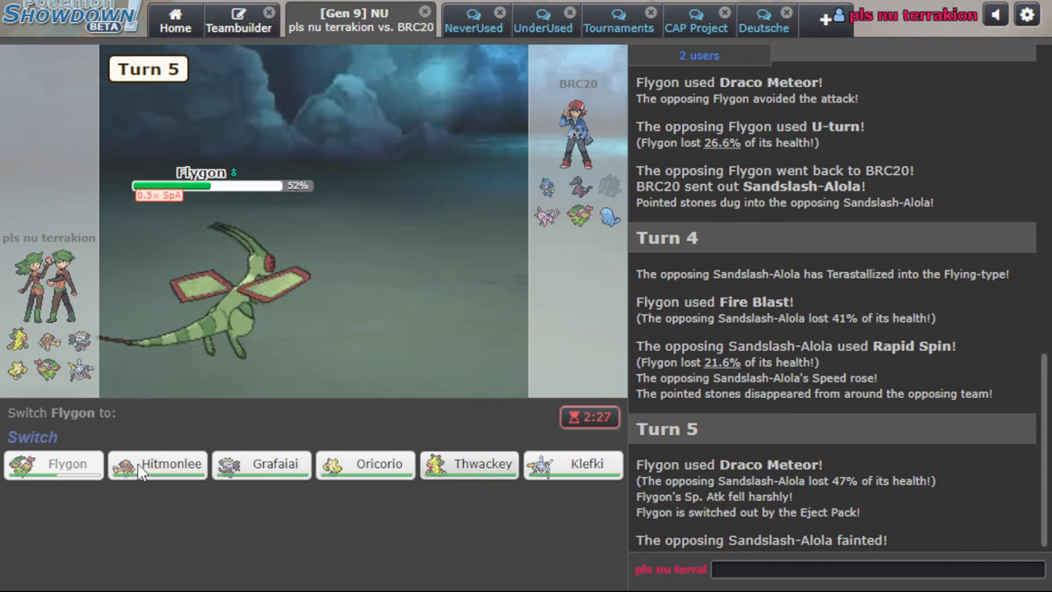
{"action": "left_click", "coordinate": [484, 464]}
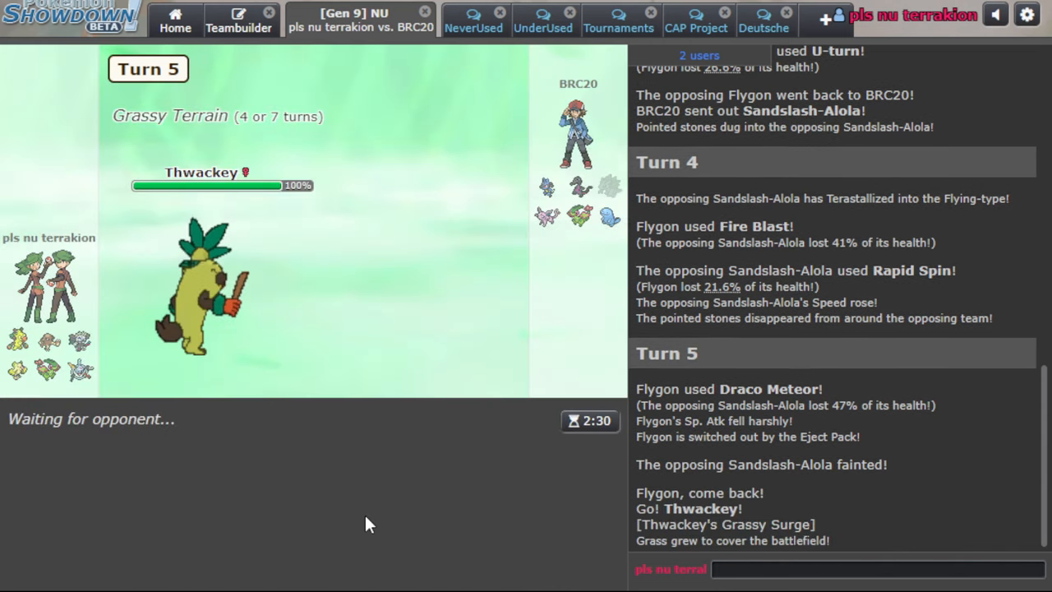
{"action": "mouse_move", "coordinate": [594, 215]}
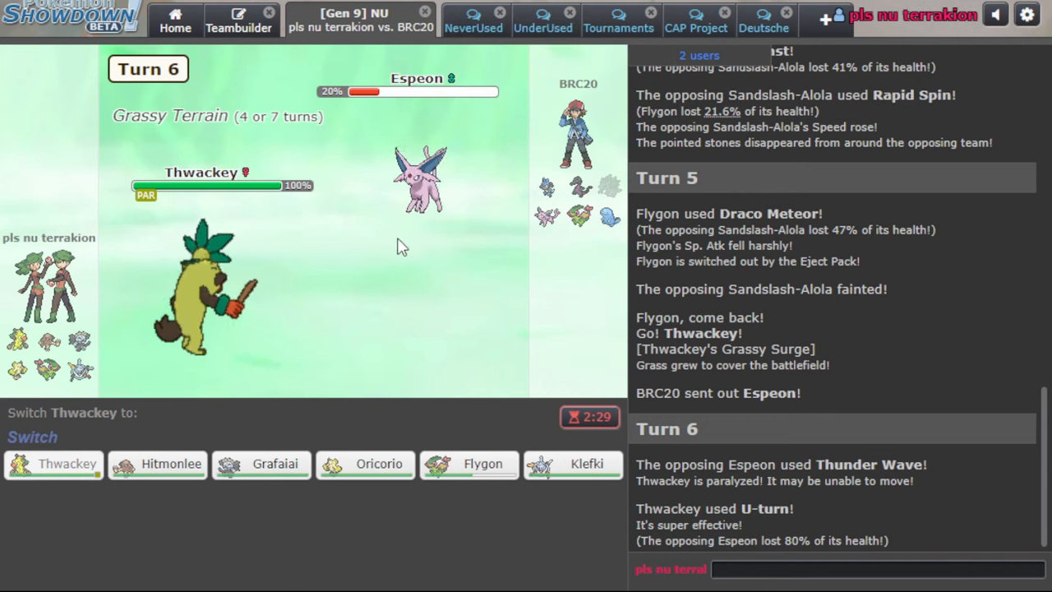
{"action": "mouse_move", "coordinate": [367, 476]}
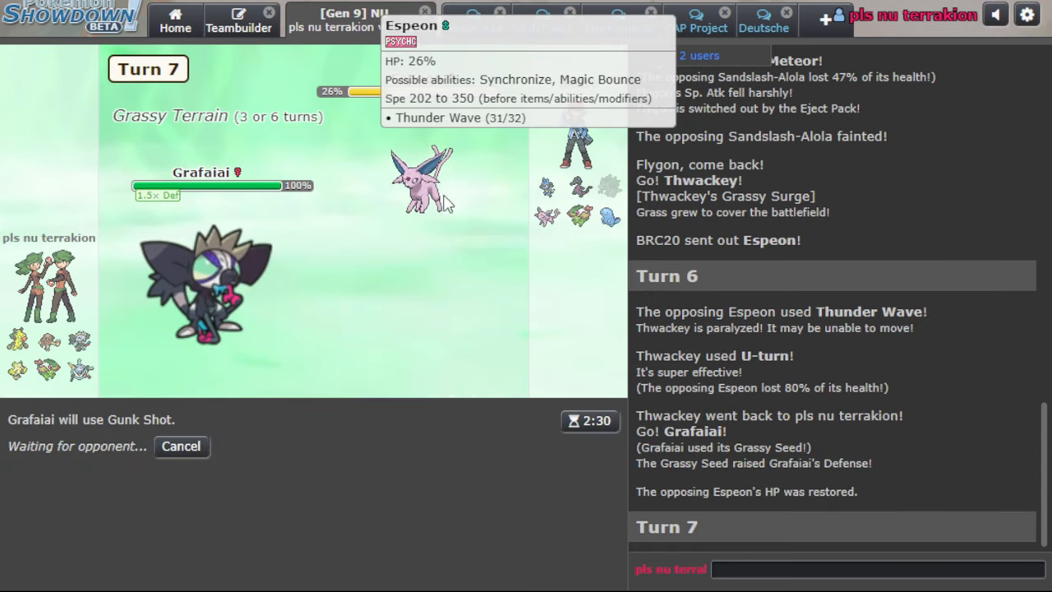
{"action": "mouse_move", "coordinate": [242, 300]}
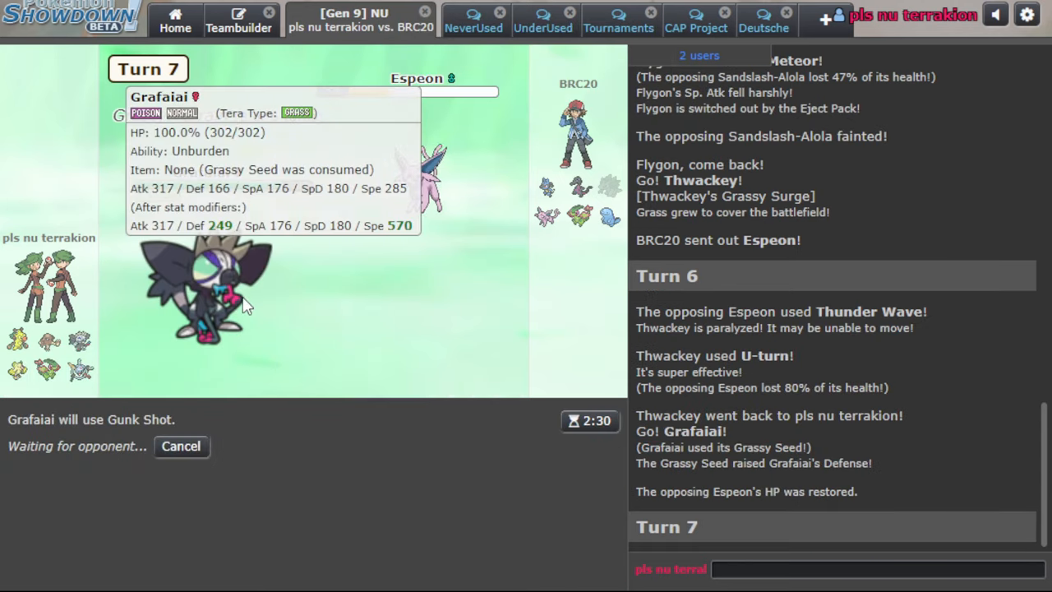
{"action": "mouse_move", "coordinate": [401, 510]}
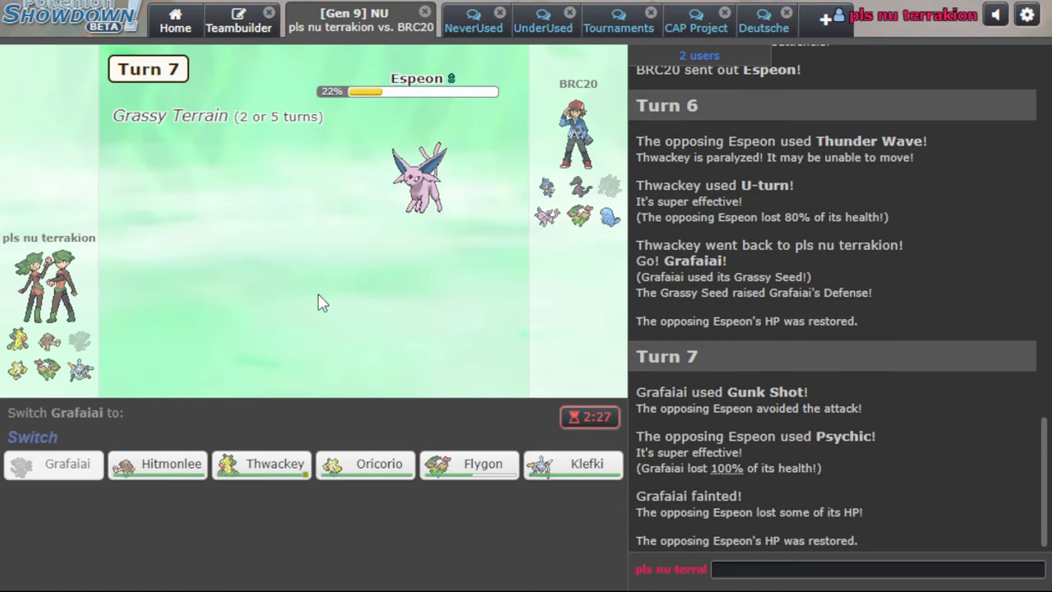
{"action": "mouse_move", "coordinate": [382, 211]}
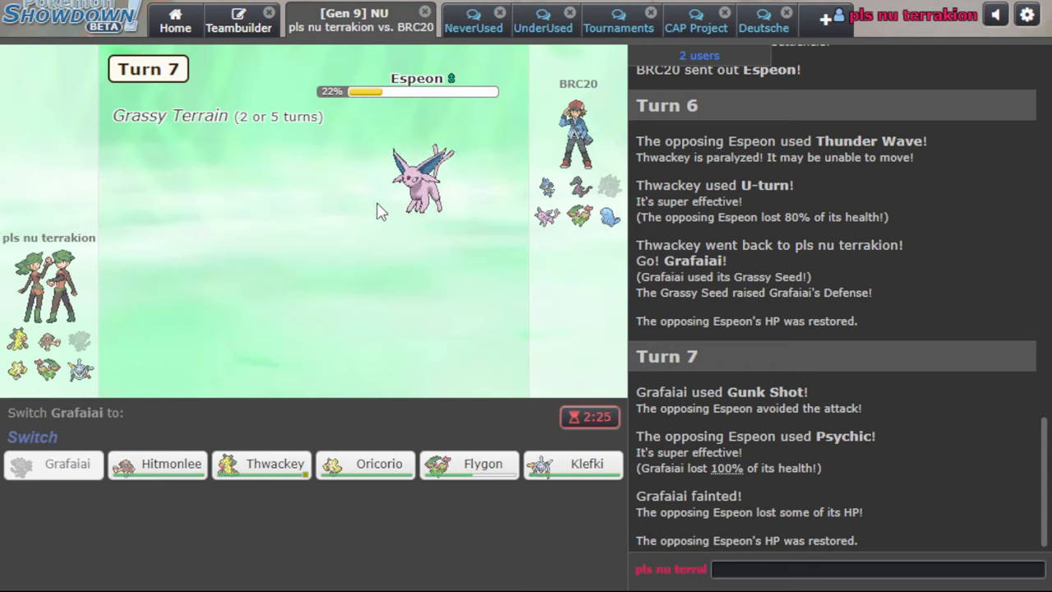
Forfeit the battle against BRC20 and close it
{"action": "left_click", "coordinate": [423, 15]}
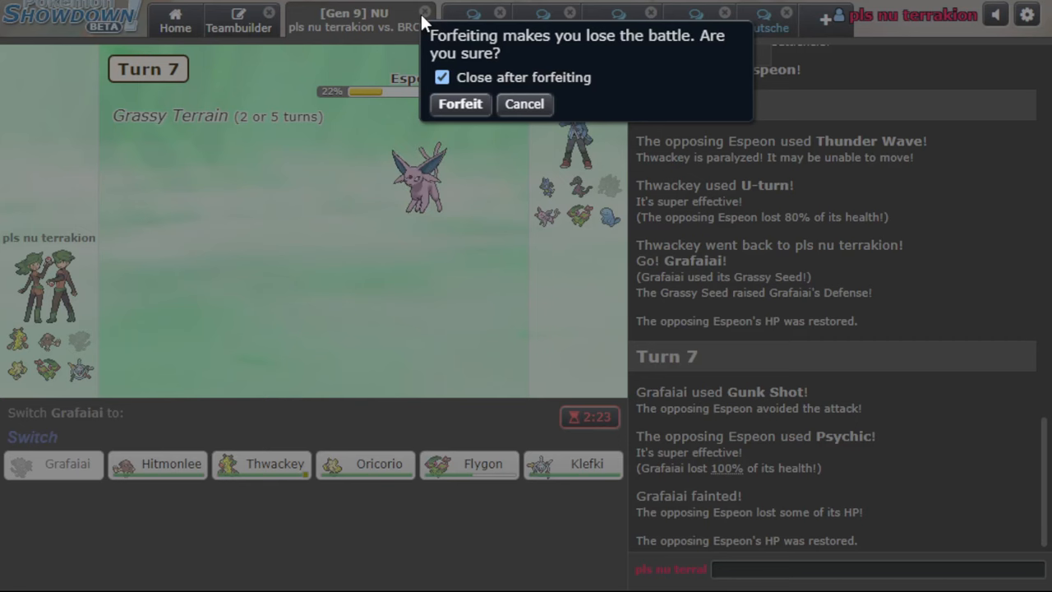
{"action": "left_click", "coordinate": [459, 105]}
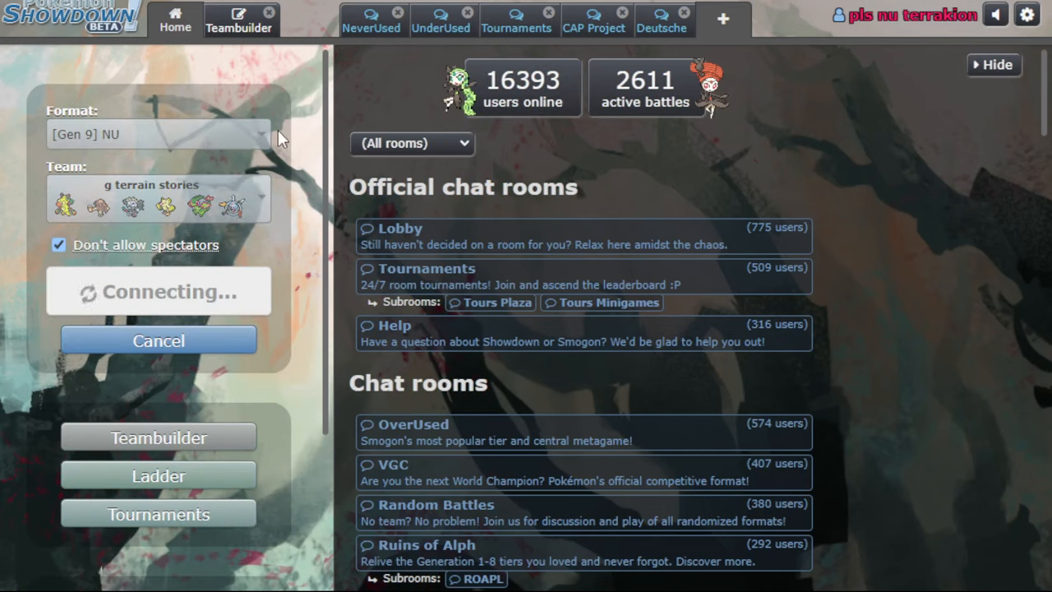
{"action": "mouse_move", "coordinate": [298, 62]}
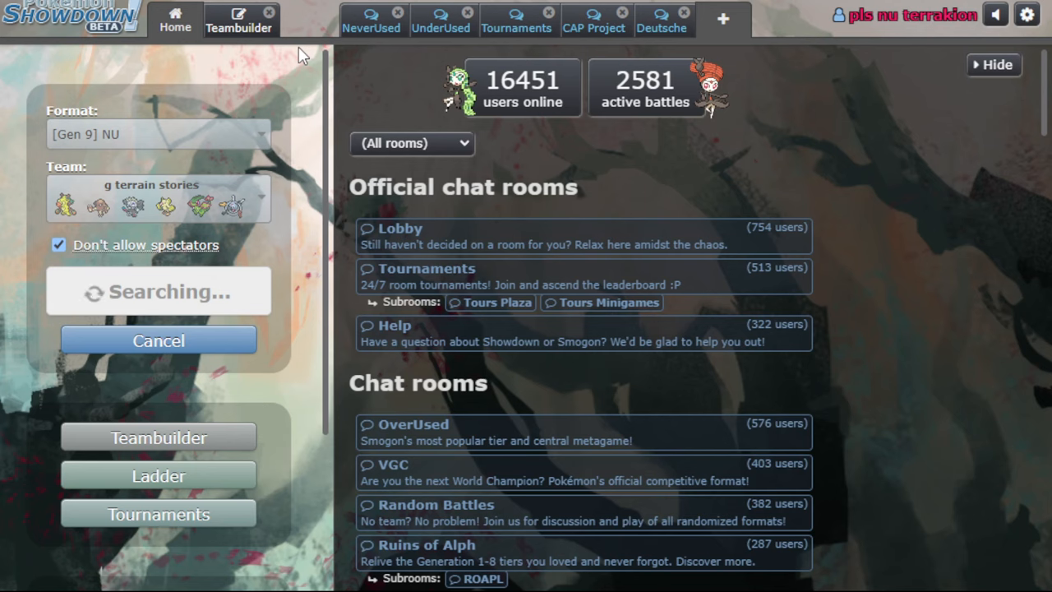
{"action": "mouse_move", "coordinate": [165, 216]}
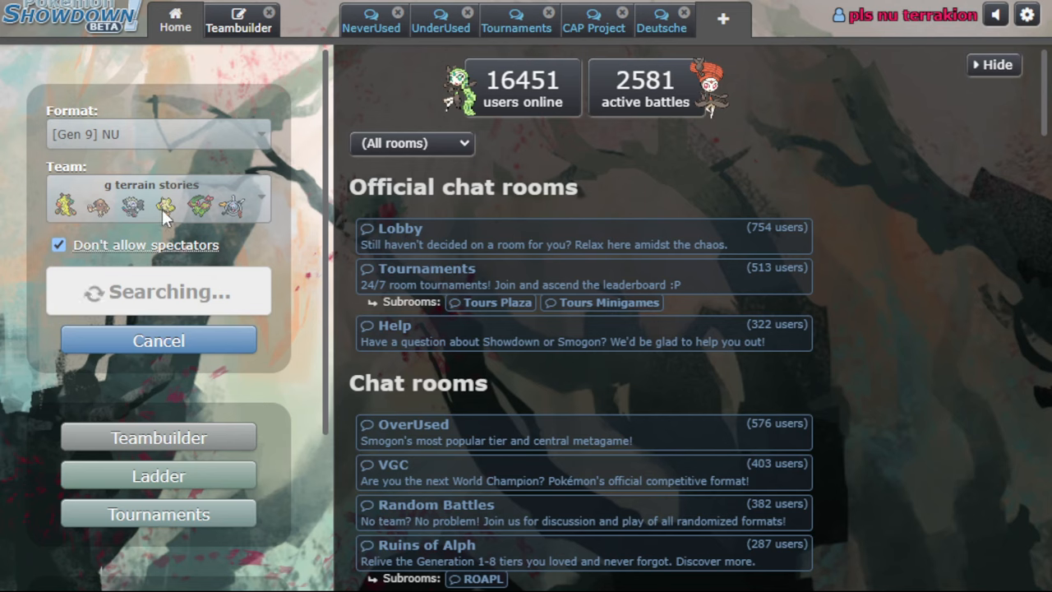
{"action": "mouse_move", "coordinate": [158, 215]}
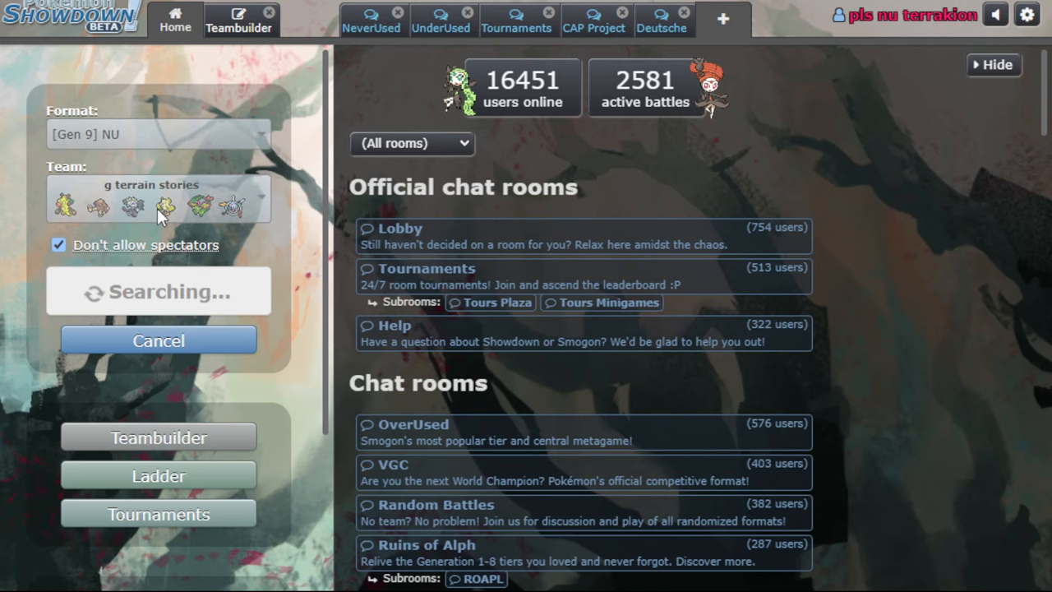
Switch to the NeverUsed chat room tab
{"action": "left_click", "coordinate": [372, 26]}
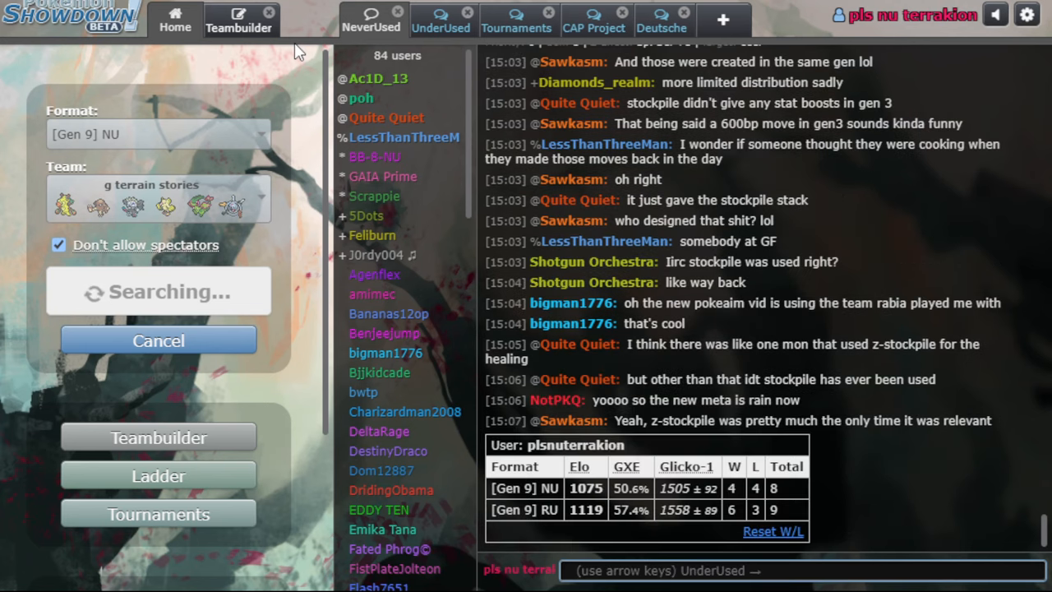
{"action": "mouse_move", "coordinate": [724, 20]}
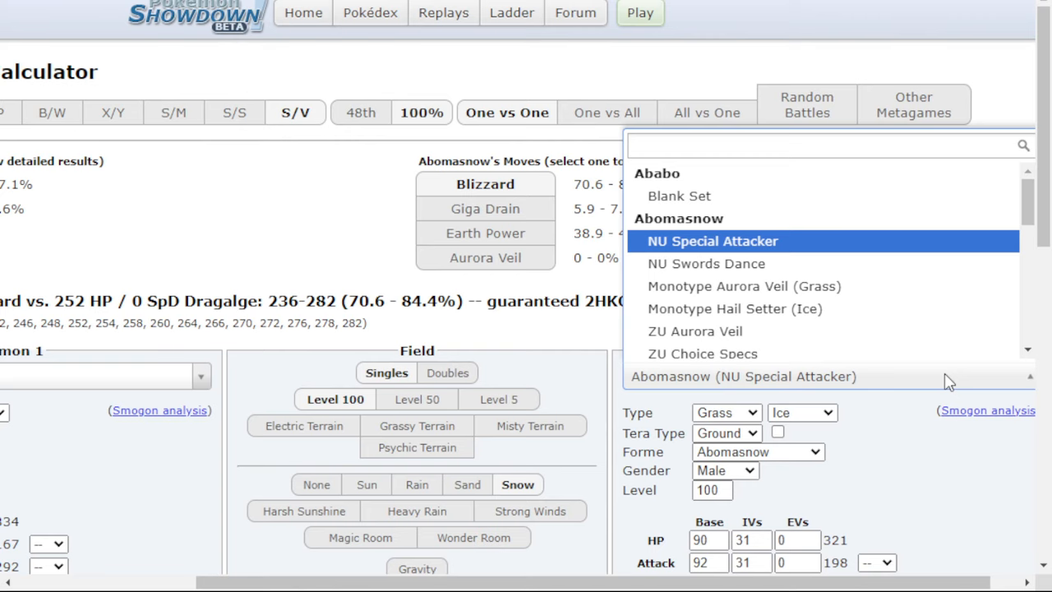
Load Hitmonlee's NU Terrain Sweeper set via 'hitmon' and review Dragalge's HP EV and Knock Off result
{"action": "type", "text": "hitmonl"}
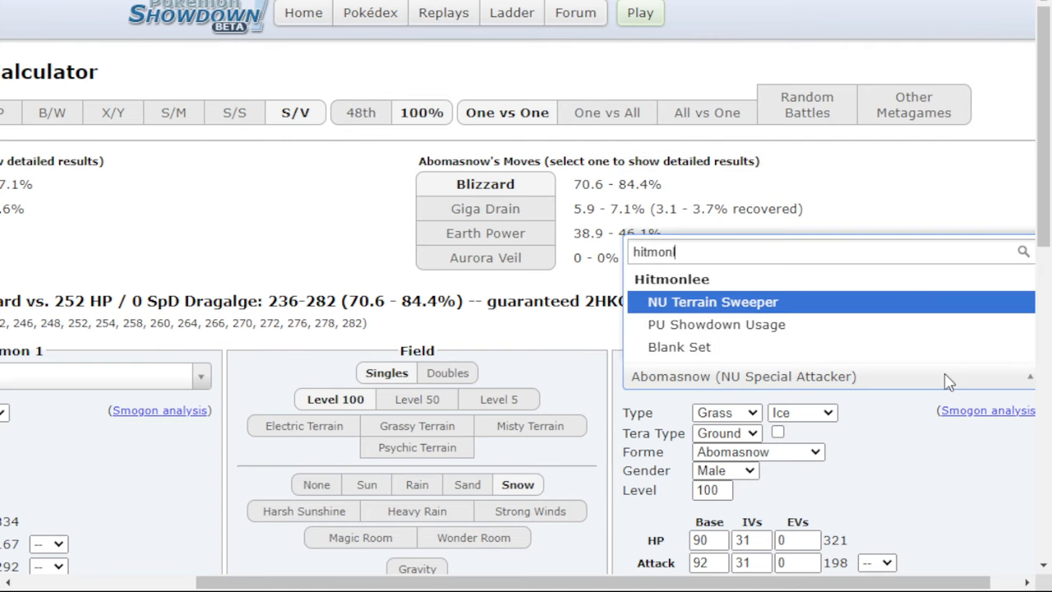
{"action": "left_click", "coordinate": [713, 302]}
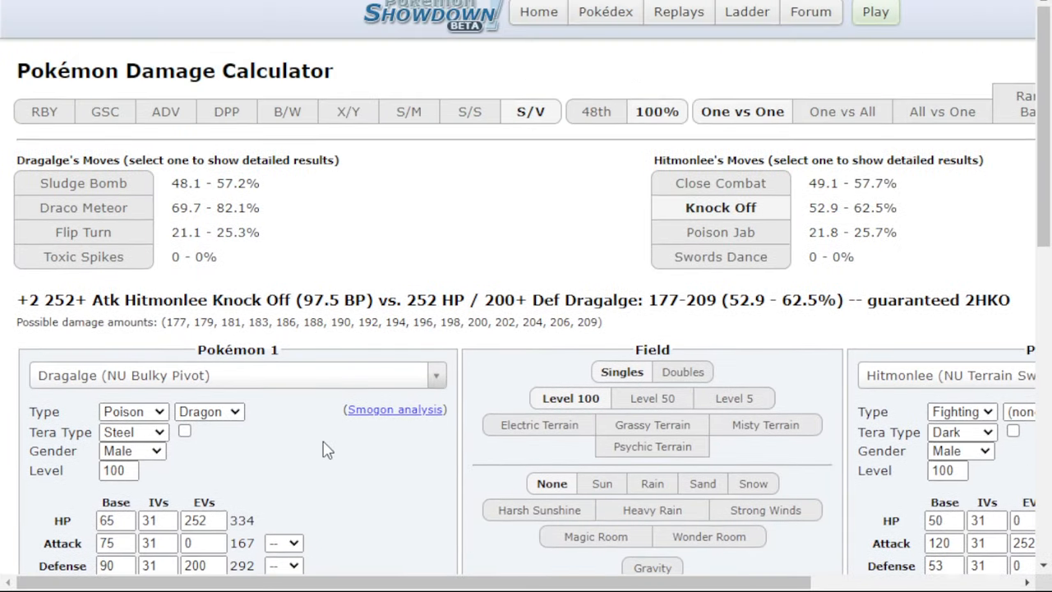
{"action": "left_click", "coordinate": [203, 521]}
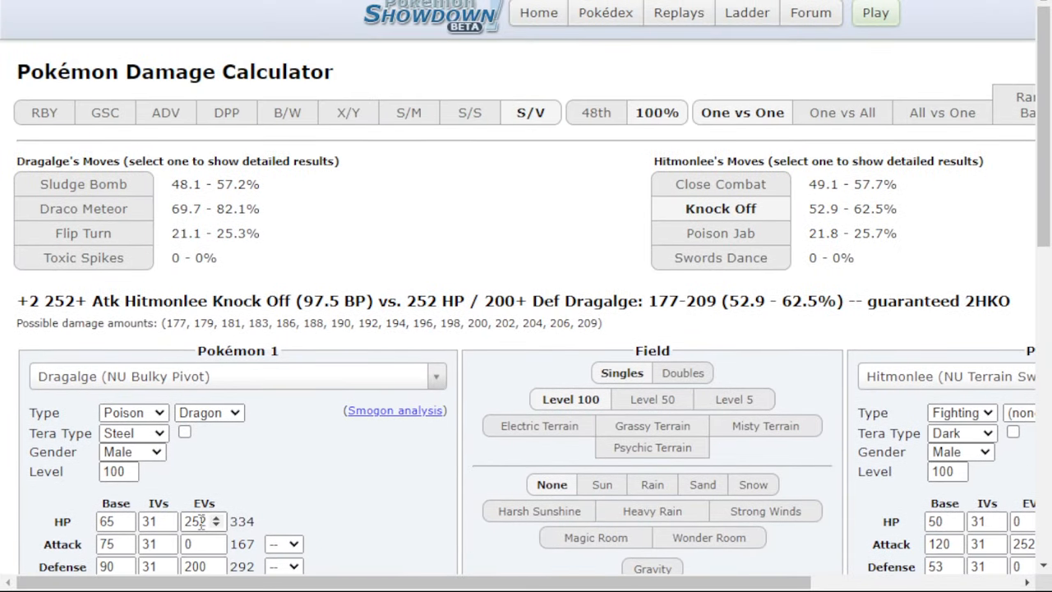
{"action": "scroll", "scroll_direction": "down", "scroll_amount": 3}
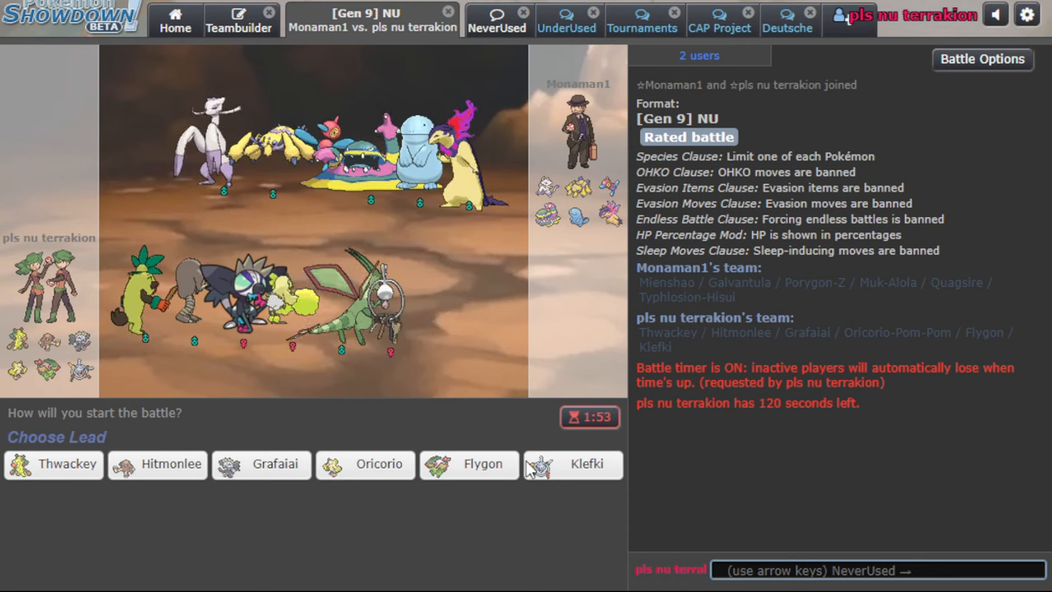
Lead Klefki for two Spikes layers, Knock Off with Thwackey, then switch to Flygon
{"action": "left_click", "coordinate": [587, 464]}
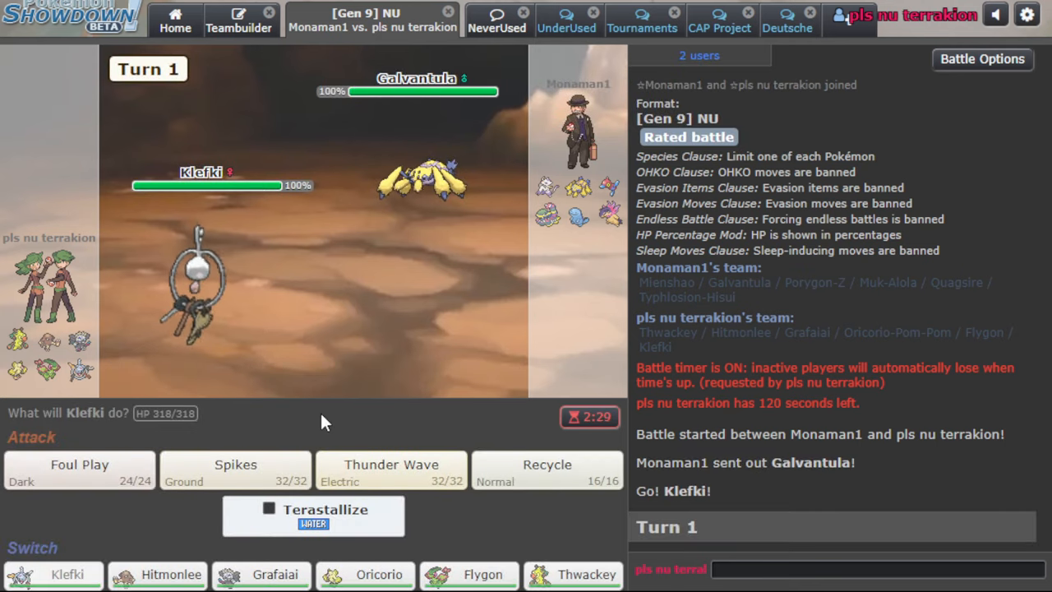
{"action": "left_click", "coordinate": [235, 465]}
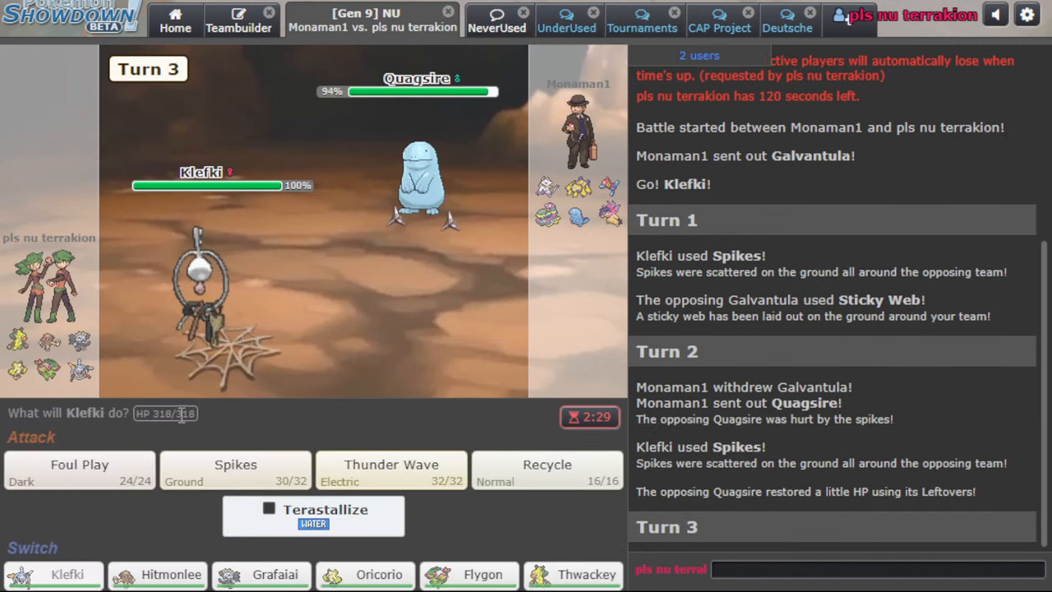
{"action": "left_click", "coordinate": [235, 470]}
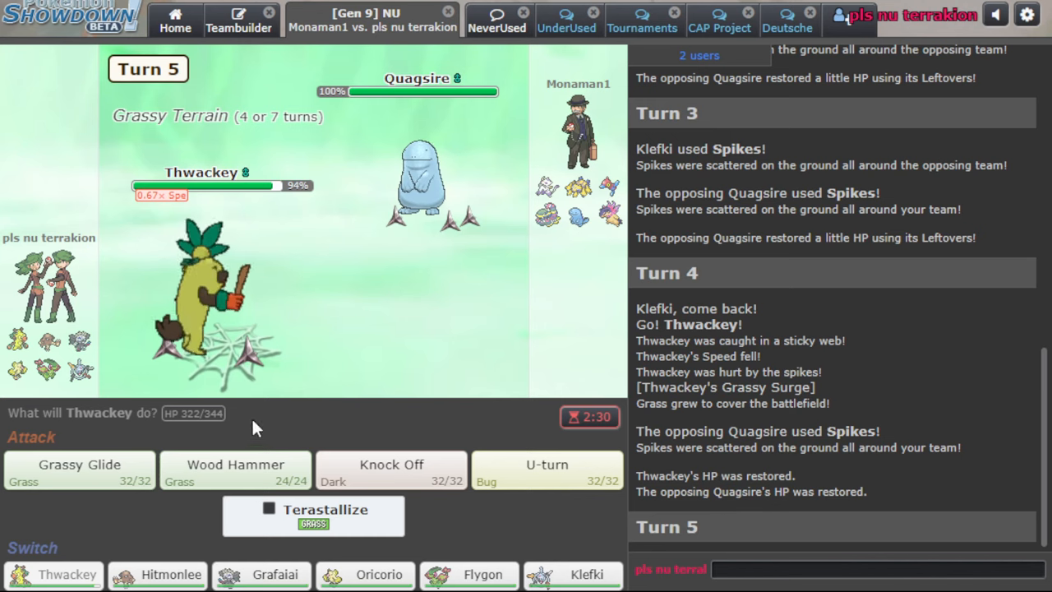
{"action": "left_click", "coordinate": [391, 471]}
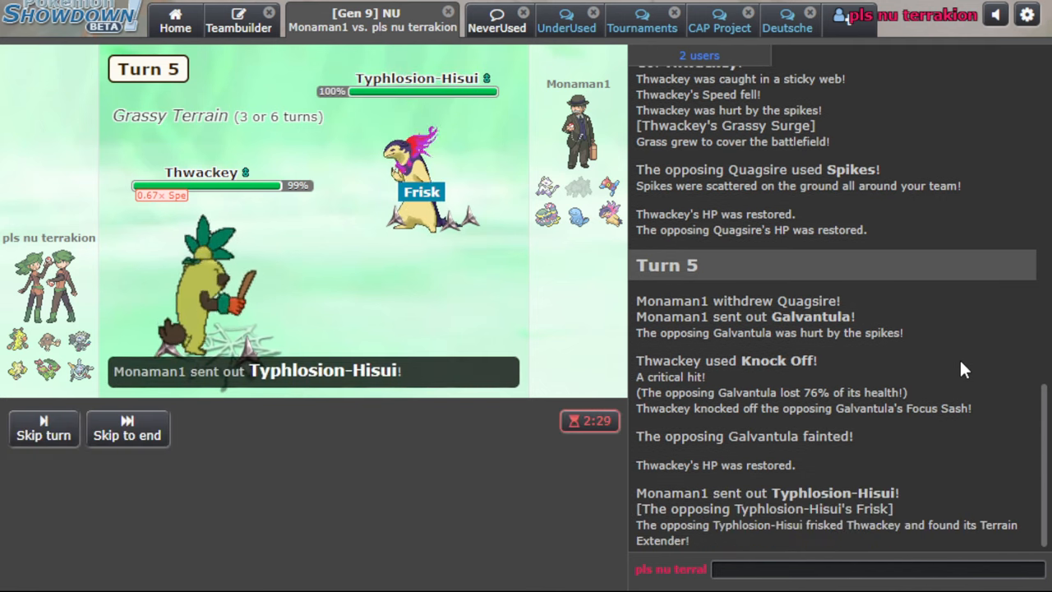
{"action": "left_click", "coordinate": [44, 430]}
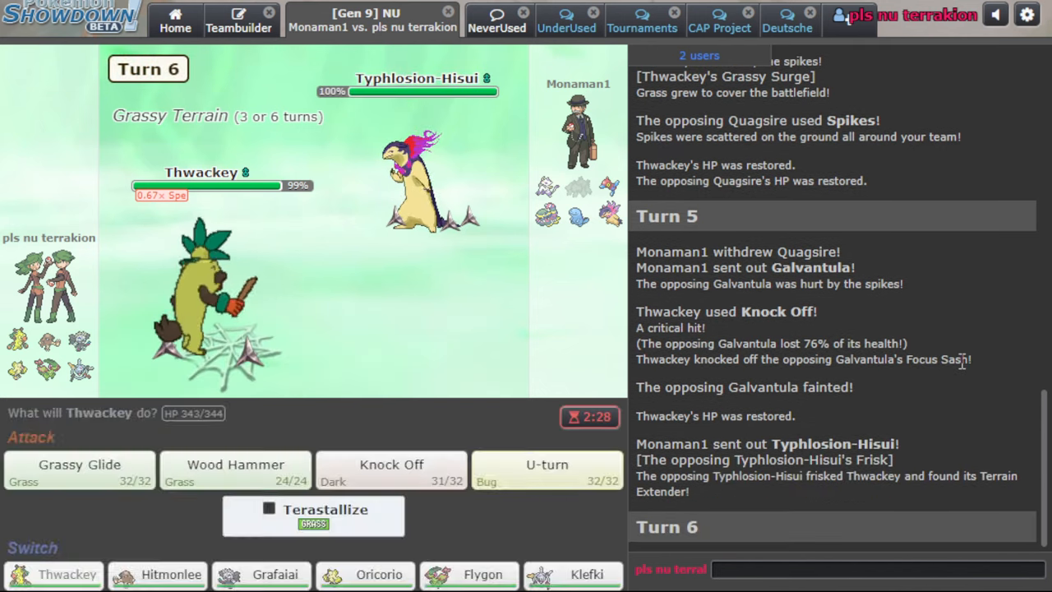
{"action": "left_click", "coordinate": [478, 575]}
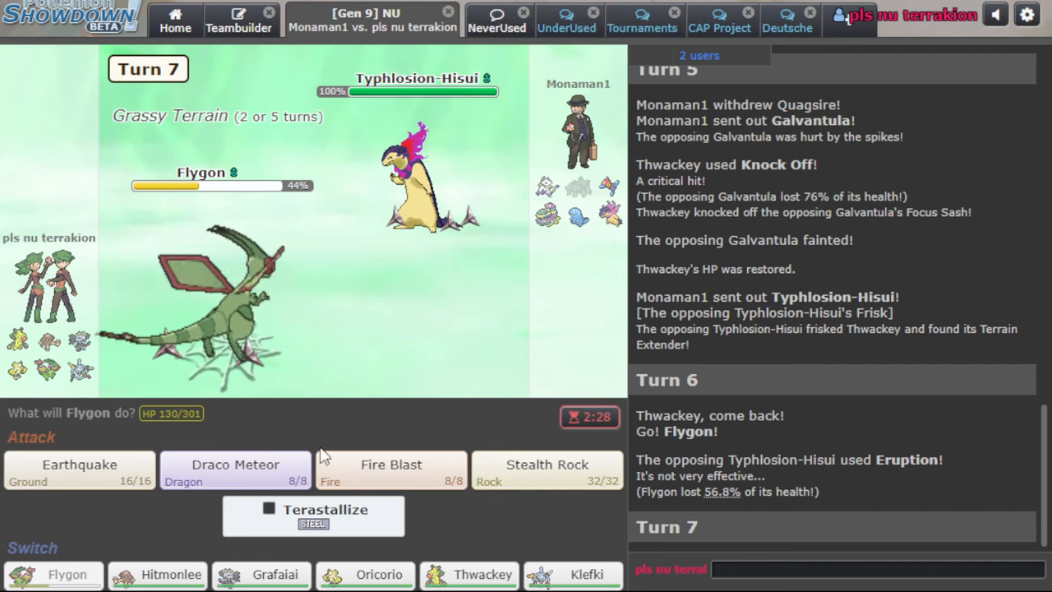
Draco Meteor Typhlosion-Hisui, cancel Oricorio's Quiver Dance to return Flygon, and set Stealth Rock
{"action": "left_click", "coordinate": [236, 468]}
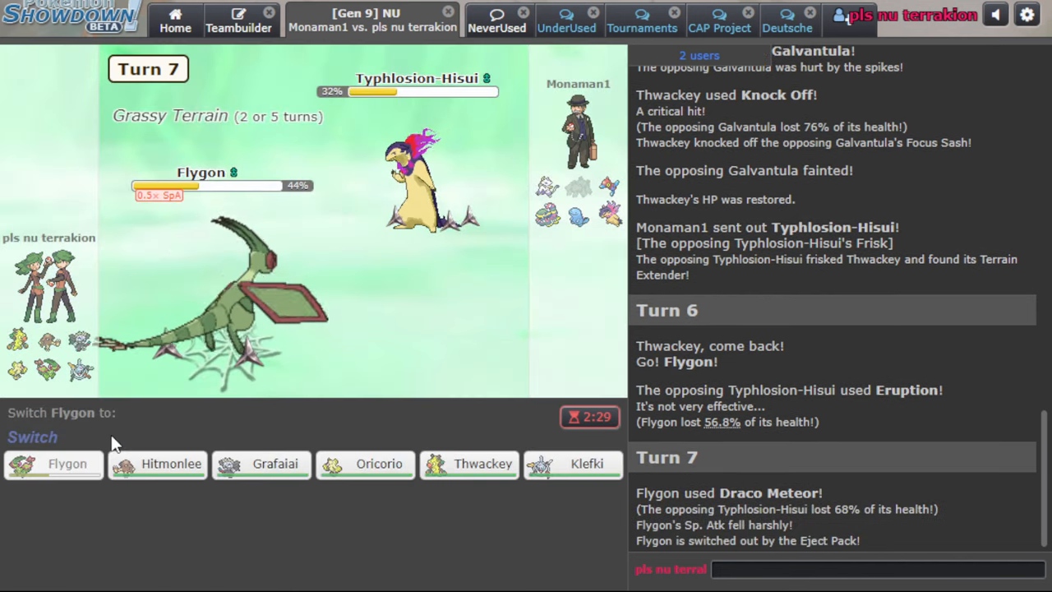
{"action": "mouse_move", "coordinate": [426, 441]}
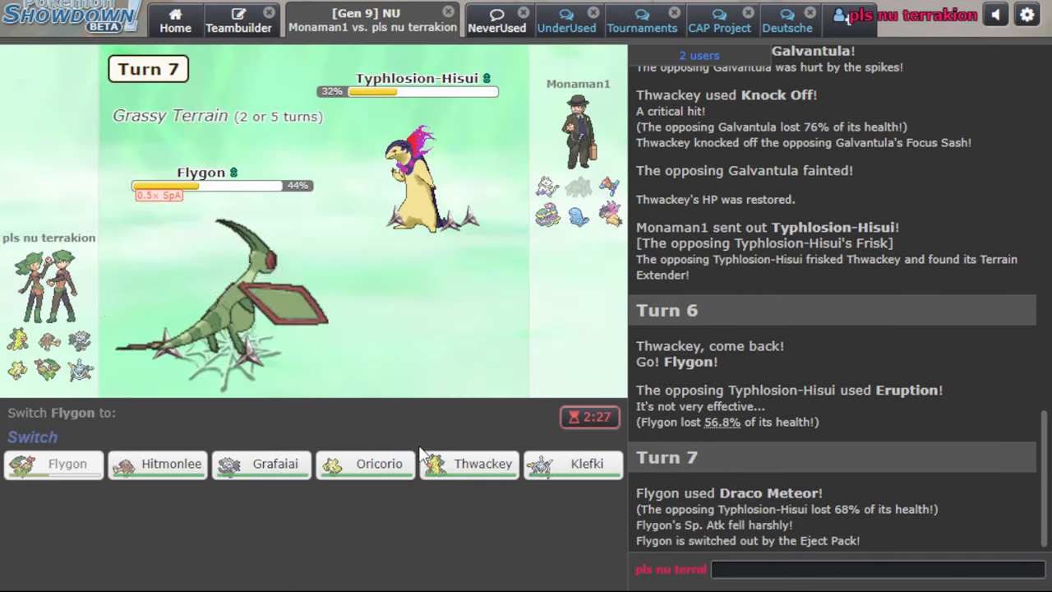
{"action": "mouse_move", "coordinate": [573, 464]}
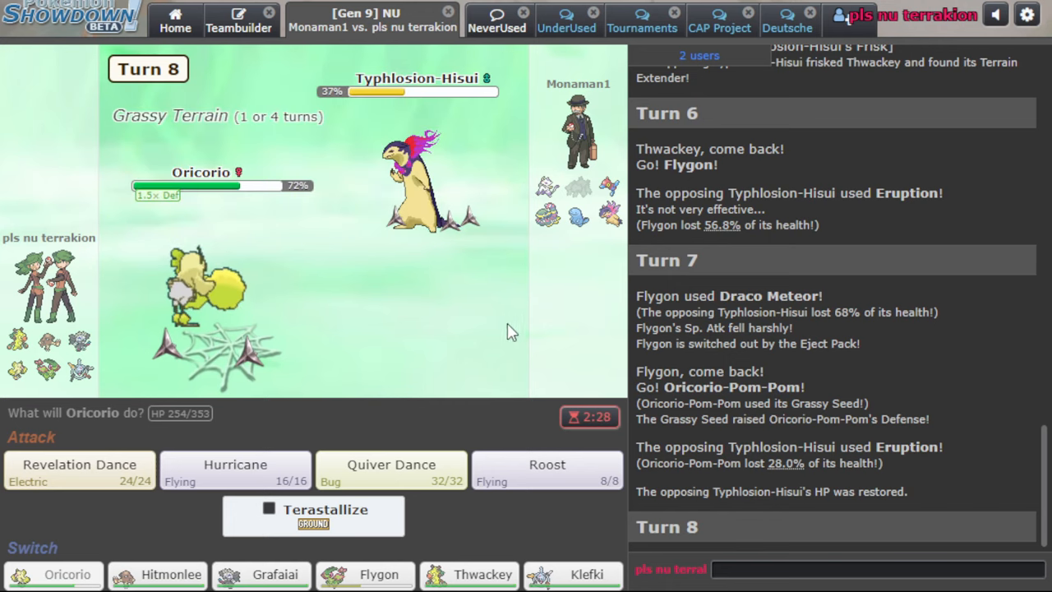
{"action": "left_click", "coordinate": [388, 466]}
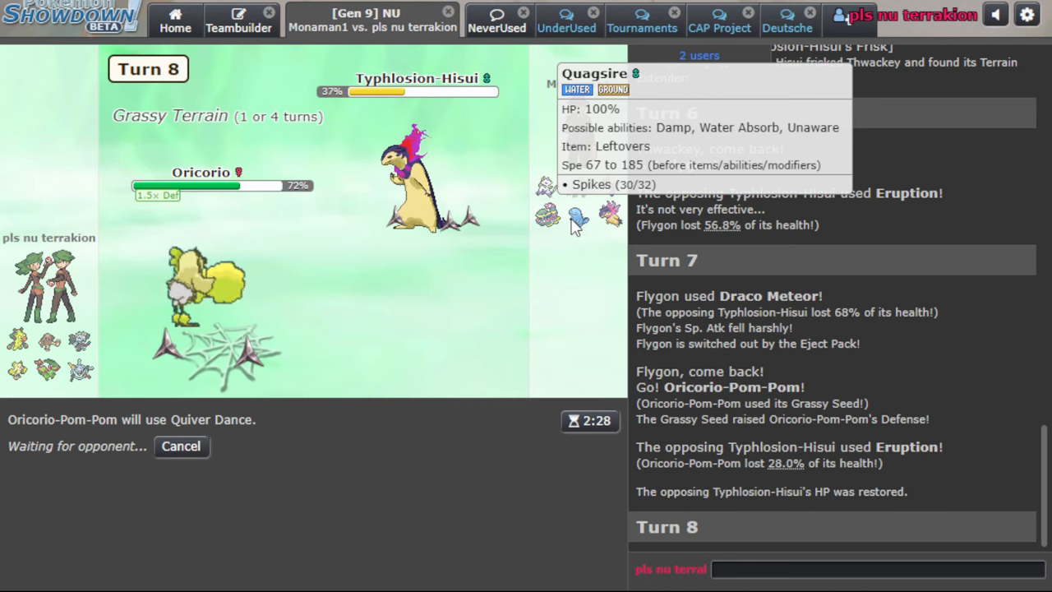
{"action": "mouse_move", "coordinate": [181, 448]}
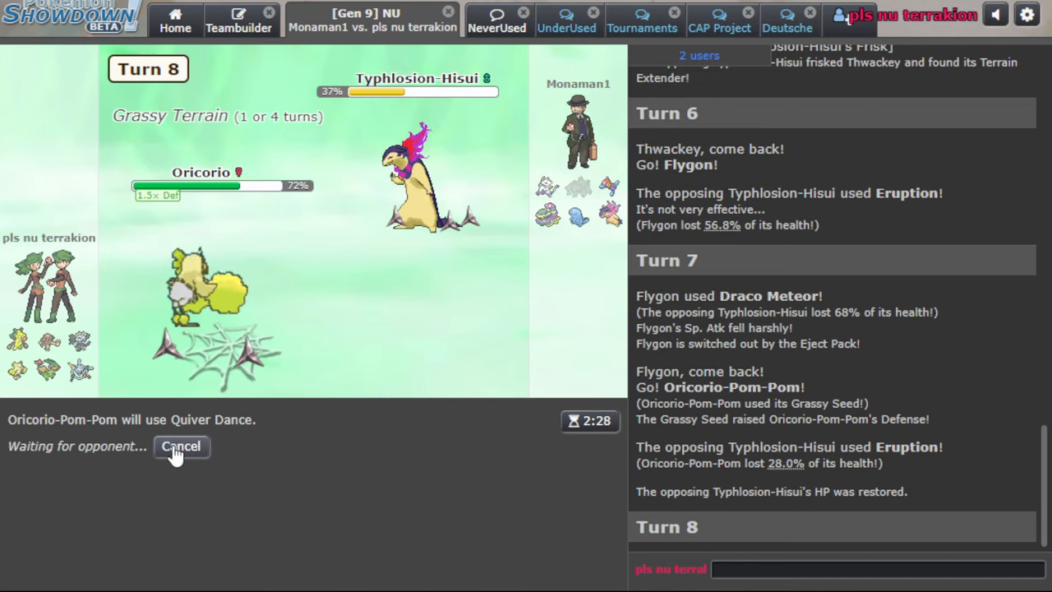
{"action": "left_click", "coordinate": [180, 447]}
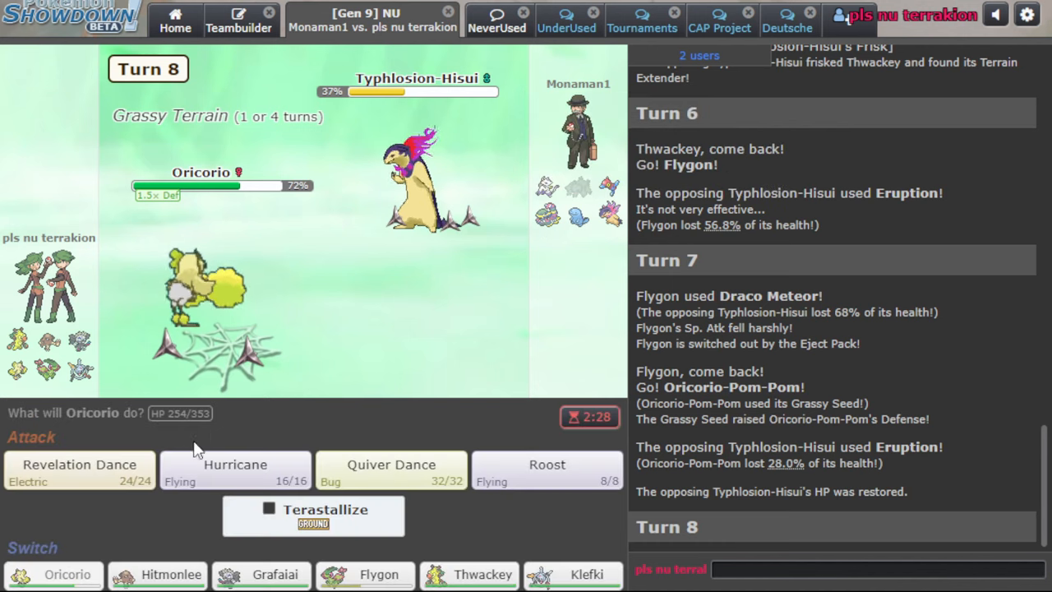
{"action": "mouse_move", "coordinate": [368, 573]}
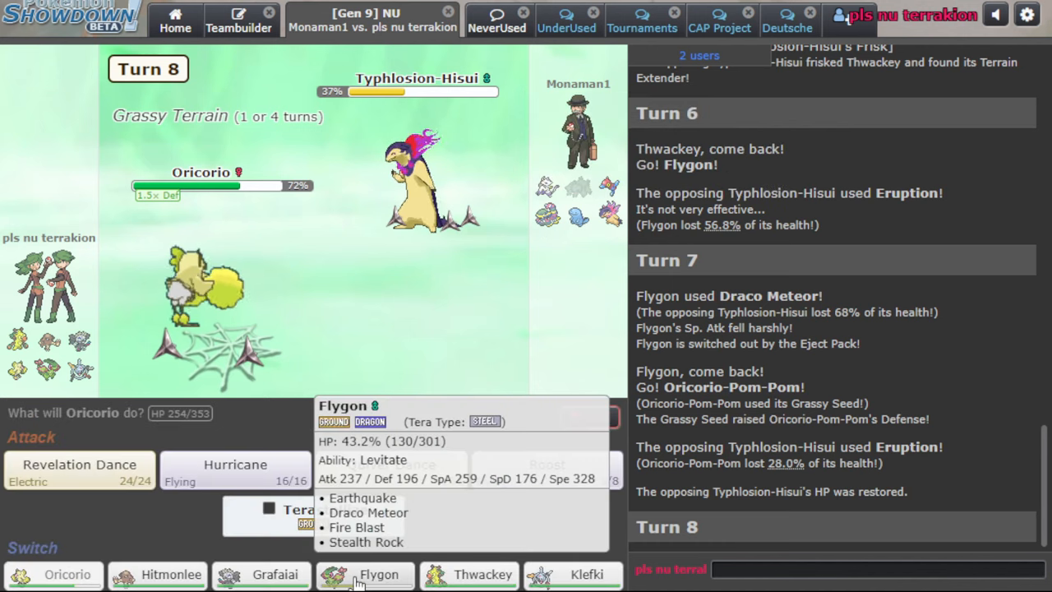
{"action": "left_click", "coordinate": [379, 575]}
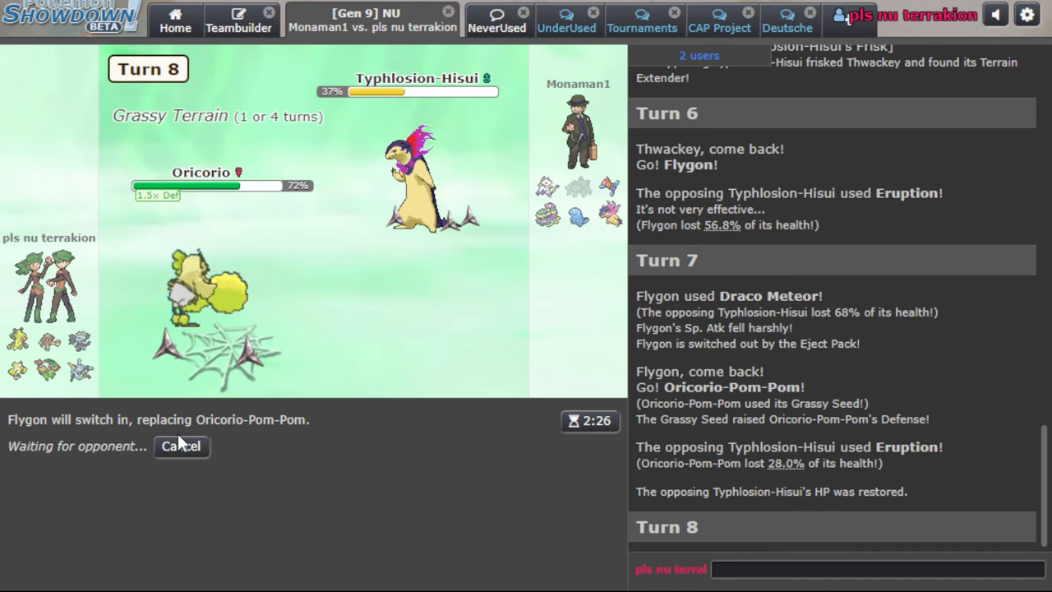
{"action": "mouse_move", "coordinate": [504, 238]}
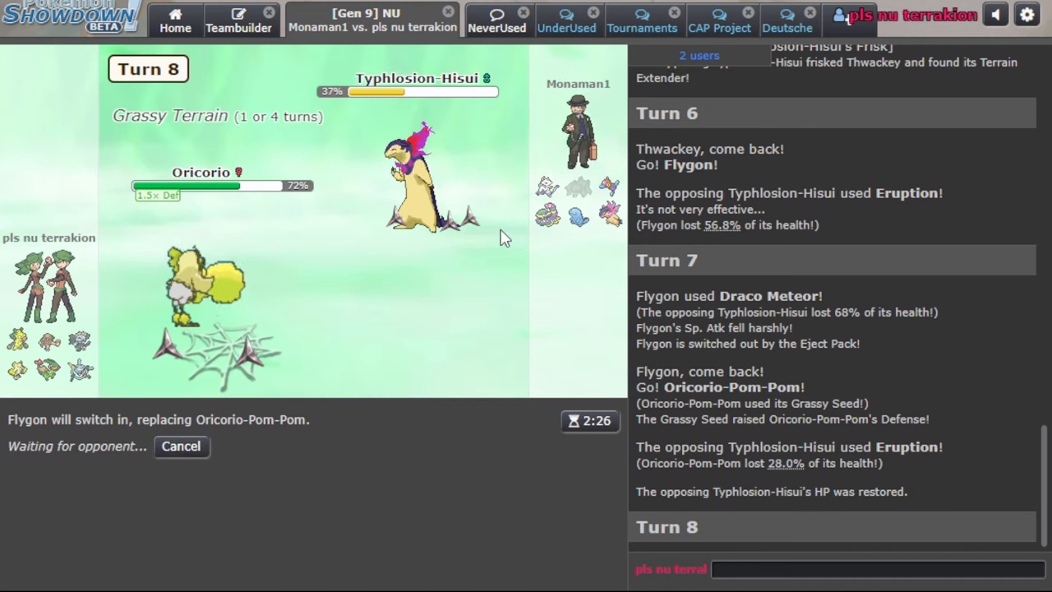
{"action": "mouse_move", "coordinate": [578, 215]}
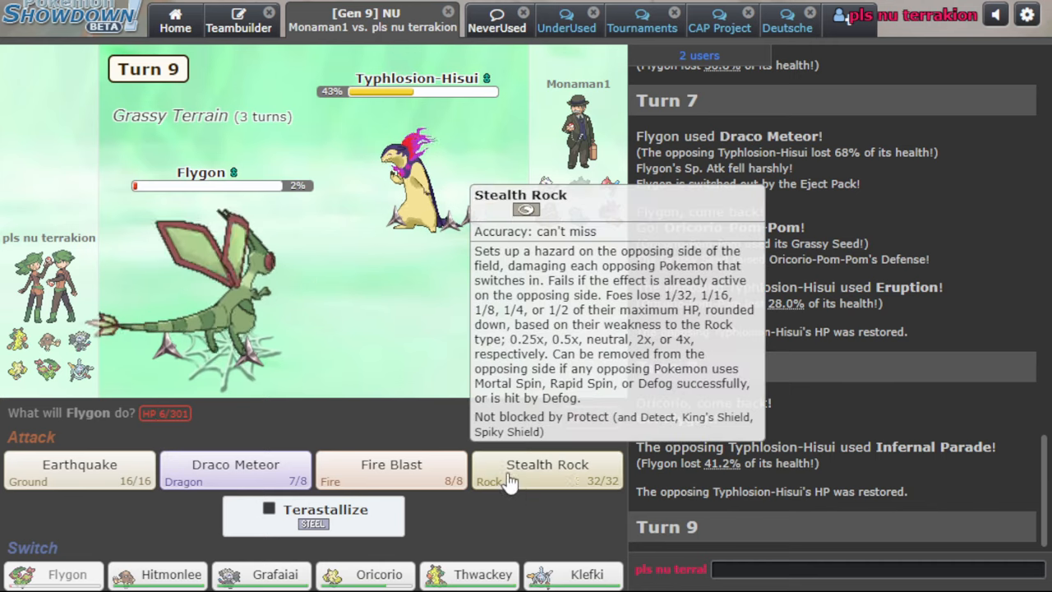
{"action": "mouse_move", "coordinate": [559, 467]}
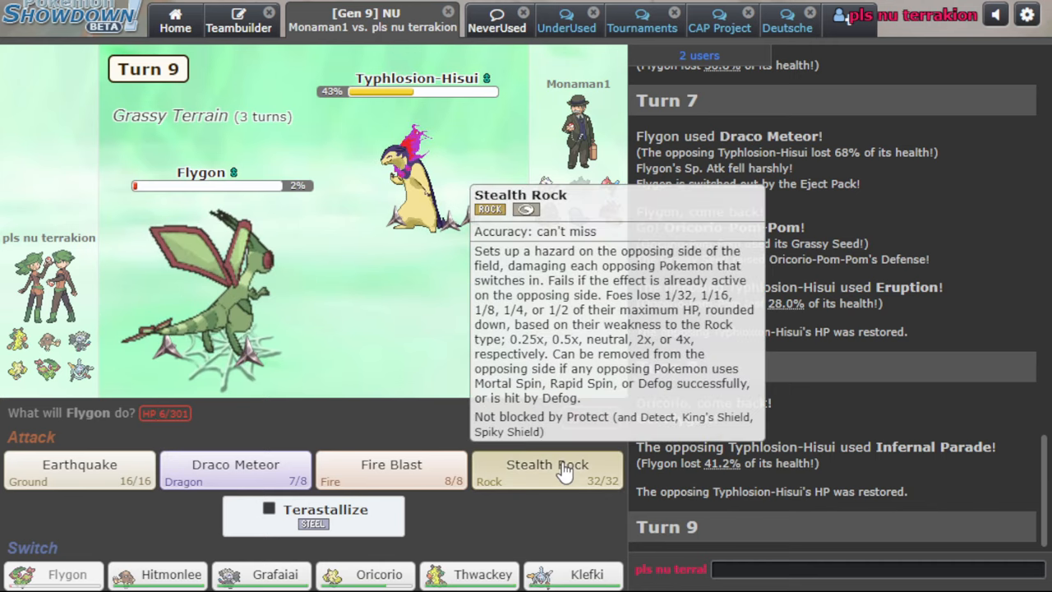
{"action": "left_click", "coordinate": [546, 471]}
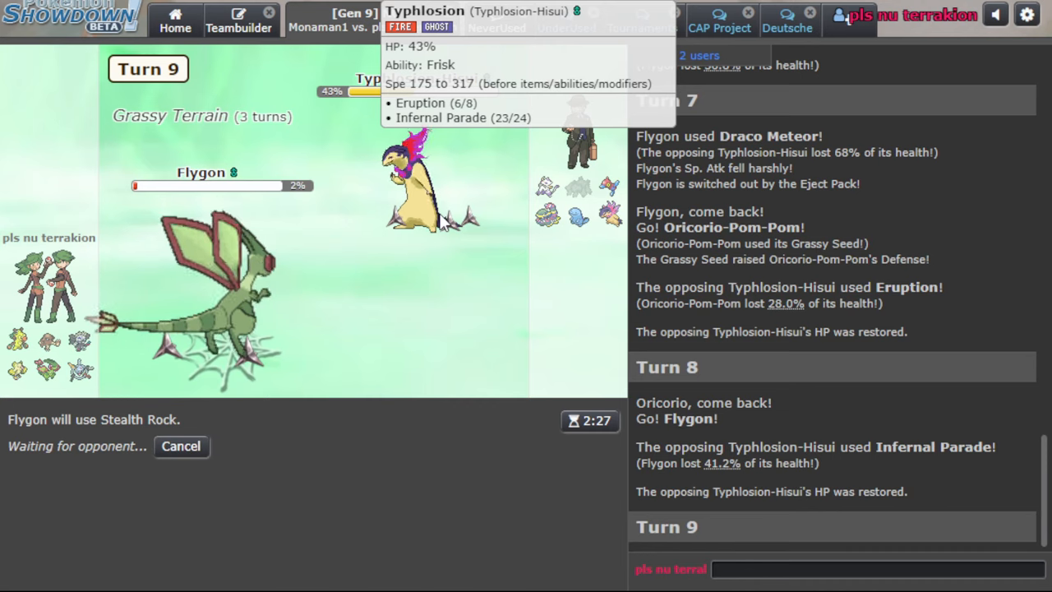
{"action": "mouse_move", "coordinate": [411, 317]}
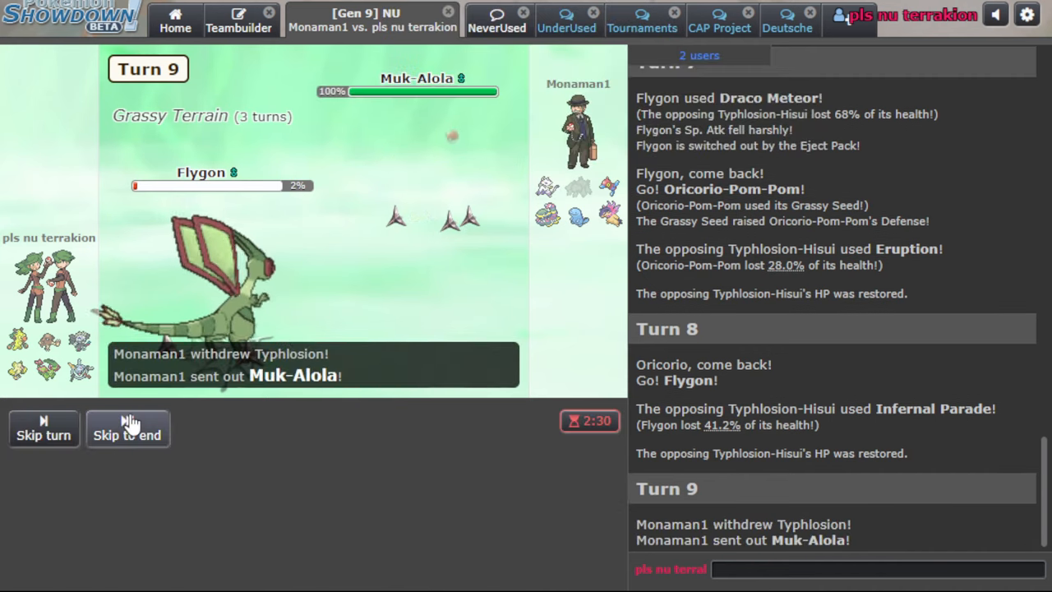
Hit Muk-Alola with Earthquake, skipping through the turn replays
{"action": "left_click", "coordinate": [127, 430]}
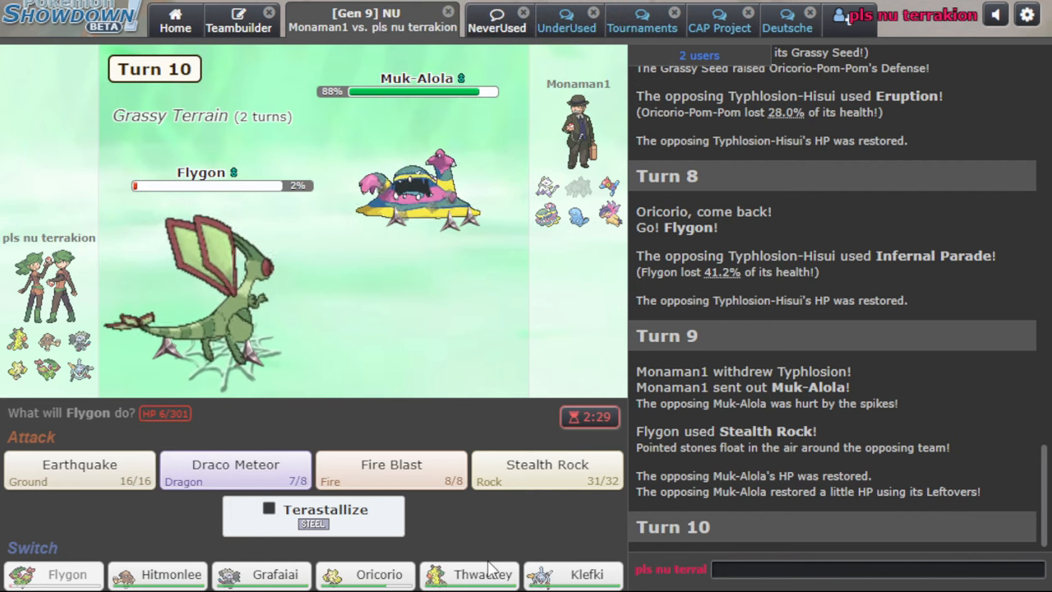
{"action": "mouse_move", "coordinate": [415, 189]}
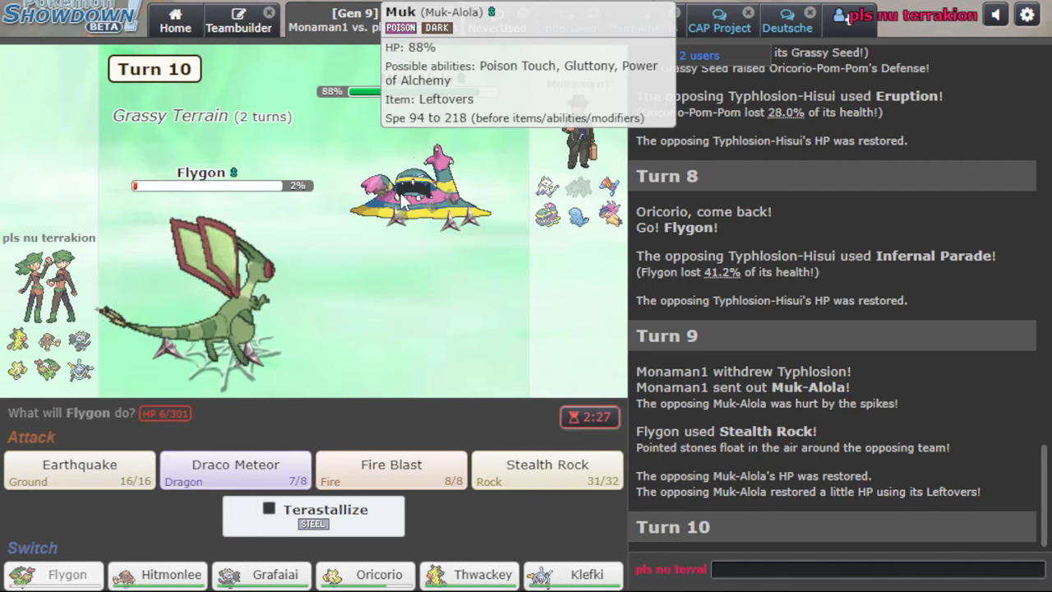
{"action": "mouse_move", "coordinate": [241, 483]}
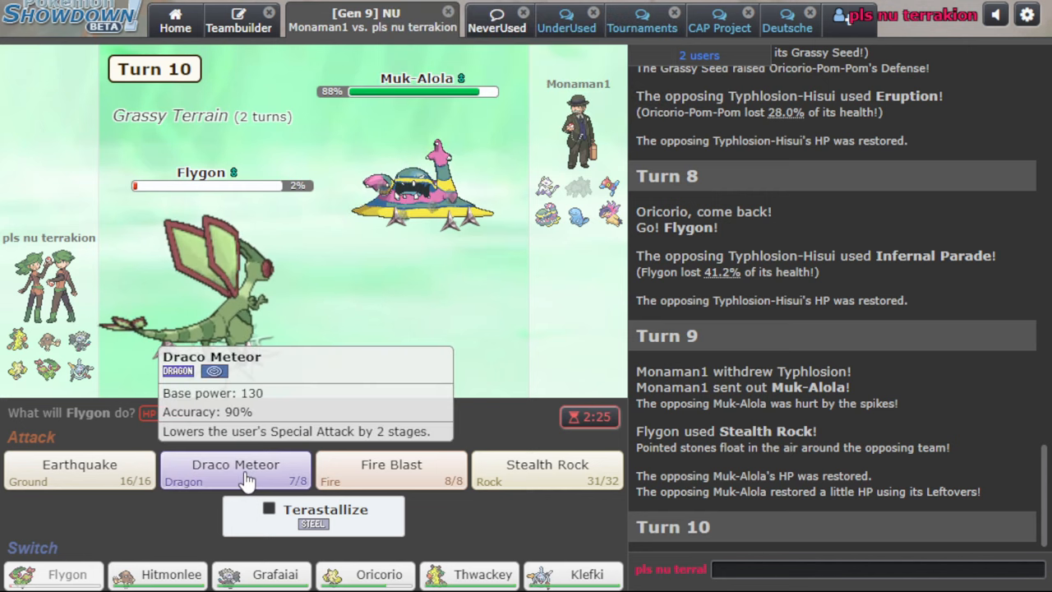
{"action": "left_click", "coordinate": [79, 468]}
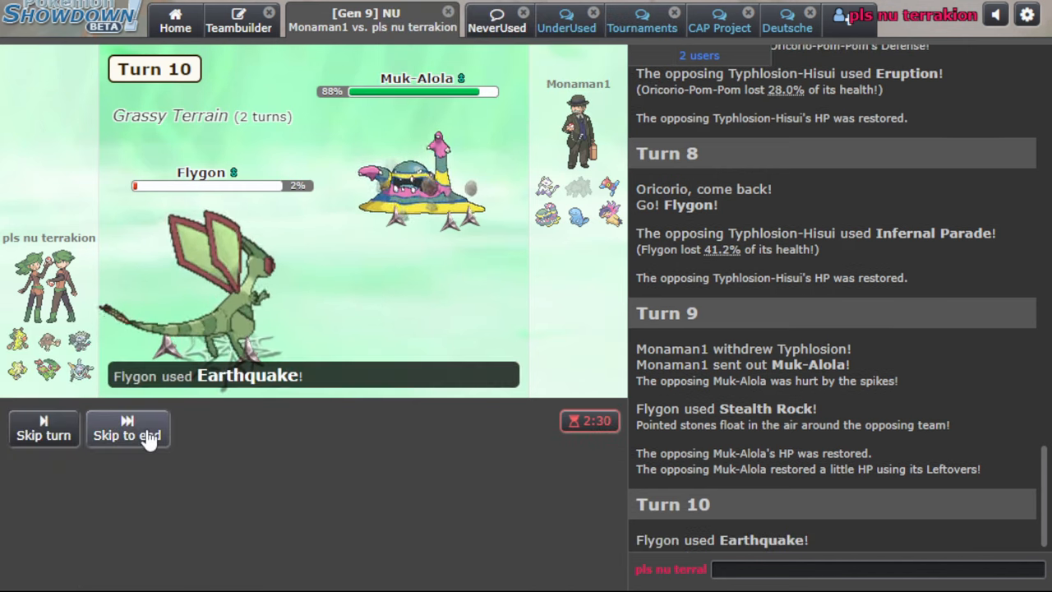
{"action": "left_click", "coordinate": [128, 432]}
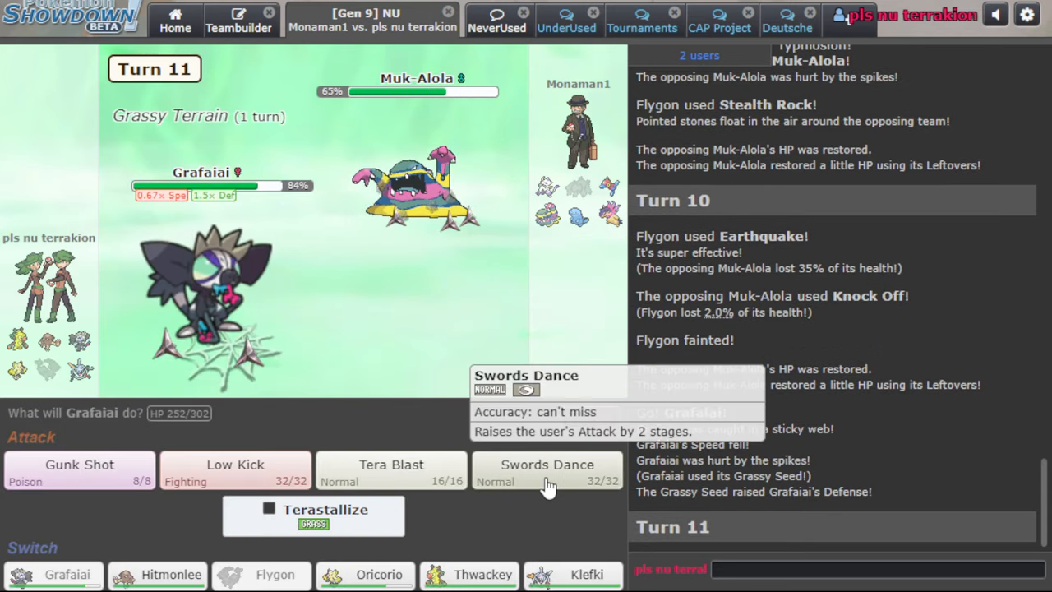
Grafaiai uses Swords Dance, Low Kicks Muk-Alola, then Terastallizes Grass for Tera Blast
{"action": "left_click", "coordinate": [546, 465]}
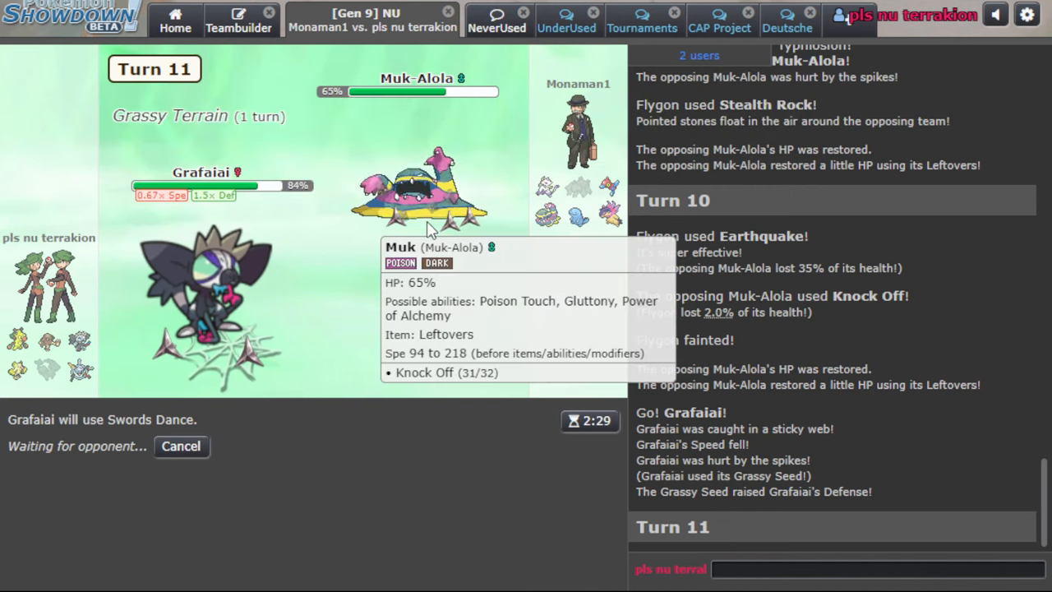
{"action": "mouse_move", "coordinate": [345, 378]}
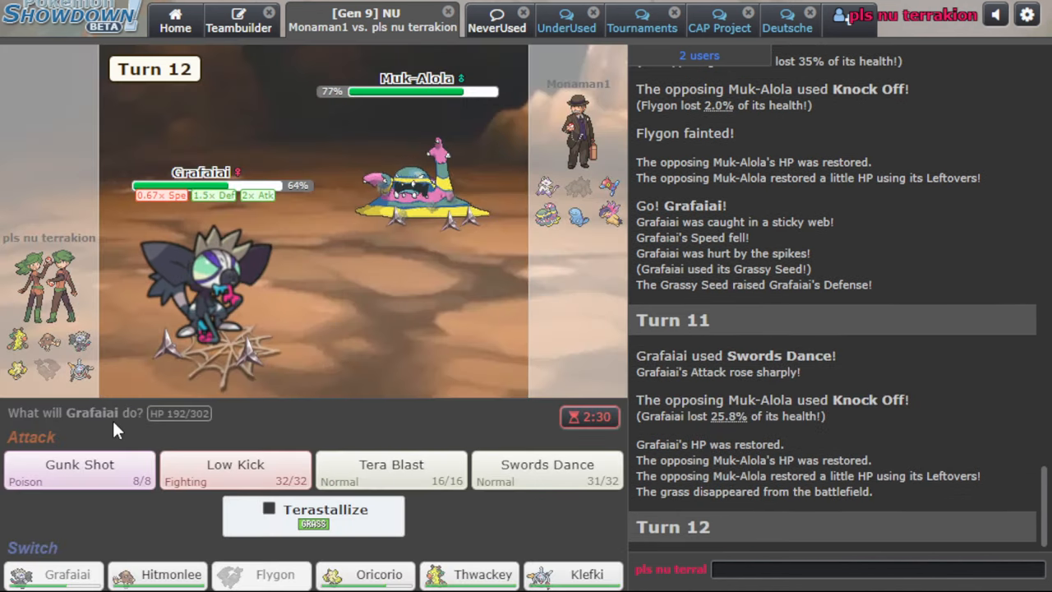
{"action": "left_click", "coordinate": [236, 467]}
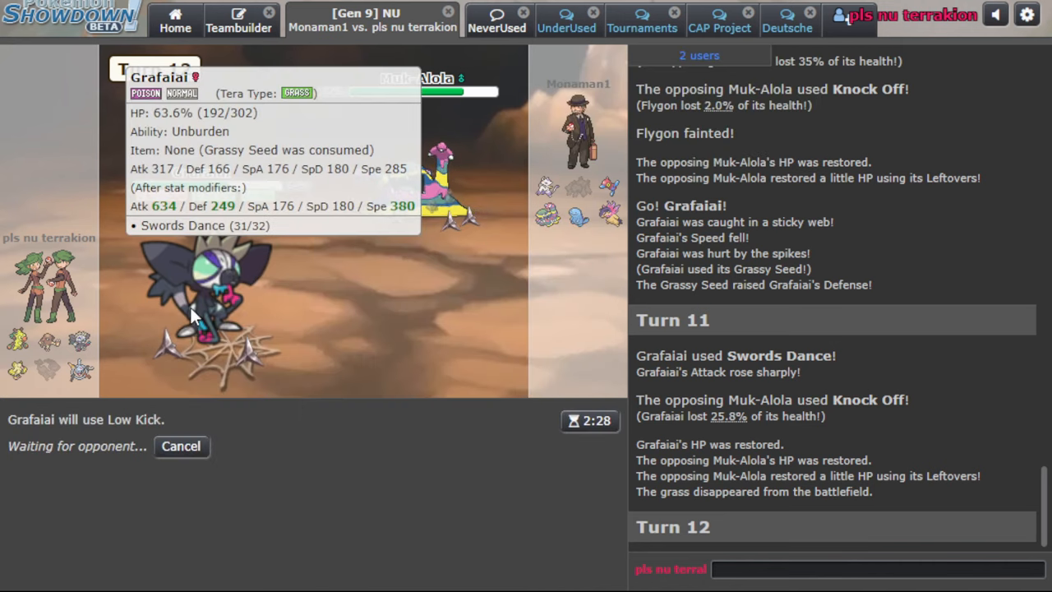
{"action": "mouse_move", "coordinate": [222, 315]}
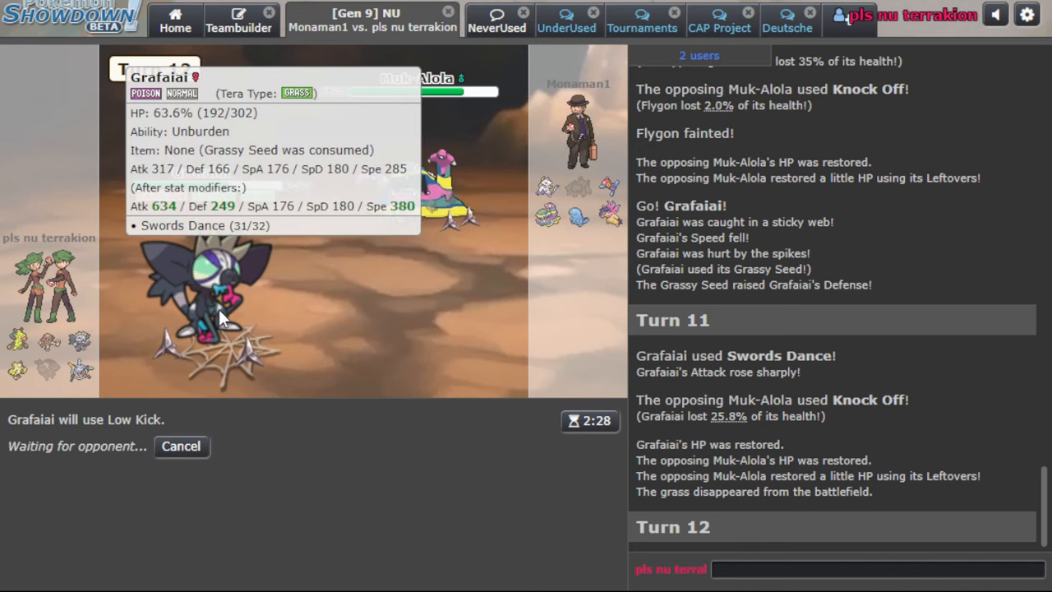
{"action": "mouse_move", "coordinate": [318, 342]}
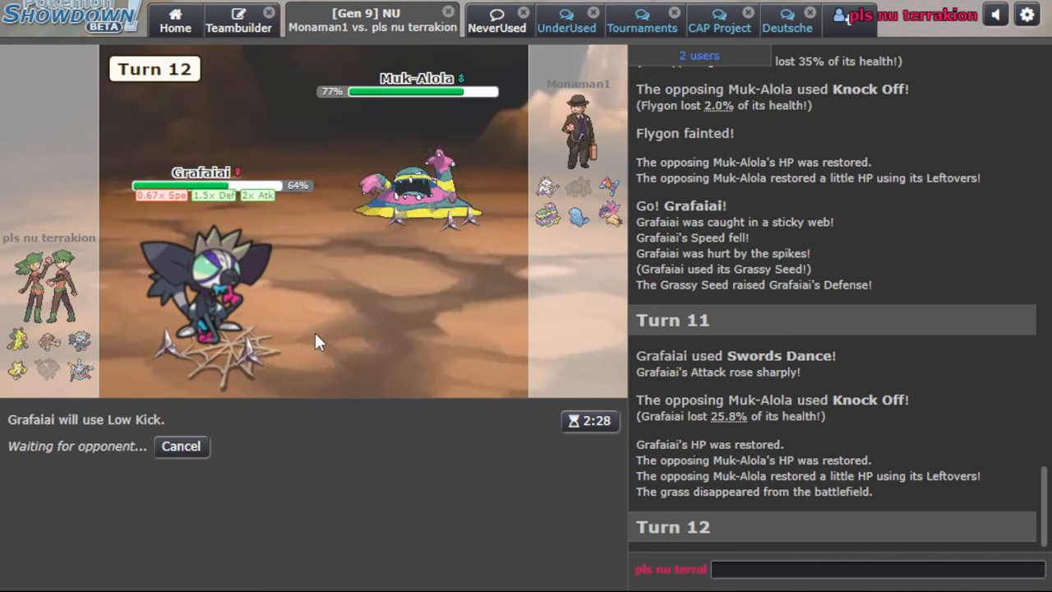
{"action": "mouse_move", "coordinate": [296, 337]}
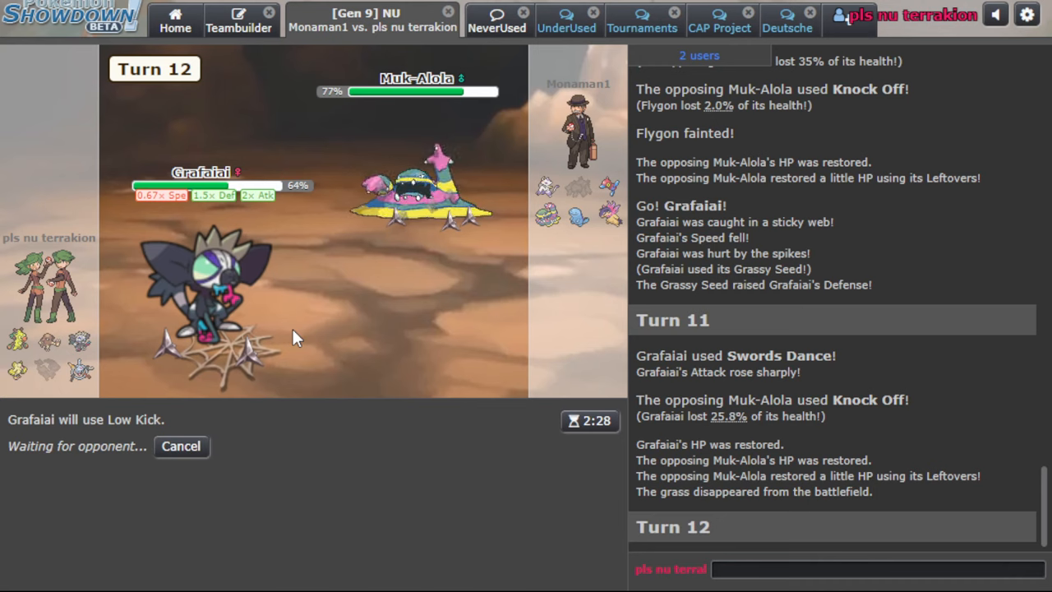
{"action": "mouse_move", "coordinate": [294, 319]}
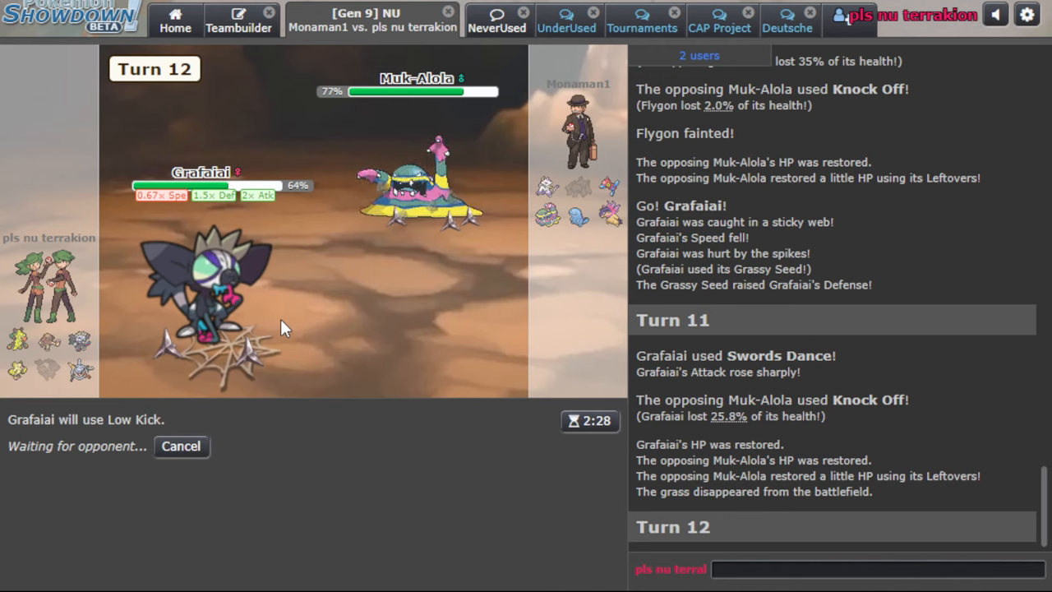
{"action": "mouse_move", "coordinate": [578, 216]}
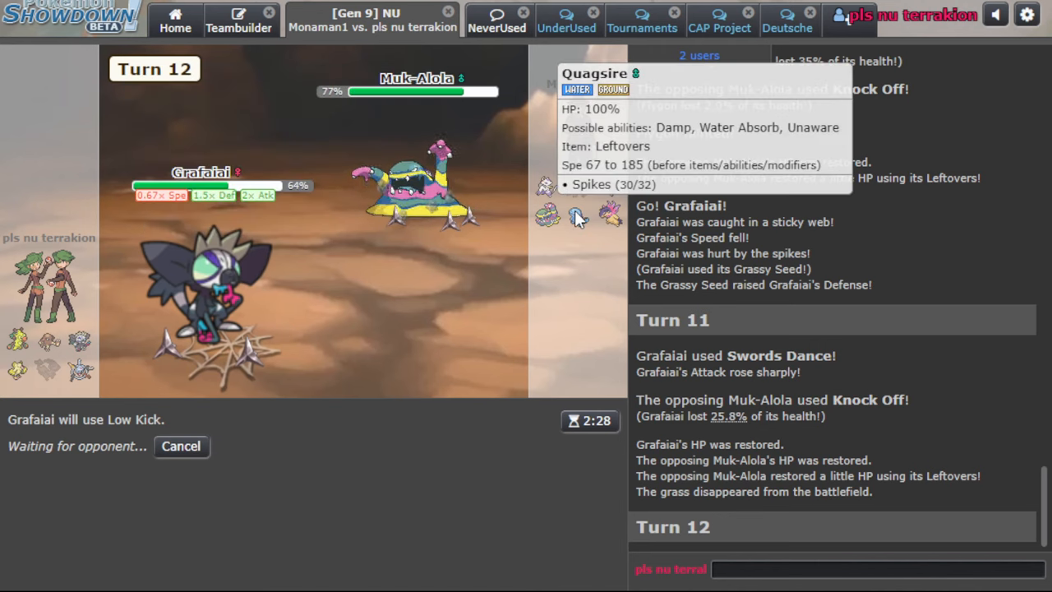
{"action": "mouse_move", "coordinate": [586, 232]}
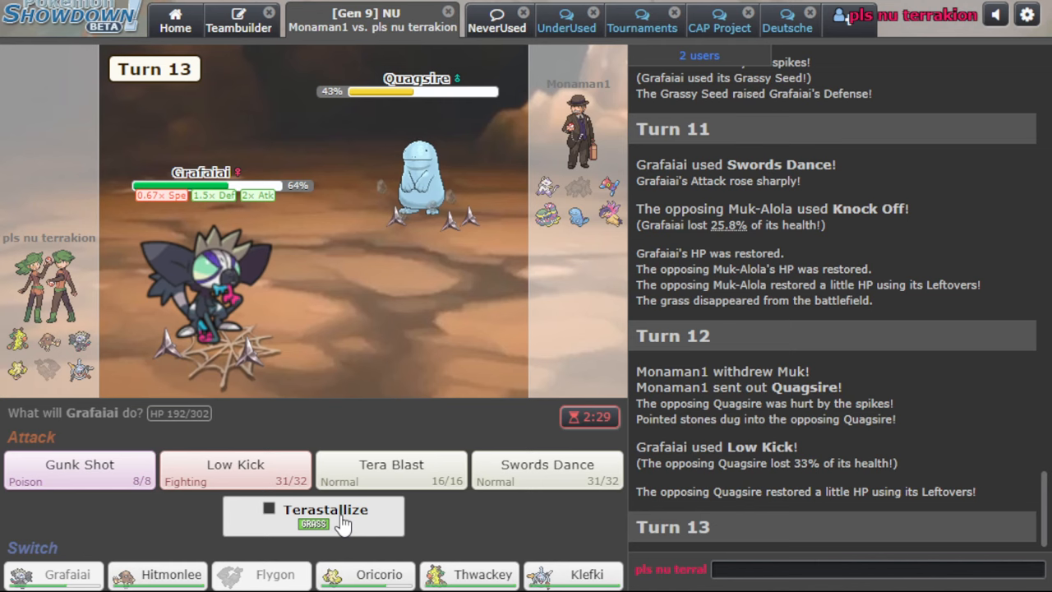
{"action": "left_click", "coordinate": [311, 515]}
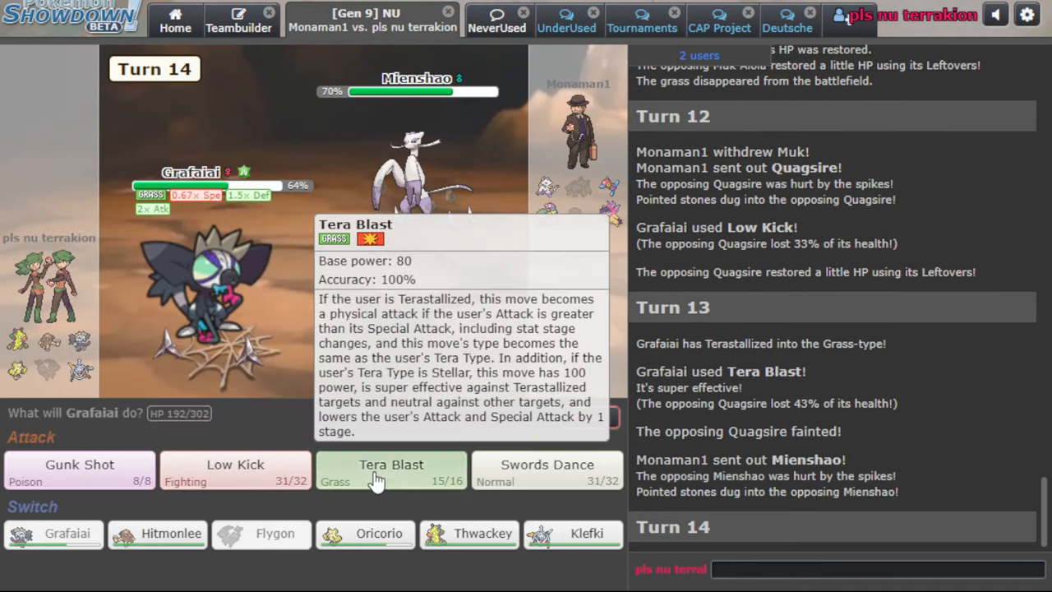
{"action": "left_click", "coordinate": [391, 471]}
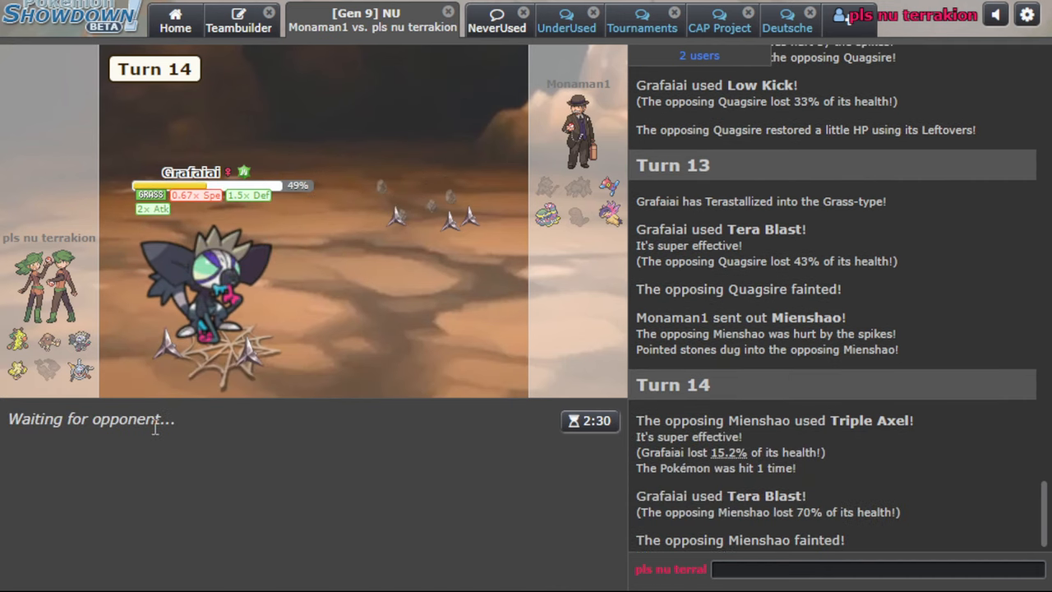
{"action": "mouse_move", "coordinate": [697, 453]}
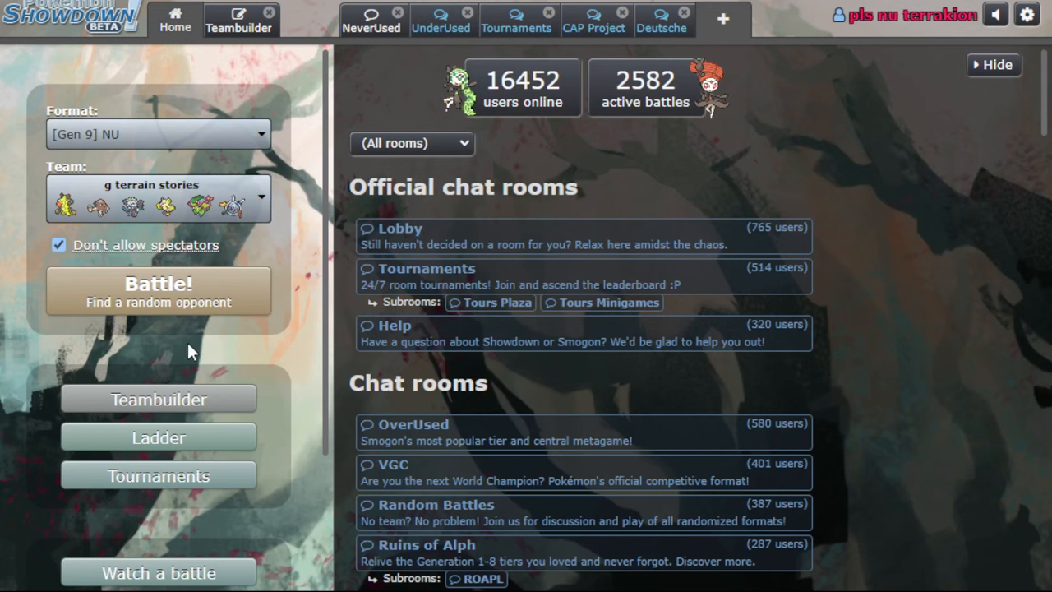
Search for a random Gen 9 NU ladder opponent
{"action": "left_click", "coordinate": [158, 290]}
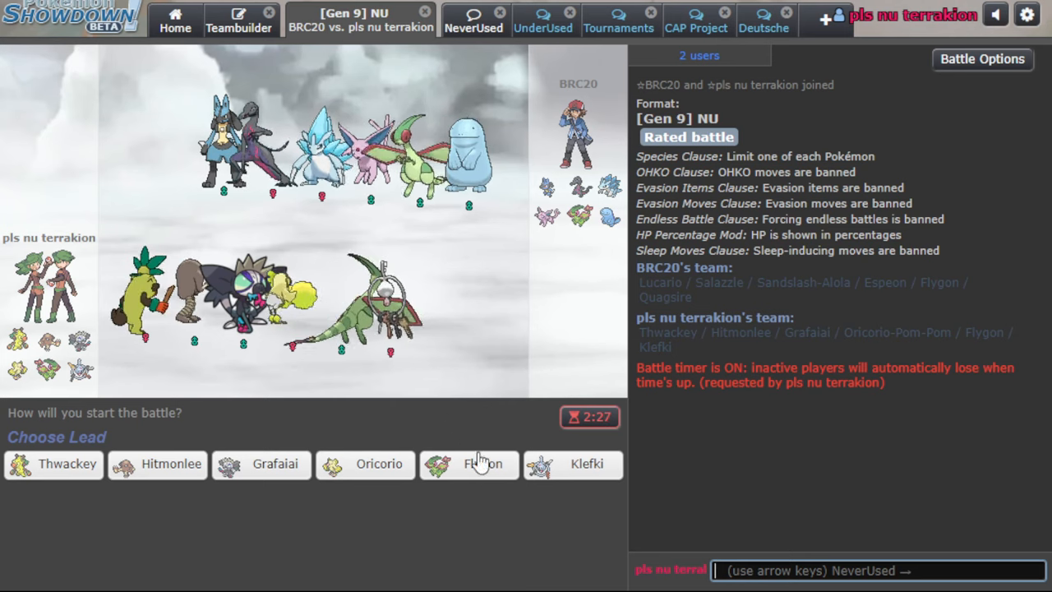
Lead with Flygon, switch to Klefki, and use Foul Play on Espeon three turns running
{"action": "left_click", "coordinate": [477, 464]}
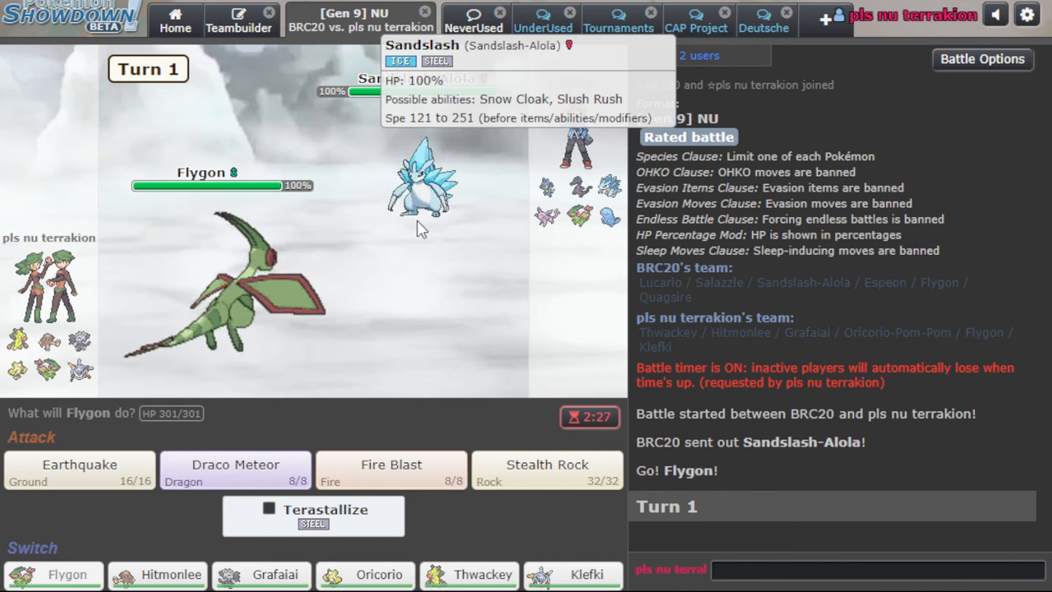
{"action": "left_click", "coordinate": [573, 574]}
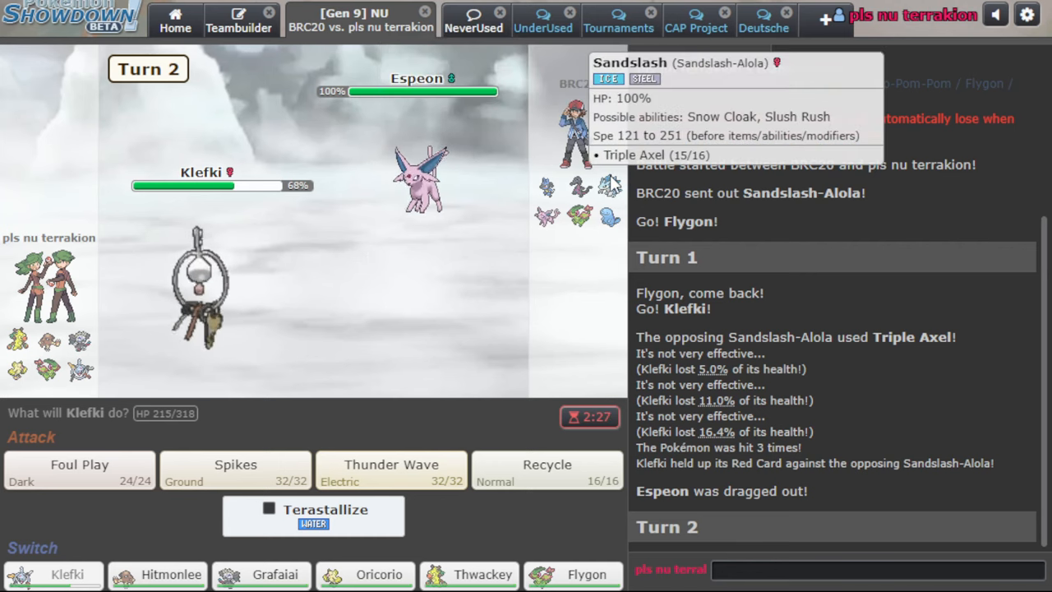
{"action": "left_click", "coordinate": [79, 471]}
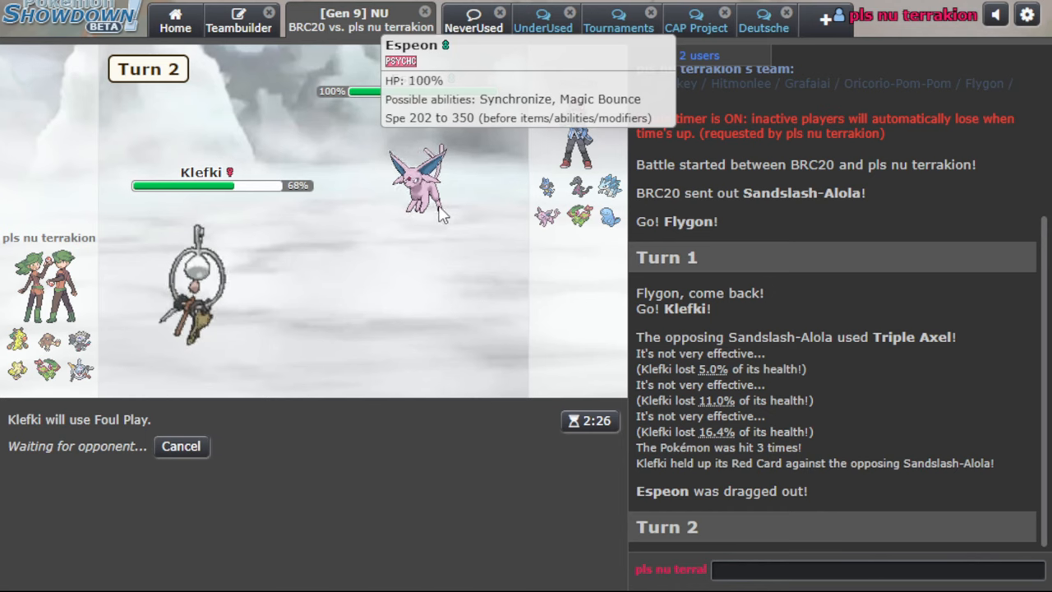
{"action": "mouse_move", "coordinate": [440, 452]}
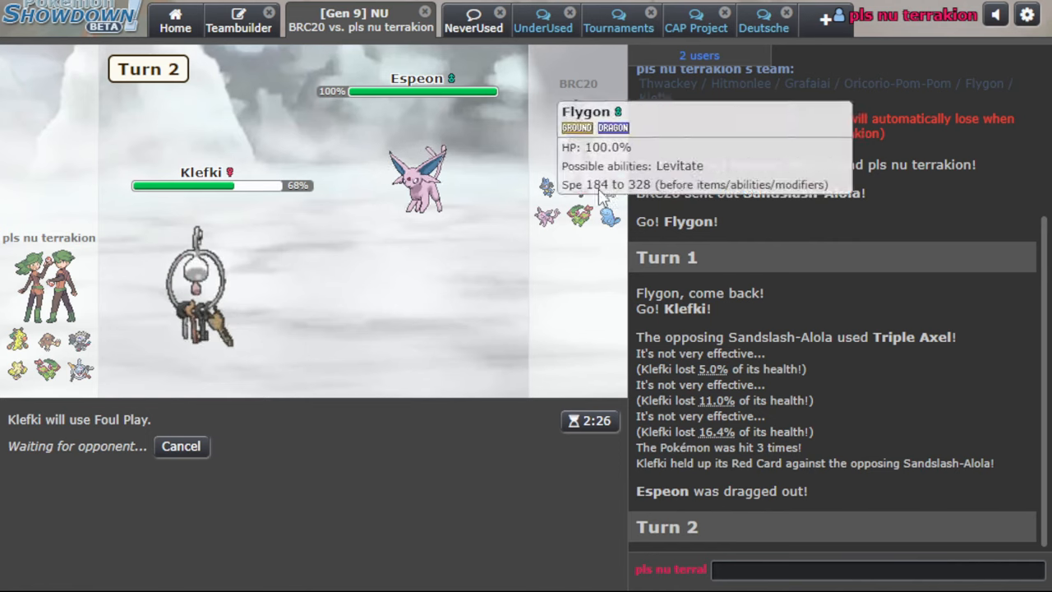
{"action": "mouse_move", "coordinate": [484, 331]}
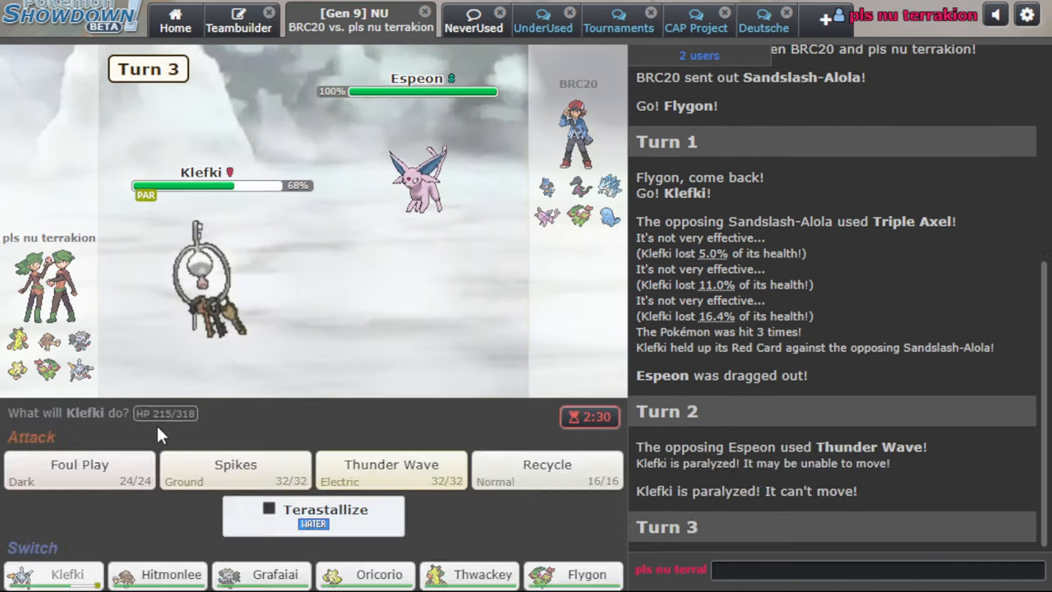
{"action": "left_click", "coordinate": [78, 470]}
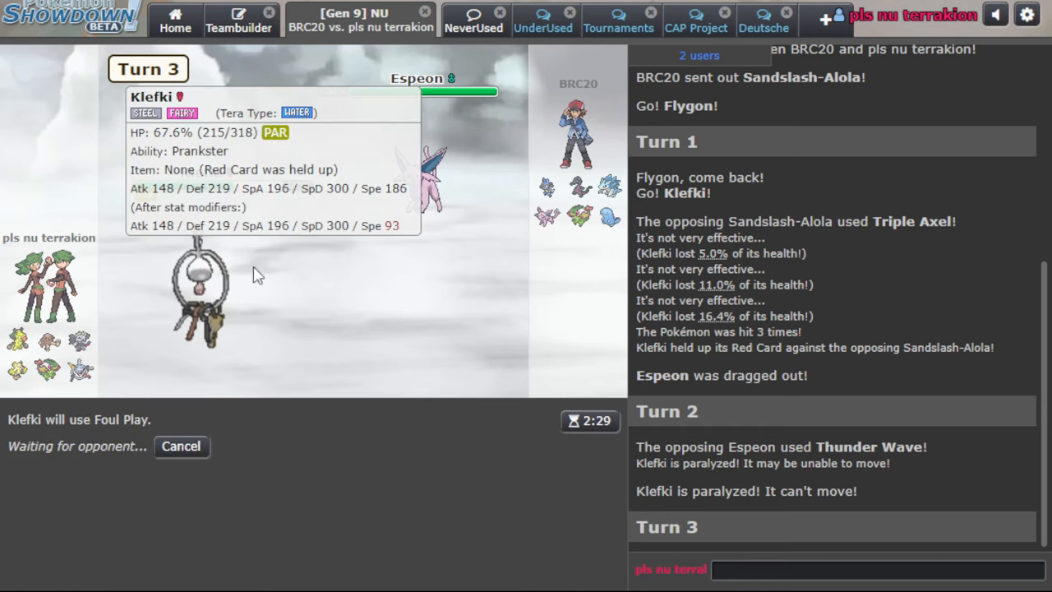
{"action": "mouse_move", "coordinate": [388, 187]}
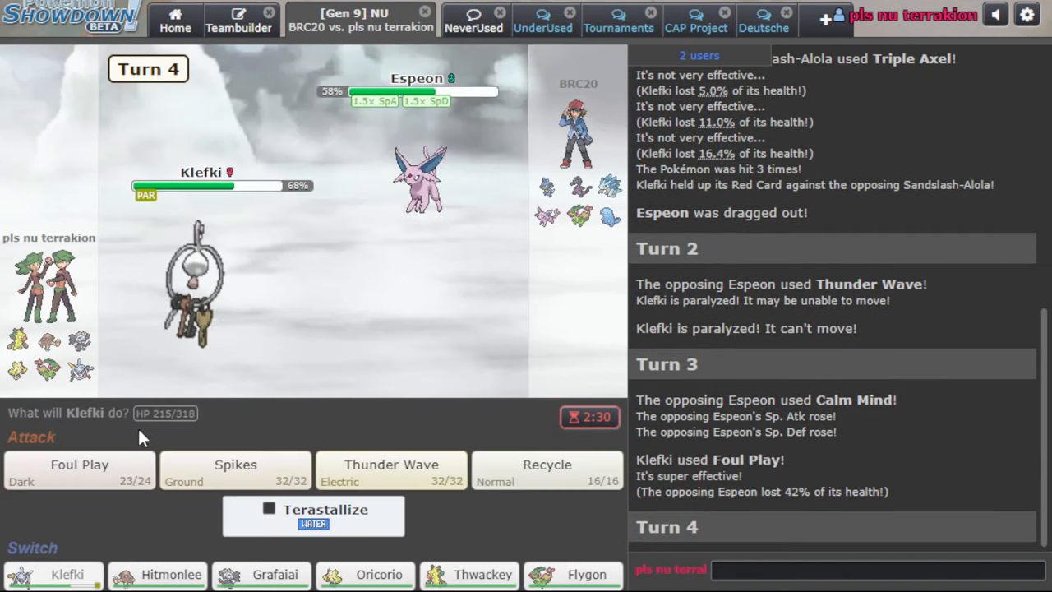
{"action": "left_click", "coordinate": [79, 469]}
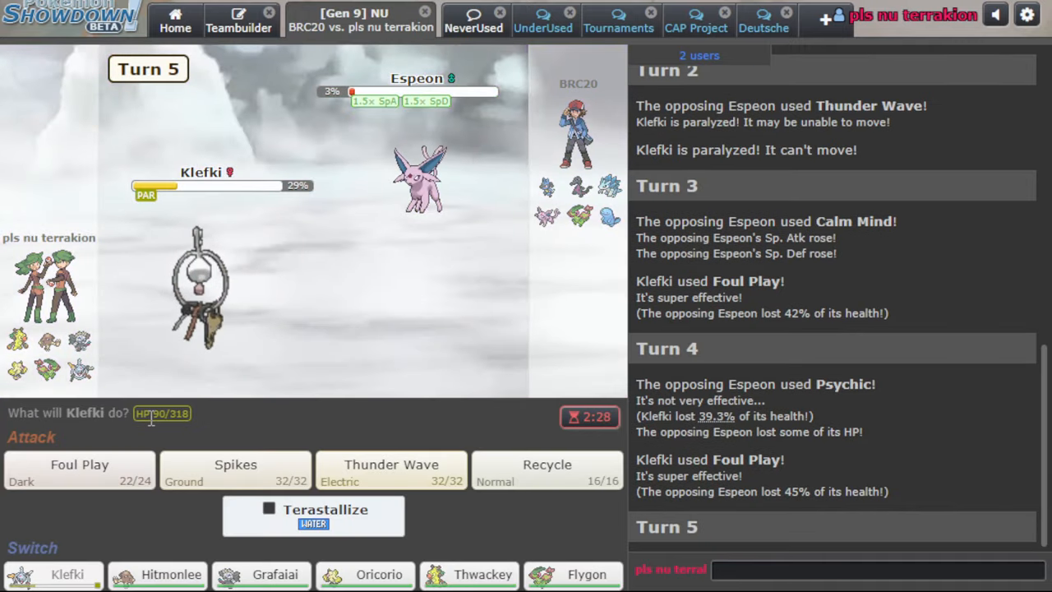
{"action": "mouse_move", "coordinate": [419, 189]}
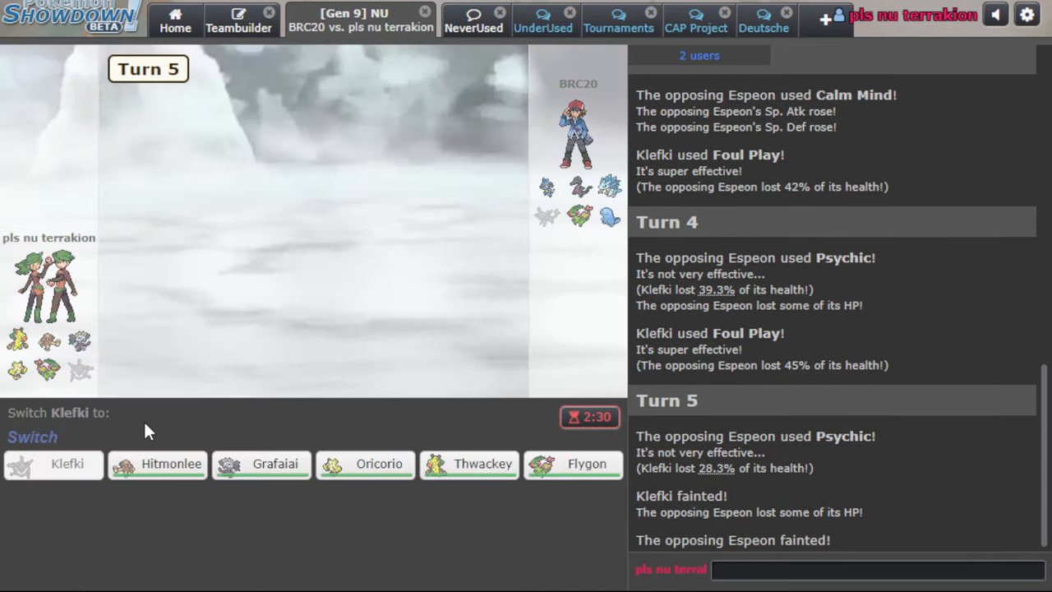
Bring Flygon in for fainted Klefki, lay Stealth Rock, then queue Draco Meteor at Salazzle
{"action": "left_click", "coordinate": [573, 464]}
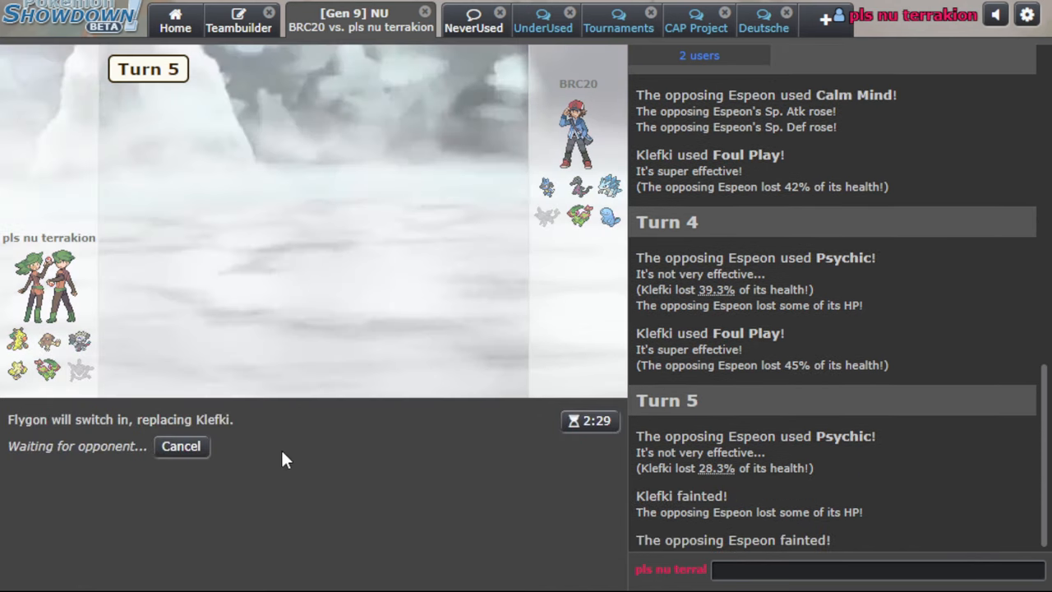
{"action": "mouse_move", "coordinate": [225, 427]}
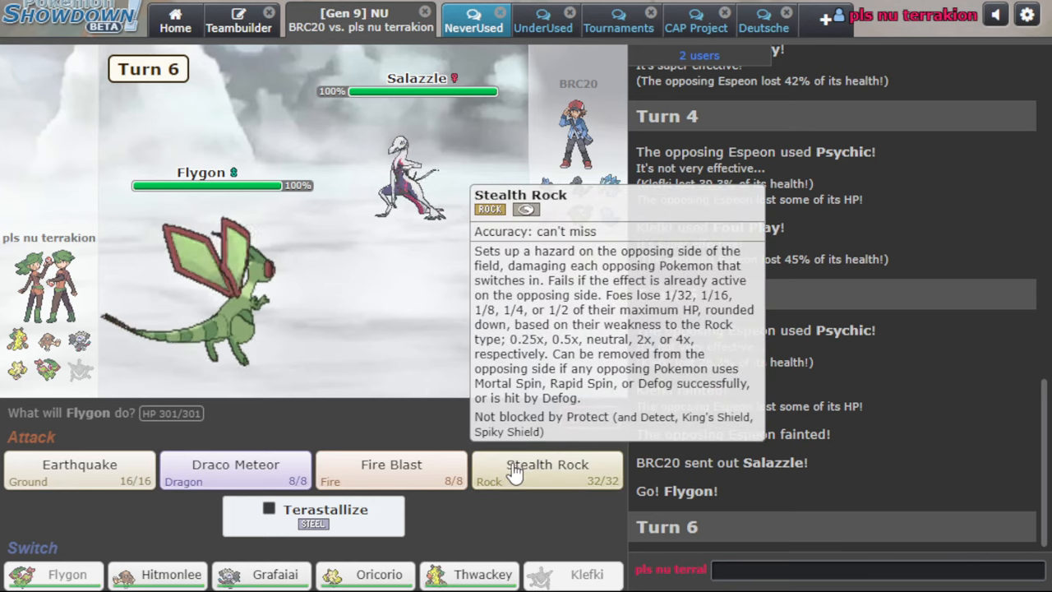
{"action": "mouse_move", "coordinate": [392, 469]}
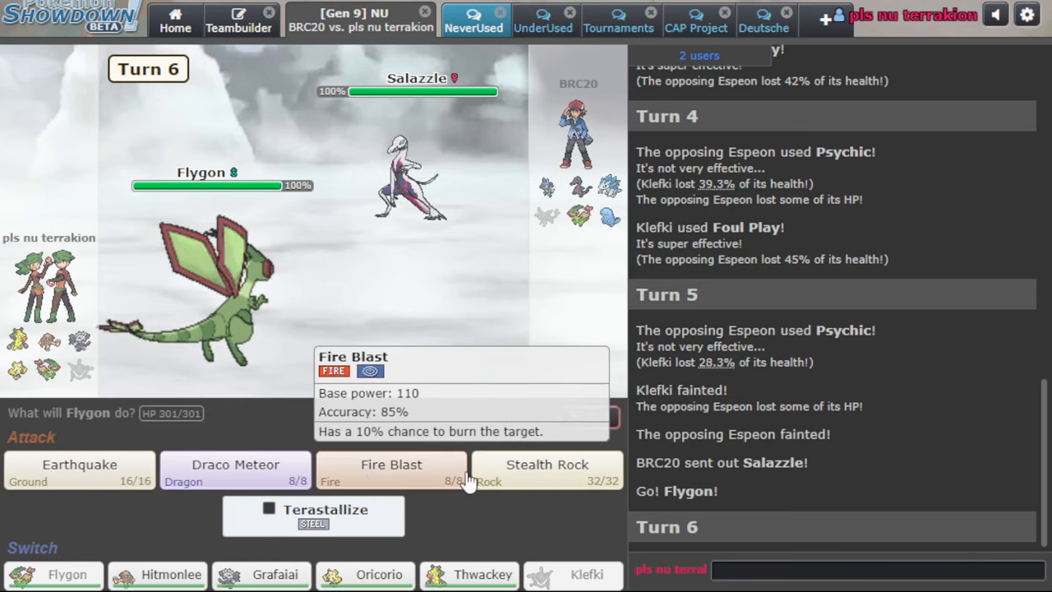
{"action": "left_click", "coordinate": [545, 464]}
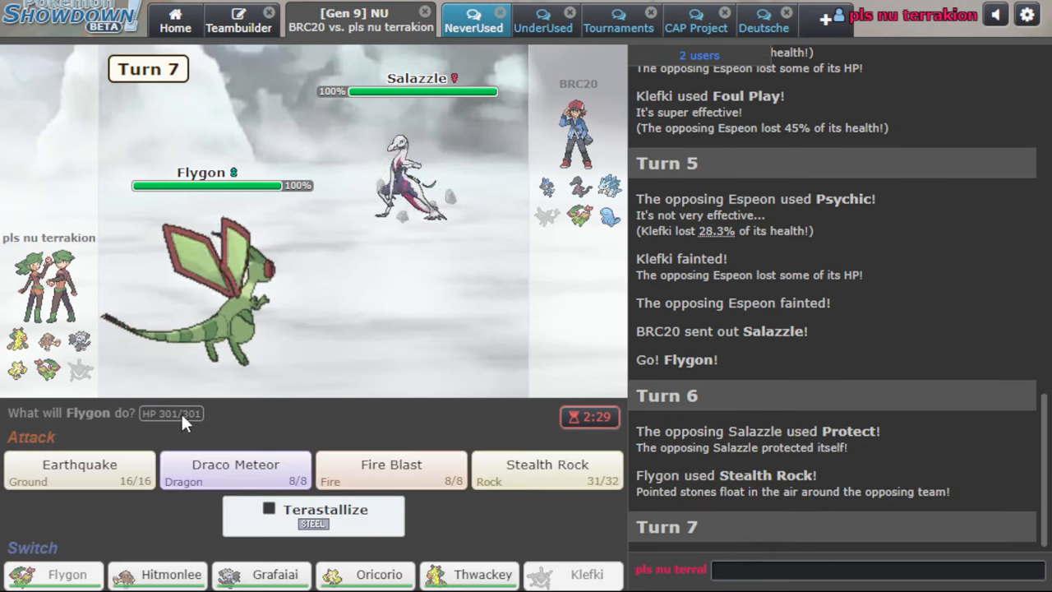
{"action": "left_click", "coordinate": [235, 465]}
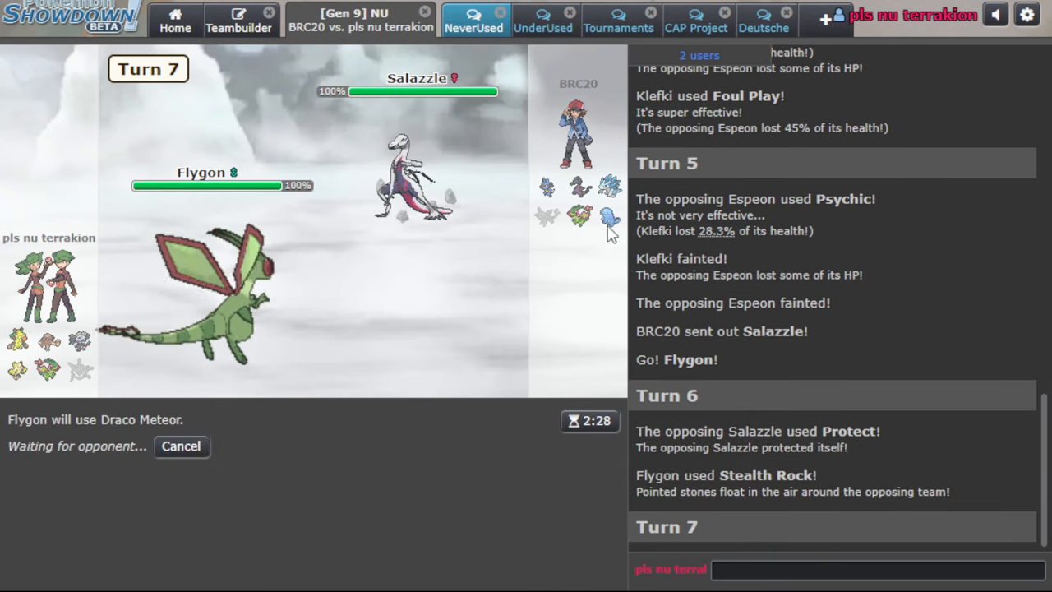
{"action": "mouse_move", "coordinate": [592, 220]}
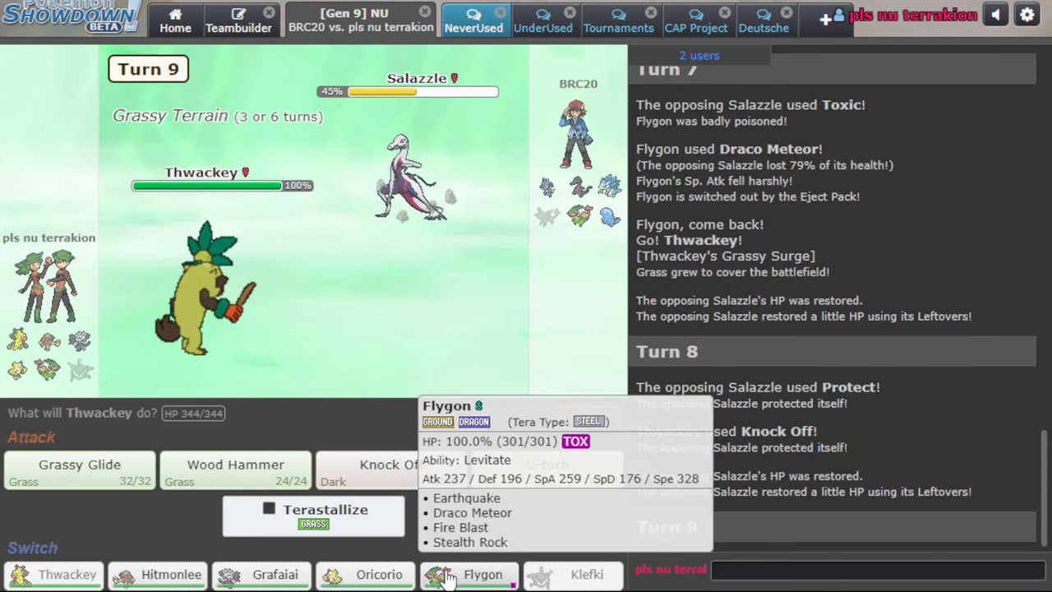
Bring Flygon back in against Thwackey and attack with Earthquake twice
{"action": "left_click", "coordinate": [476, 575]}
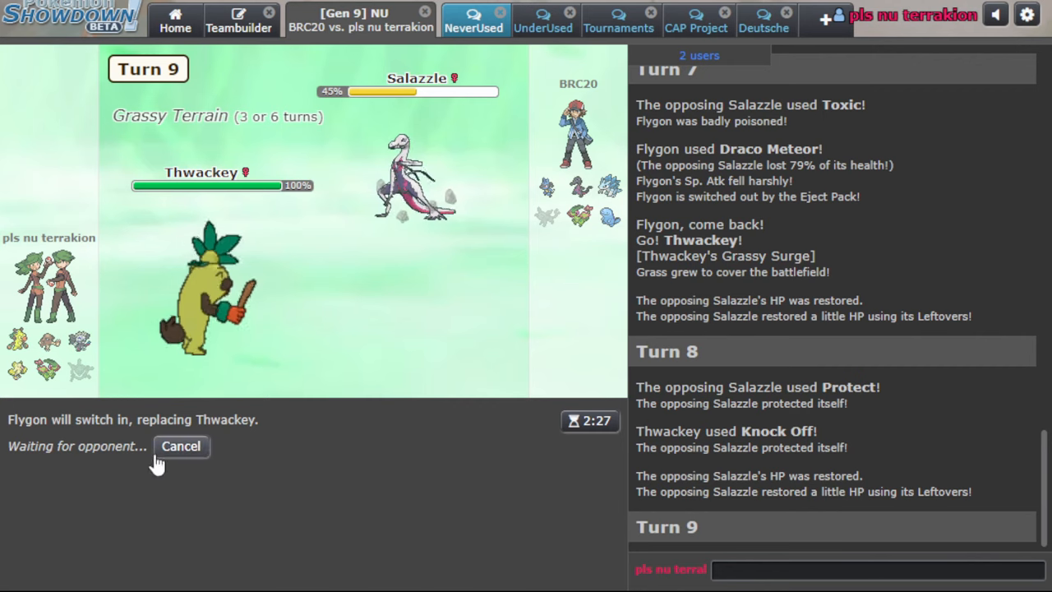
{"action": "mouse_move", "coordinate": [403, 164]}
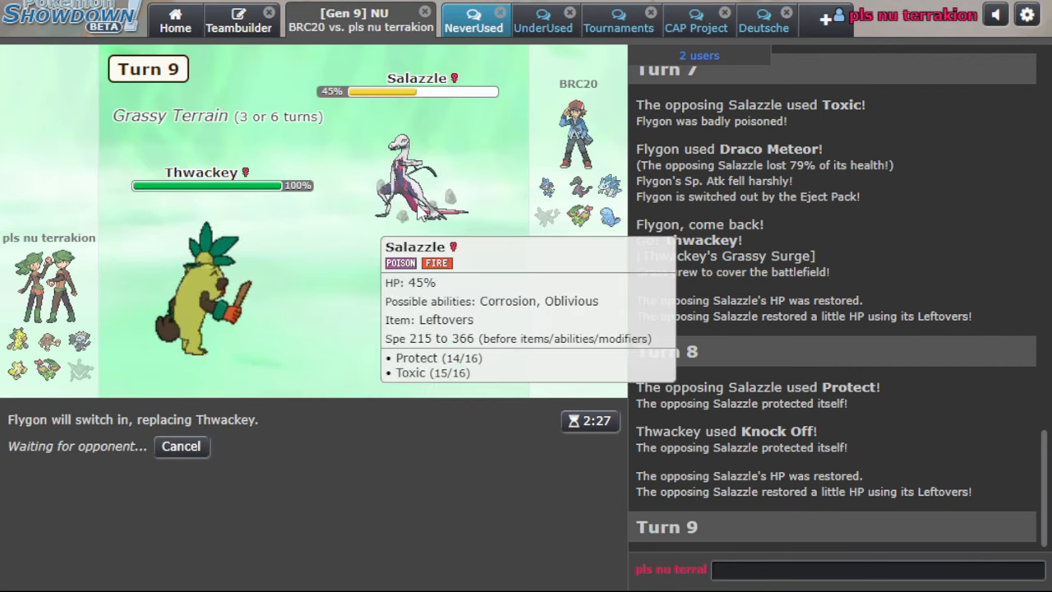
{"action": "mouse_move", "coordinate": [380, 317]}
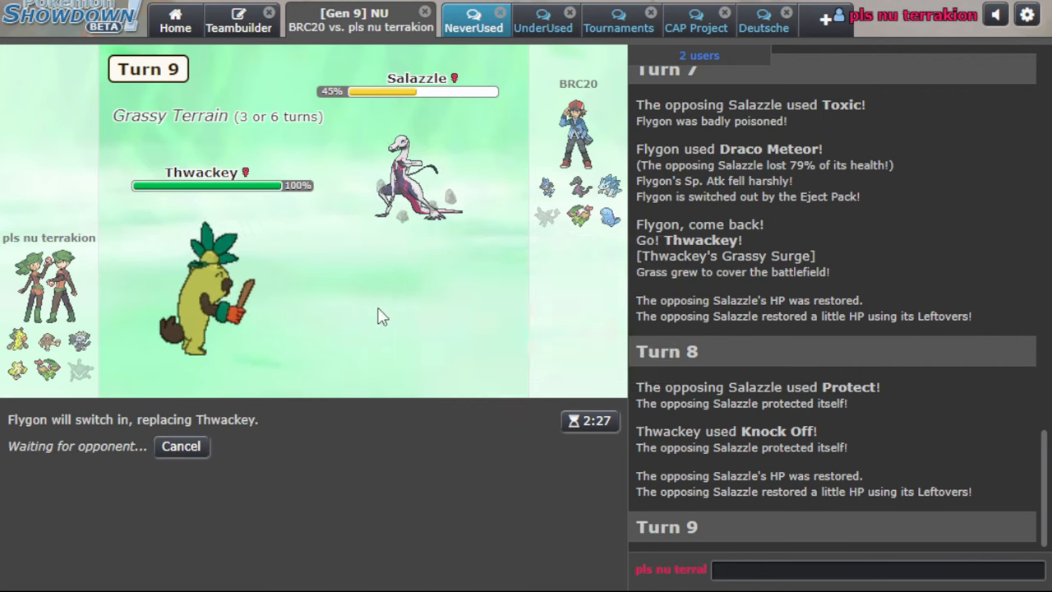
{"action": "mouse_move", "coordinate": [210, 411]}
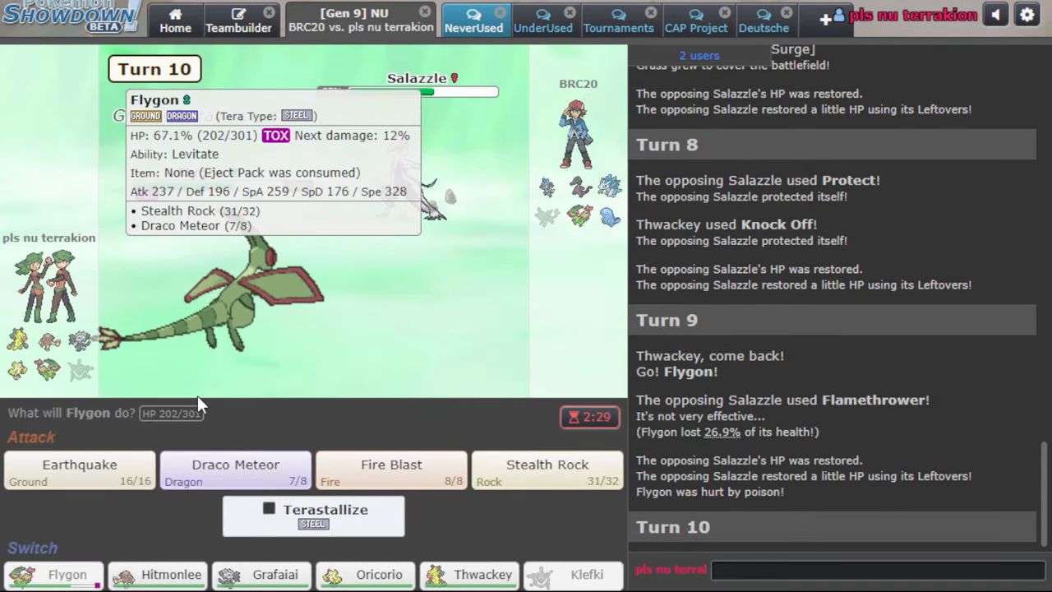
{"action": "left_click", "coordinate": [79, 465]}
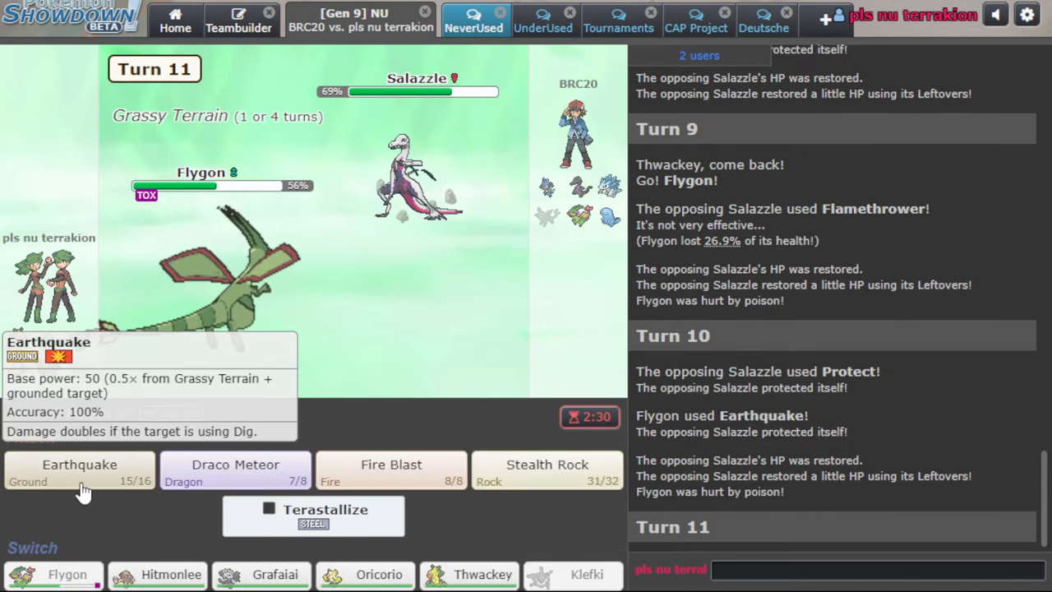
{"action": "left_click", "coordinate": [79, 465]}
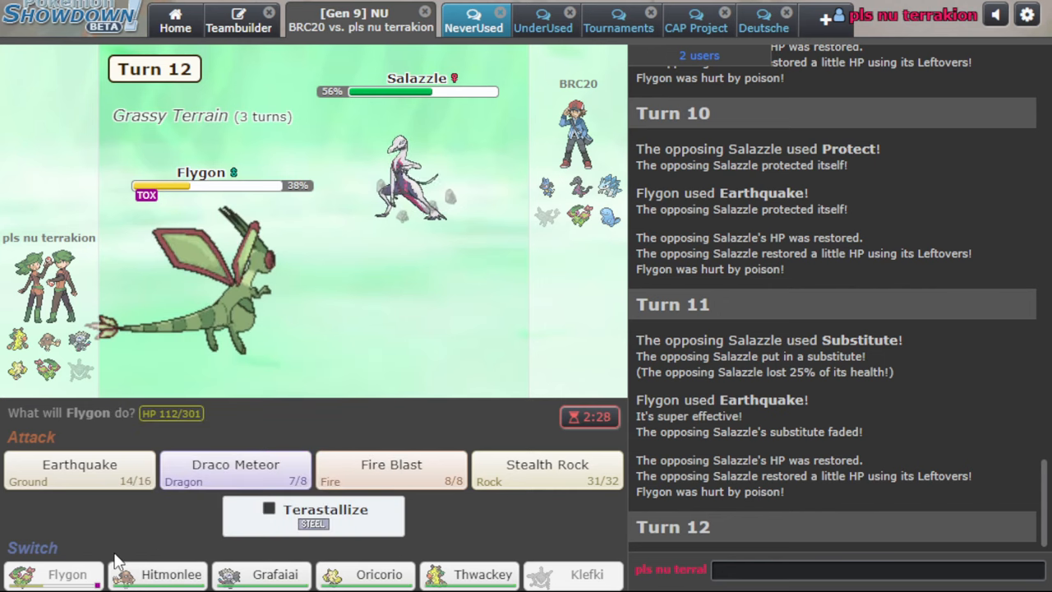
Switch to Hitmonlee and use Knock Off on Salazzle on two turns
{"action": "left_click", "coordinate": [171, 574]}
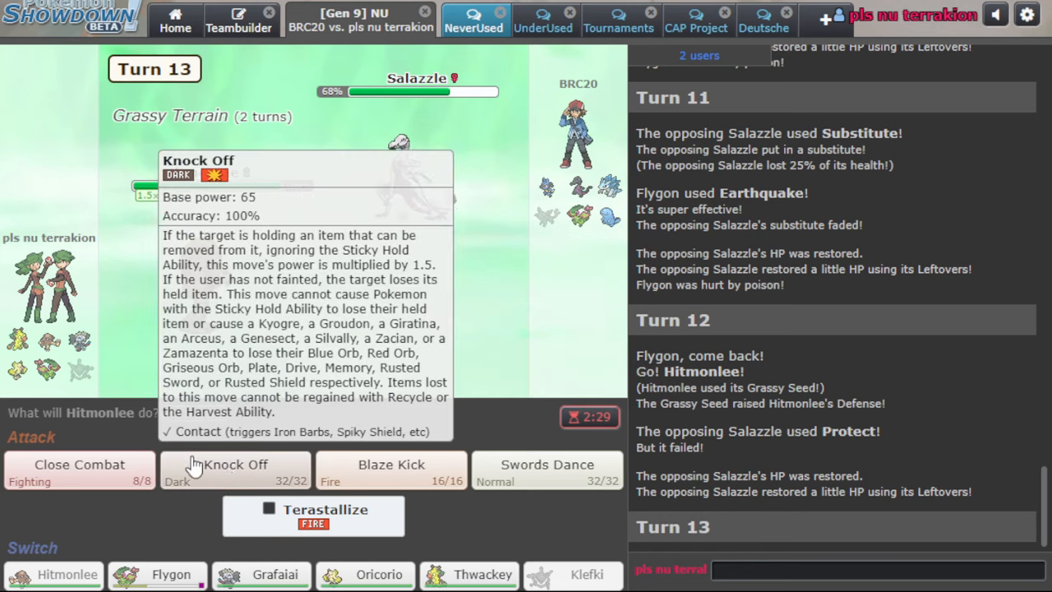
{"action": "left_click", "coordinate": [236, 467]}
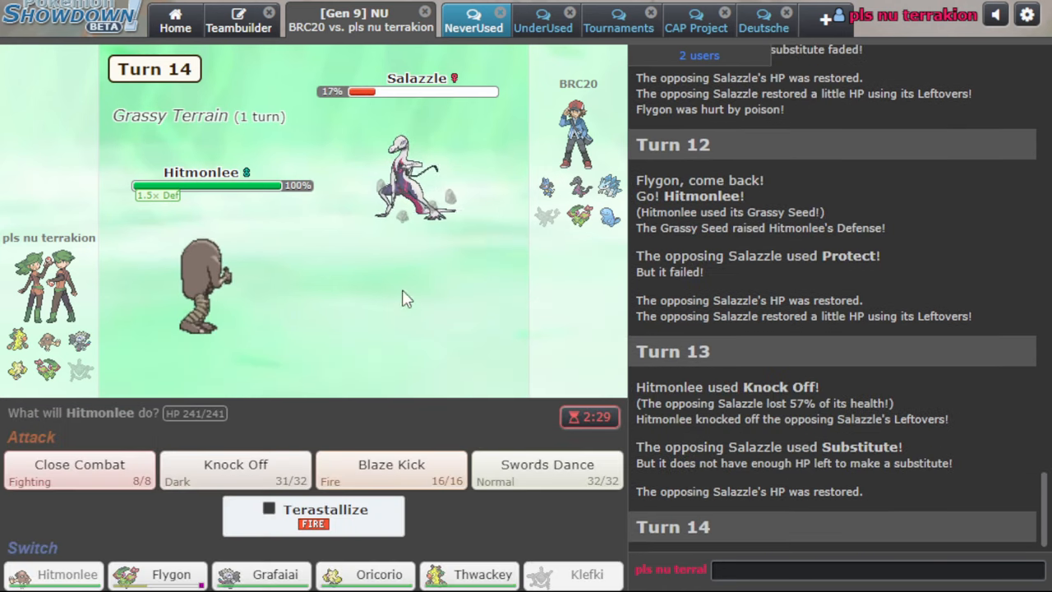
{"action": "mouse_move", "coordinate": [533, 492]}
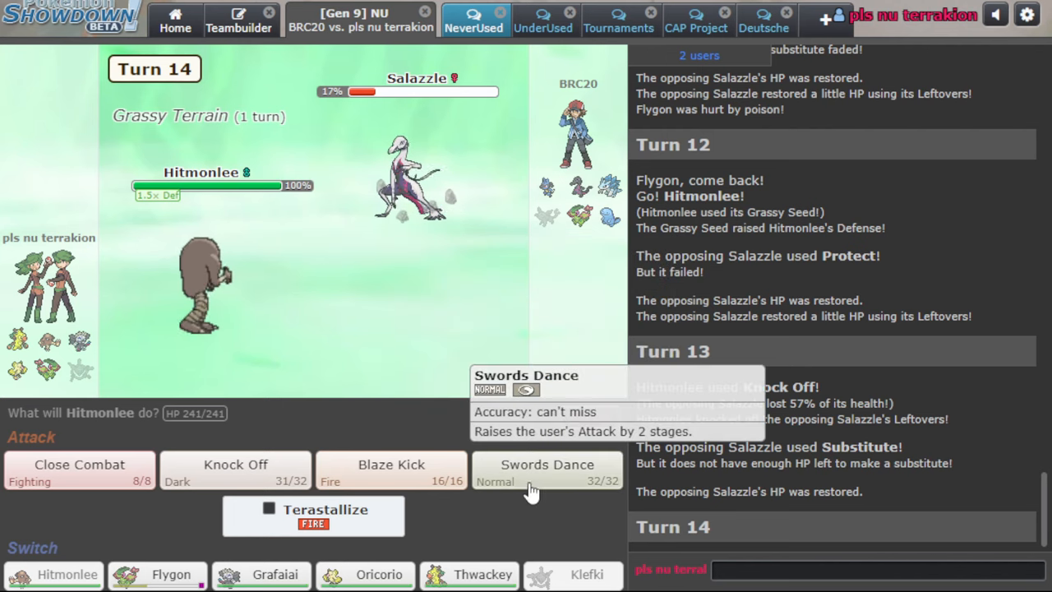
{"action": "left_click", "coordinate": [547, 470]}
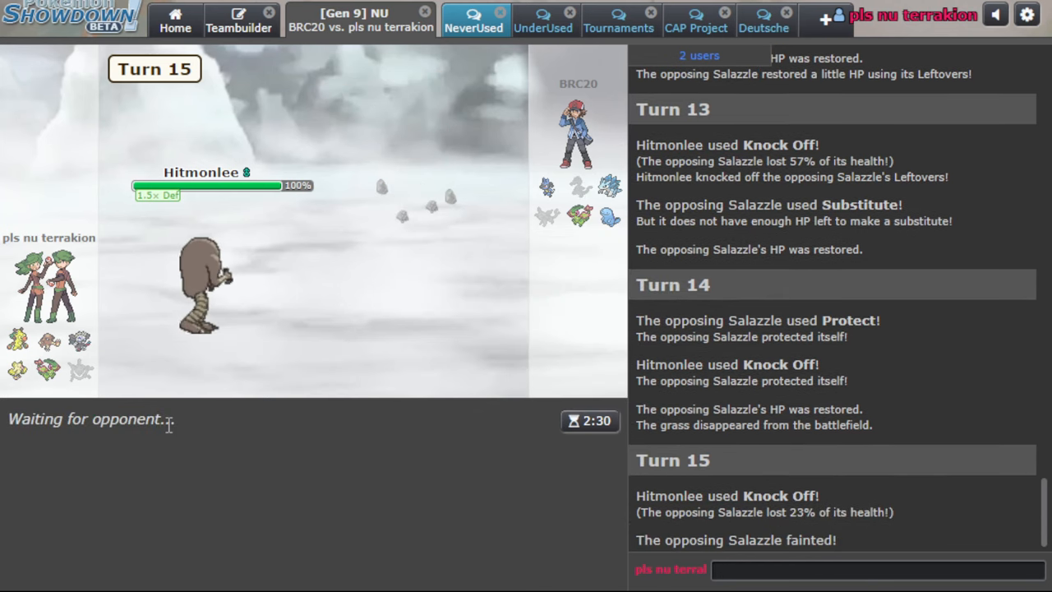
{"action": "mouse_move", "coordinate": [605, 220]}
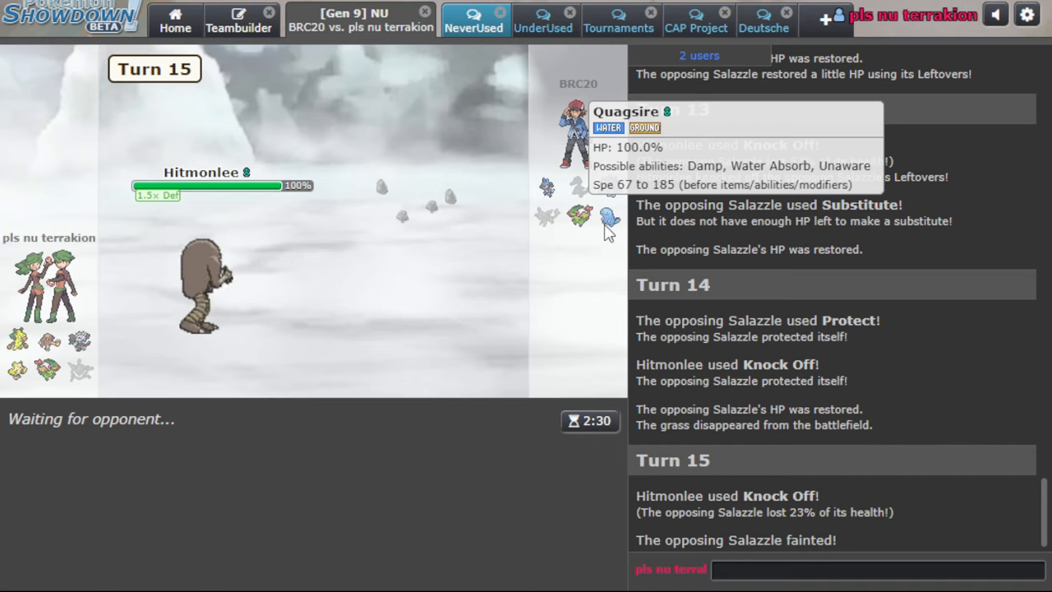
{"action": "mouse_move", "coordinate": [545, 158]}
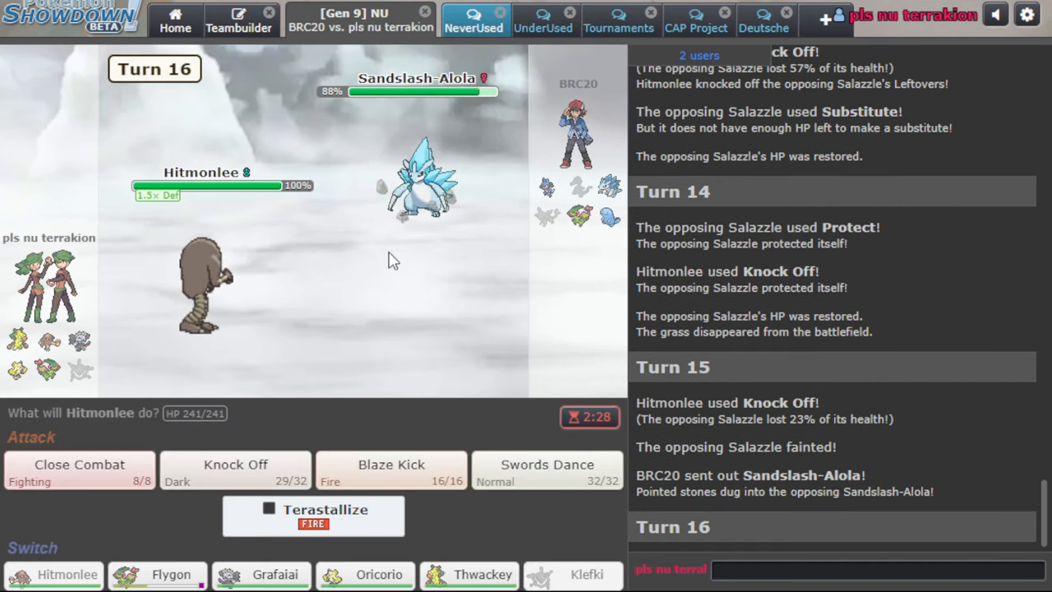
Close Combat Sandslash-Alola with Hitmonlee, skip the replay, then Draco Meteor Quagsire with Flygon
{"action": "left_click", "coordinate": [79, 465]}
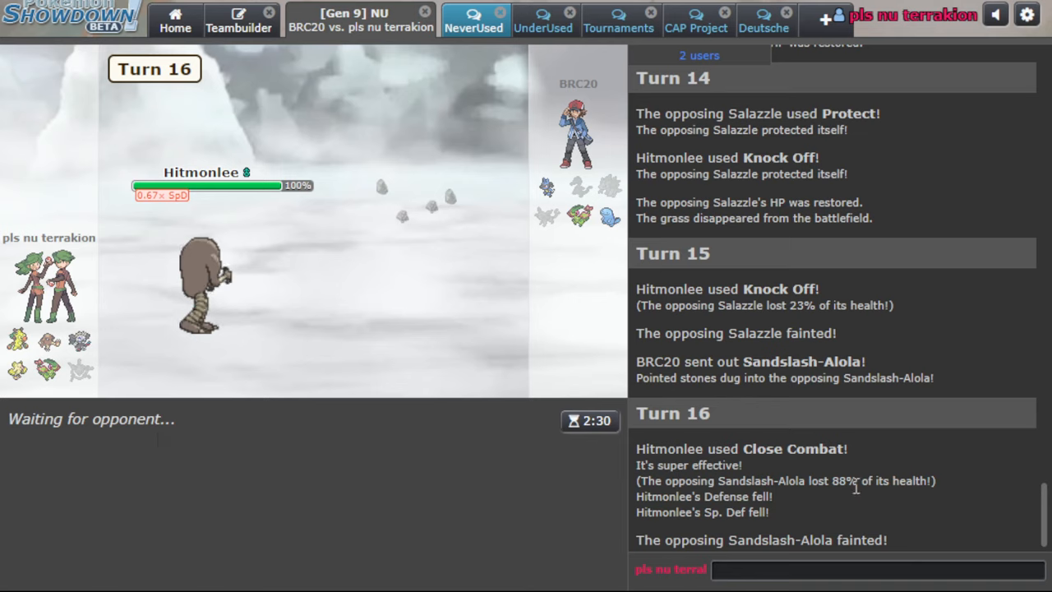
{"action": "mouse_move", "coordinate": [320, 271]}
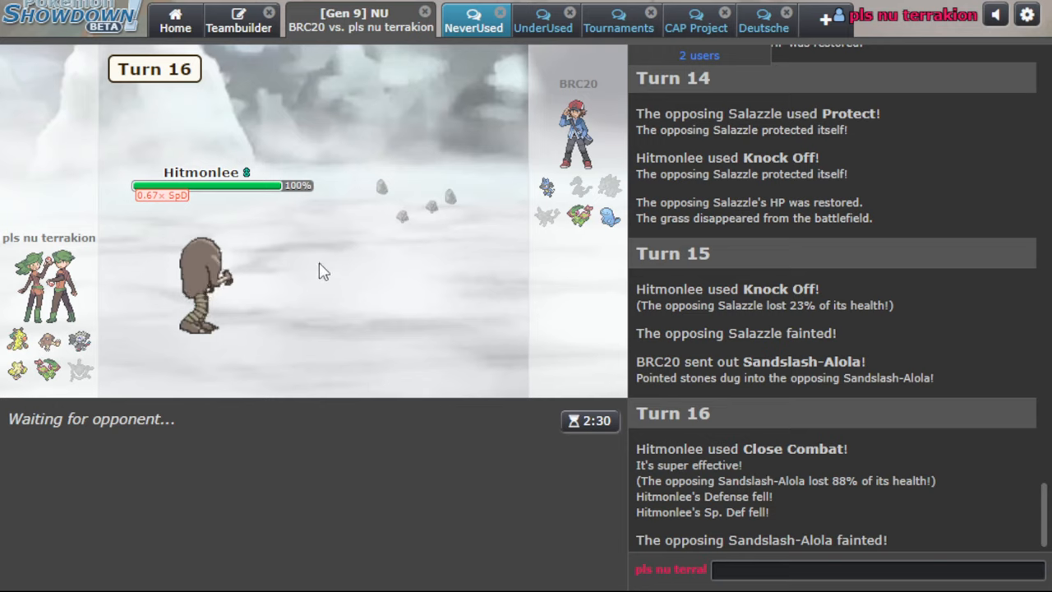
{"action": "mouse_move", "coordinate": [586, 222]}
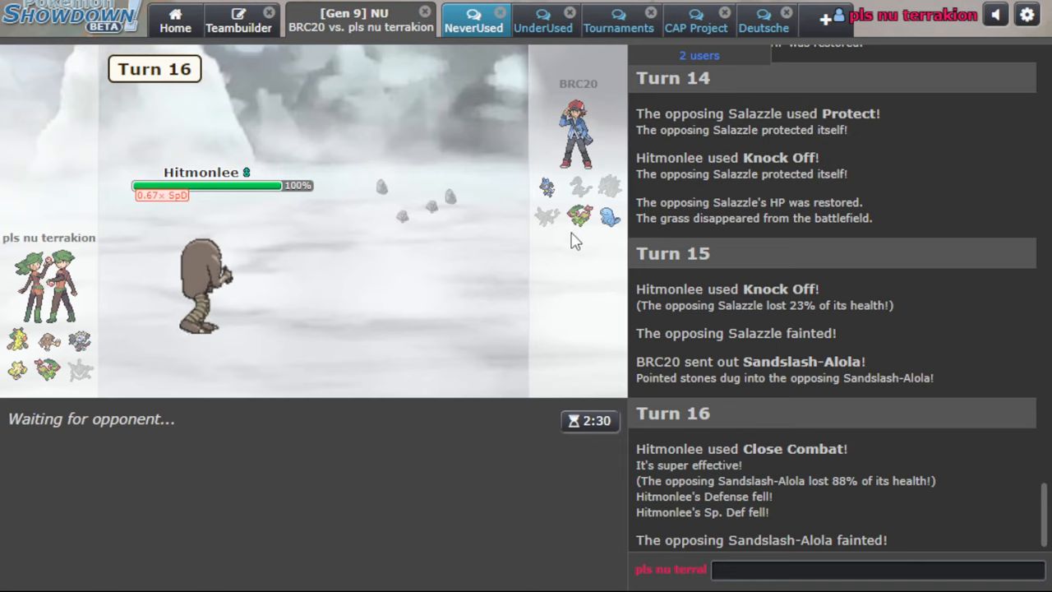
{"action": "mouse_move", "coordinate": [619, 240]}
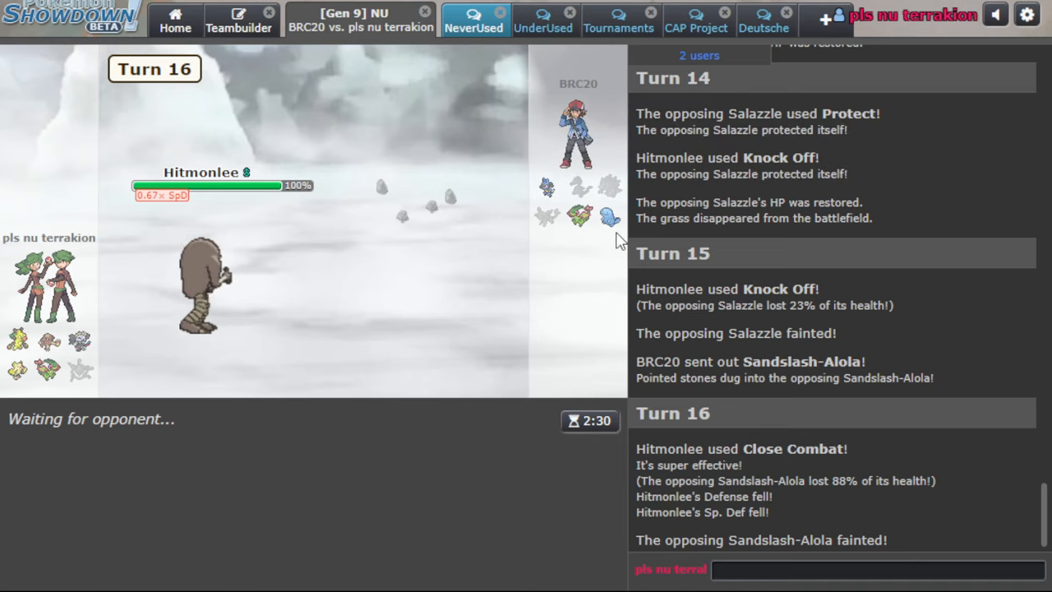
{"action": "mouse_move", "coordinate": [539, 204]}
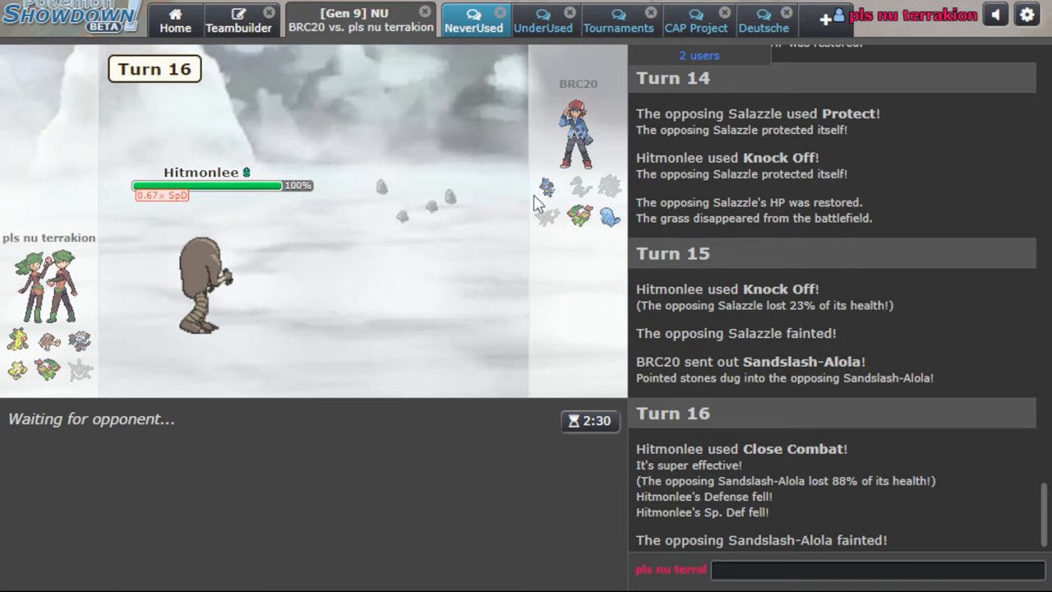
{"action": "mouse_move", "coordinate": [605, 186]}
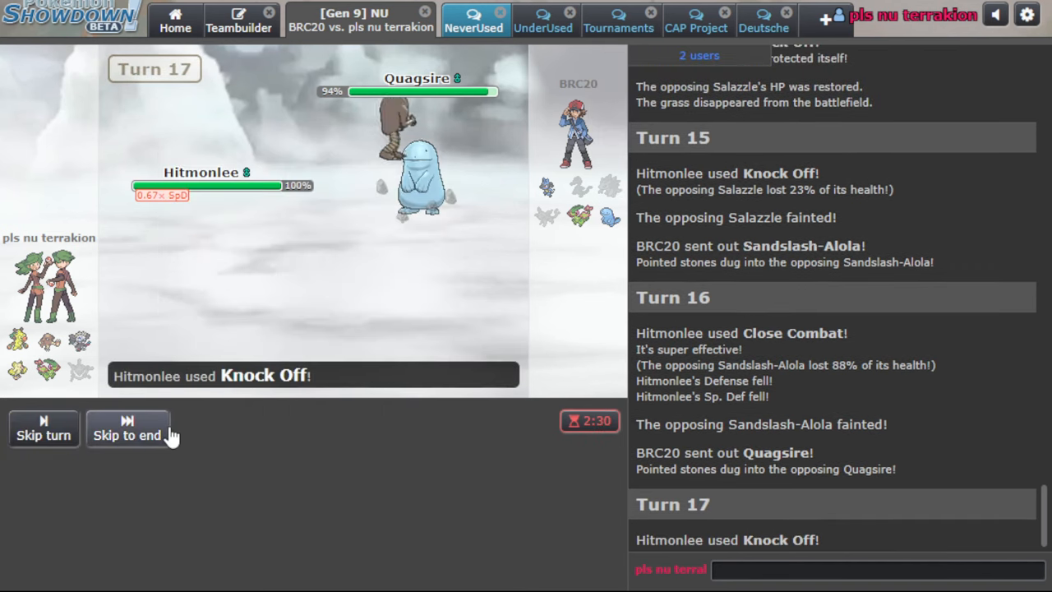
{"action": "left_click", "coordinate": [128, 428]}
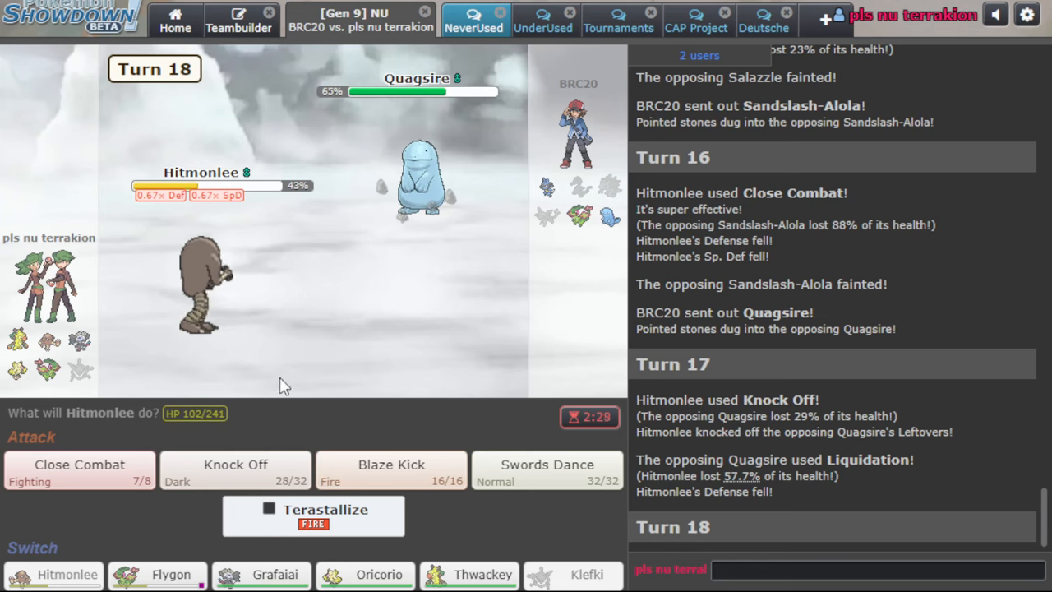
{"action": "mouse_move", "coordinate": [379, 574]}
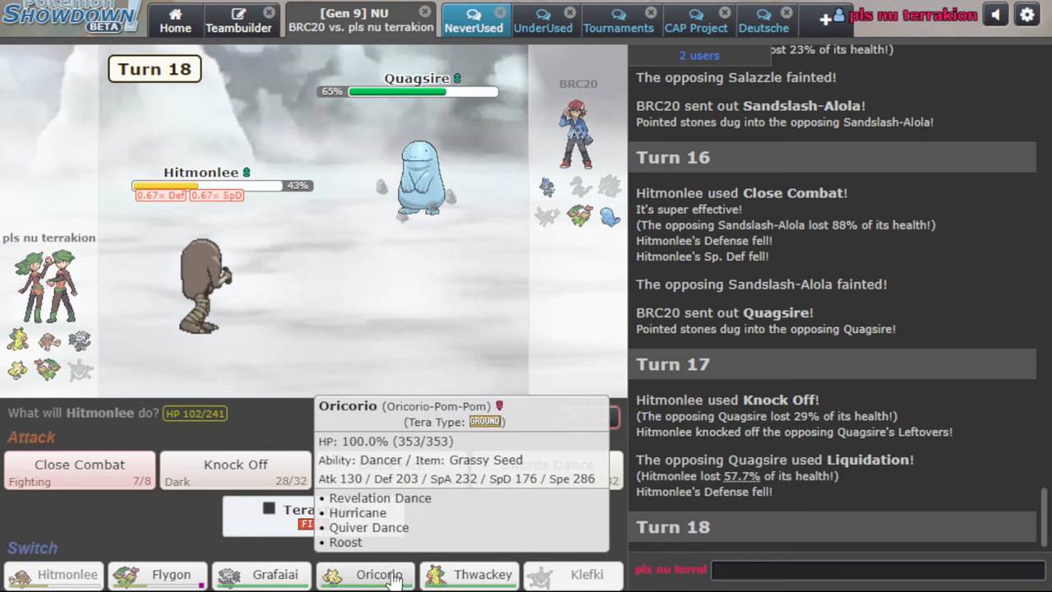
{"action": "mouse_move", "coordinate": [484, 575]}
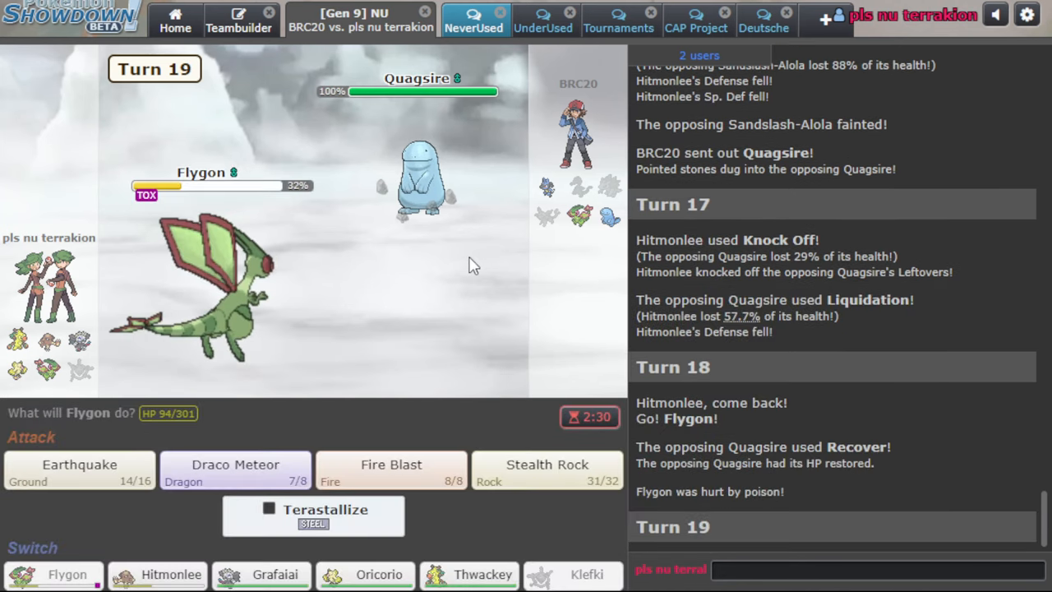
{"action": "left_click", "coordinate": [235, 468]}
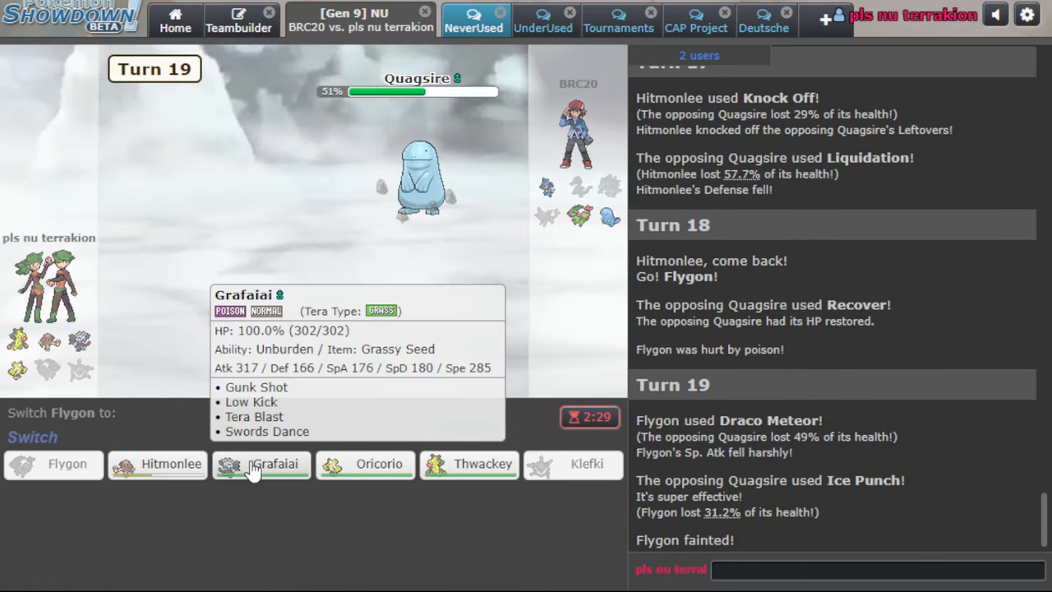
Send in Grafaiai, Terastallize to Grass for Tera Blast, then switch to Thwackey
{"action": "left_click", "coordinate": [273, 464]}
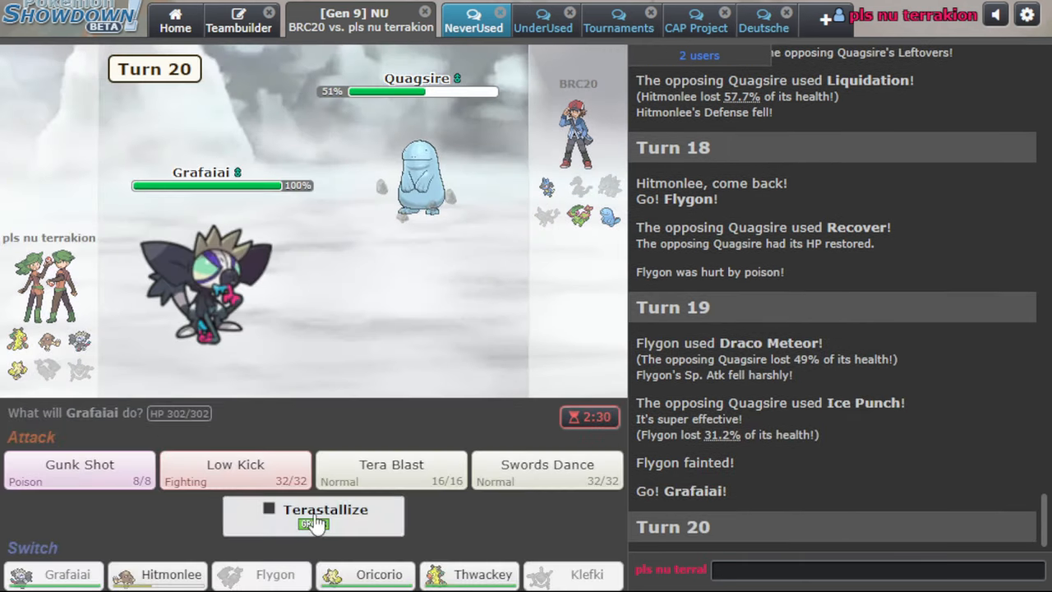
{"action": "left_click", "coordinate": [390, 464]}
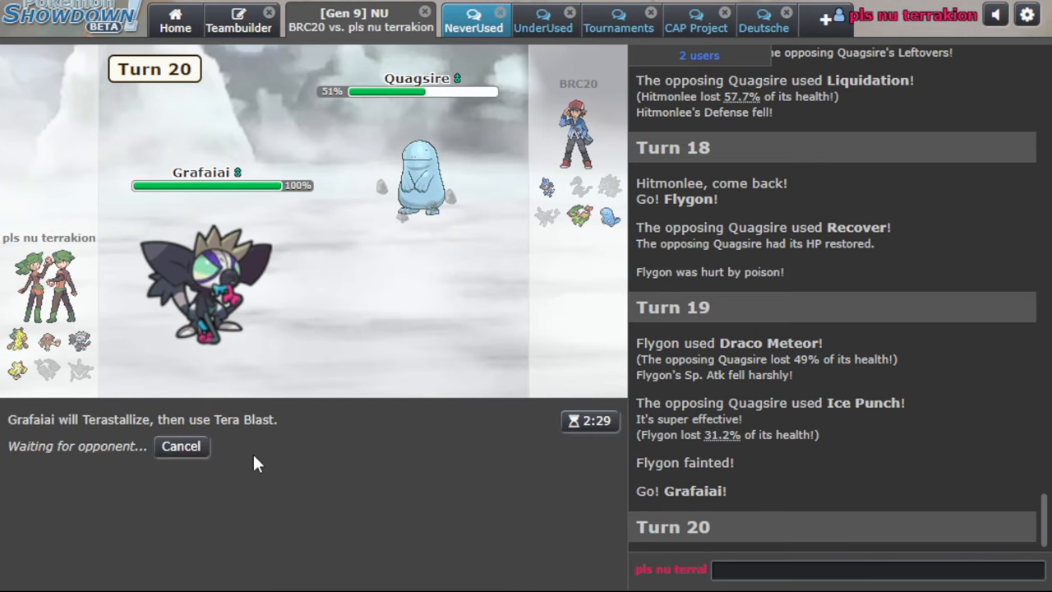
{"action": "mouse_move", "coordinate": [210, 327]}
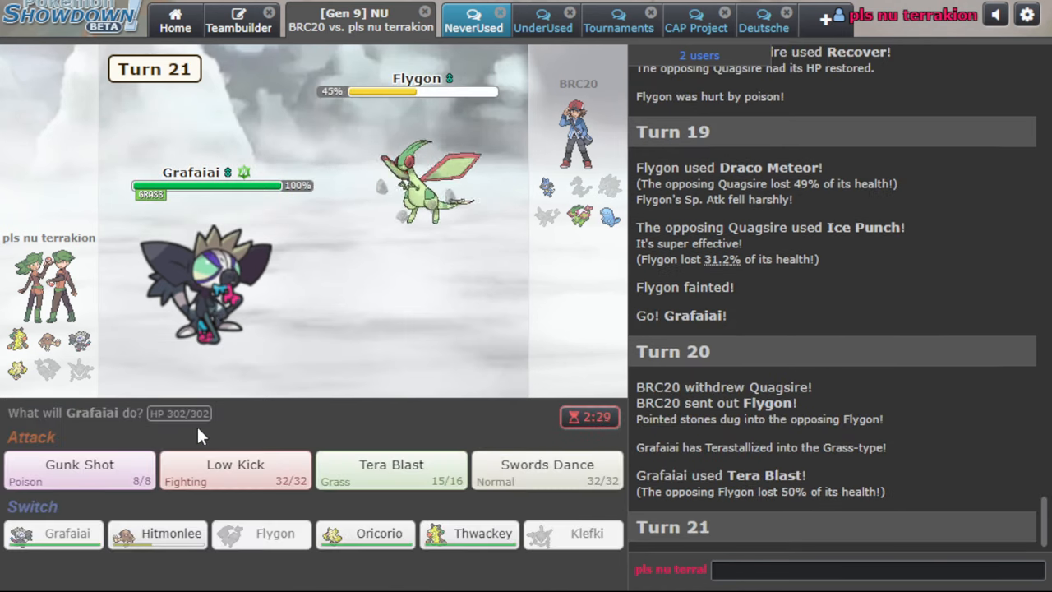
{"action": "left_click", "coordinate": [469, 534]}
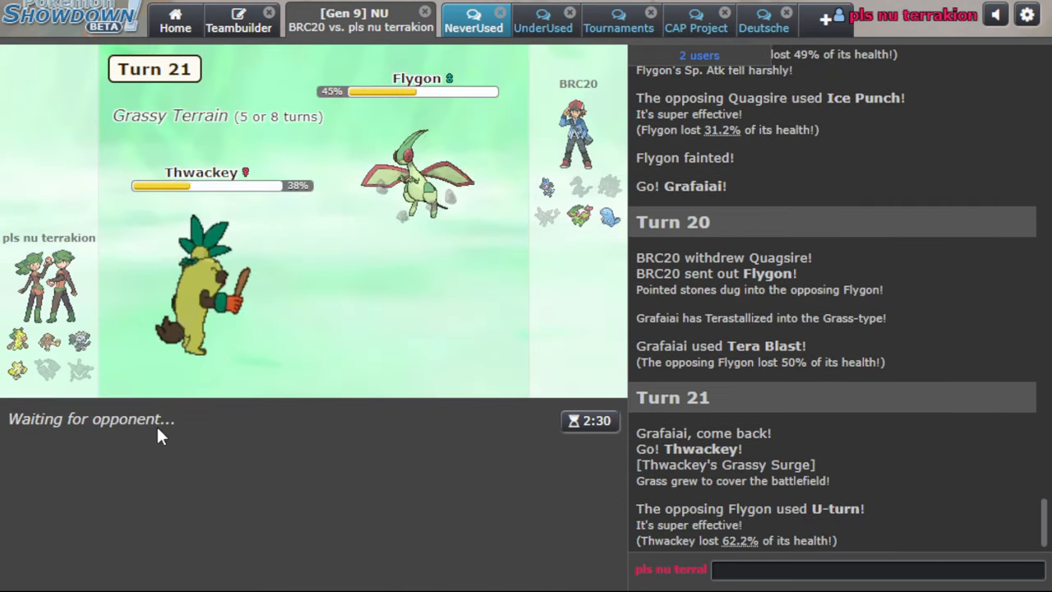
{"action": "mouse_move", "coordinate": [415, 185]}
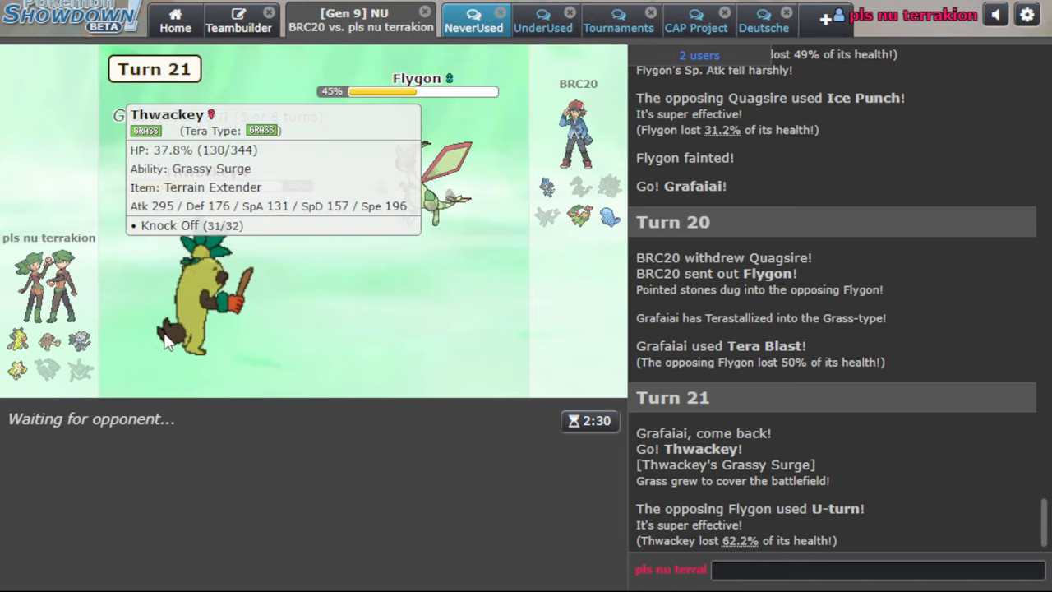
{"action": "mouse_move", "coordinate": [104, 344]}
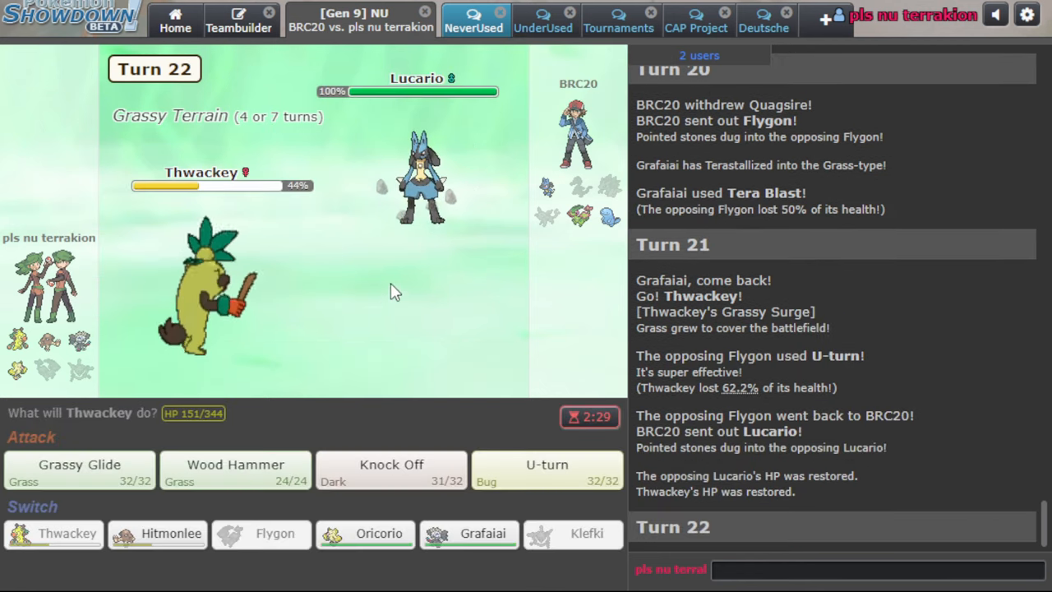
Use Wood Hammer with Thwackey, then Grafaiai's Low Kick and Gunk Shot on Lucario
{"action": "left_click", "coordinate": [235, 470]}
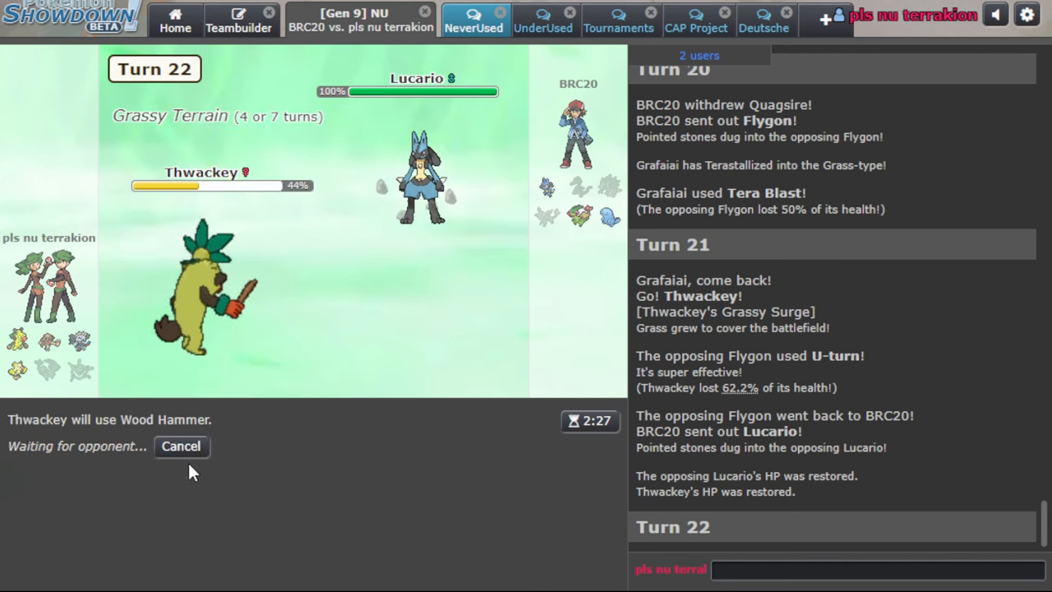
{"action": "mouse_move", "coordinate": [424, 173]}
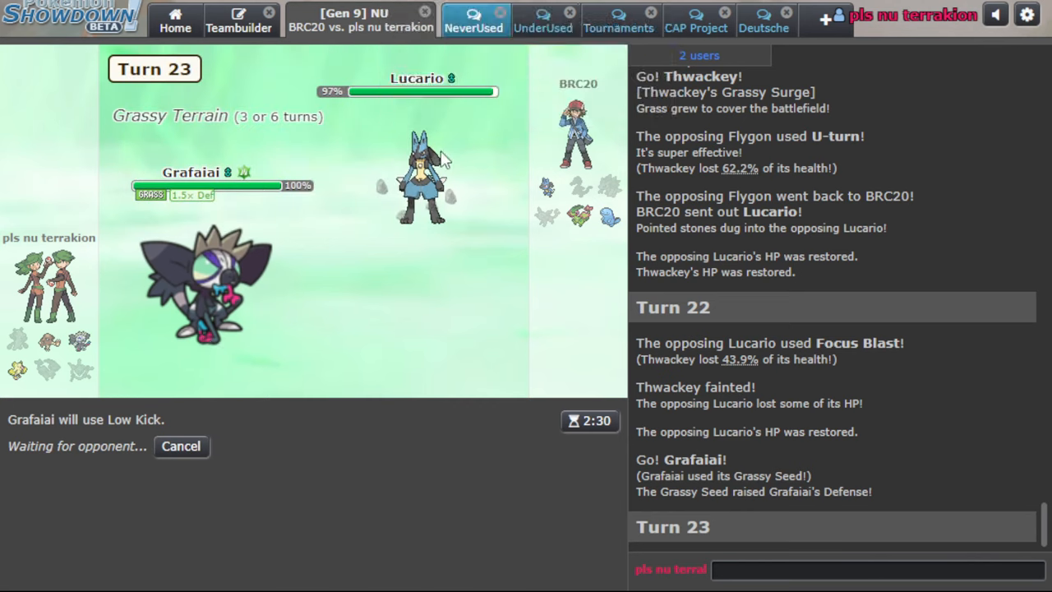
{"action": "mouse_move", "coordinate": [424, 164]}
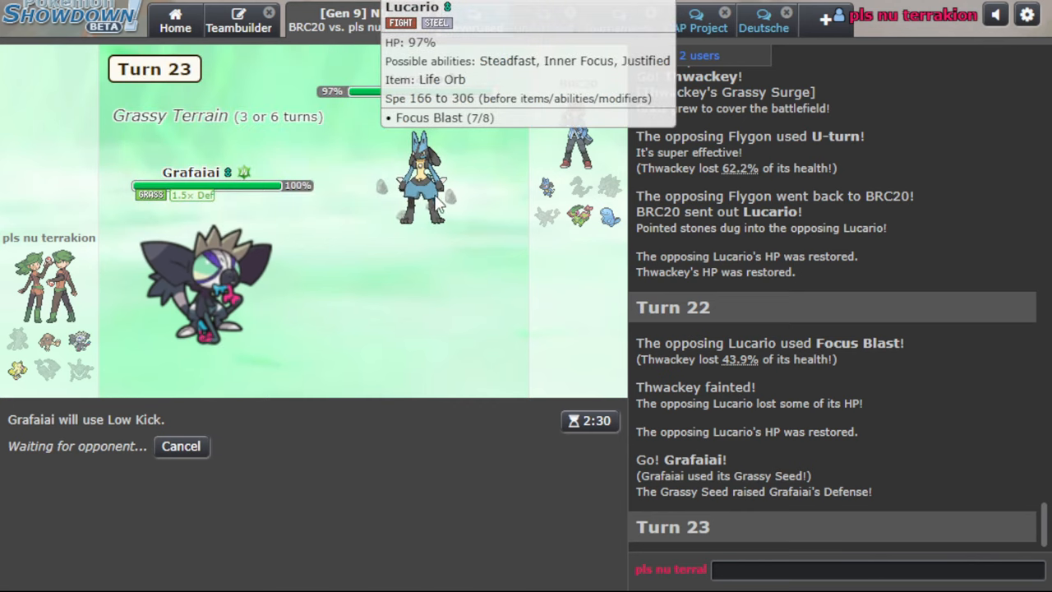
{"action": "mouse_move", "coordinate": [440, 222]}
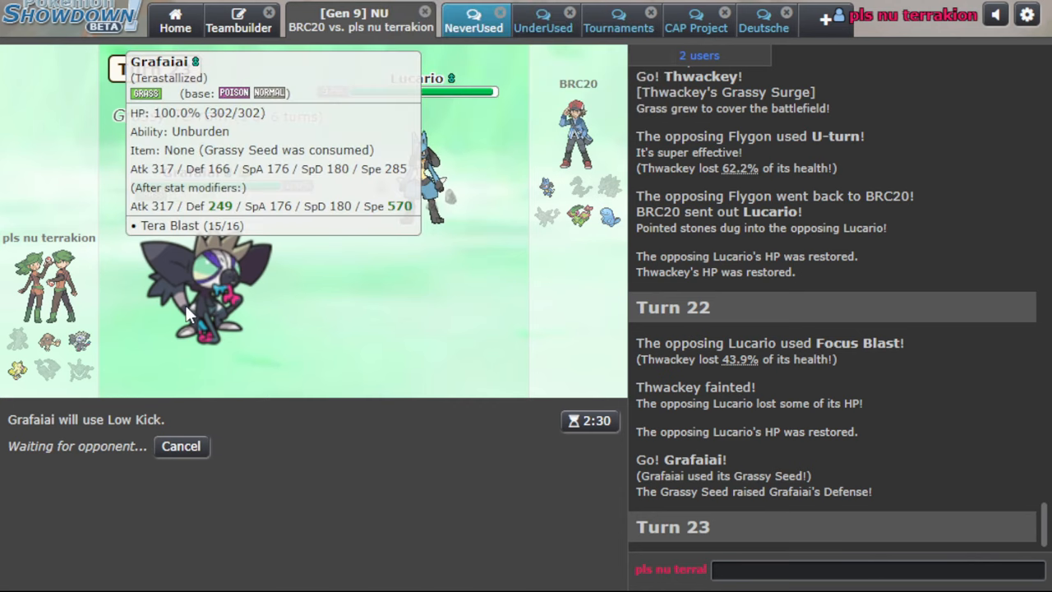
{"action": "left_click", "coordinate": [181, 446]}
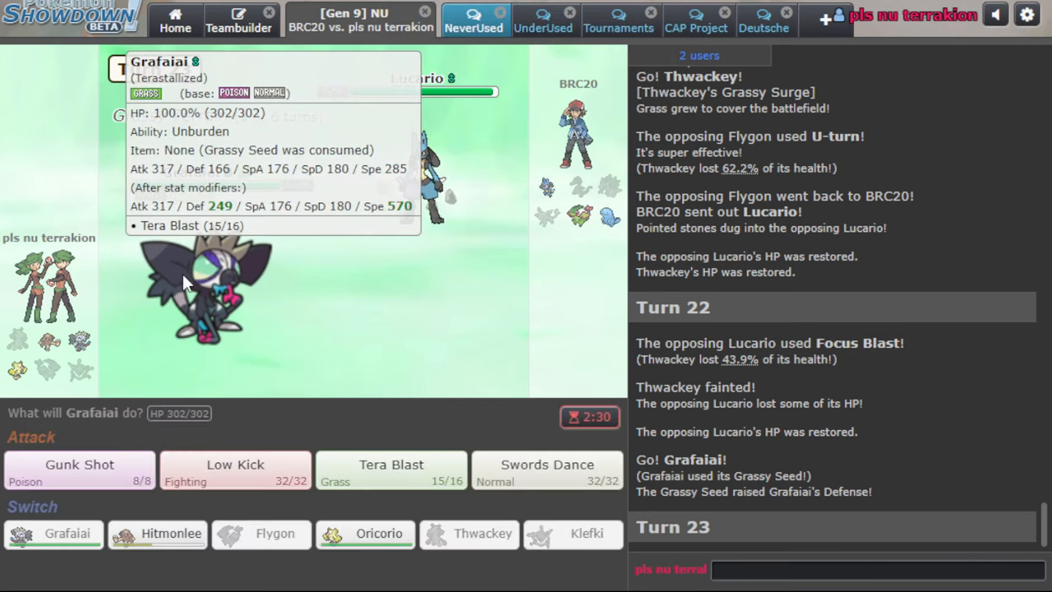
{"action": "left_click", "coordinate": [235, 469]}
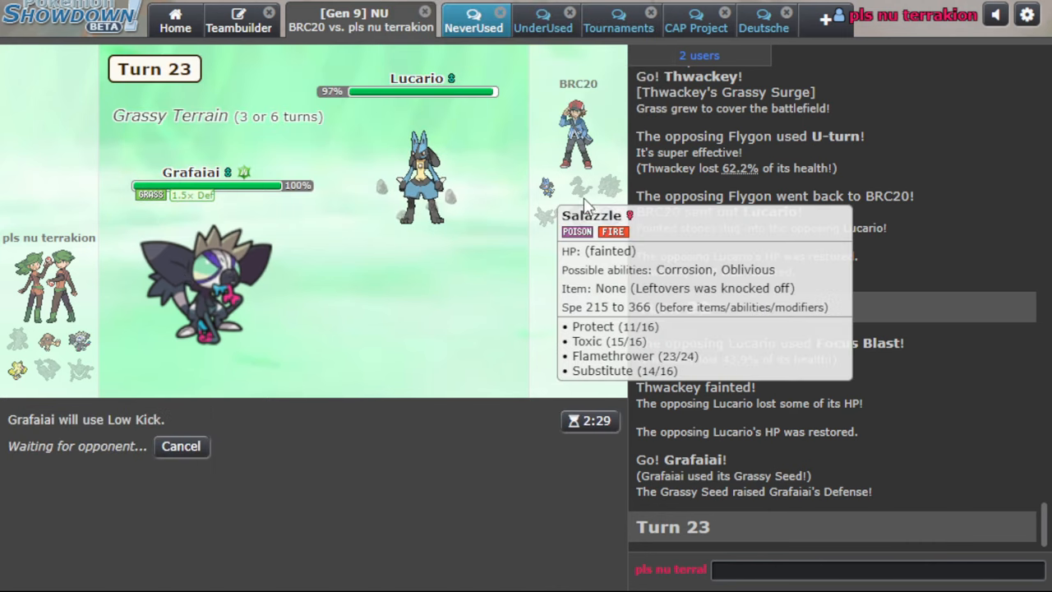
{"action": "mouse_move", "coordinate": [612, 222]}
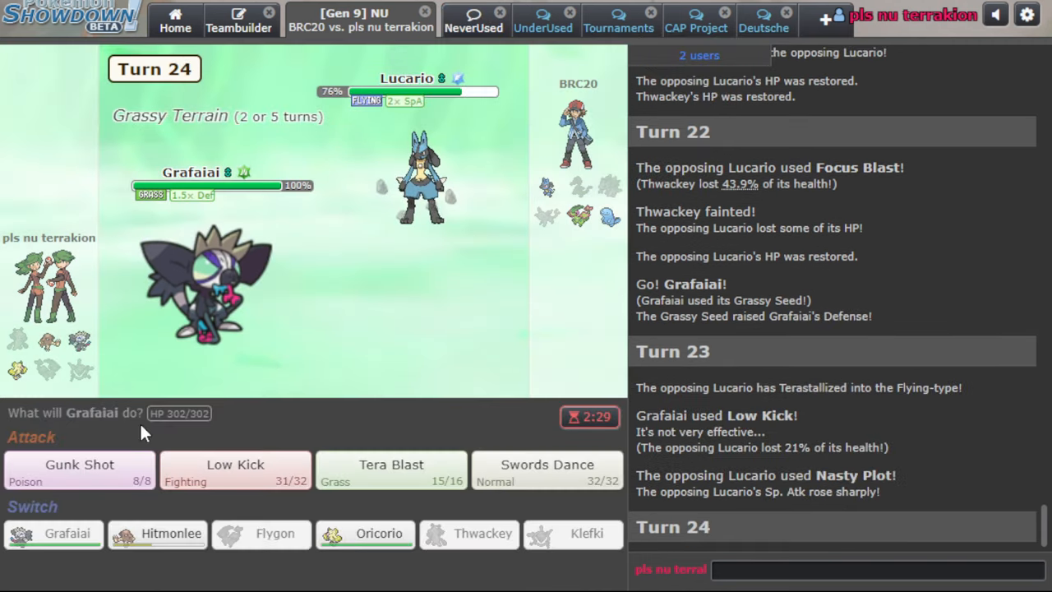
{"action": "left_click", "coordinate": [79, 469]}
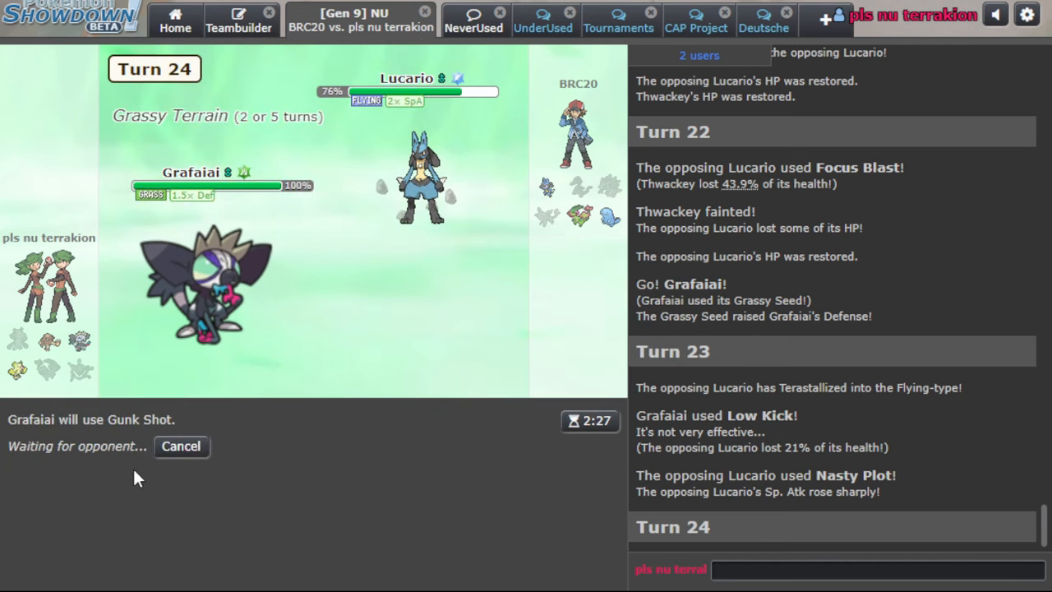
{"action": "mouse_move", "coordinate": [415, 189]}
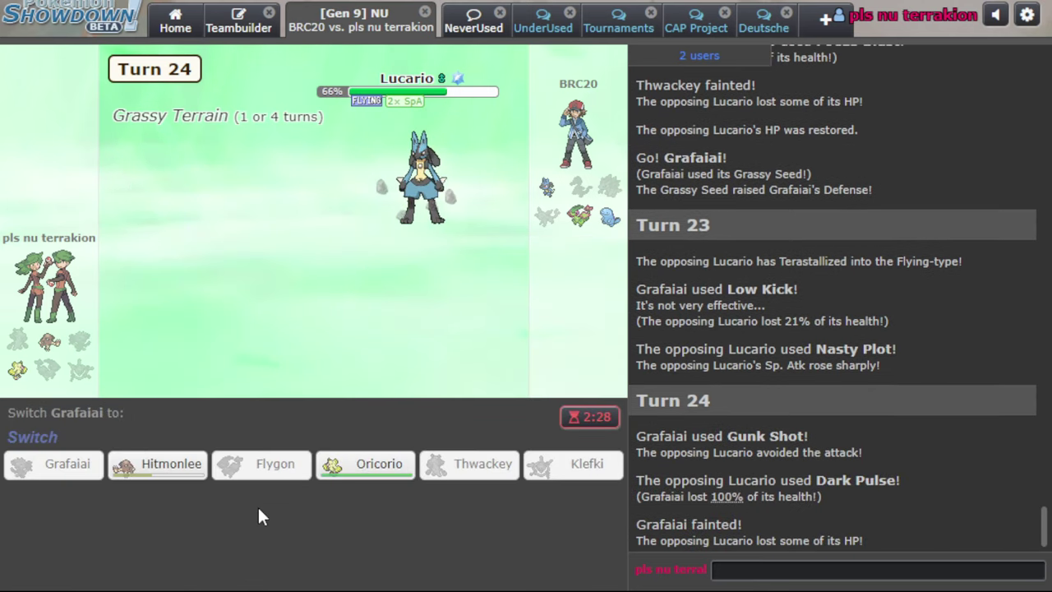
Send Oricorio in to replace the fainted Grafaiai
{"action": "left_click", "coordinate": [365, 463]}
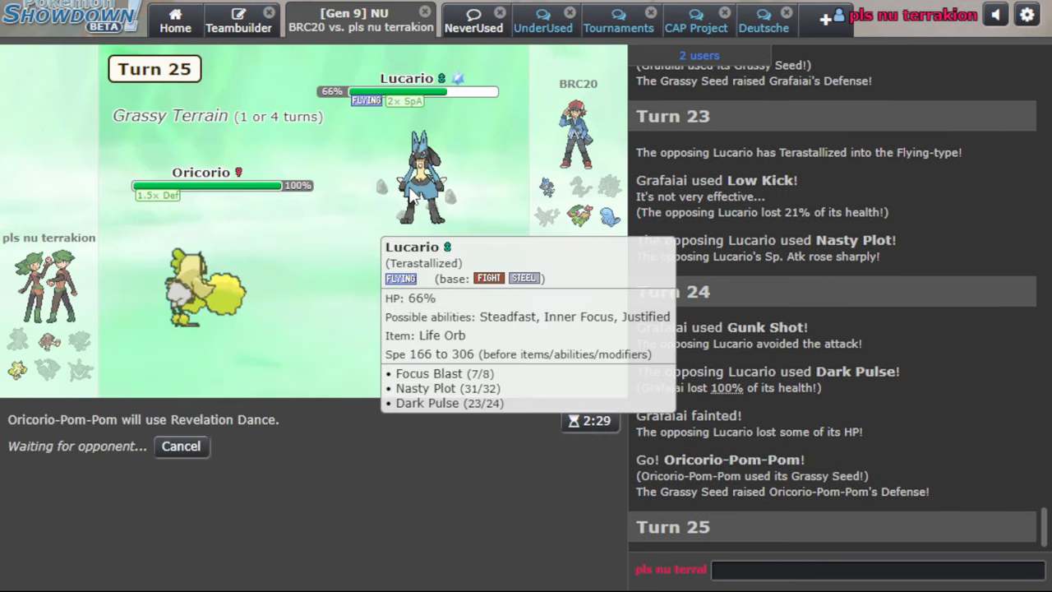
{"action": "mouse_move", "coordinate": [385, 212]}
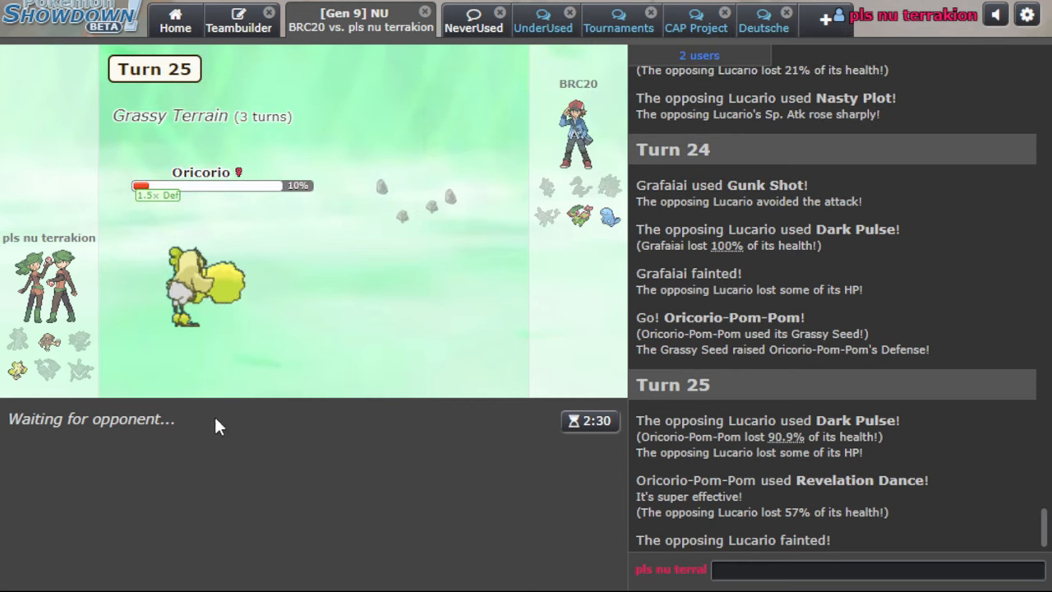
{"action": "mouse_move", "coordinate": [604, 214]}
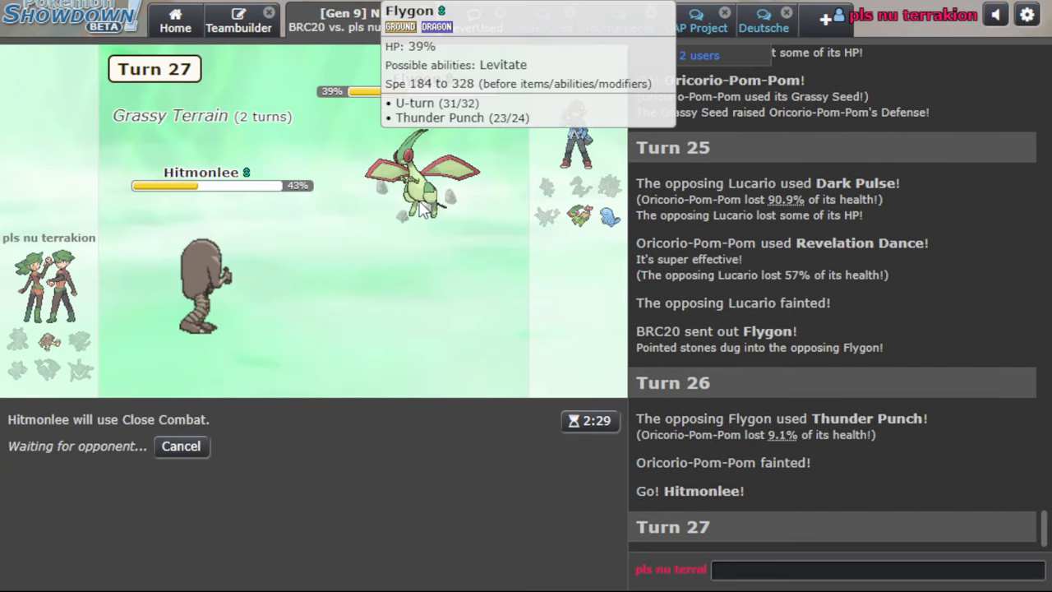
{"action": "mouse_move", "coordinate": [487, 261]}
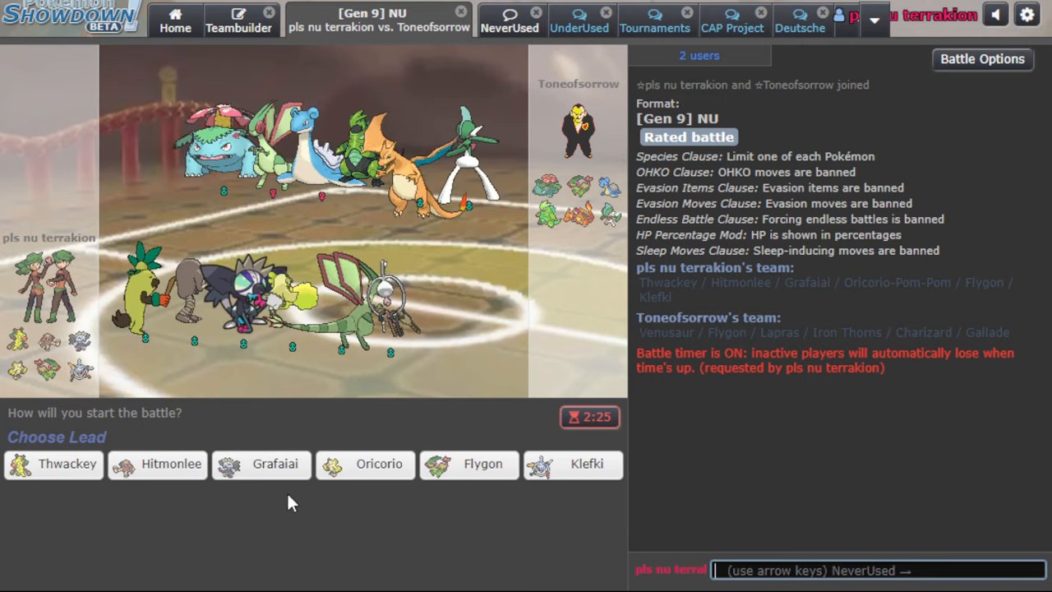
Choose Flygon as the lead in the new battle's team preview
{"action": "left_click", "coordinate": [469, 465]}
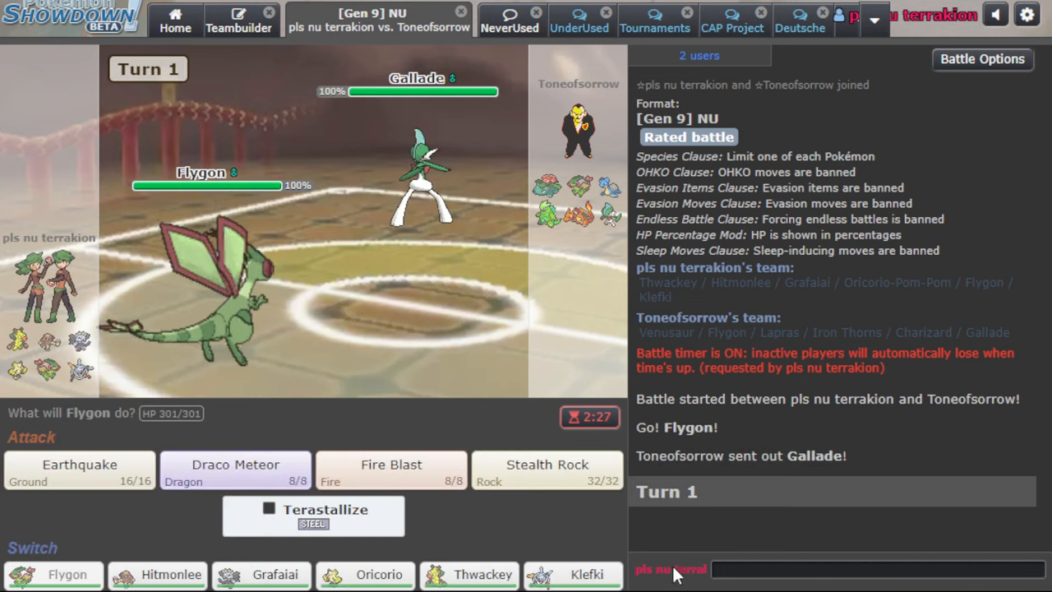
Lay Stealth Rock with Flygon, then Earthquake Gallade
{"action": "left_click", "coordinate": [547, 465]}
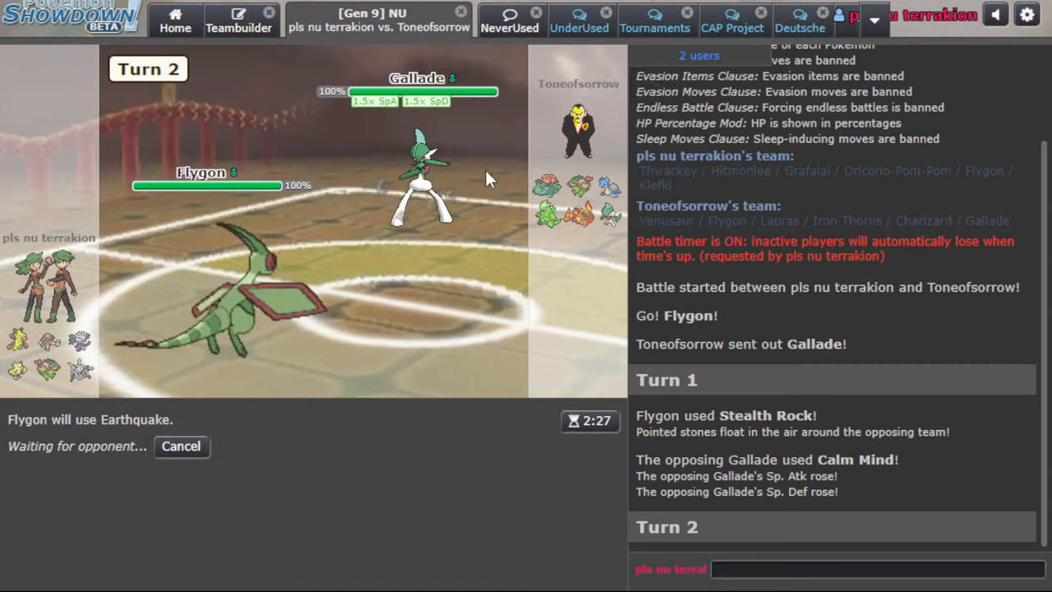
{"action": "mouse_move", "coordinate": [419, 181]}
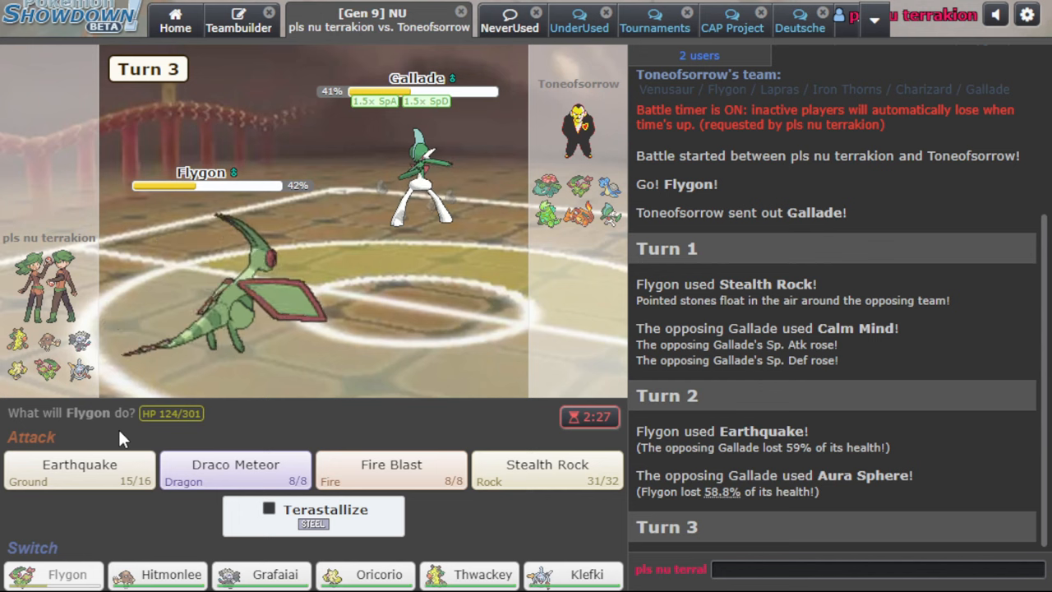
{"action": "left_click", "coordinate": [78, 472]}
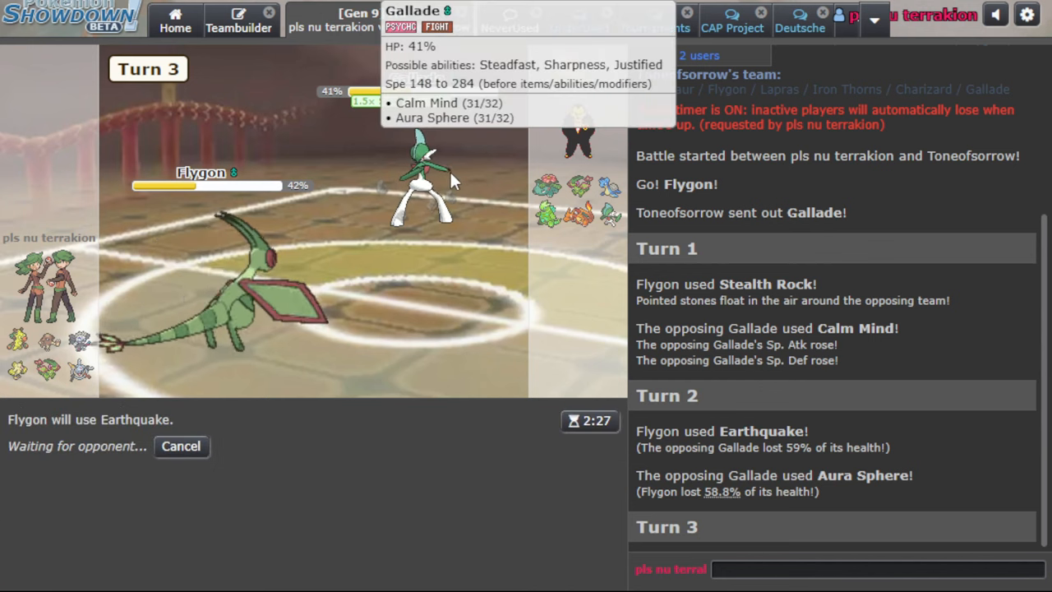
{"action": "mouse_move", "coordinate": [384, 201]}
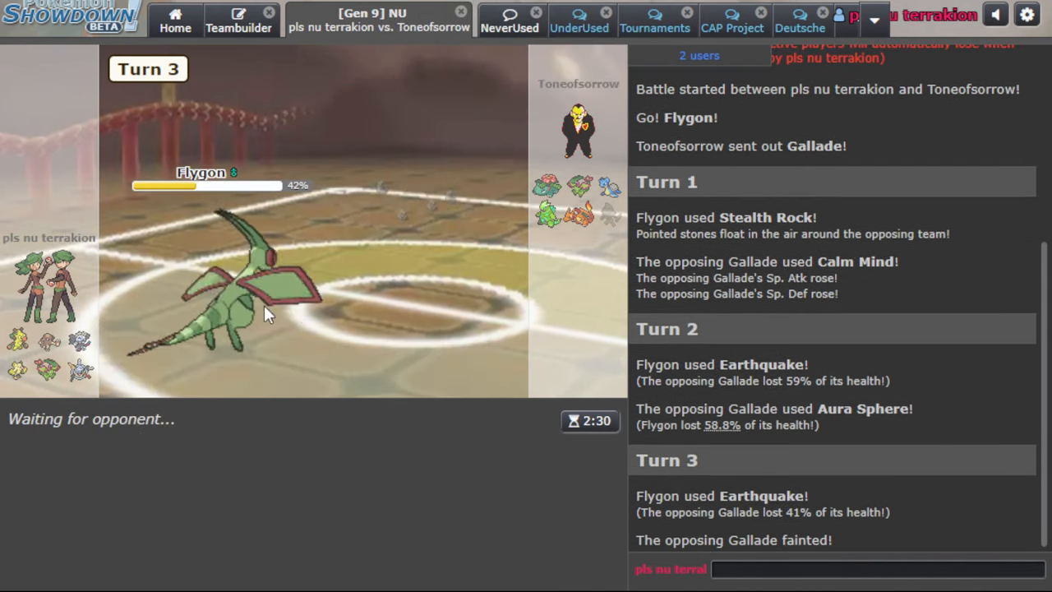
{"action": "mouse_move", "coordinate": [575, 212]}
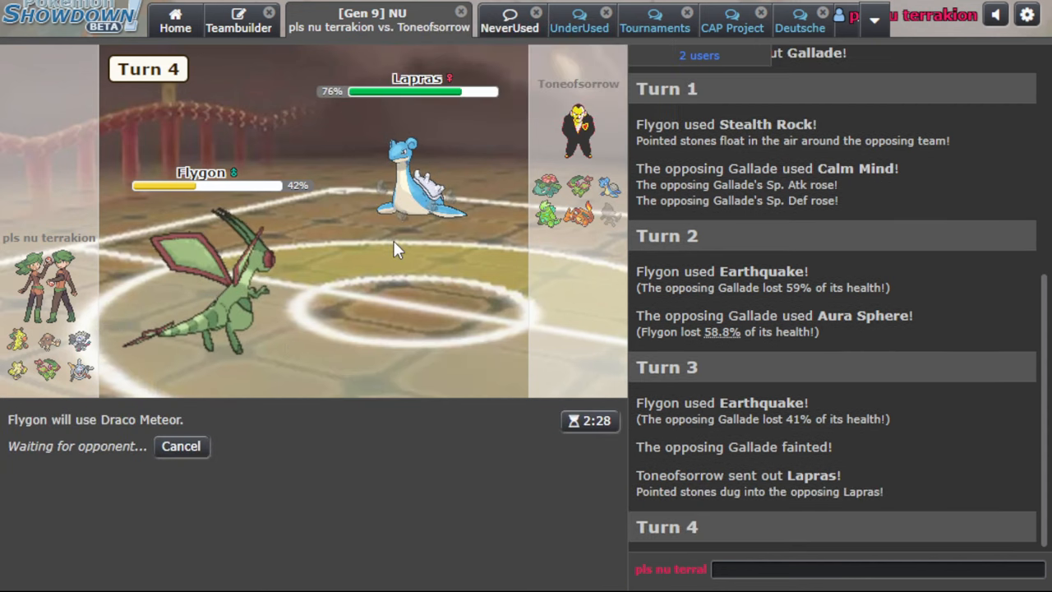
{"action": "mouse_move", "coordinate": [376, 262]}
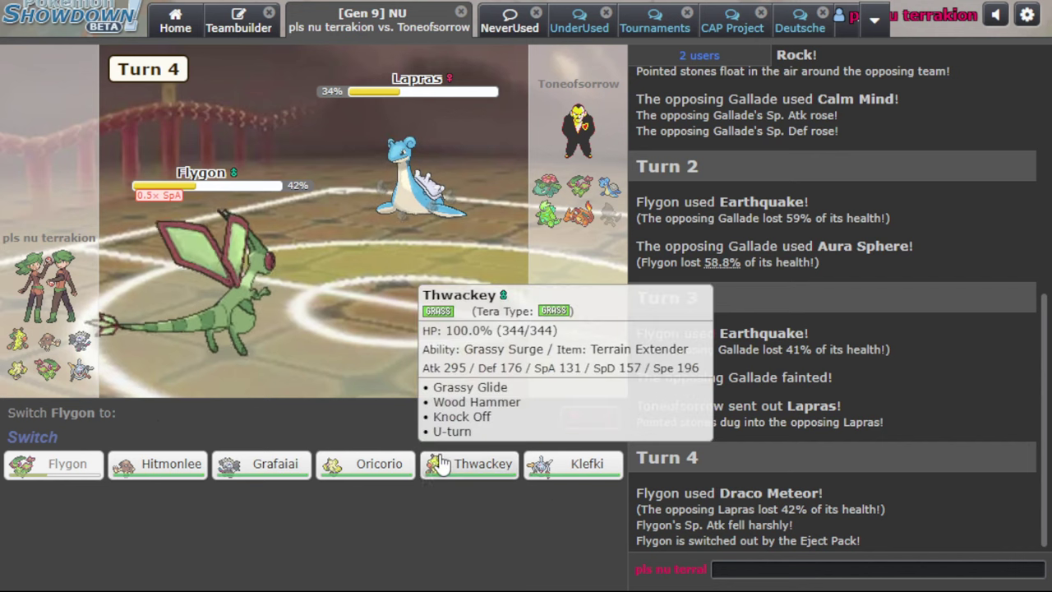
Send Thwackey in after Flygon's ejection, switch to Klefki, and lay Spikes
{"action": "left_click", "coordinate": [483, 463]}
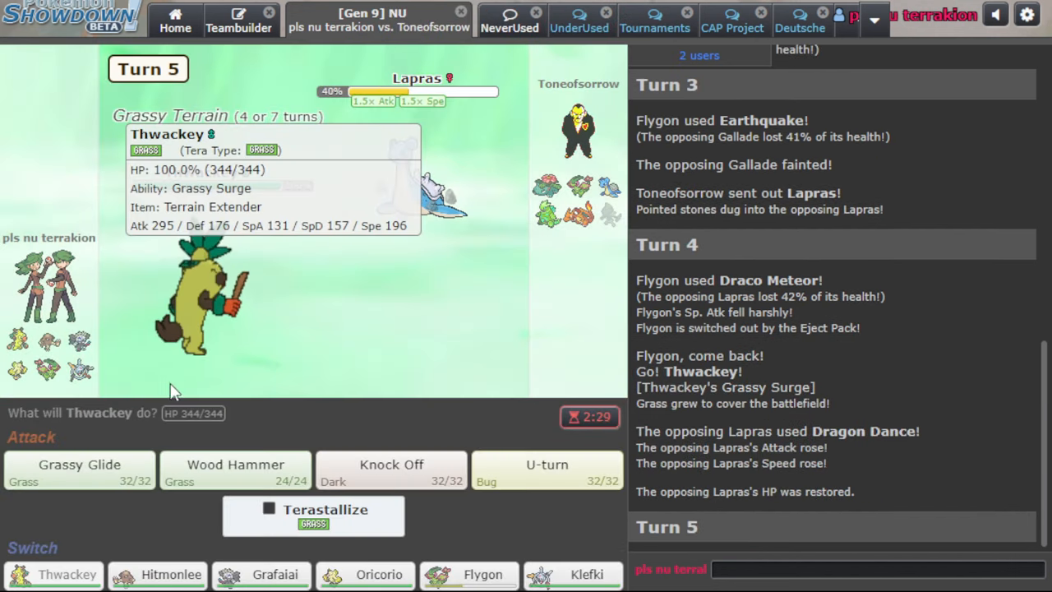
{"action": "left_click", "coordinate": [79, 465]}
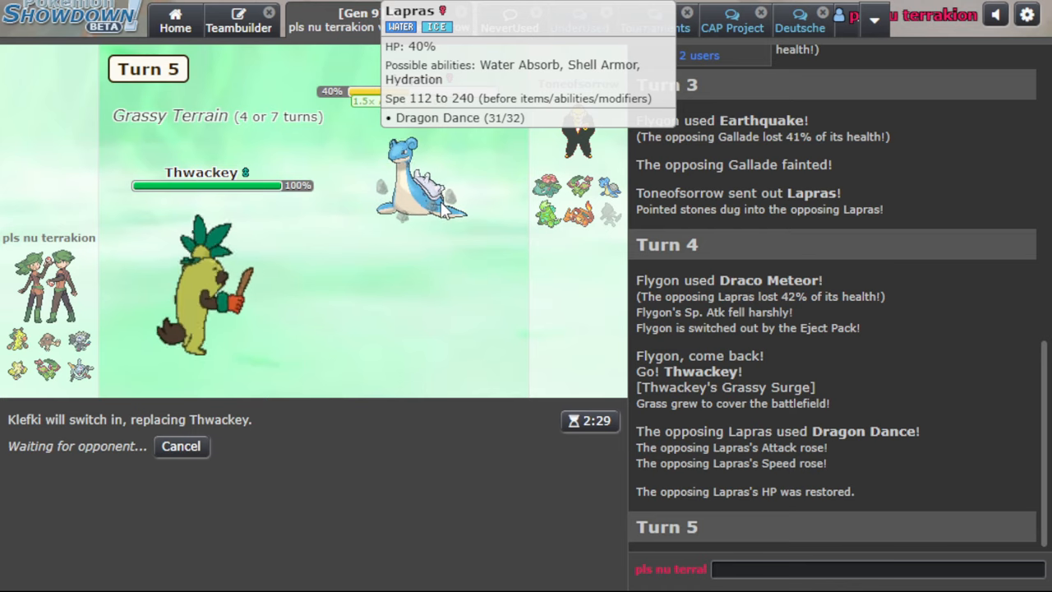
{"action": "mouse_move", "coordinate": [346, 206]}
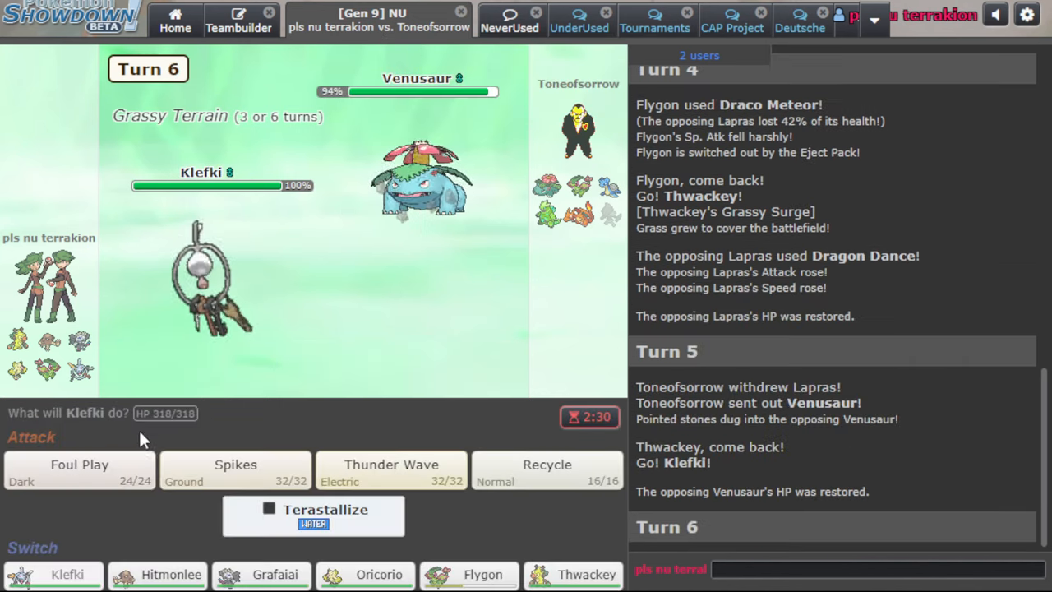
{"action": "mouse_move", "coordinate": [447, 197]}
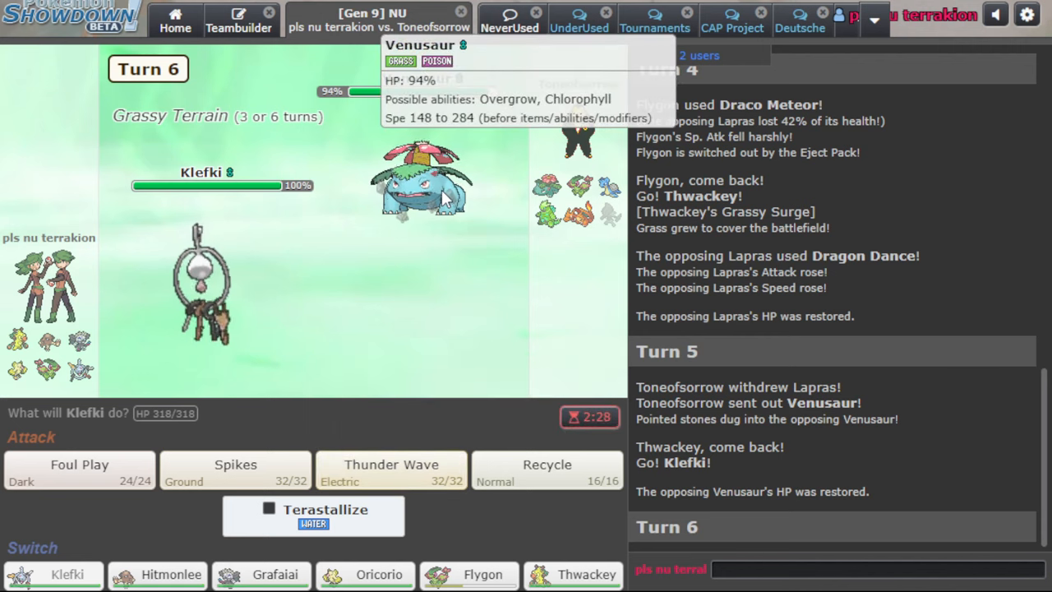
{"action": "left_click", "coordinate": [390, 471]}
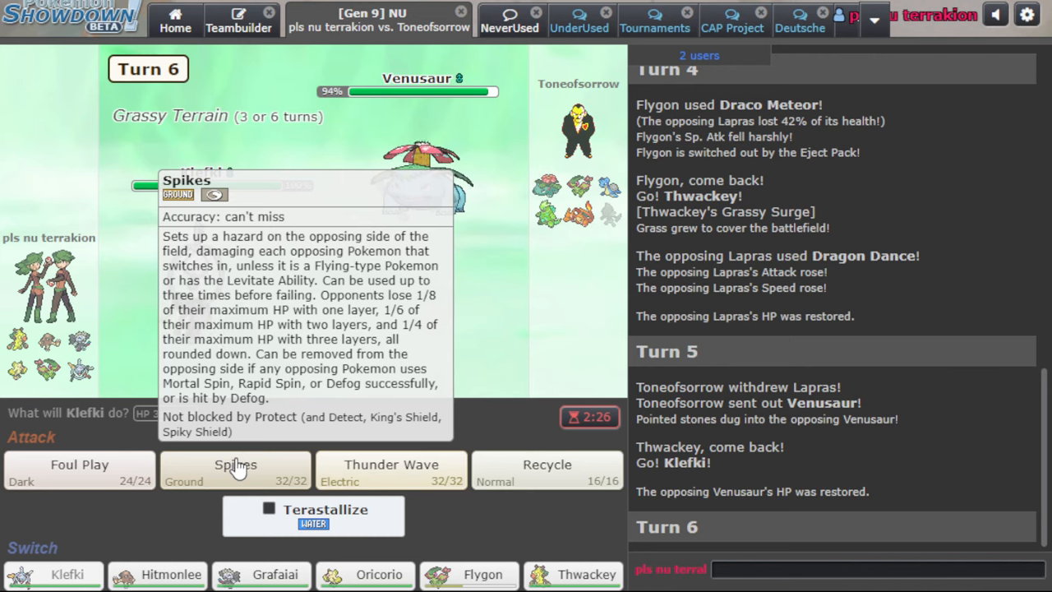
{"action": "left_click", "coordinate": [390, 464]}
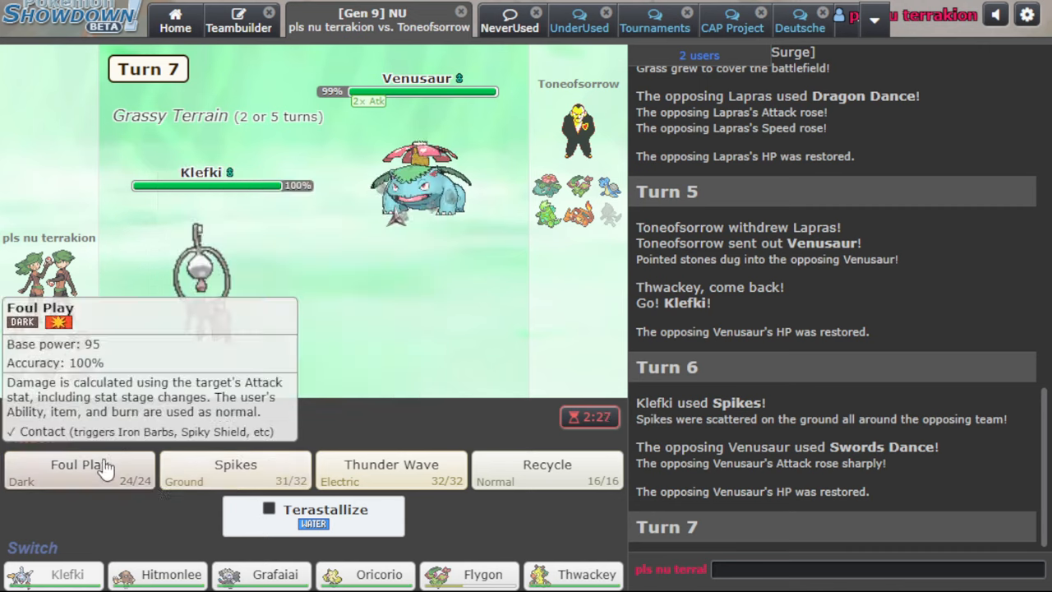
Foul Play Charizard, skip the animation, then queue Thunder Wave
{"action": "left_click", "coordinate": [76, 470]}
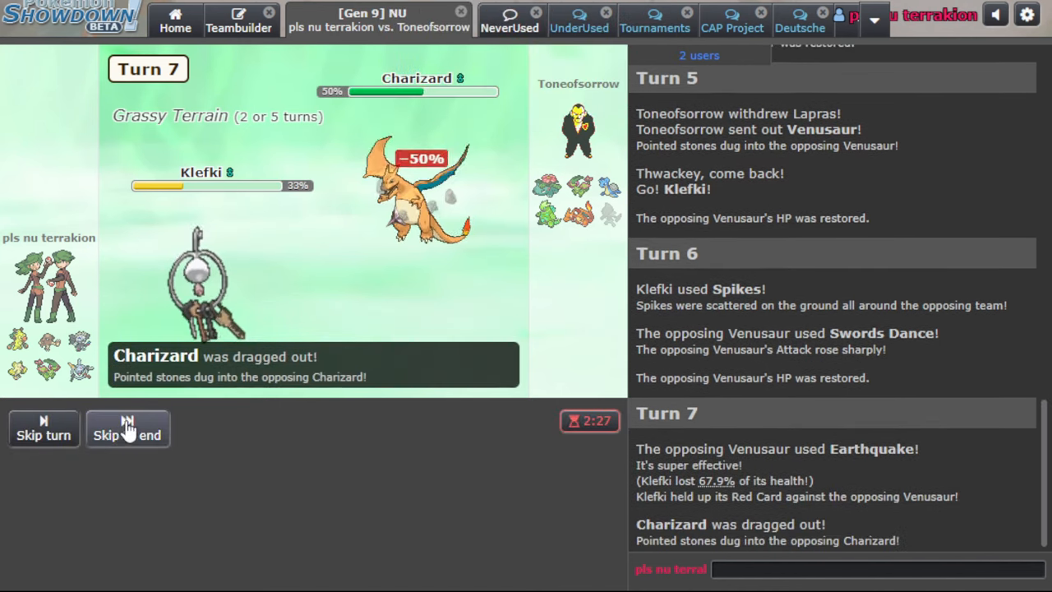
{"action": "left_click", "coordinate": [127, 430]}
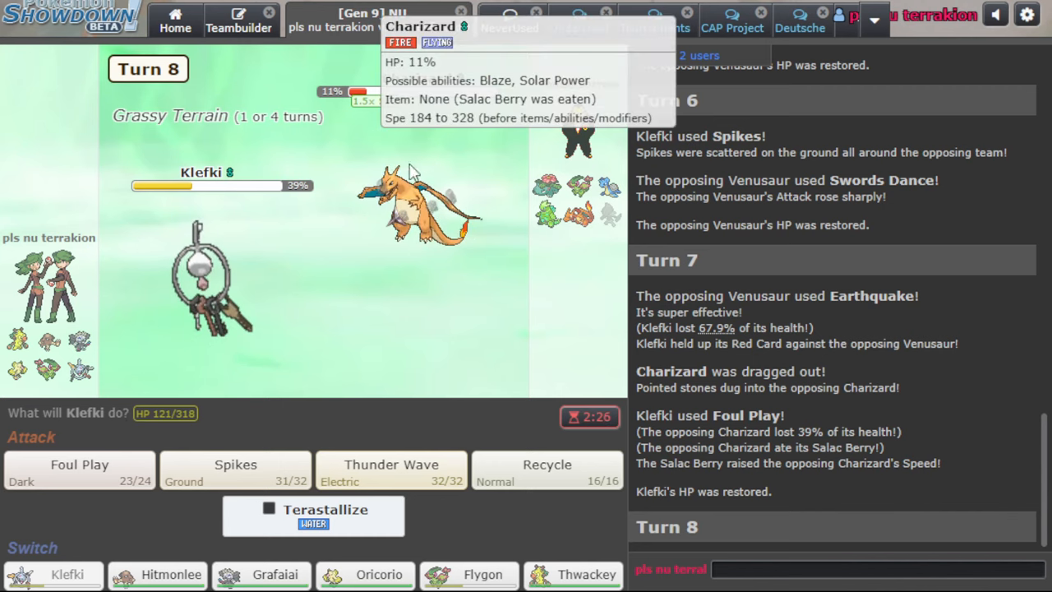
{"action": "left_click", "coordinate": [392, 464]}
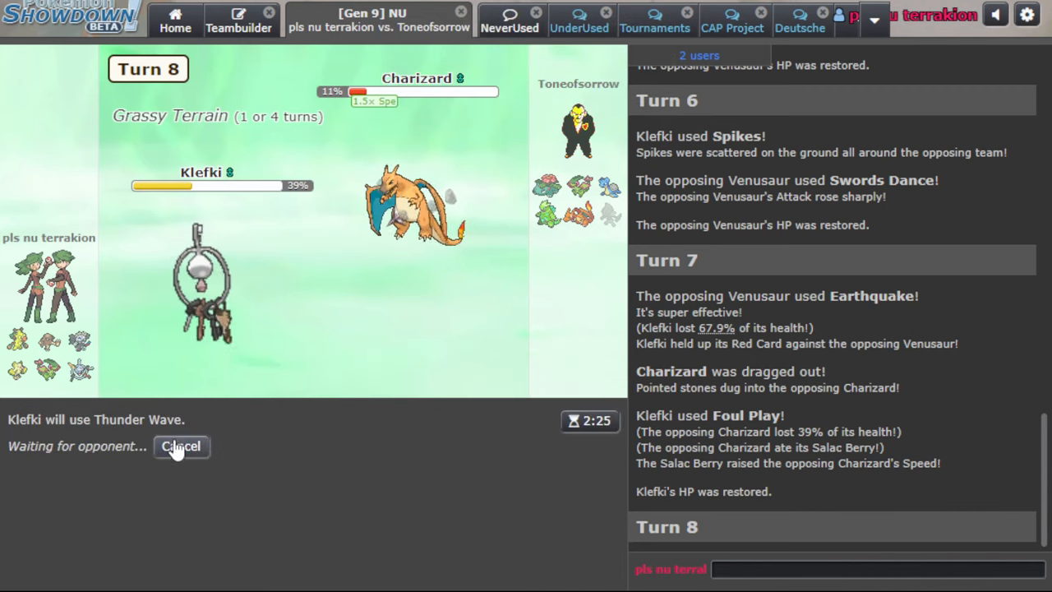
{"action": "mouse_move", "coordinate": [411, 209]}
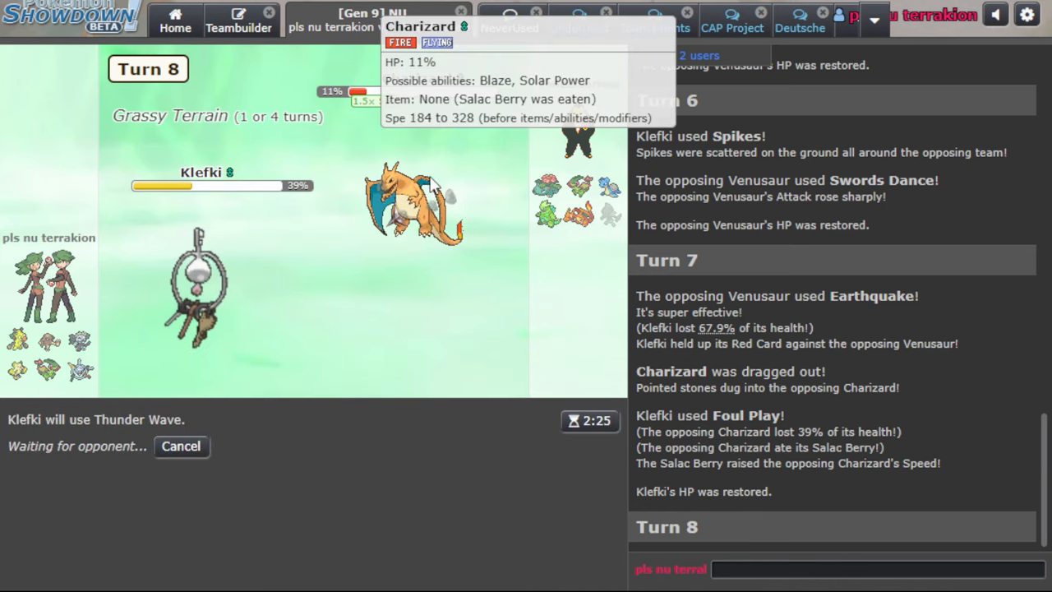